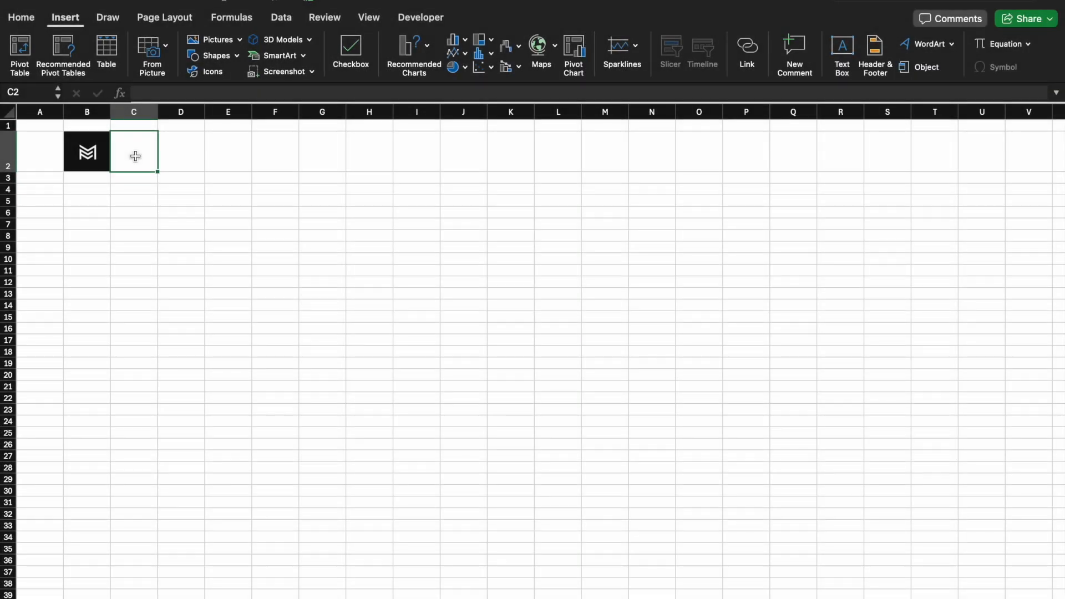
Enter 'SUBLIME CONSTRUCTIONS PTY LTD' in C2 and merge and centre it across the banner cells.
type("S")
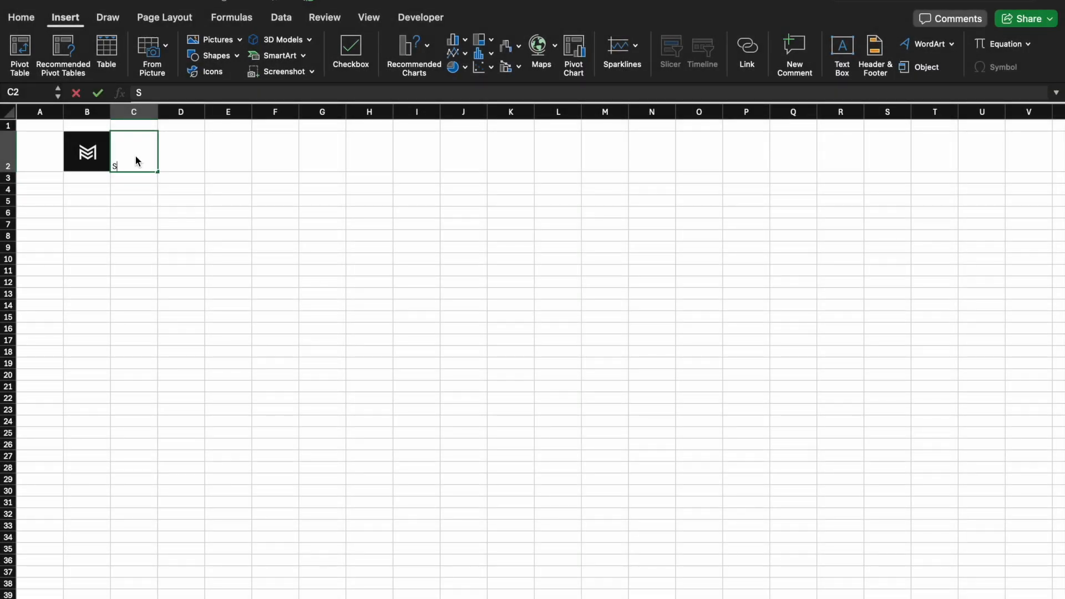
type("UBLIME")
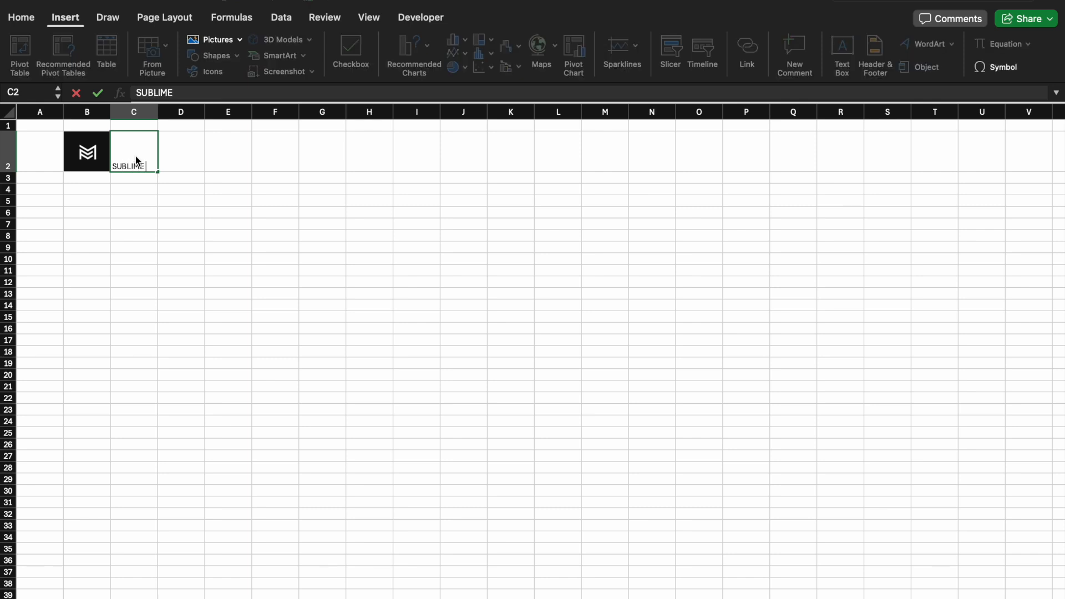
type("CONSTRC")
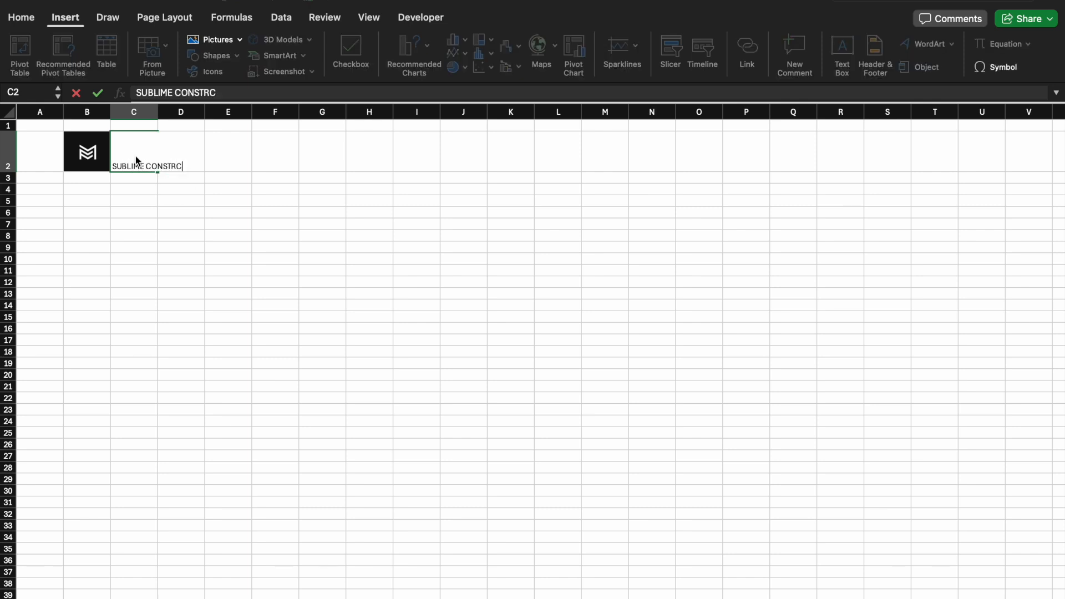
type("U")
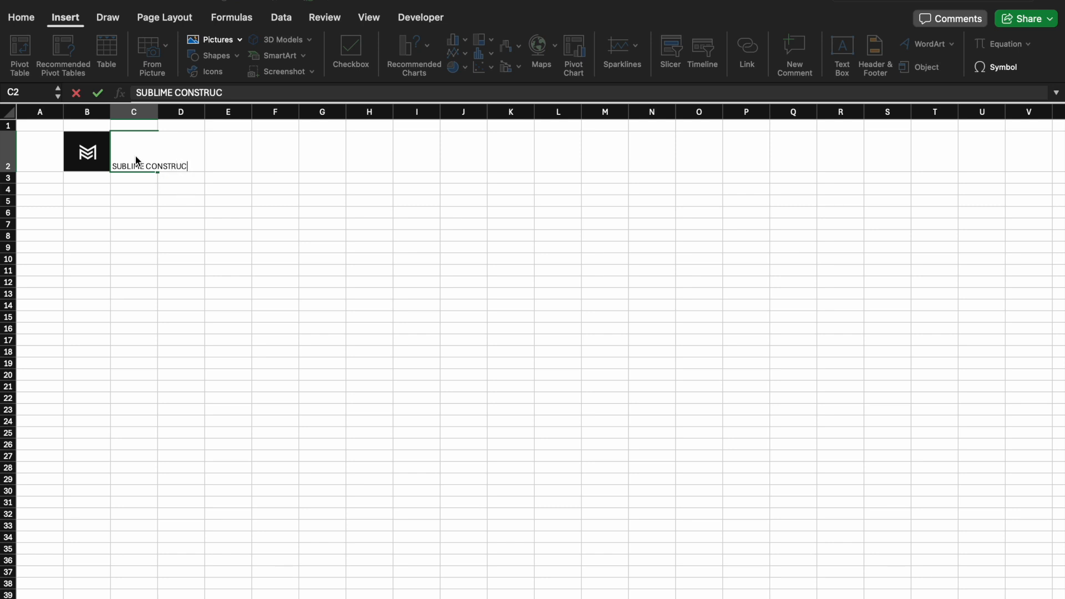
type("TIONS")
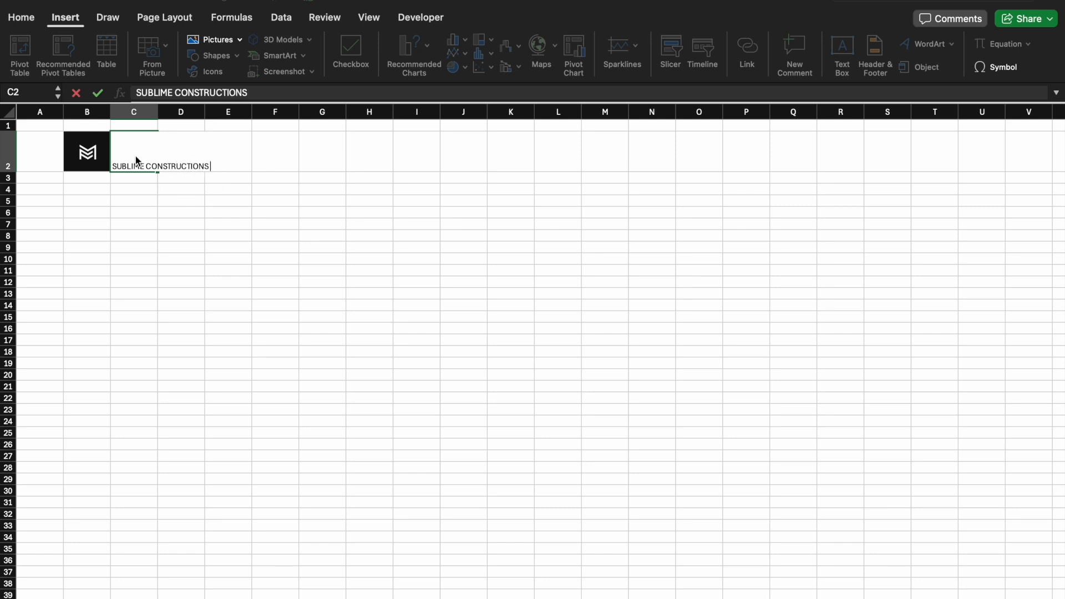
type("PTY LTD")
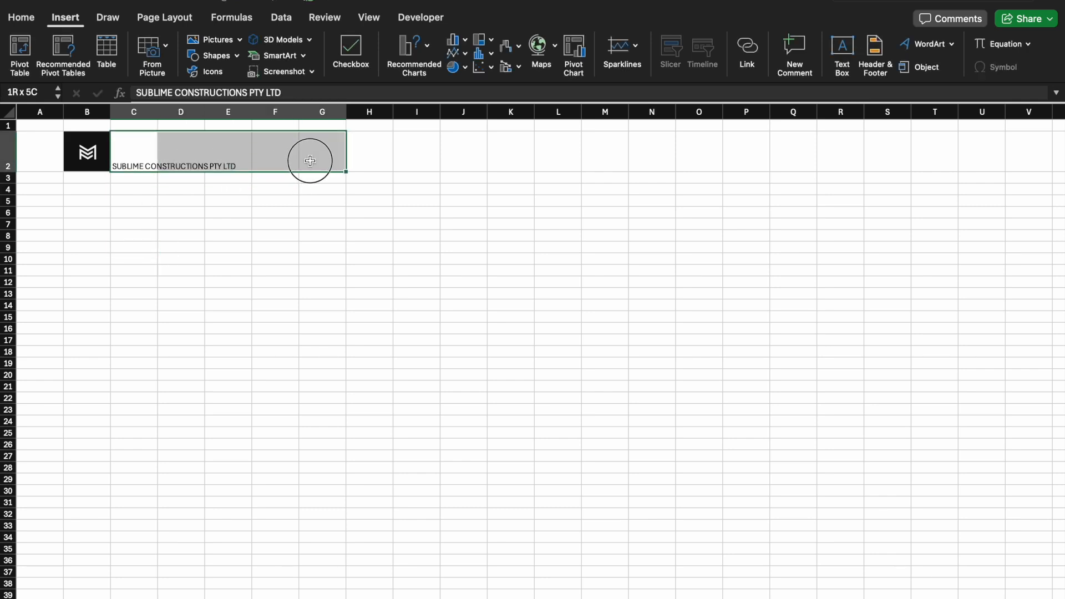
left_click(21, 17)
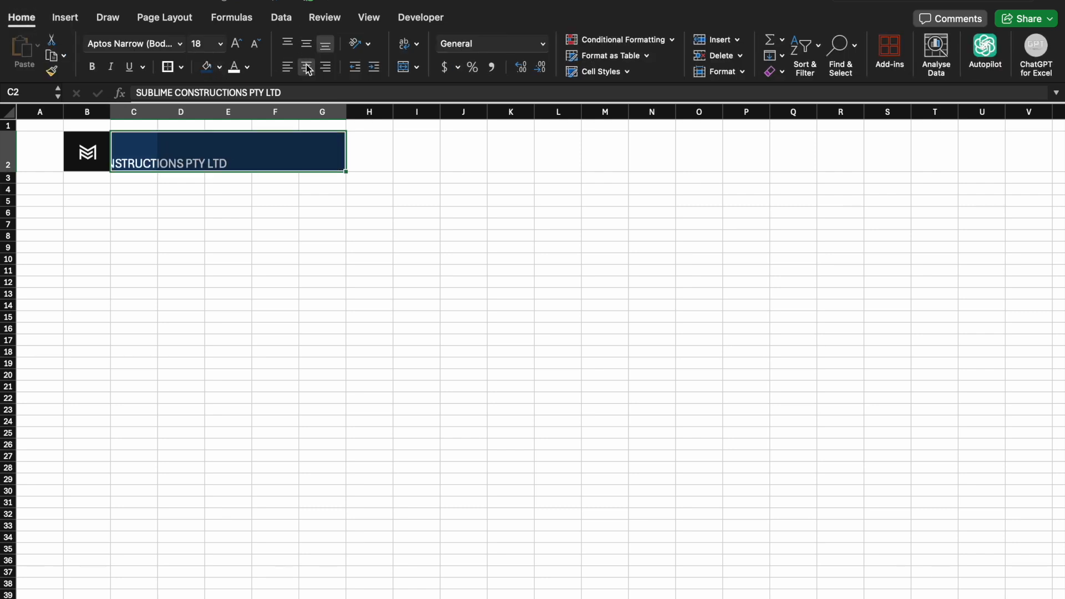
left_click(286, 43)
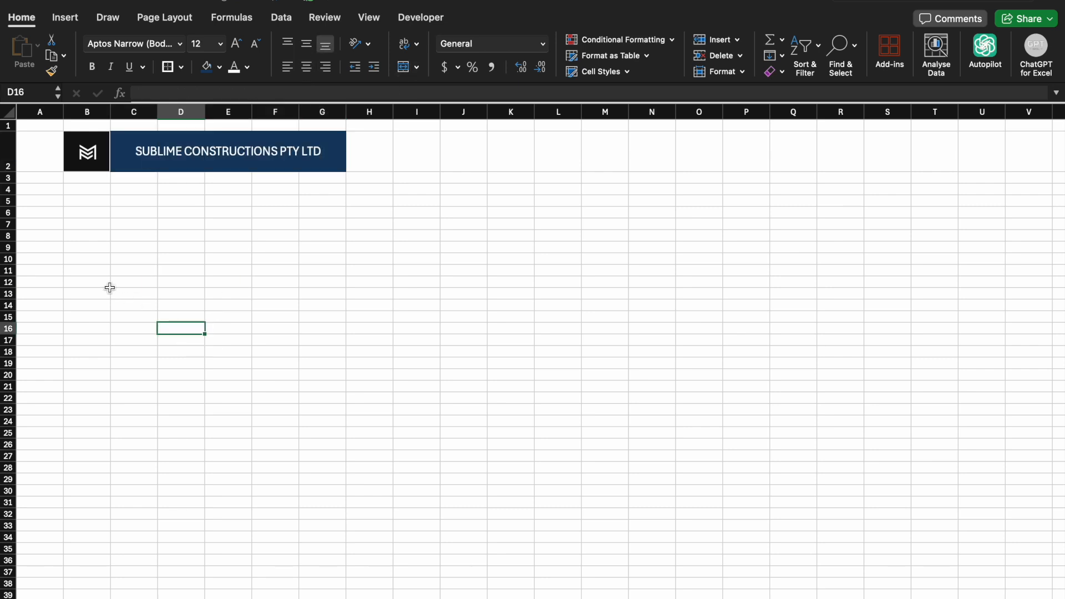
Type the field labels, starting with Title, down column B.
left_click(87, 282)
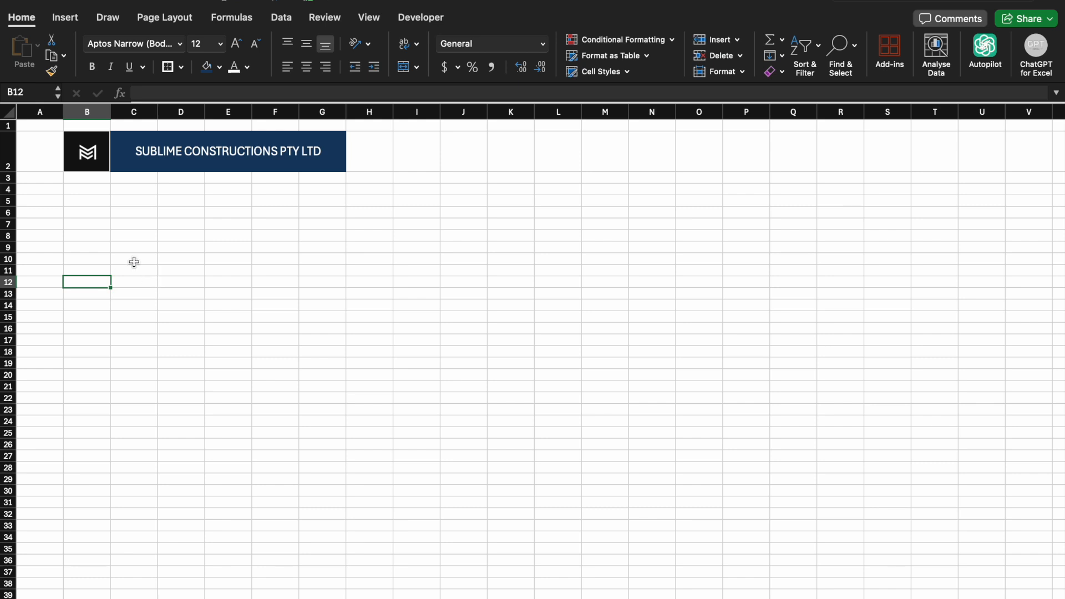
type("Title")
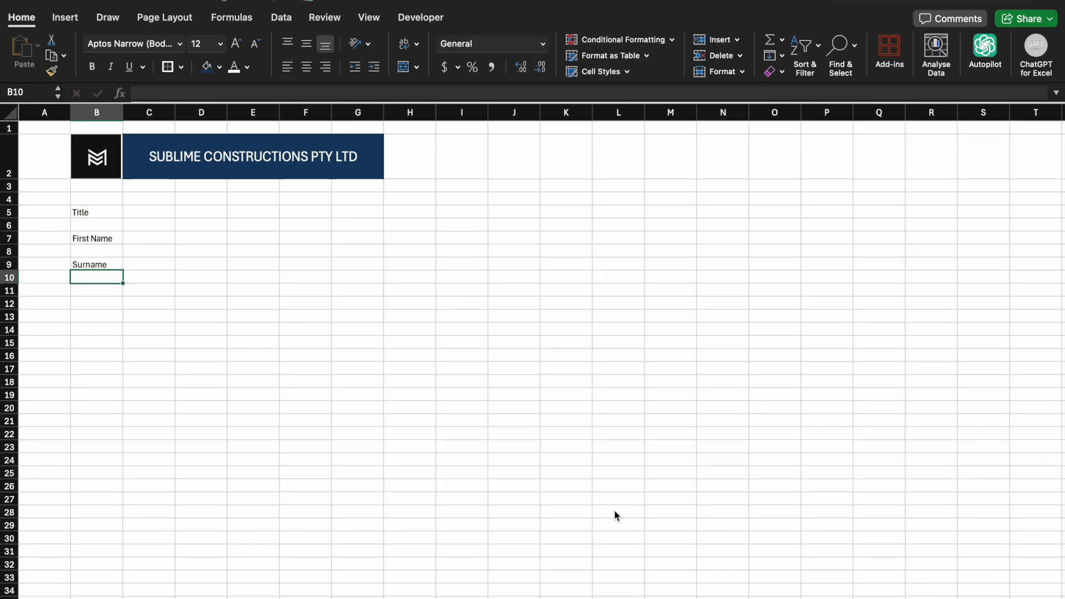
type("Prer")
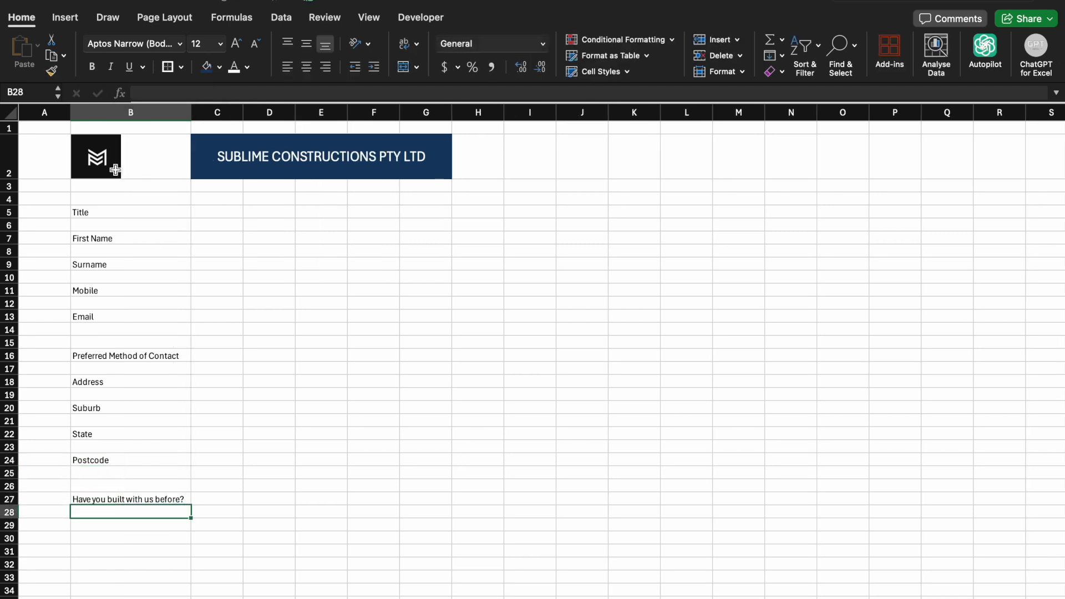
Fill the logo cell black and give the Title answer box borders and grey shading.
left_click(217, 199)
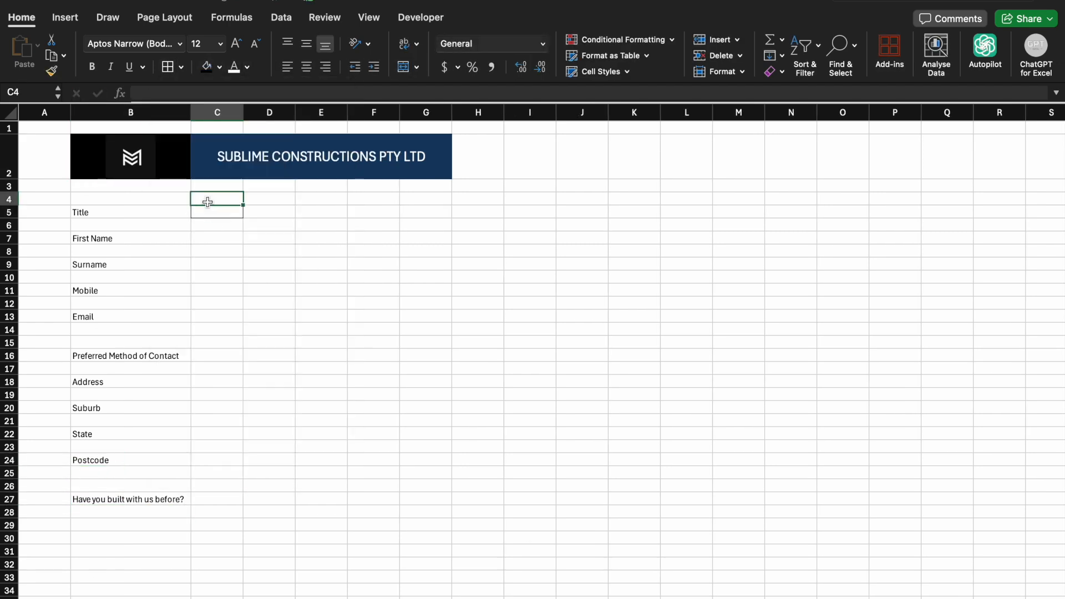
left_click(217, 211)
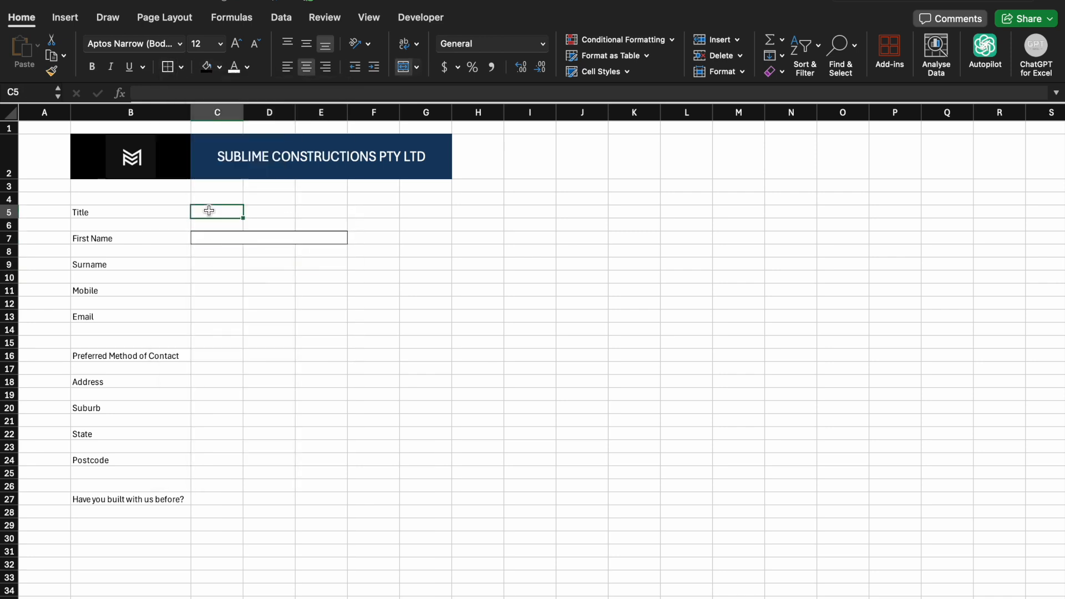
left_click(206, 66)
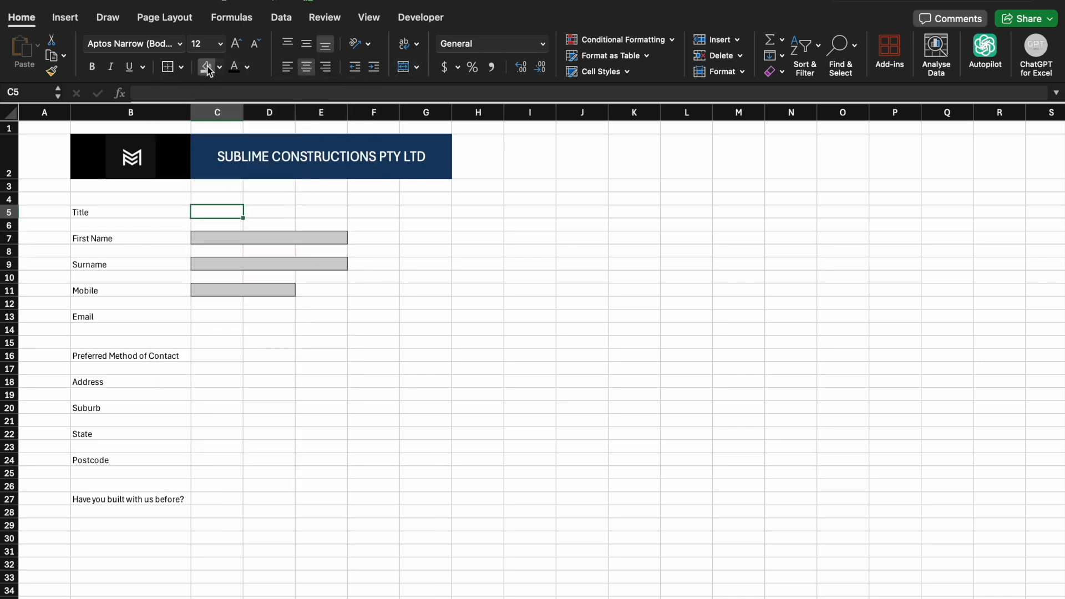
left_click(268, 407)
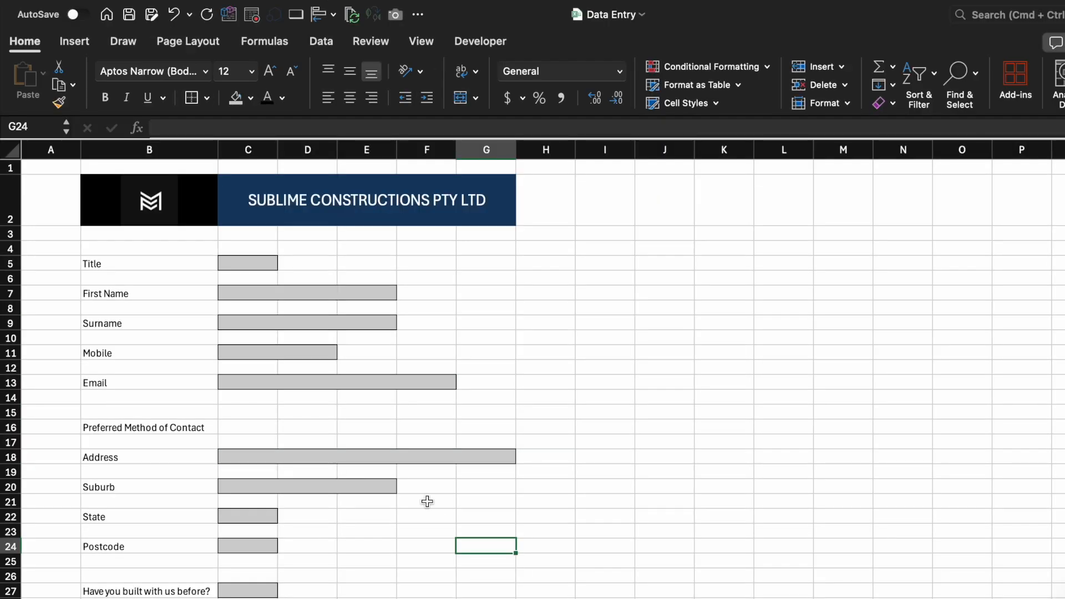
mouse_move(332, 270)
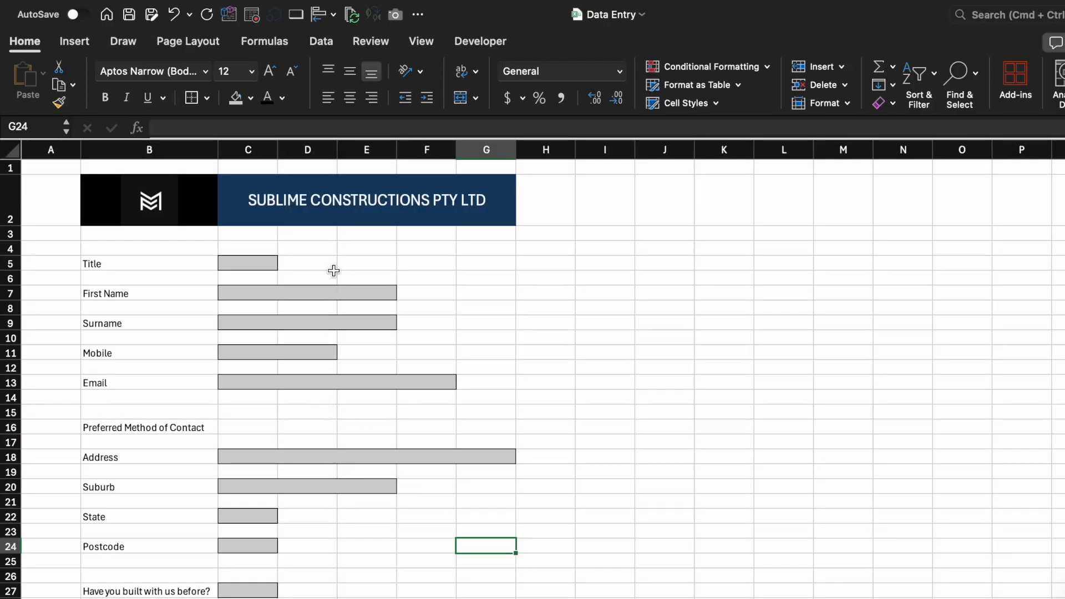
Insert a Developer option button beside Preferred Method of Contact labelled Phone.
left_click(480, 41)
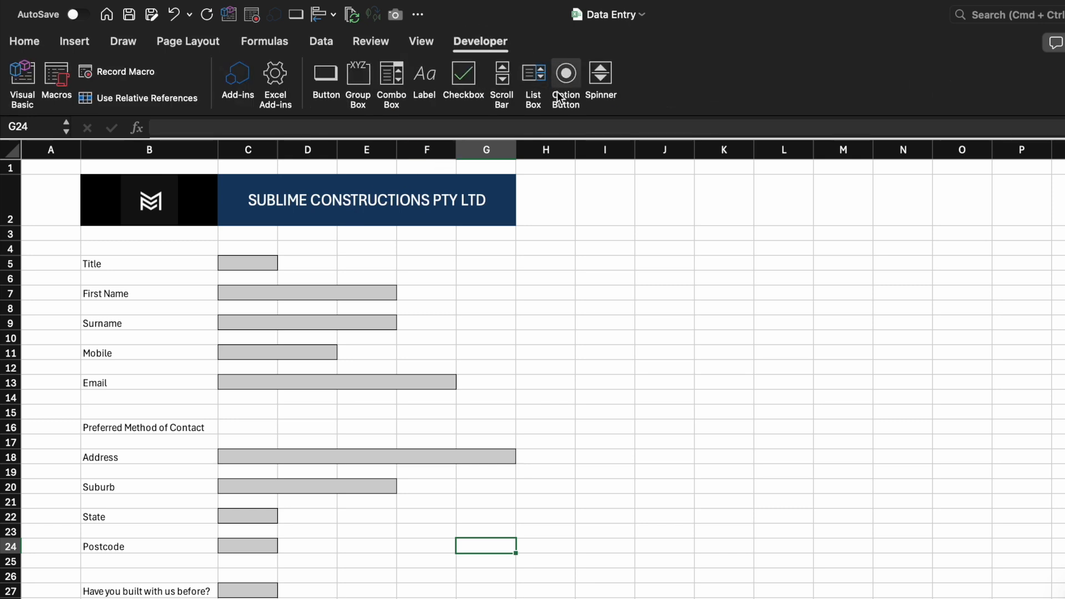
mouse_move(565, 70)
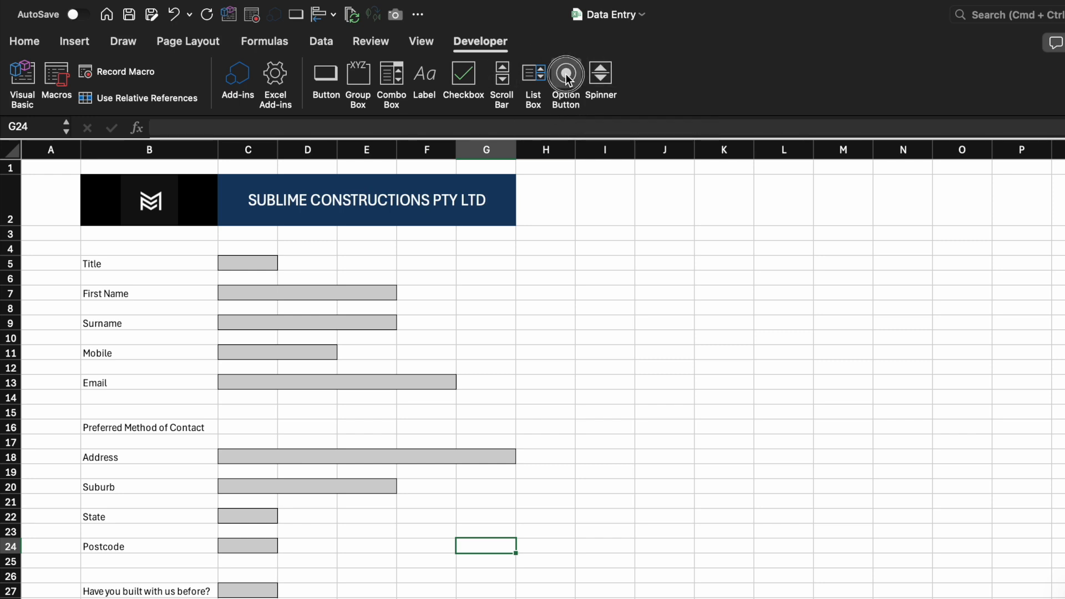
left_click(565, 73)
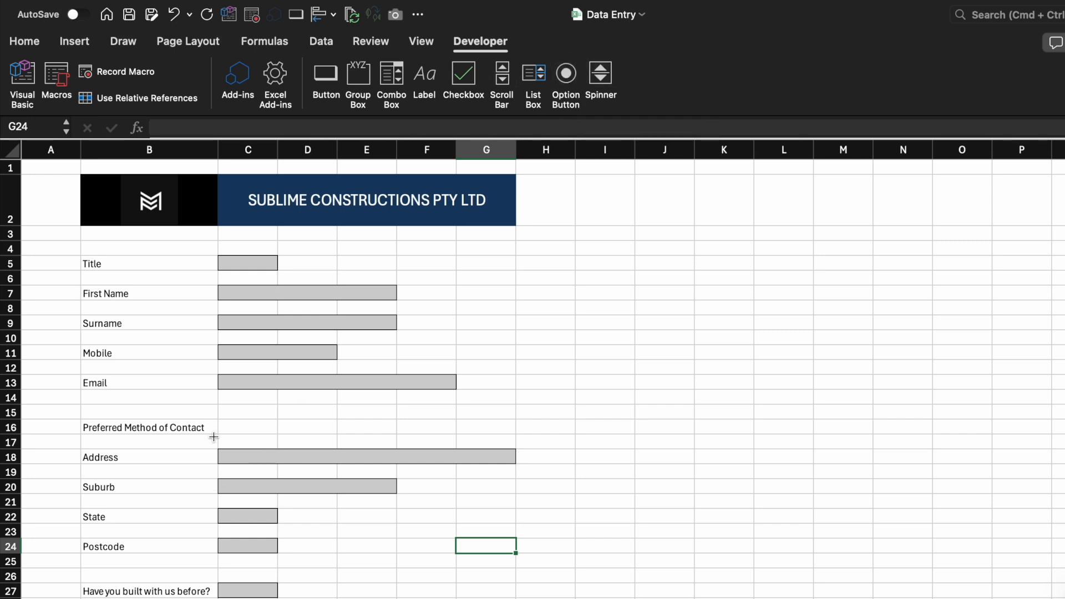
left_click(564, 67)
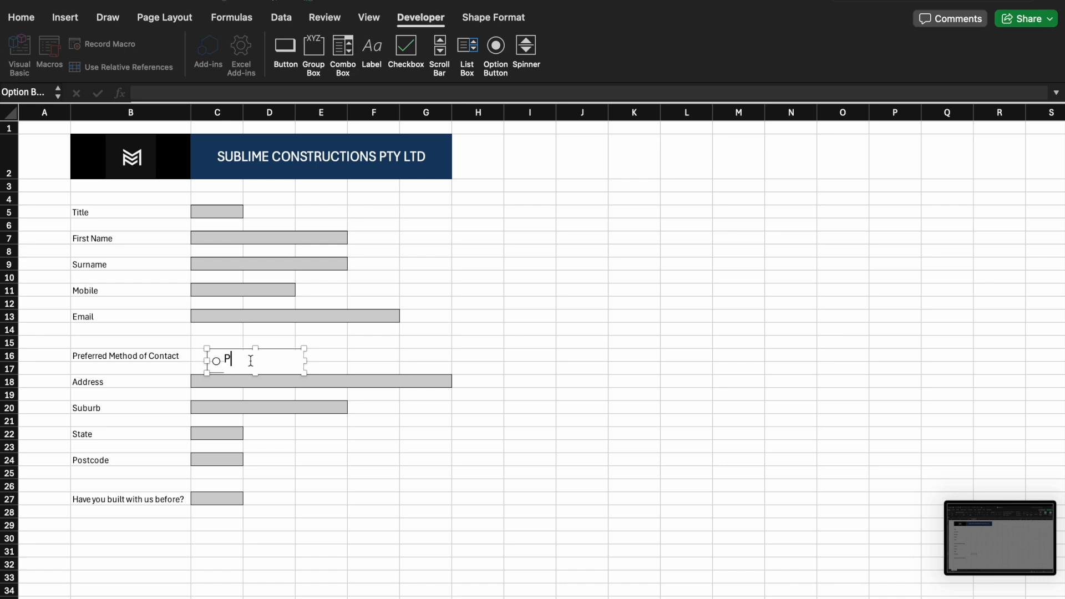
type("hone")
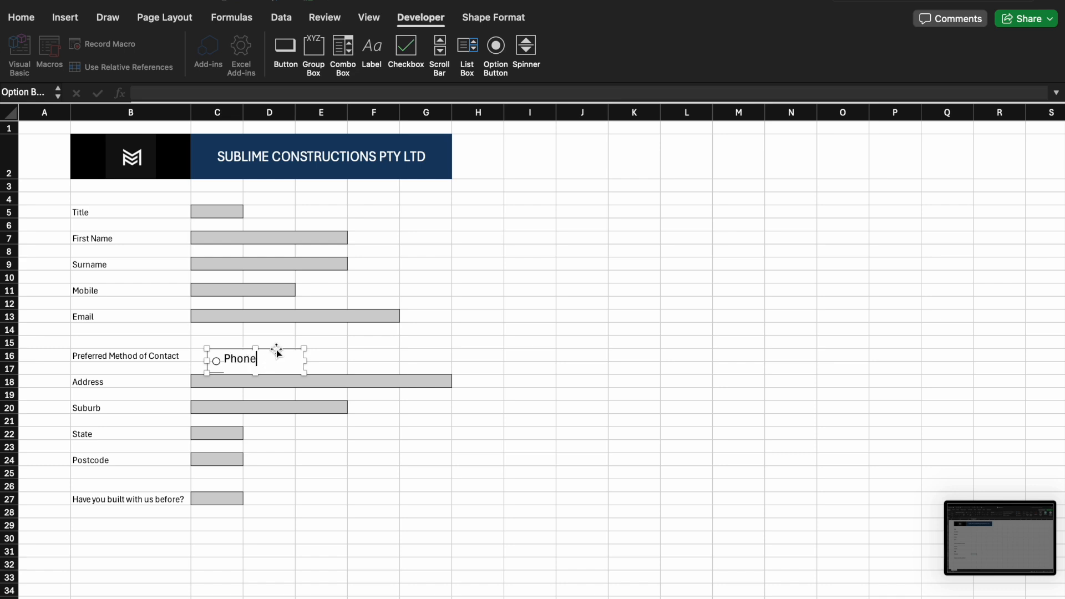
Duplicate the Phone button as an Email option and align the two buttons.
right_click(238, 359)
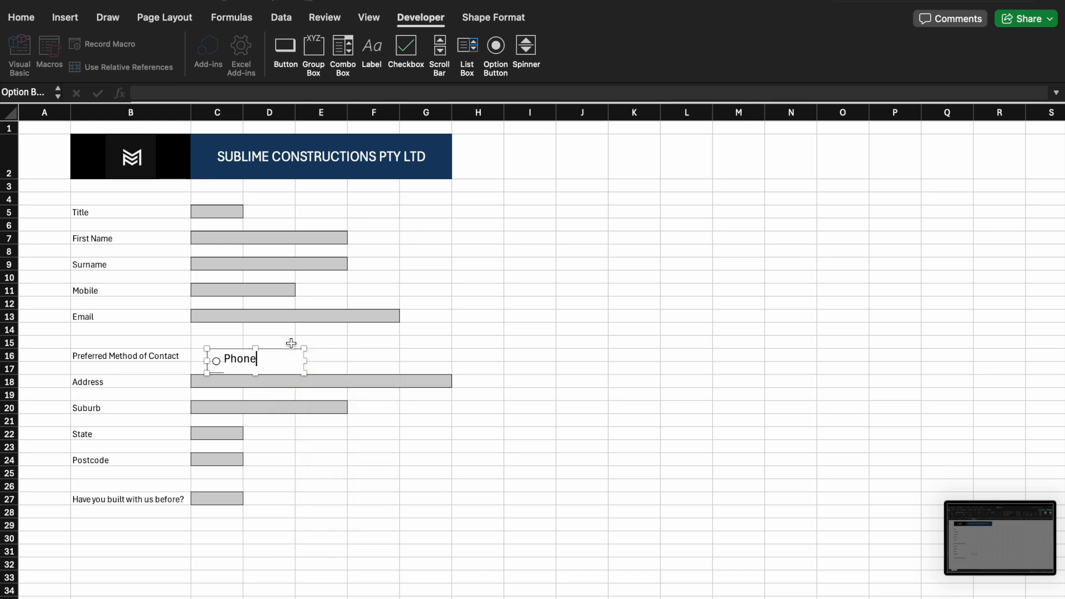
right_click(239, 359)
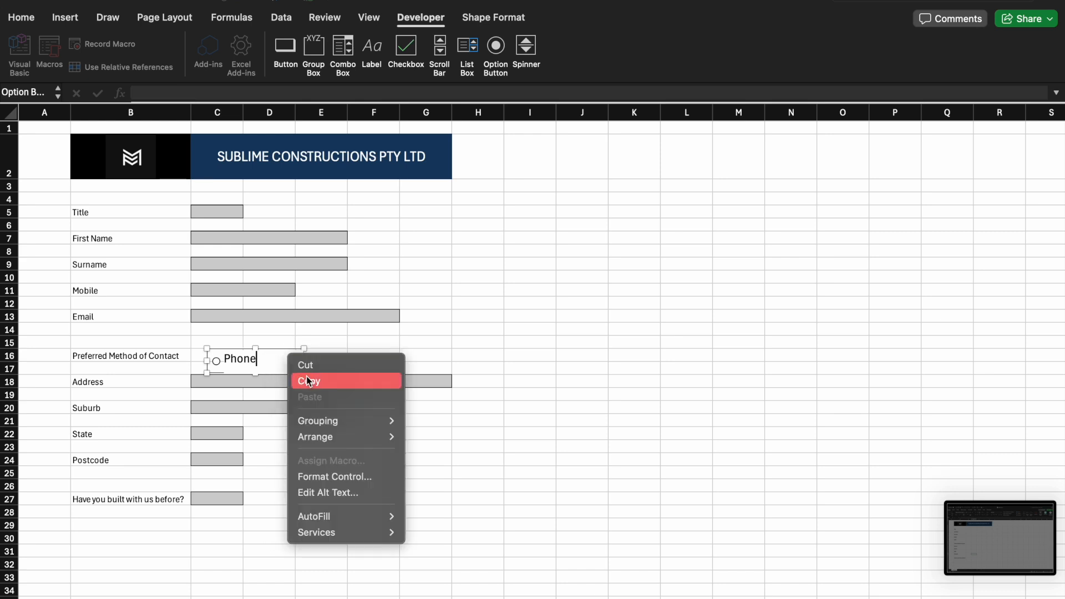
left_click(309, 380)
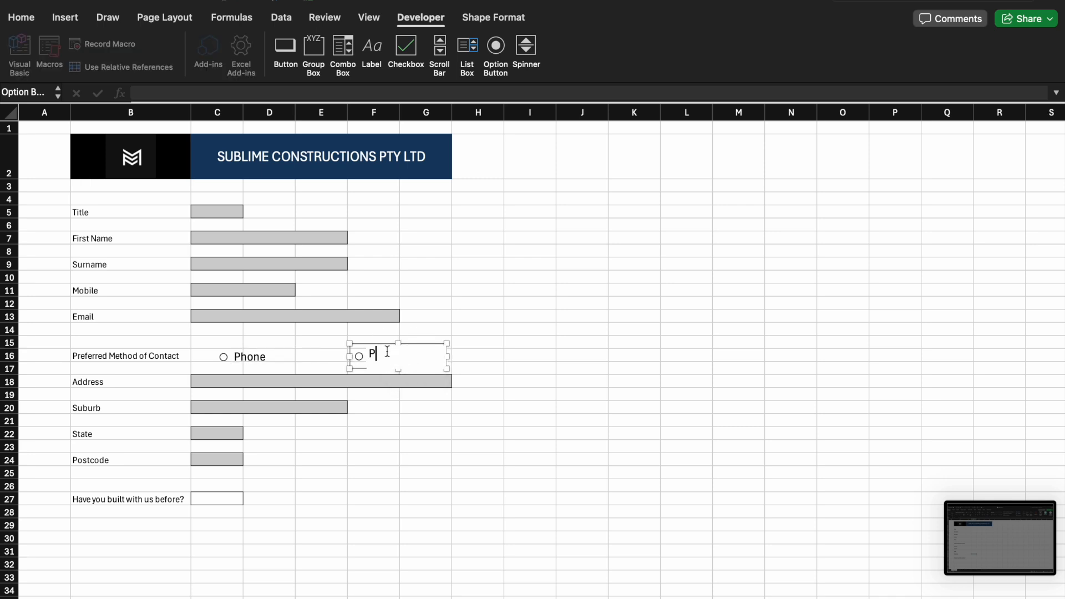
type("Email")
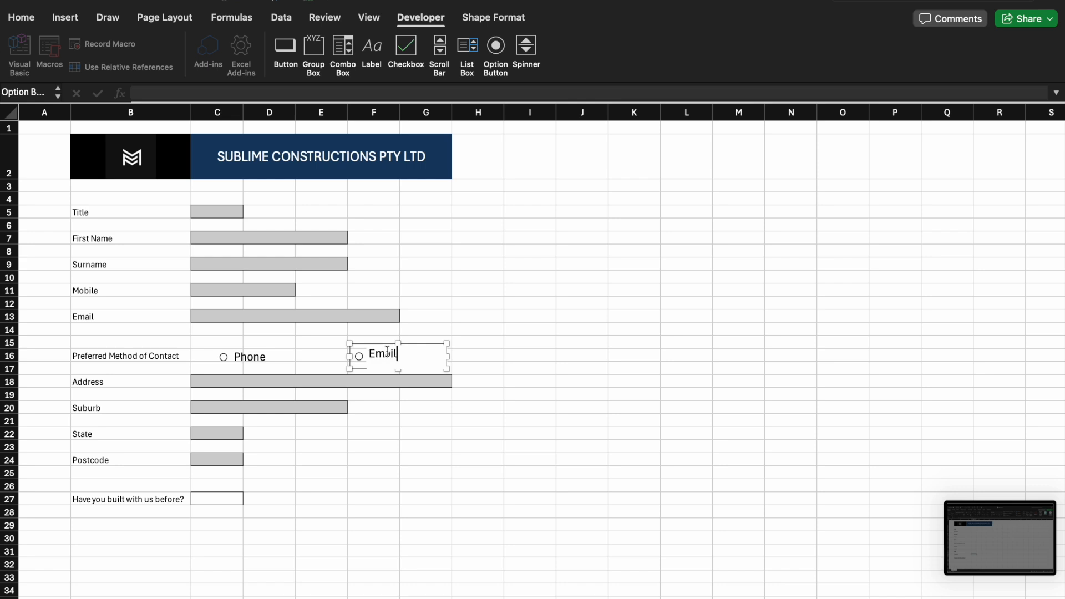
left_click(320, 368)
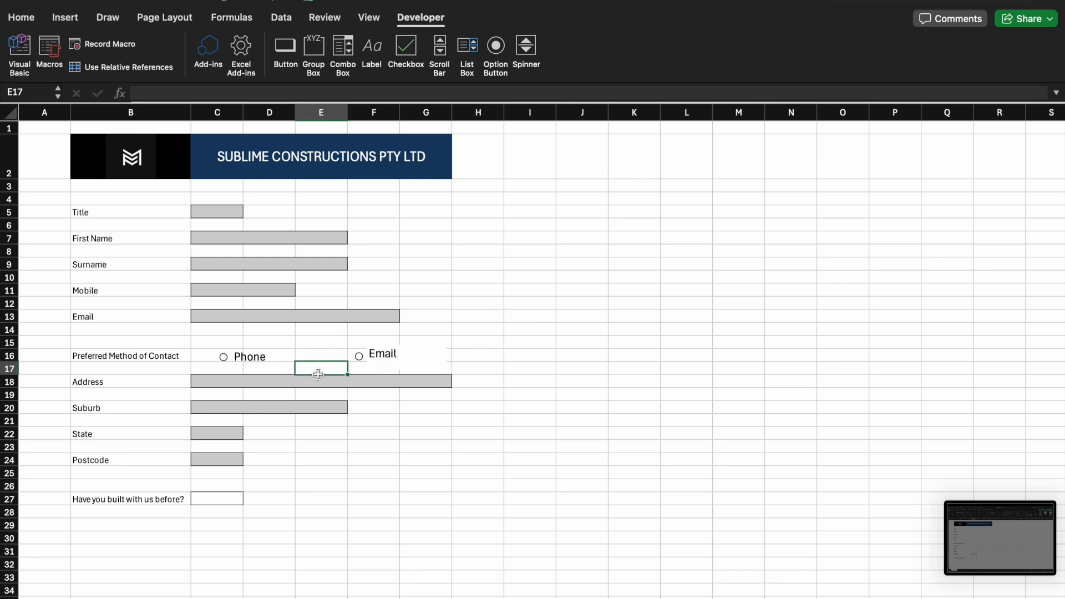
right_click(249, 356)
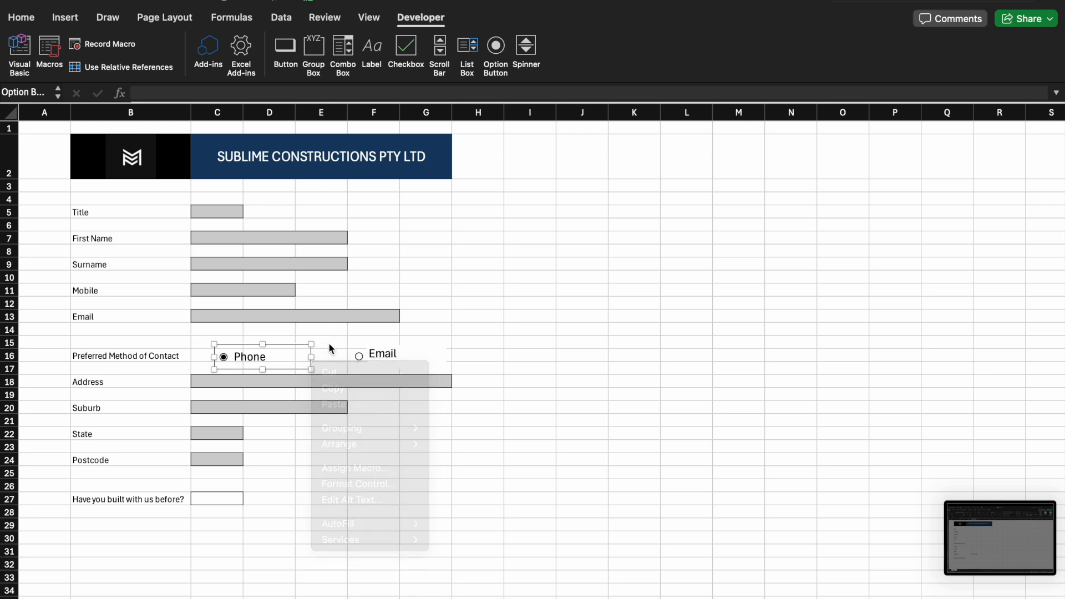
left_click(358, 356)
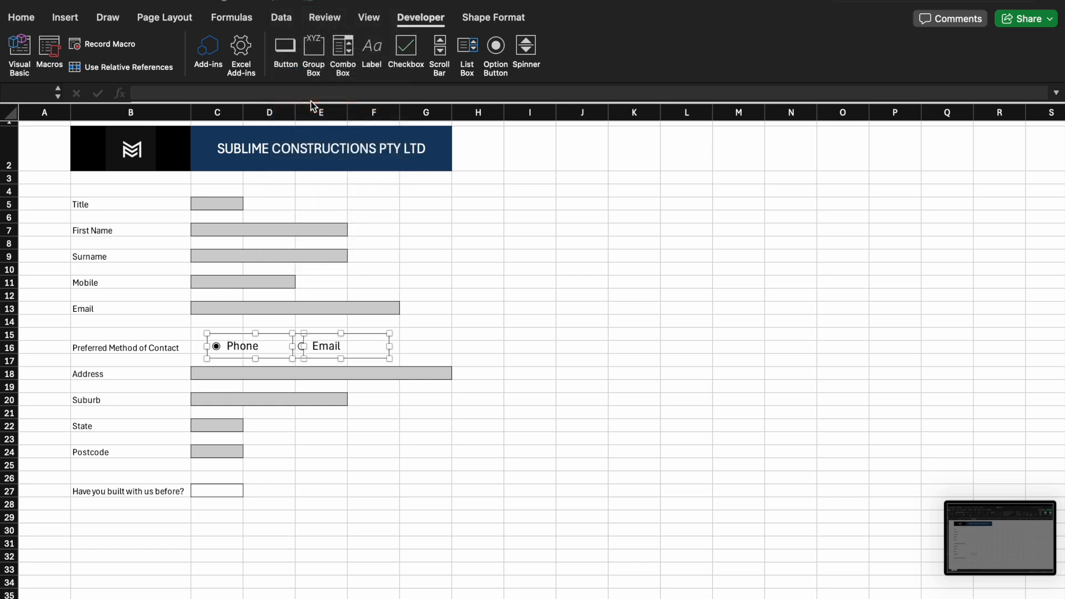
left_click(529, 303)
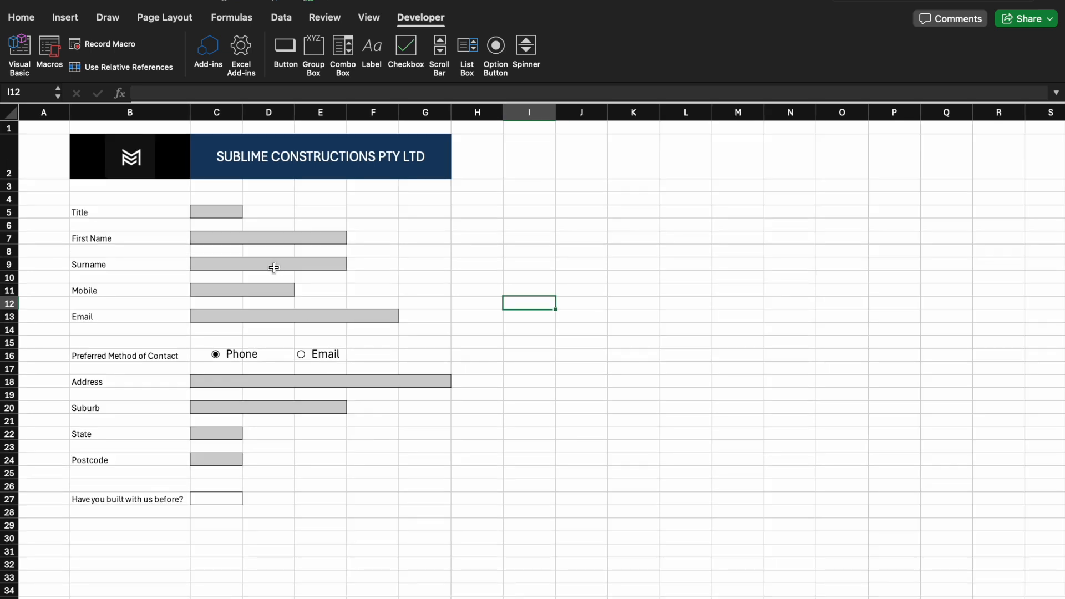
Add List data validation to Title cell C5 with source Mr, Mrs, Miss, Dr.
left_click(216, 211)
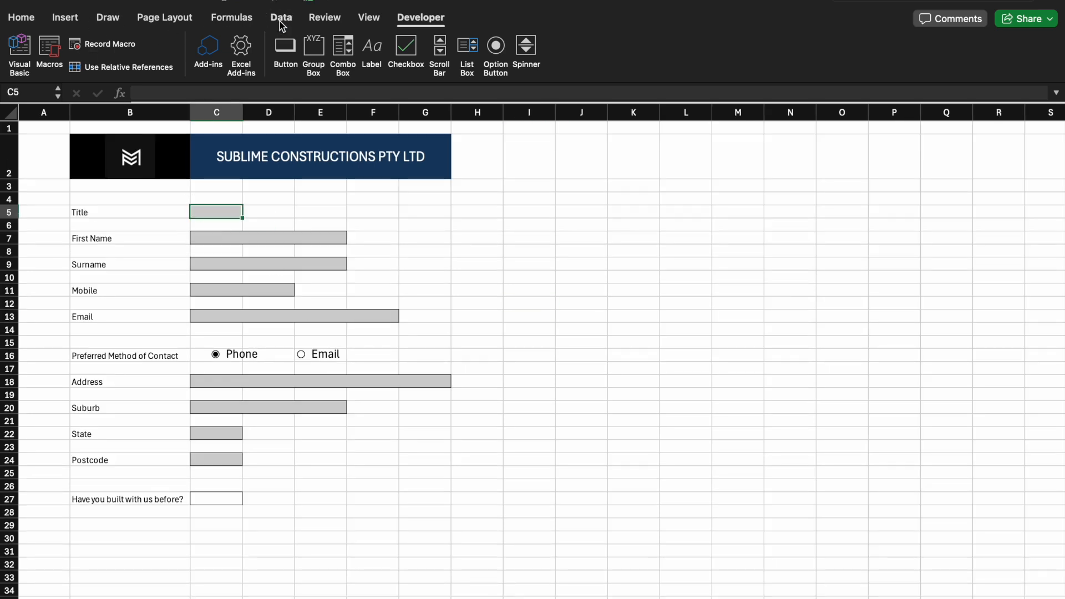
left_click(280, 17)
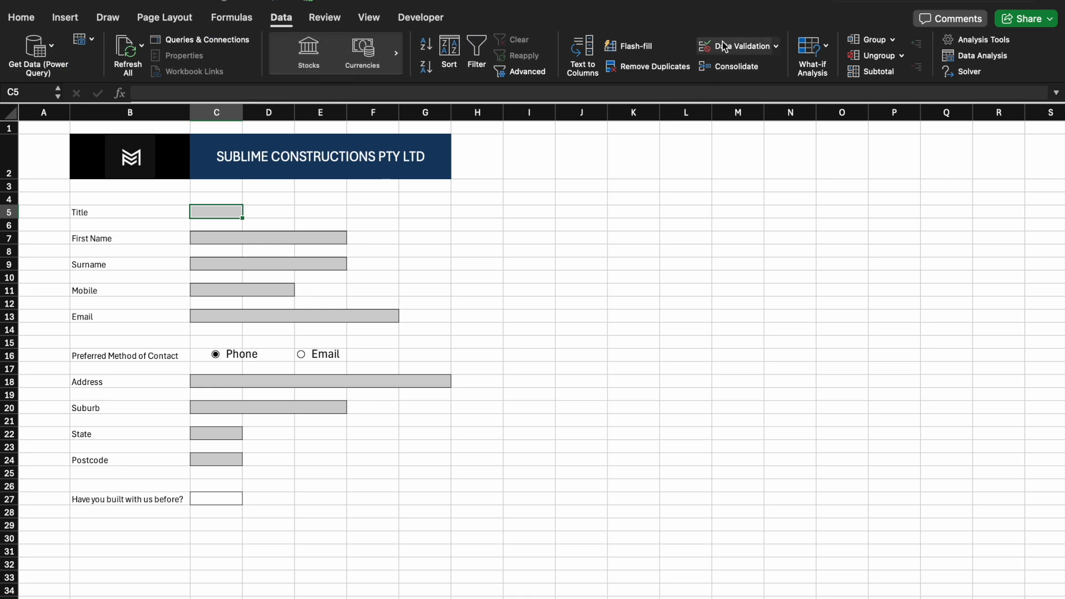
left_click(739, 46)
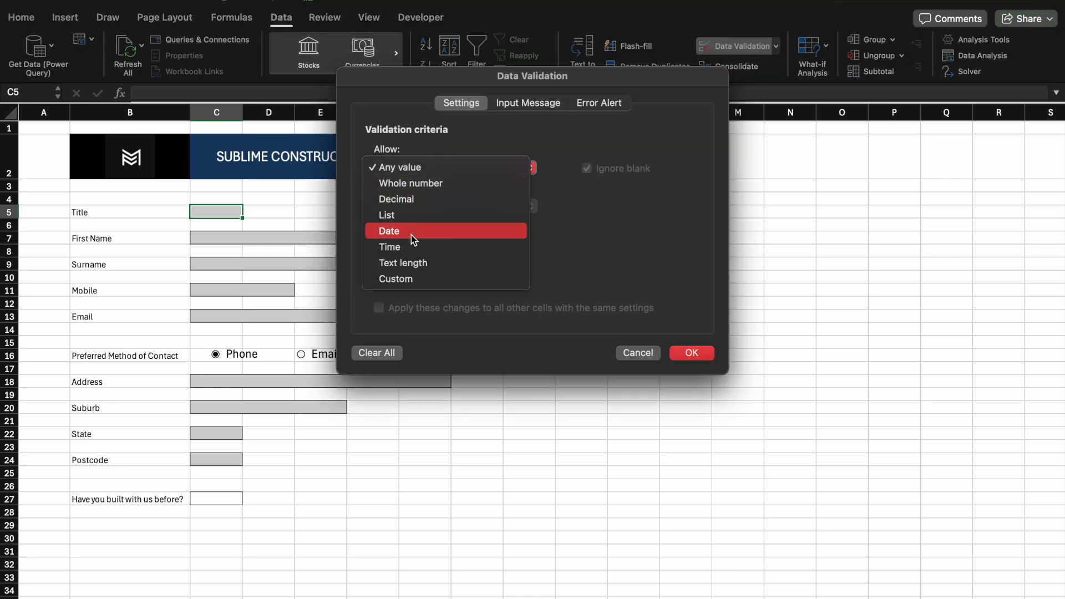
left_click(386, 215)
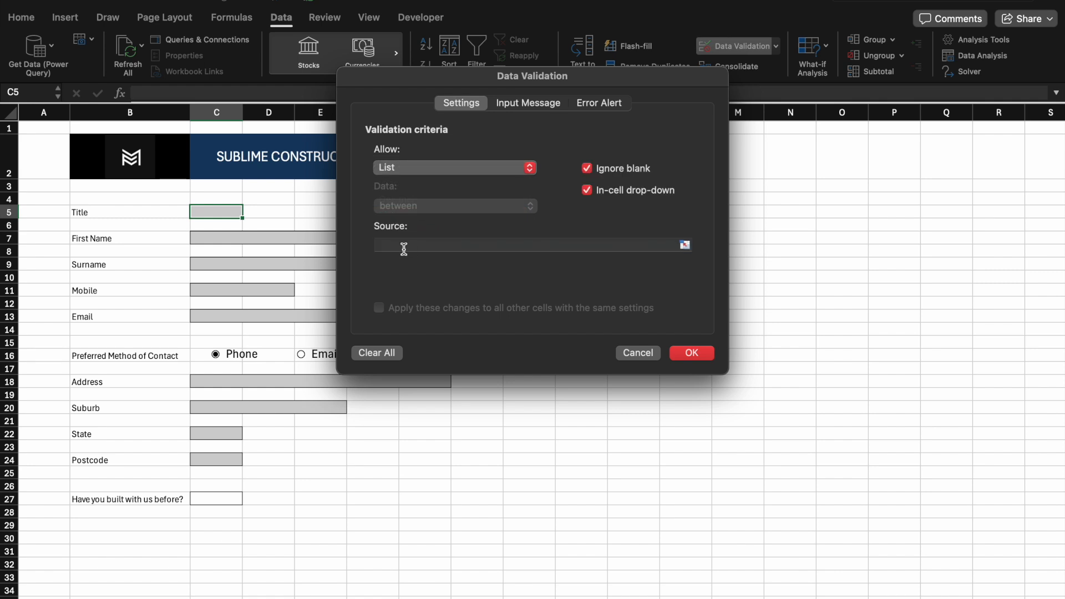
type("Mr")
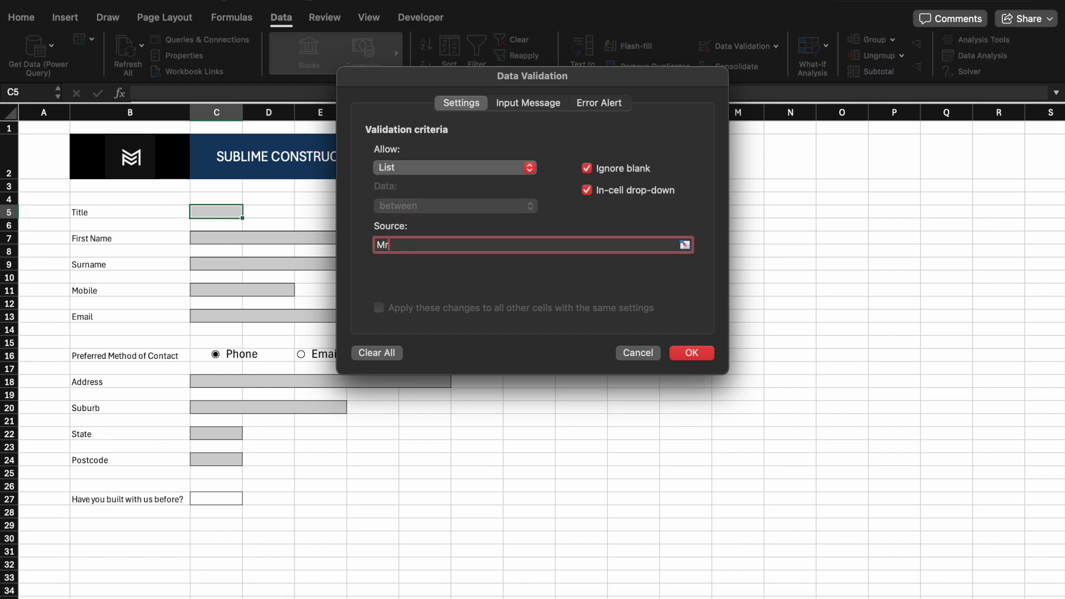
type(", Mrse")
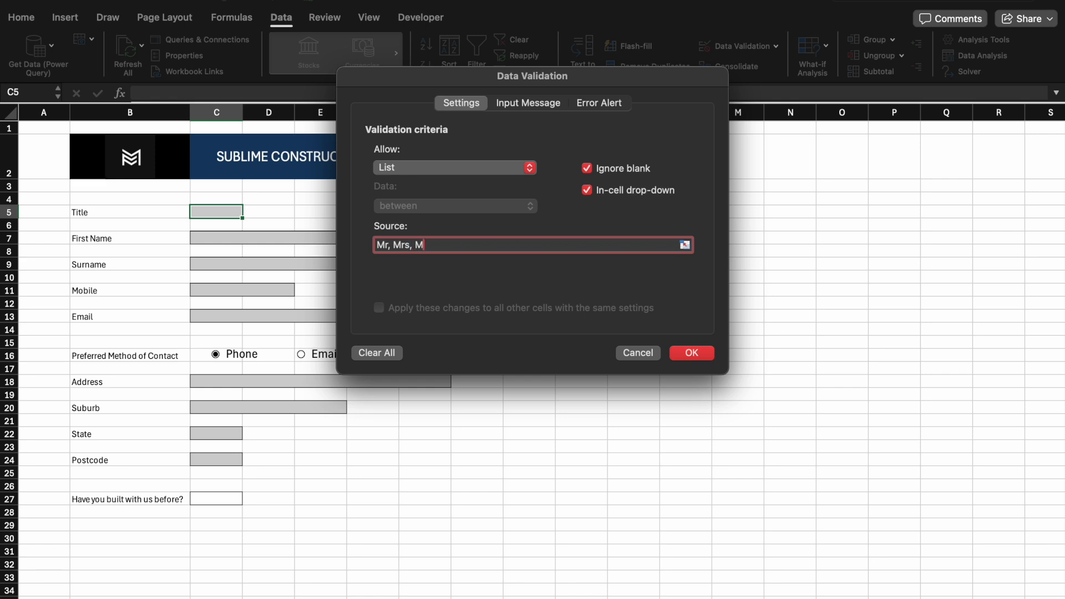
type("iss, D")
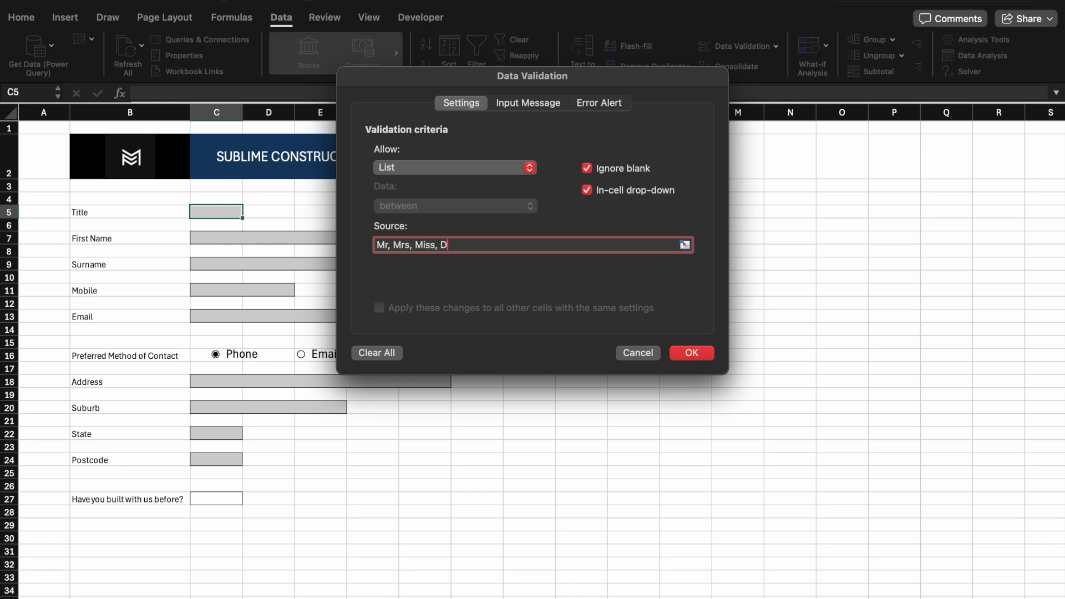
type("r")
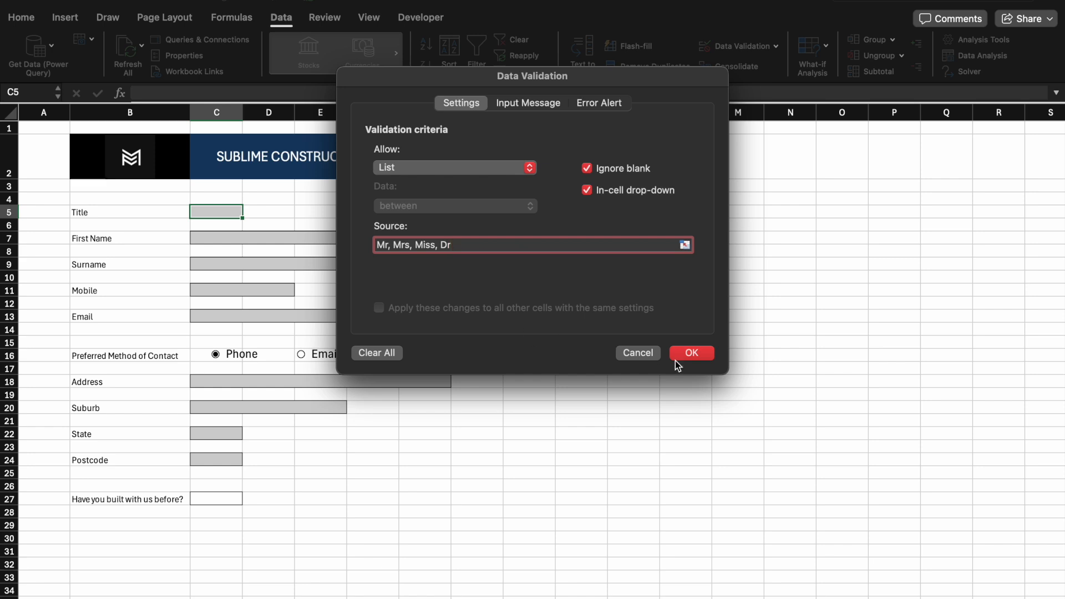
left_click(692, 353)
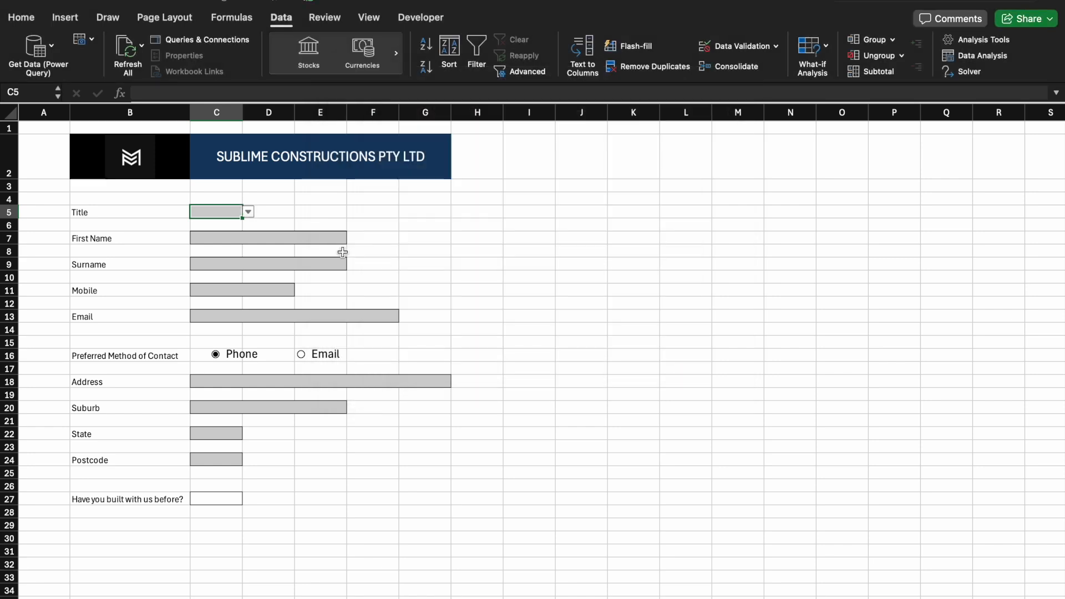
left_click(425, 251)
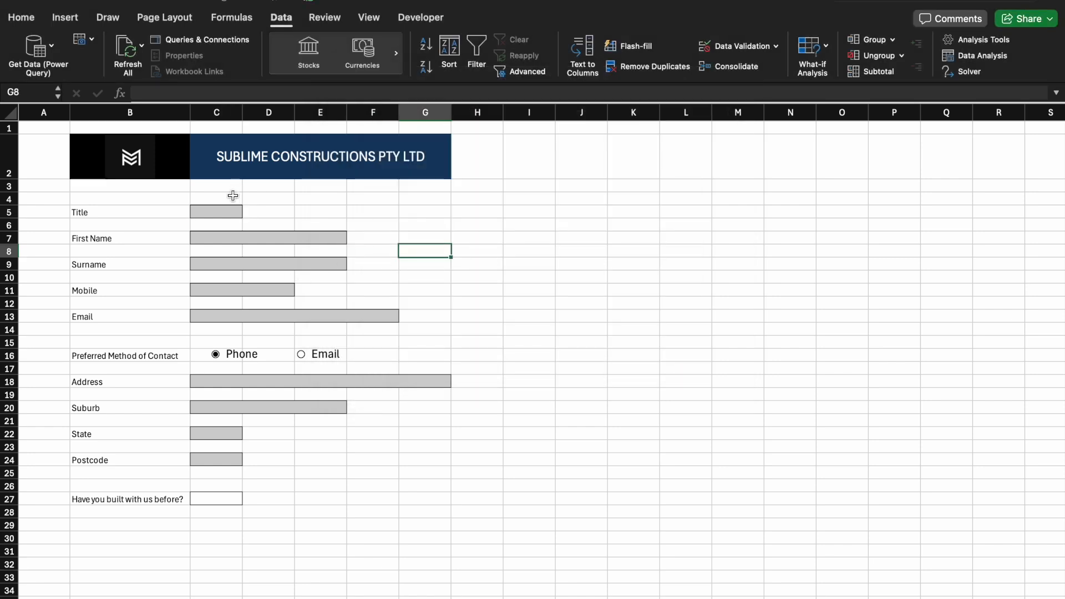
left_click(247, 212)
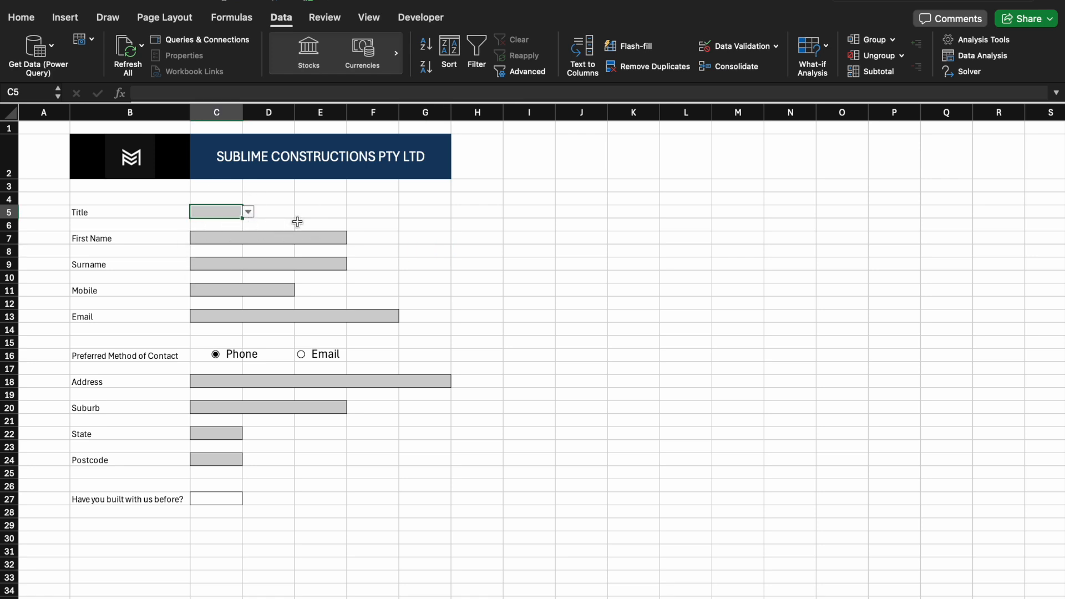
right_click(216, 290)
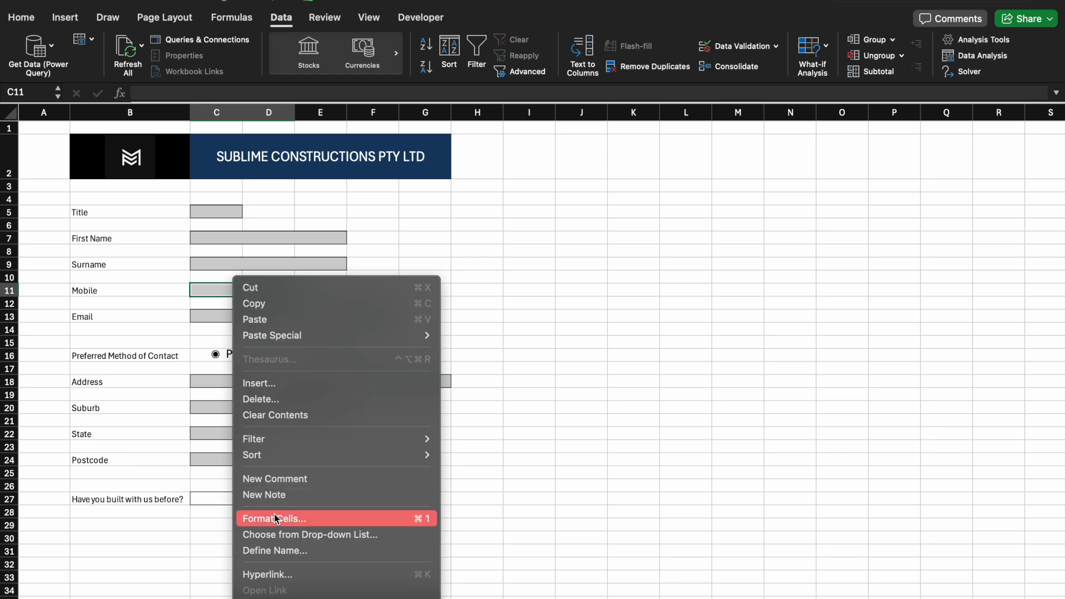
left_click(275, 518)
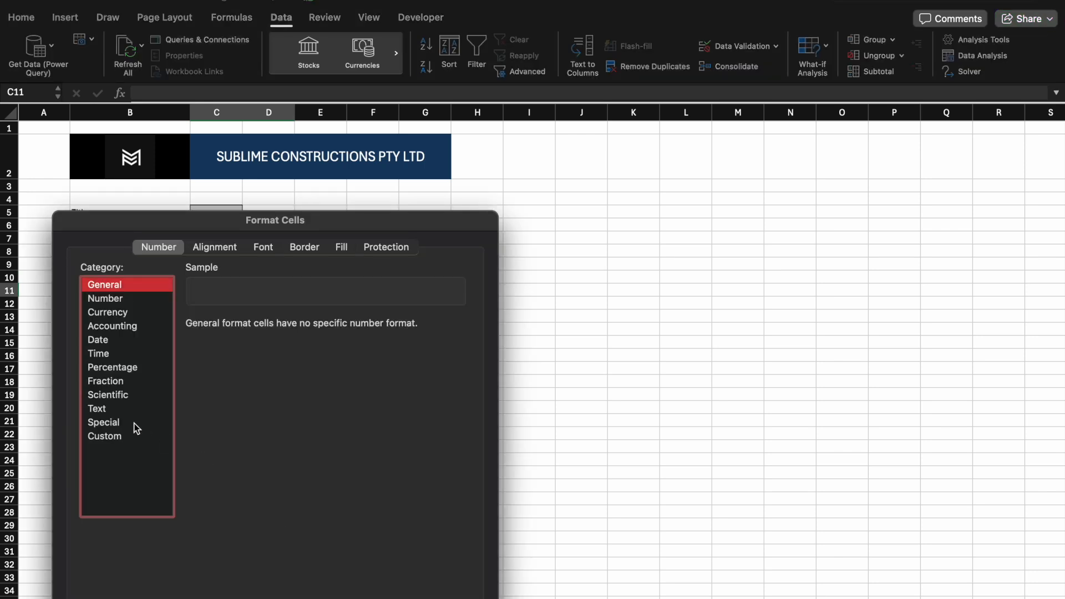
left_click(104, 435)
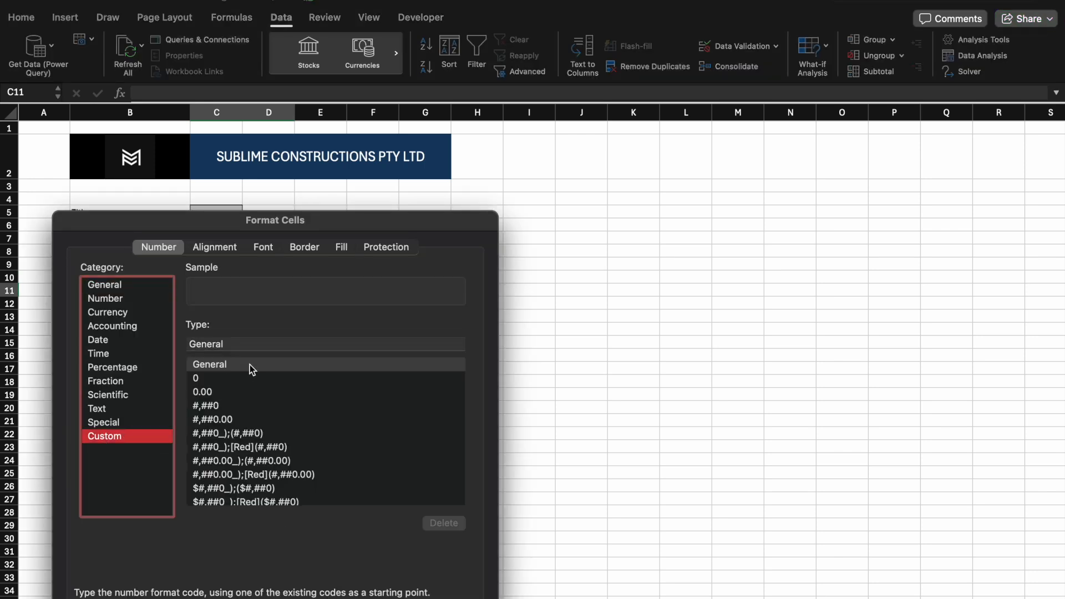
left_click(325, 344)
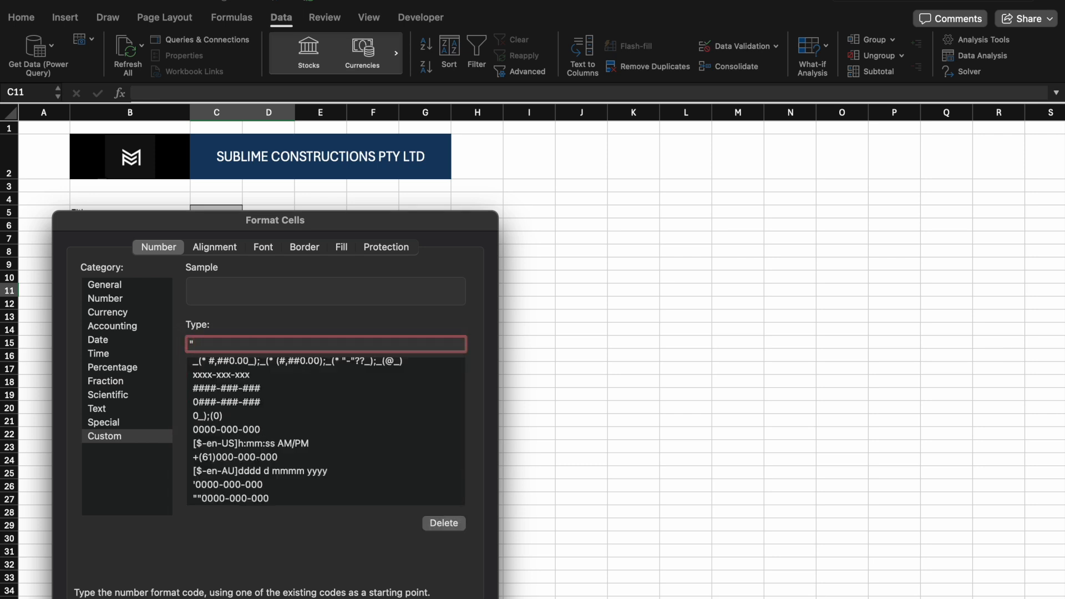
type("\"")
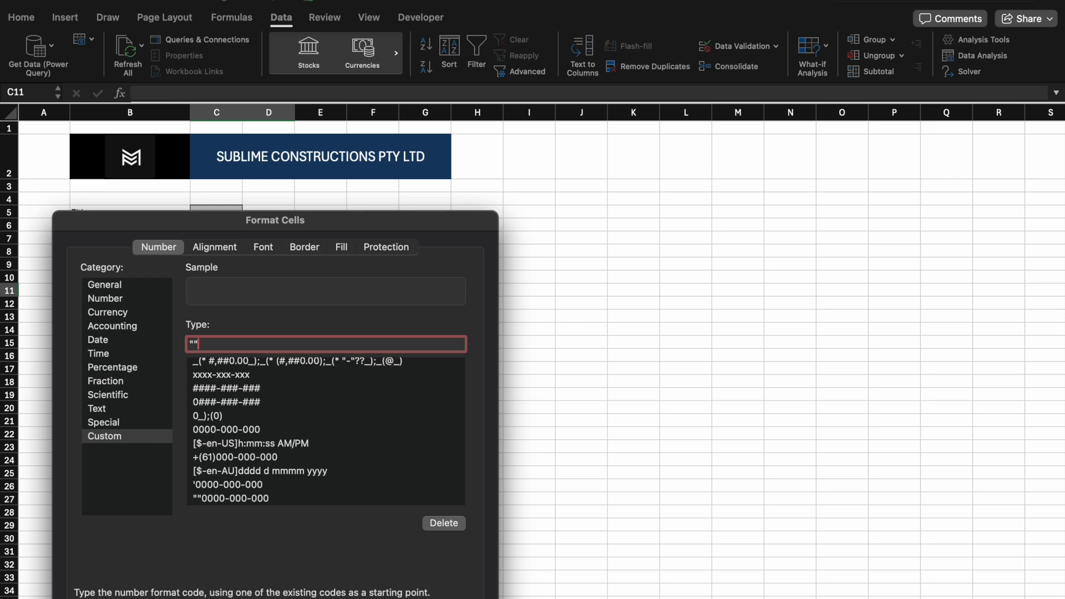
type("00")
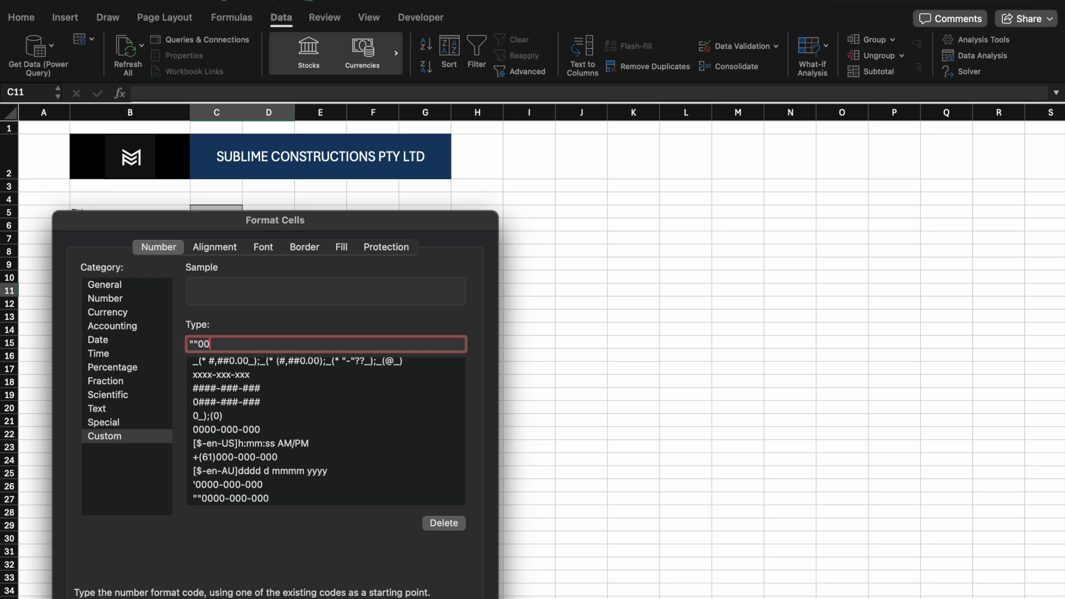
type("00")
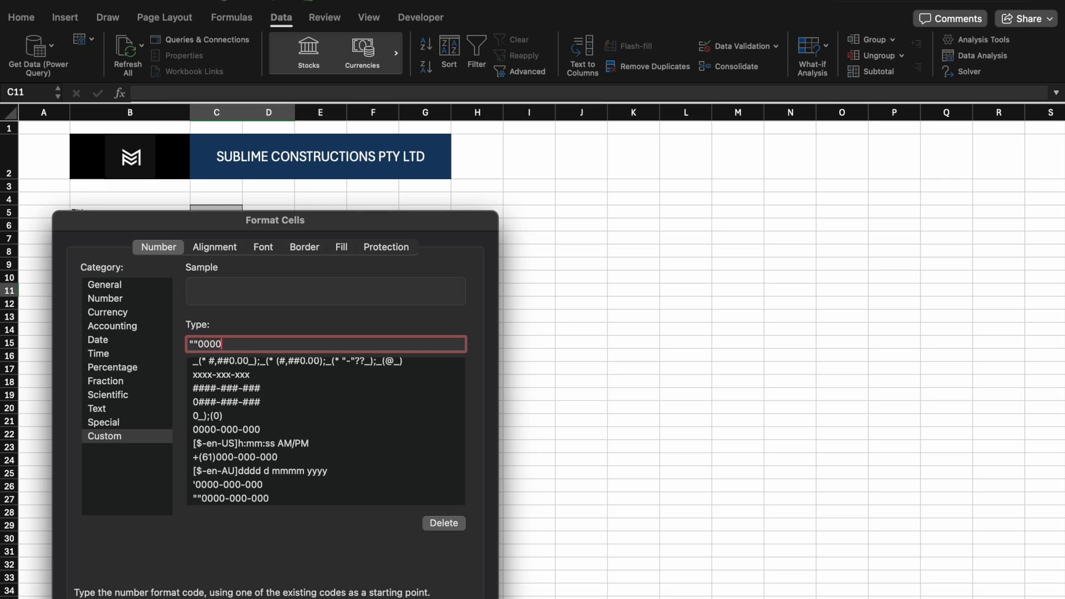
type("-00")
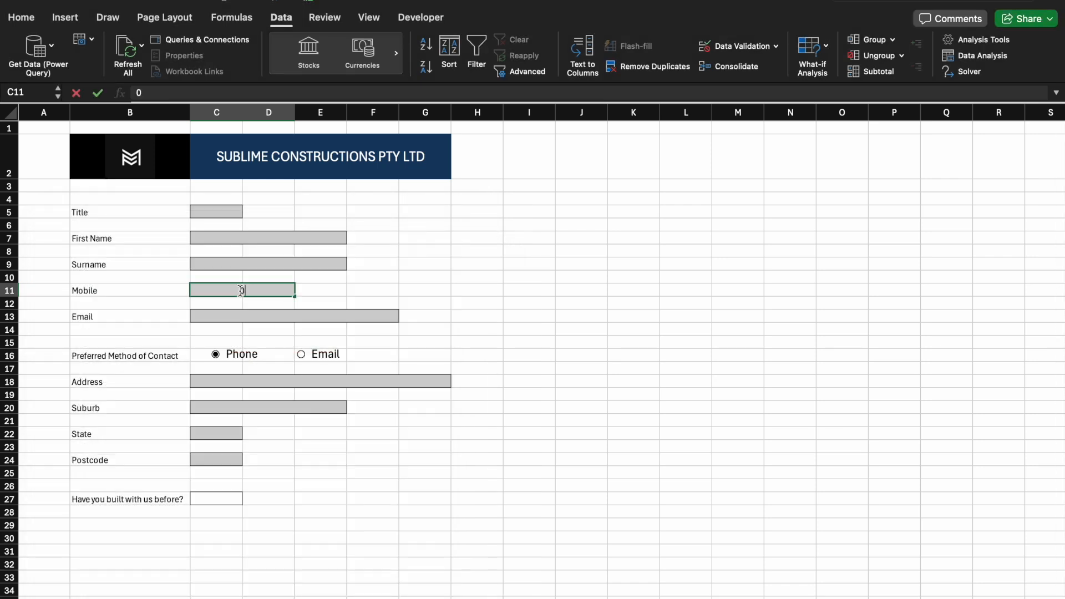
Test the Mobile format by entering a phone number in C11.
type("000000")
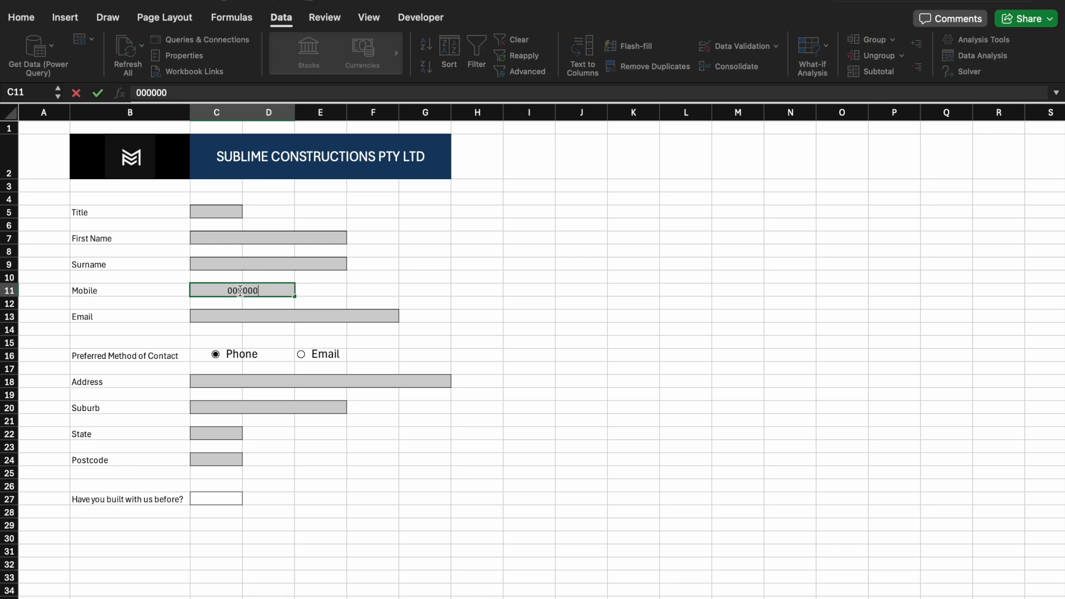
type("000")
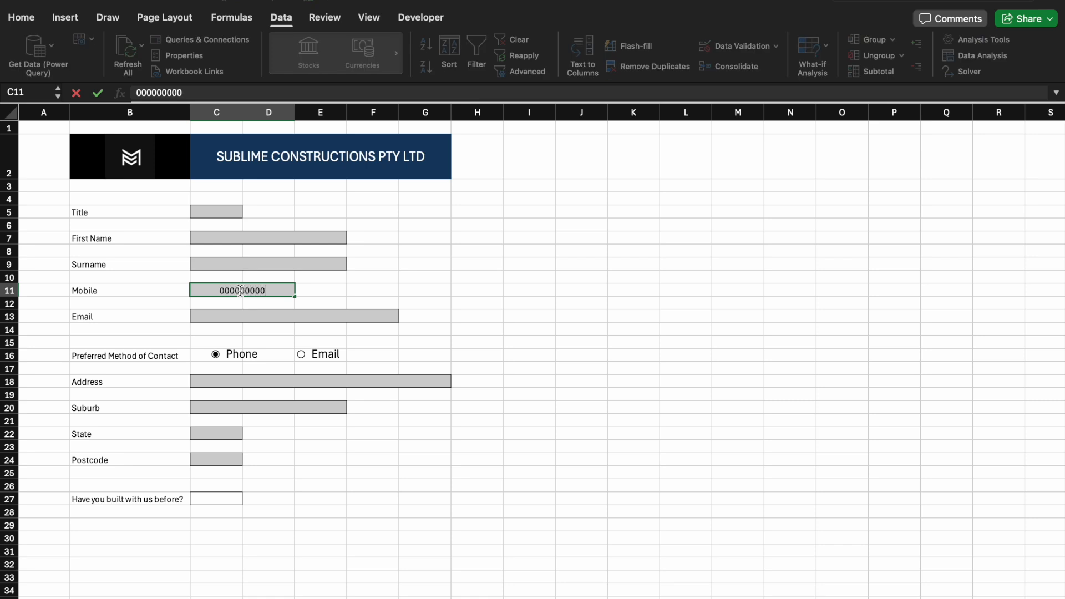
key("Return")
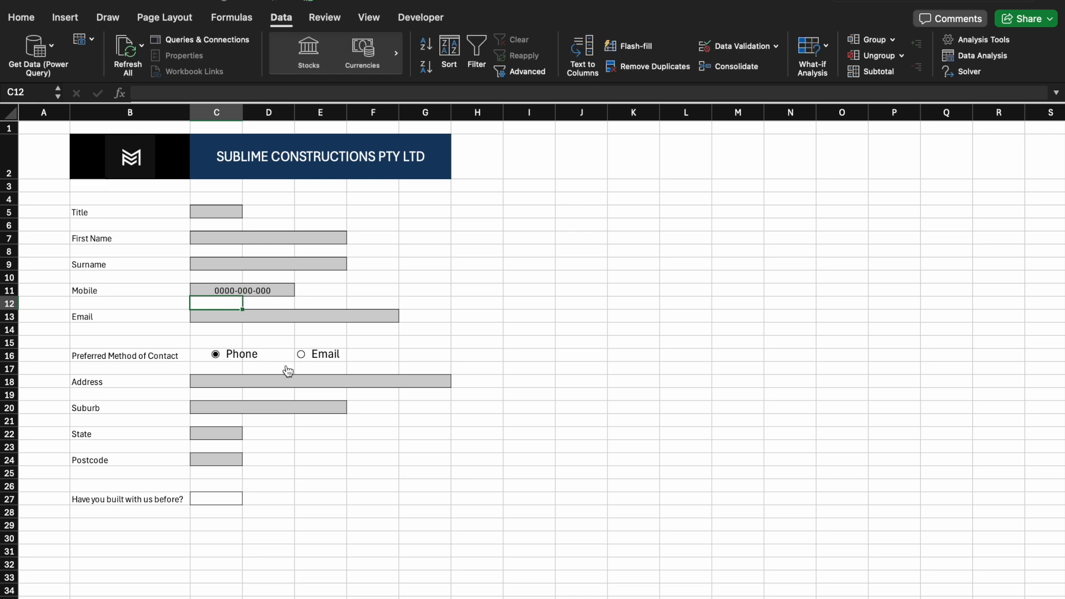
left_click(424, 302)
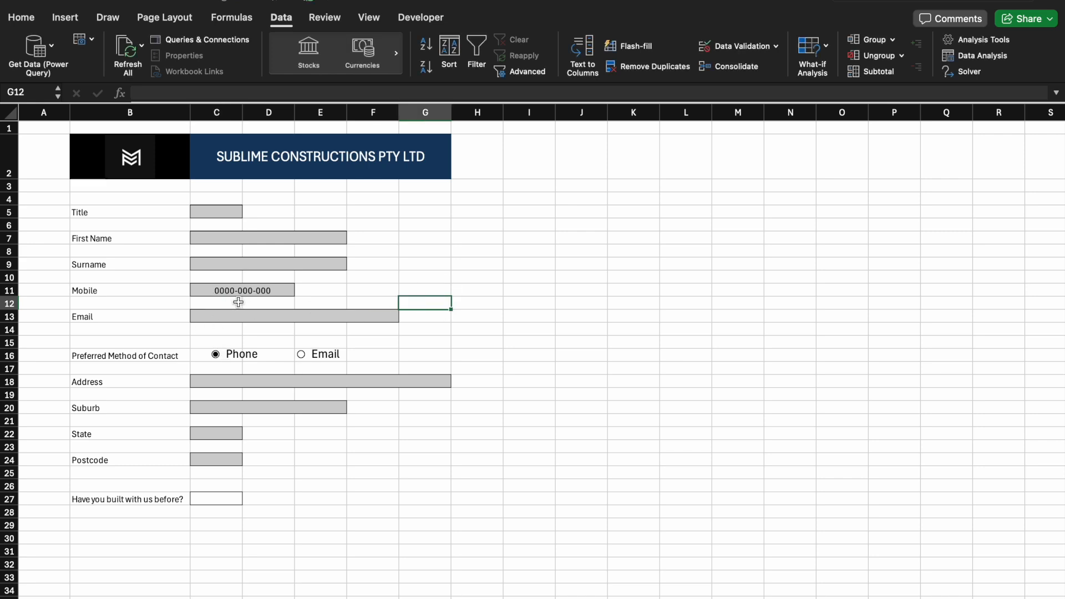
mouse_move(311, 429)
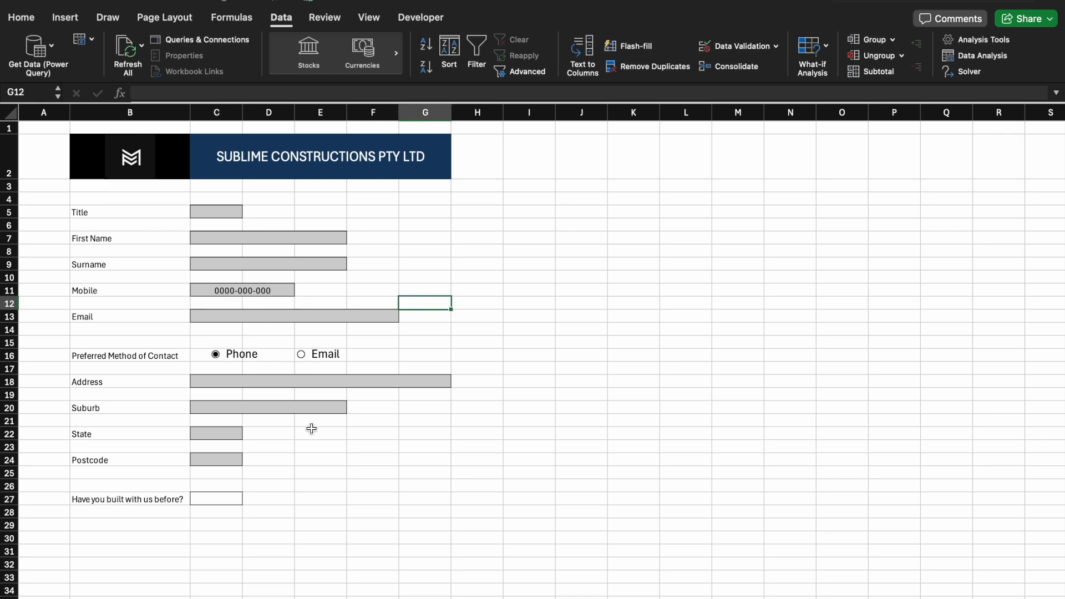
left_click(242, 290)
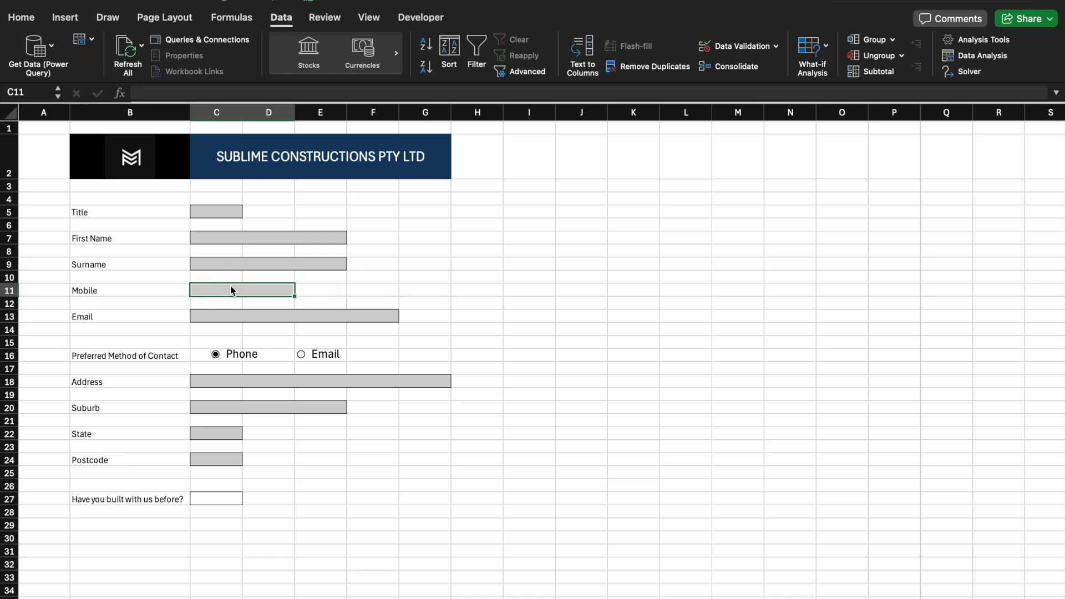
Add List validation to State cell C22 with source NSW, VIC, QLD, WA, SA, NT, TAS.
left_click(216, 433)
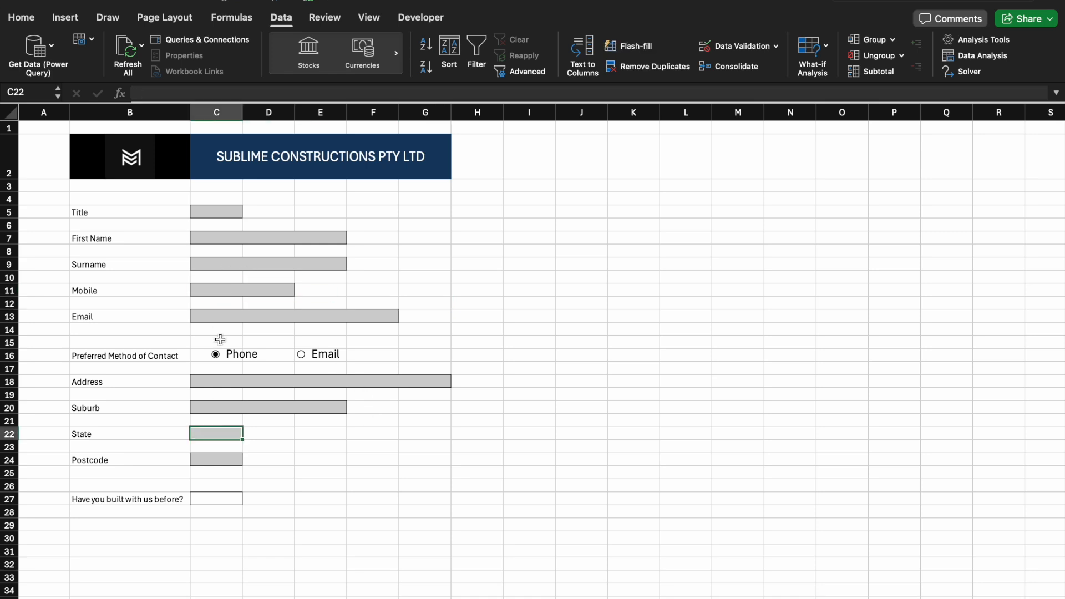
mouse_move(739, 46)
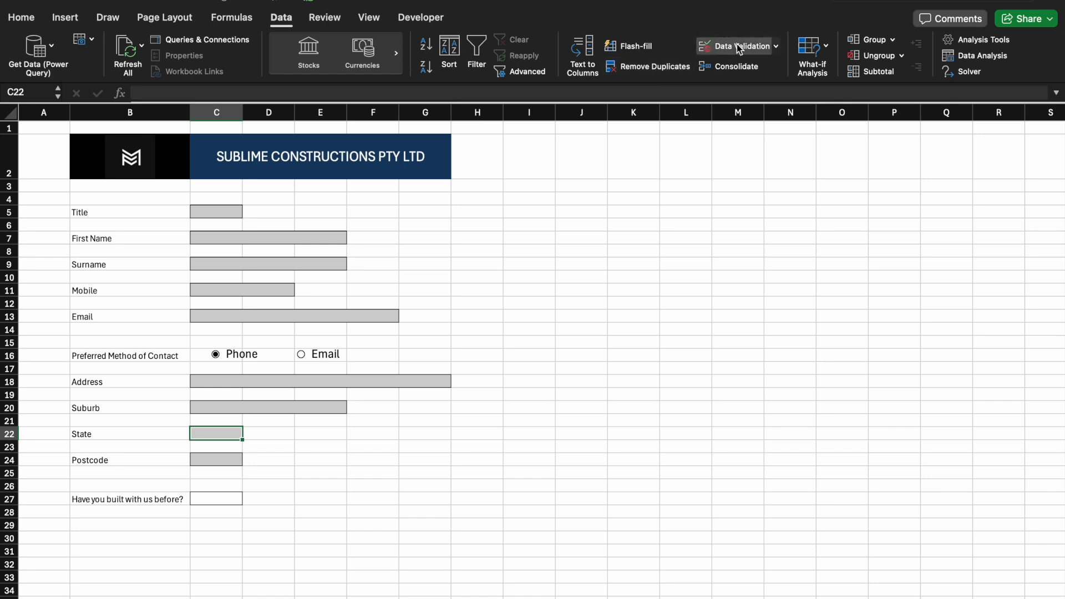
left_click(736, 45)
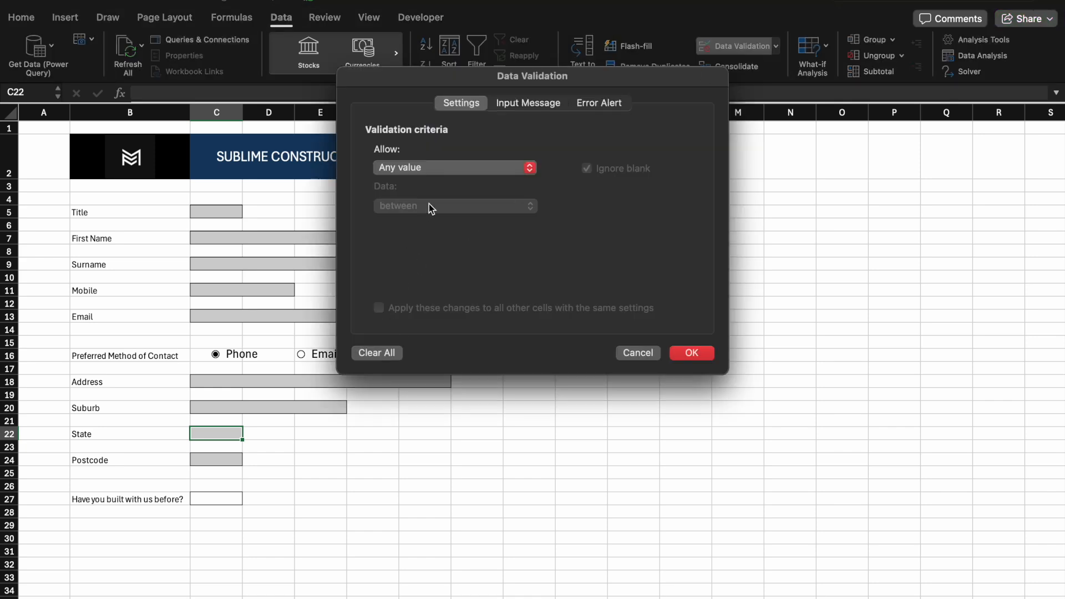
left_click(453, 167)
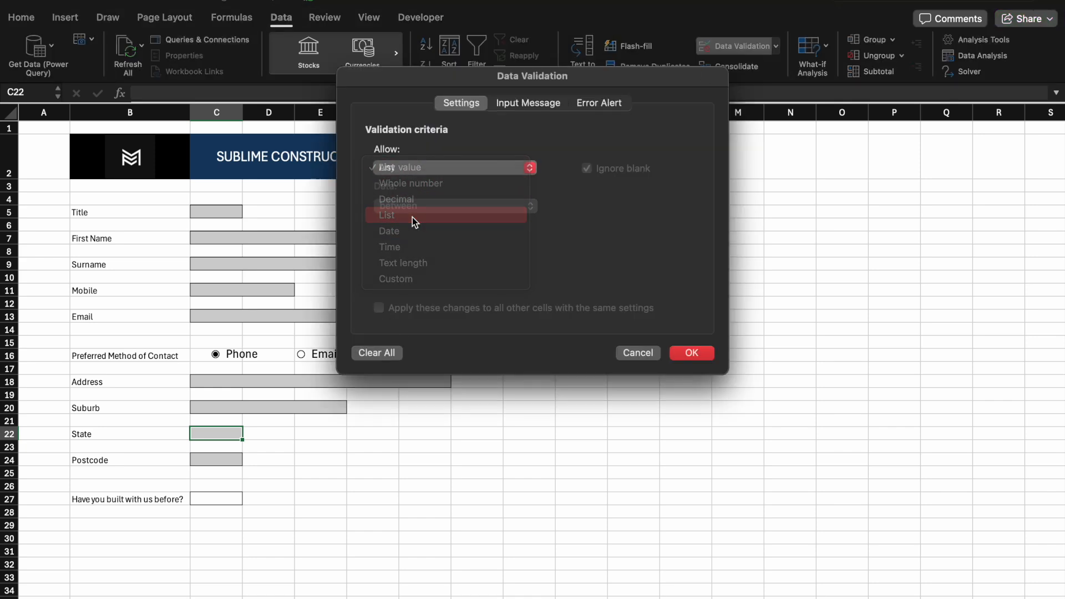
left_click(386, 215)
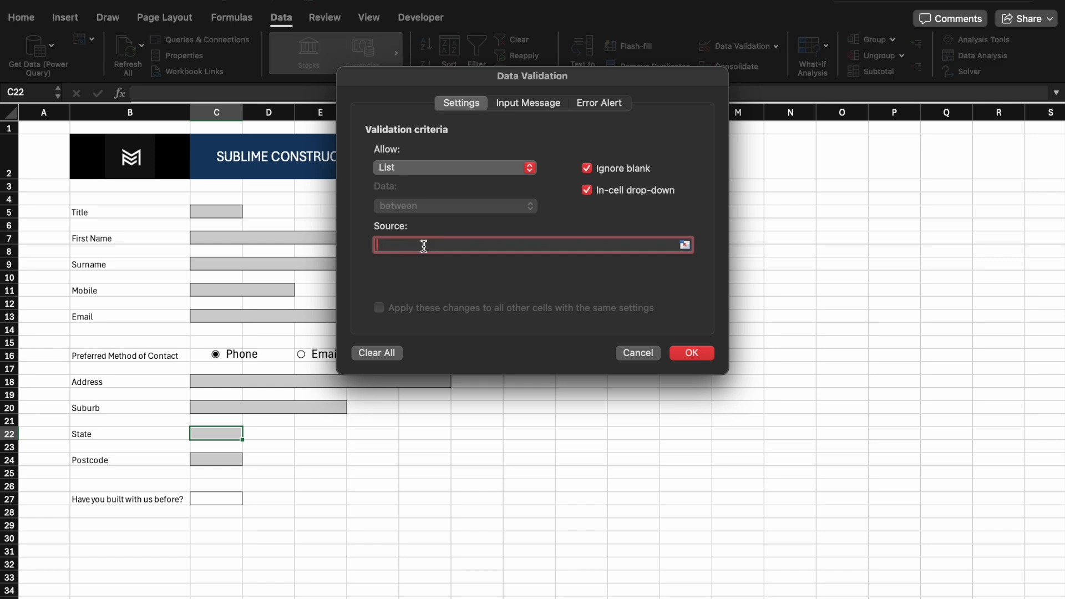
type("NEW")
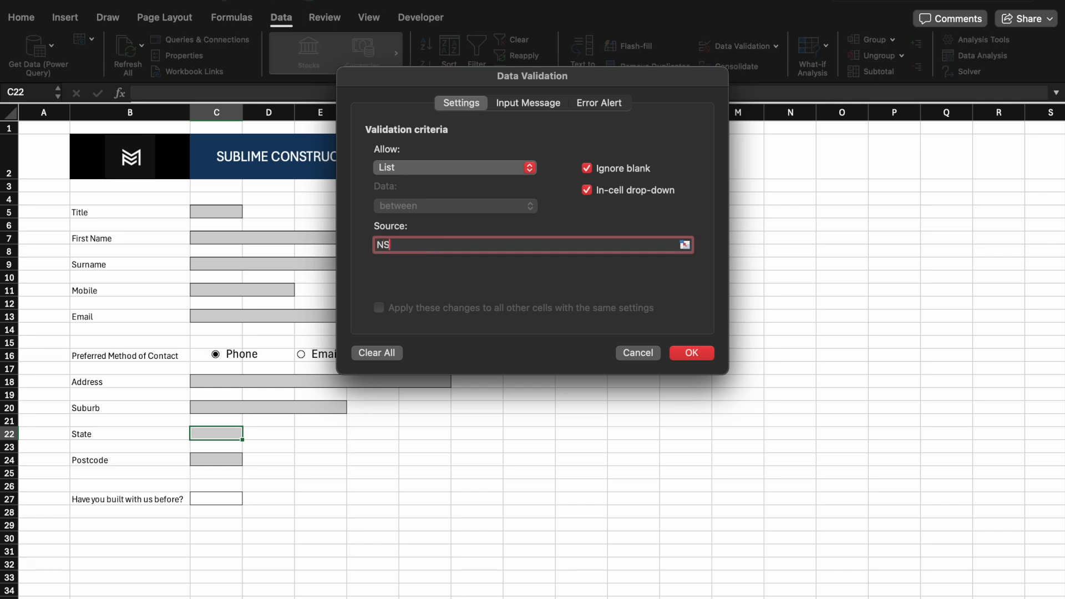
type("W,")
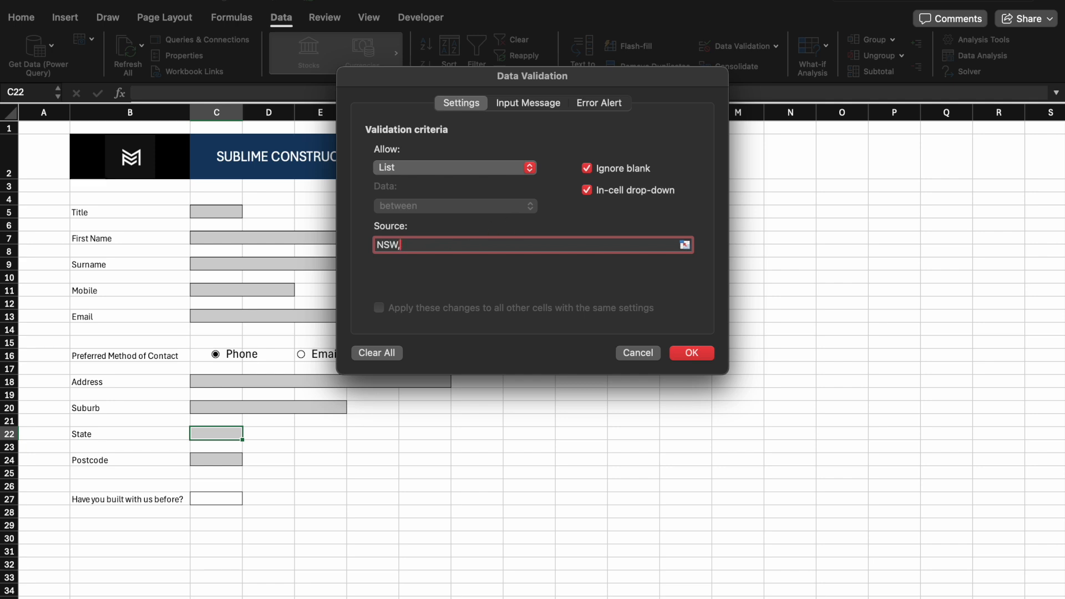
type("VIC,")
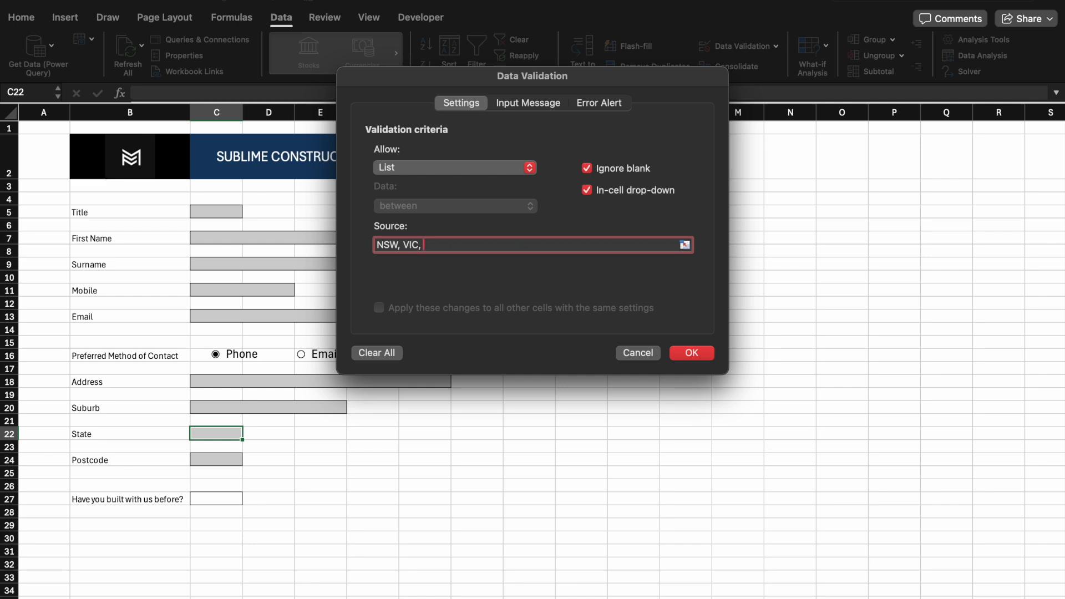
type("QLD")
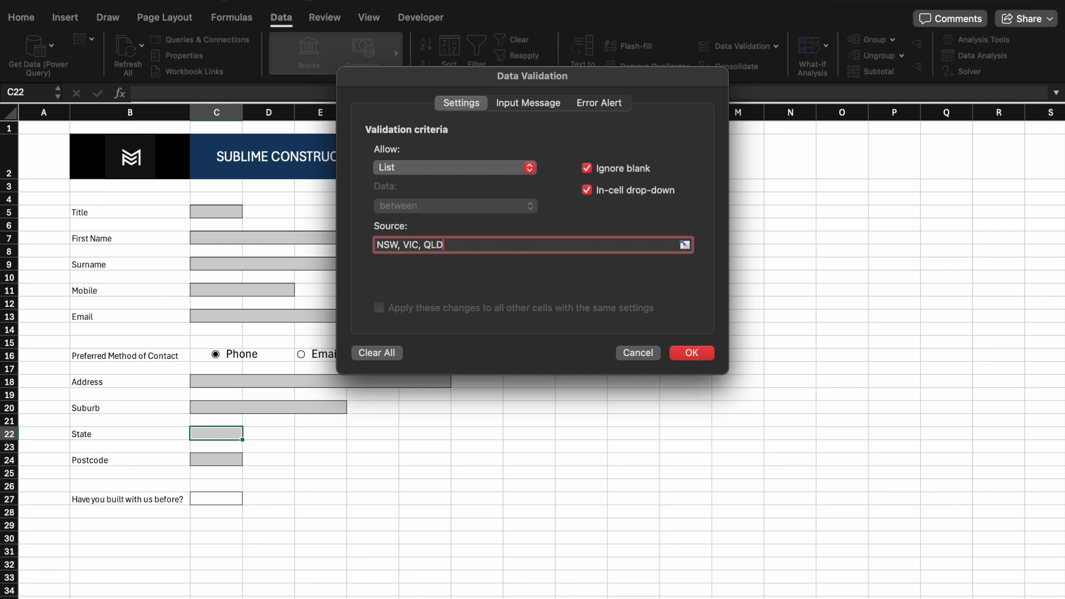
type(", W")
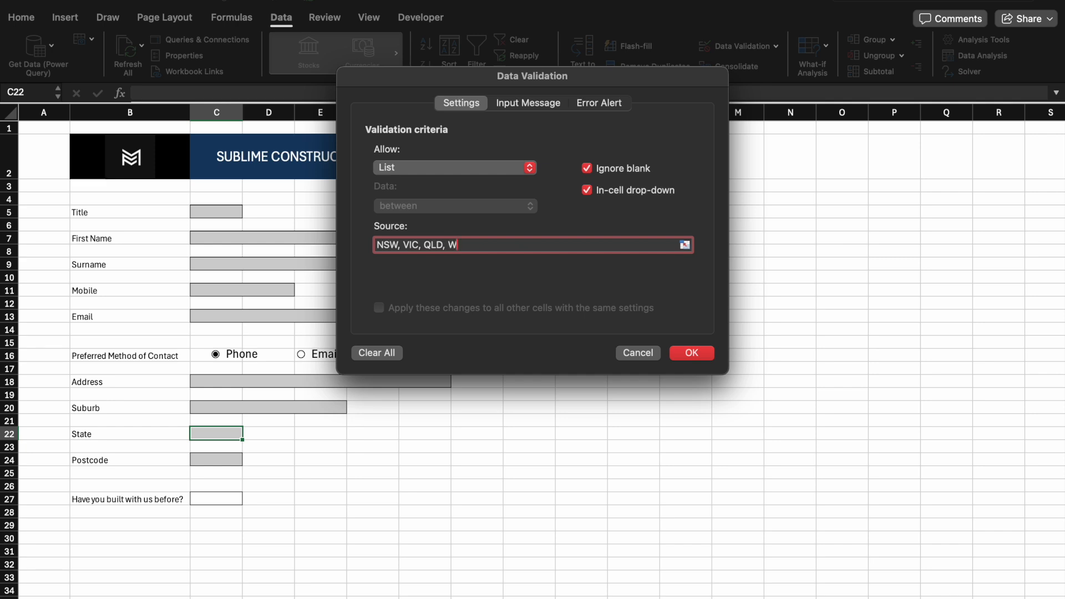
type("A, SA")
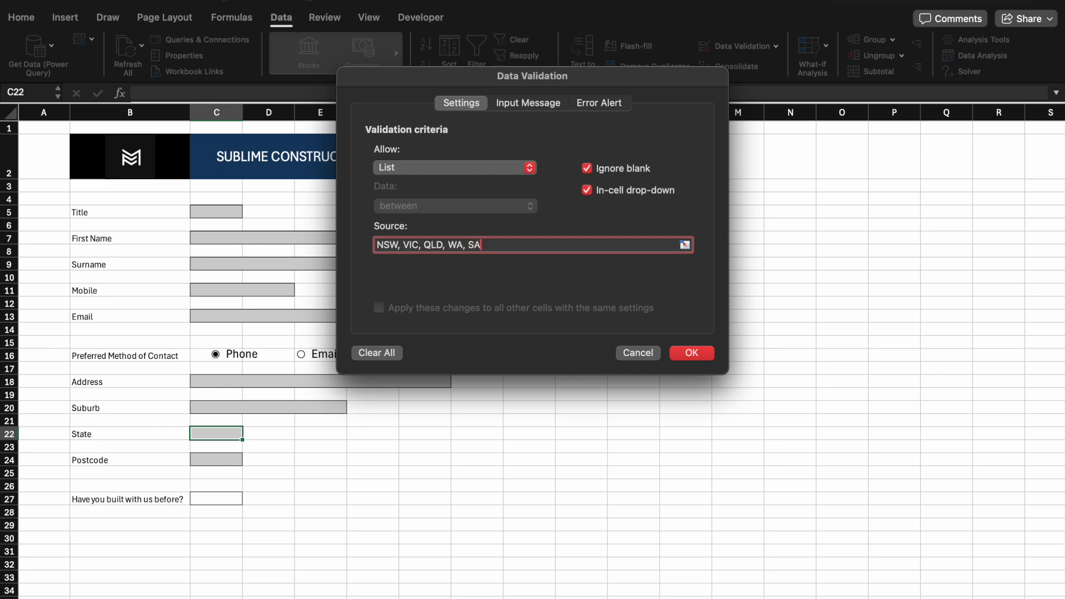
type(", NT, TAS")
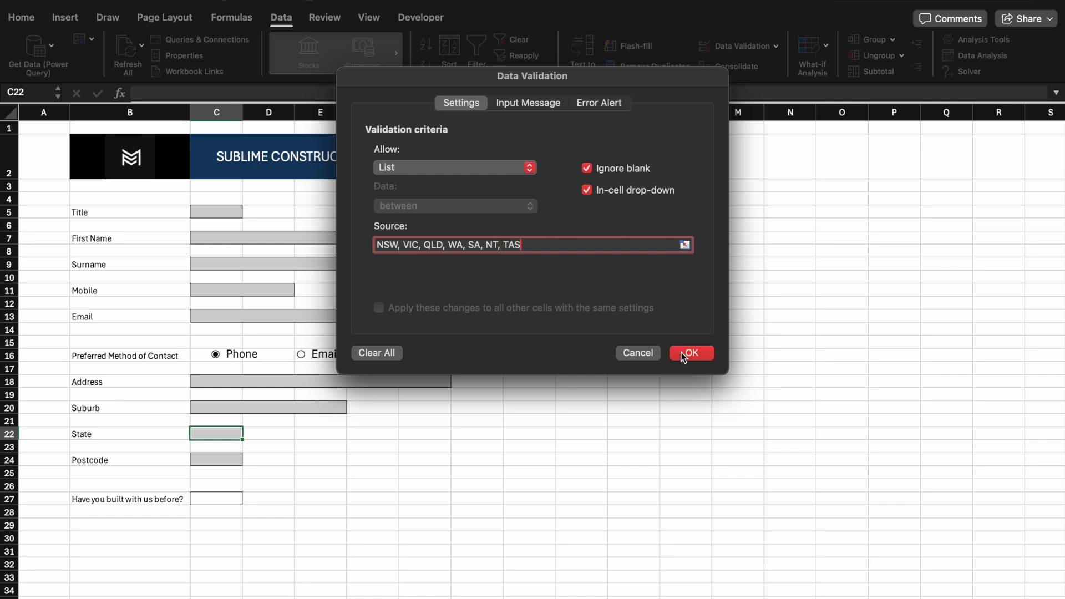
left_click(690, 353)
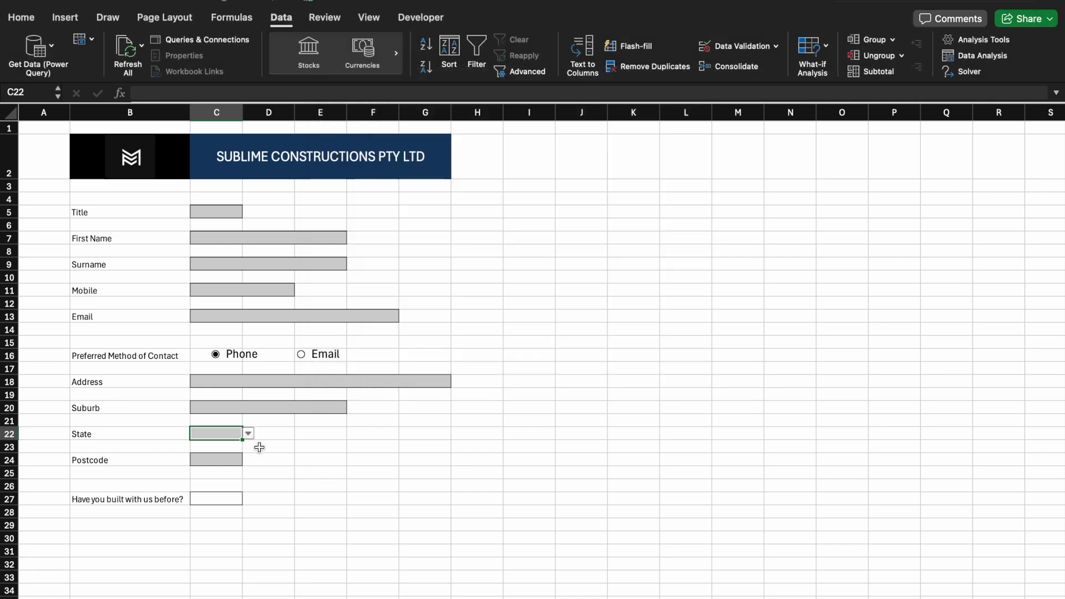
mouse_move(313, 476)
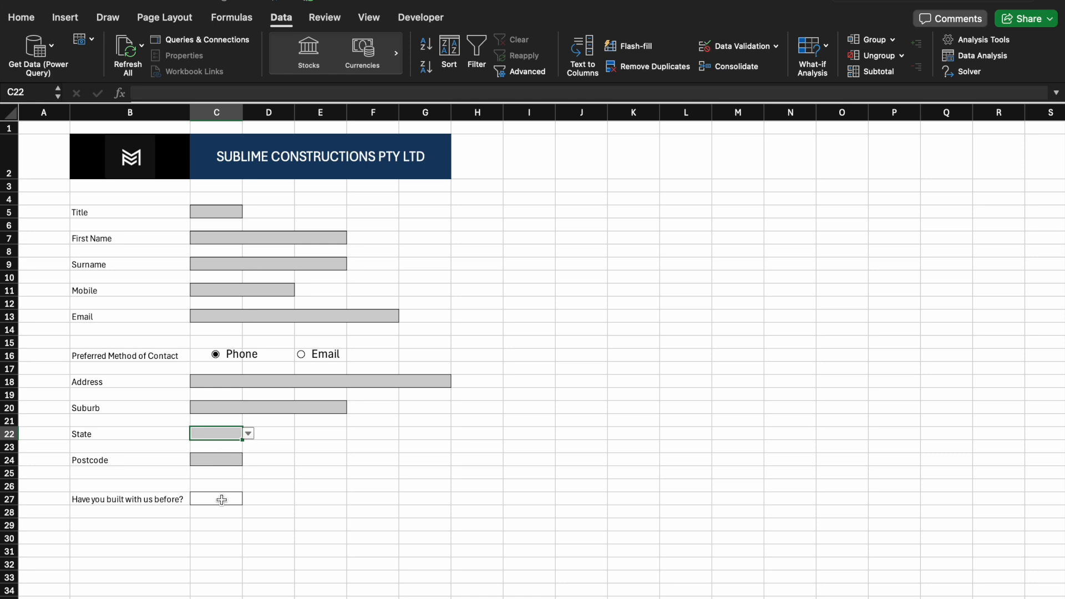
Add List data validation to C27 with source 'Yes, No'.
left_click(215, 499)
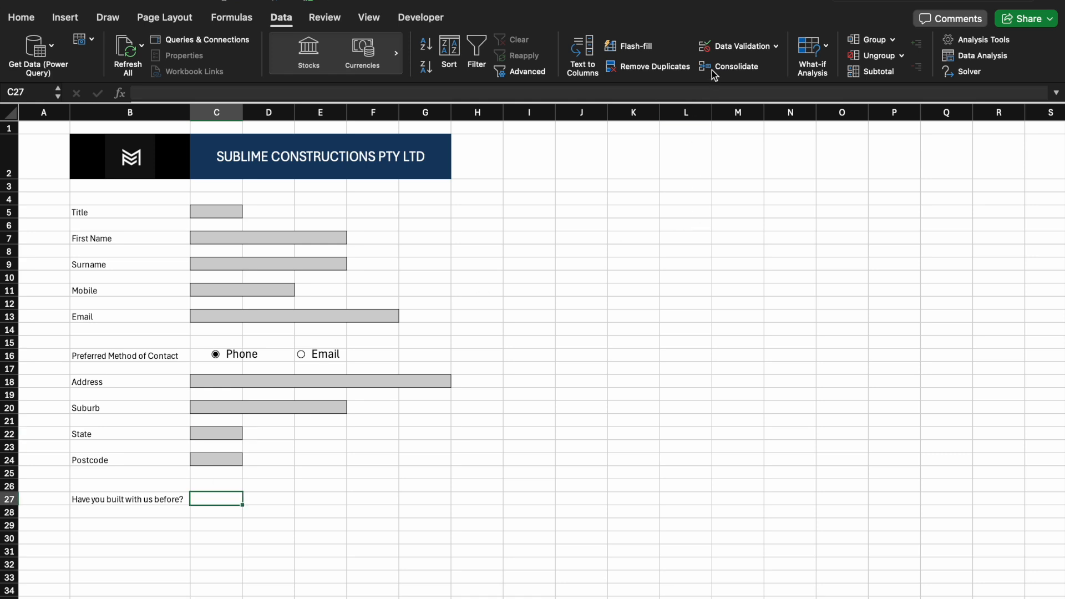
left_click(737, 46)
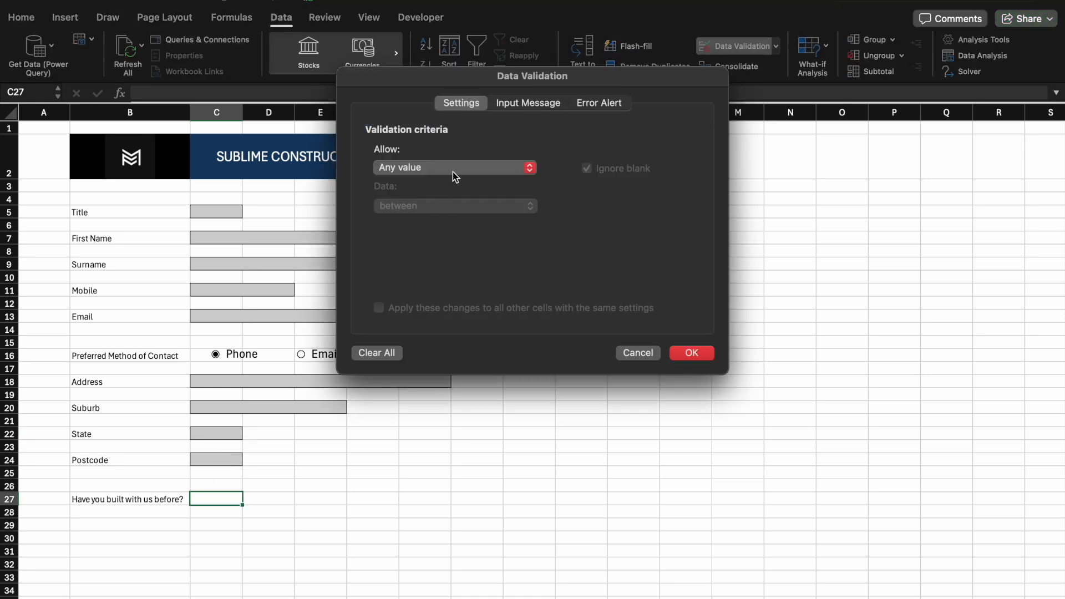
left_click(453, 167)
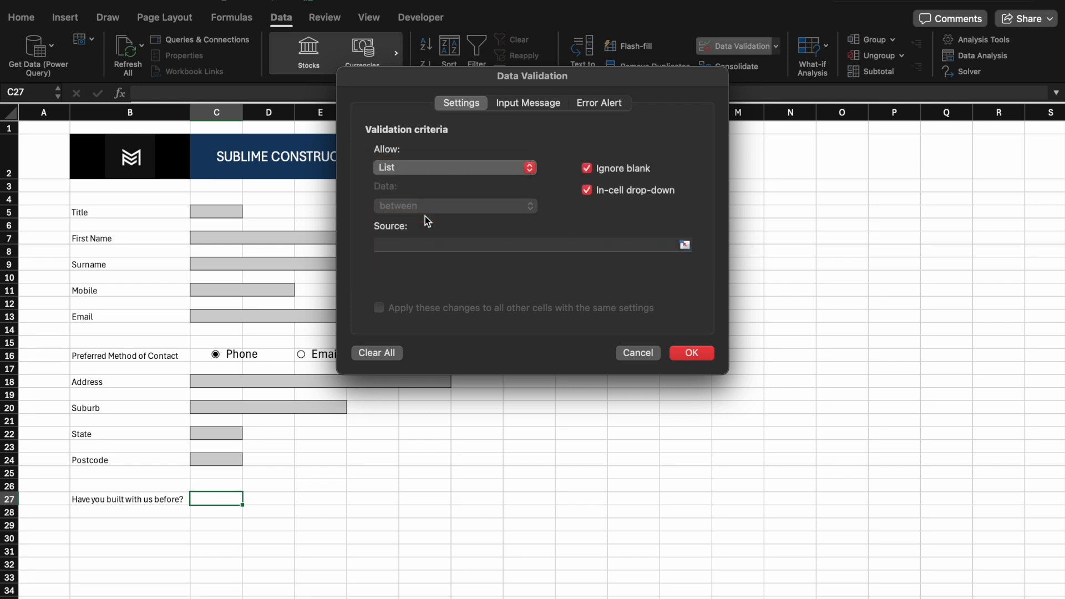
left_click(534, 245)
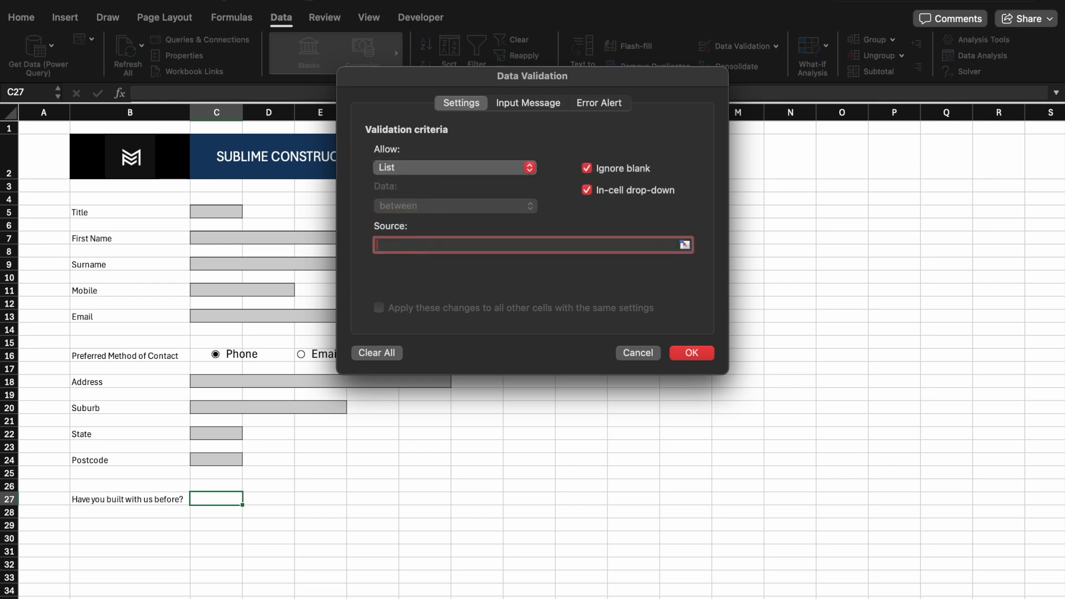
type("Yes")
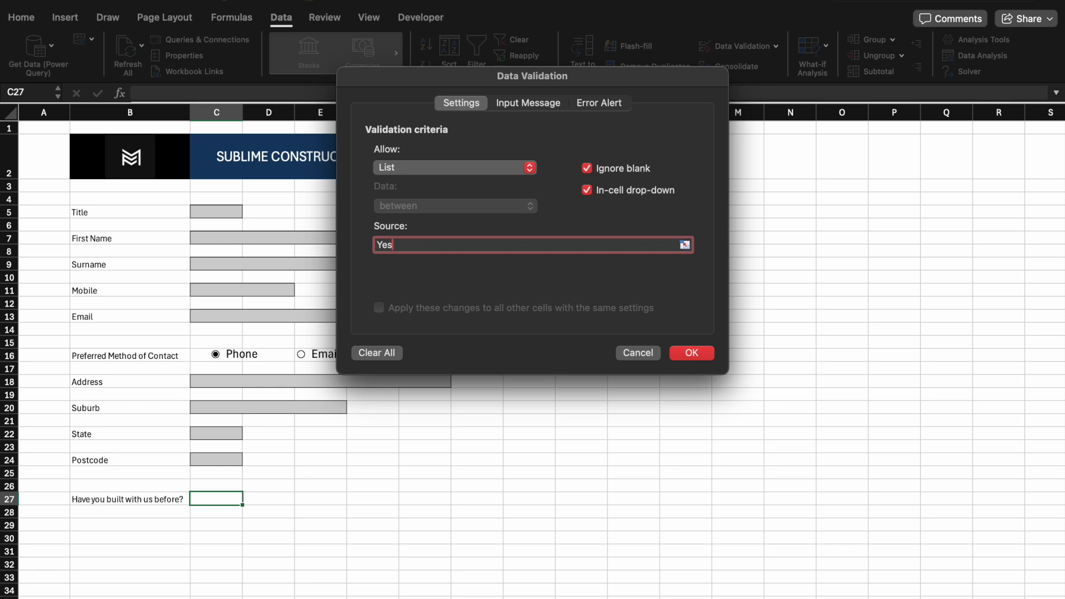
type(", No")
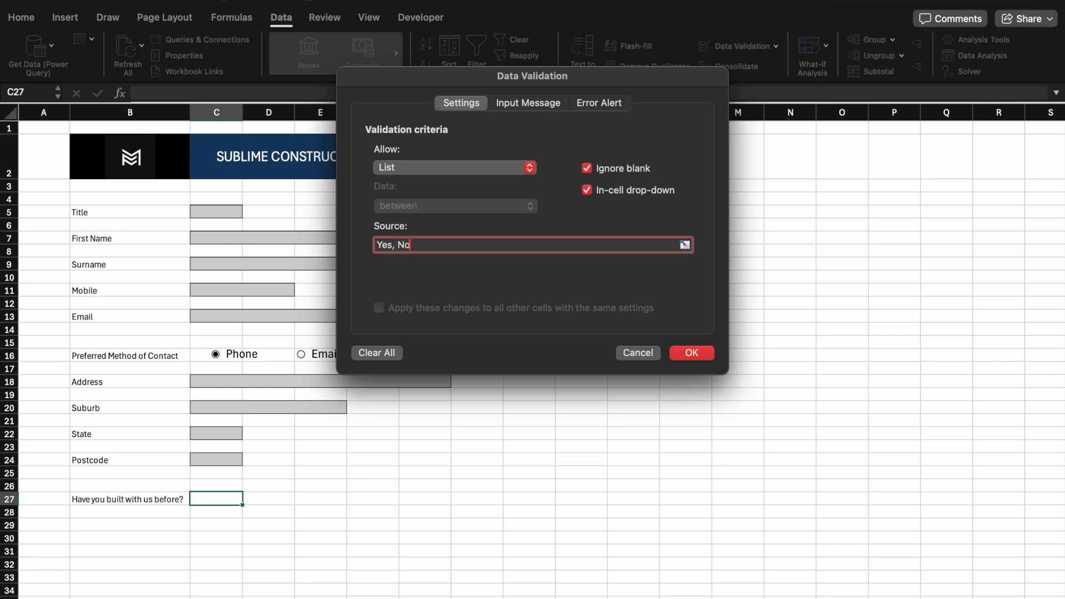
left_click(691, 353)
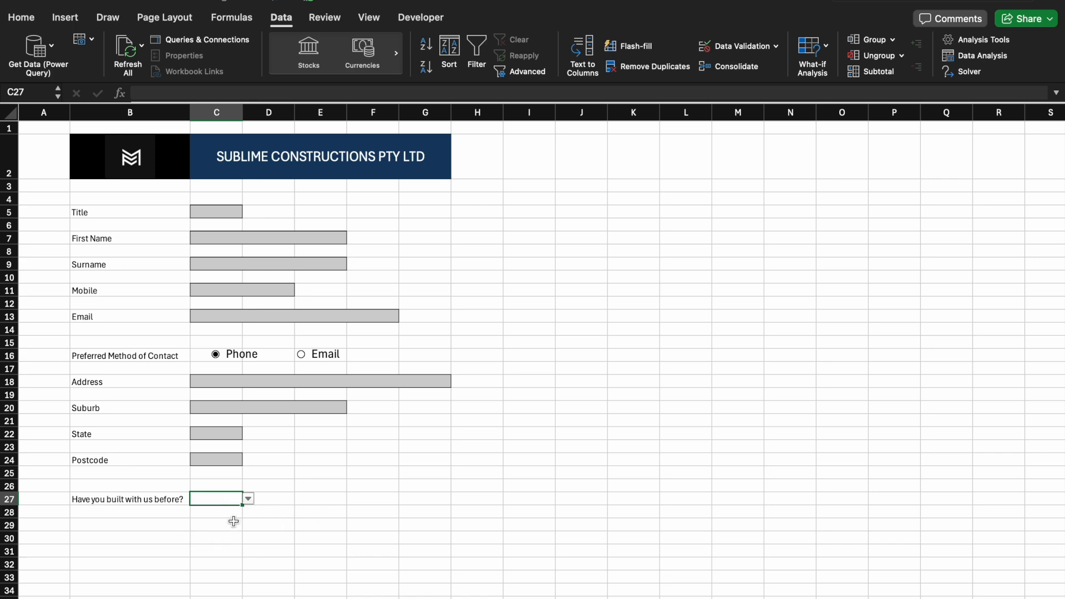
mouse_move(268, 526)
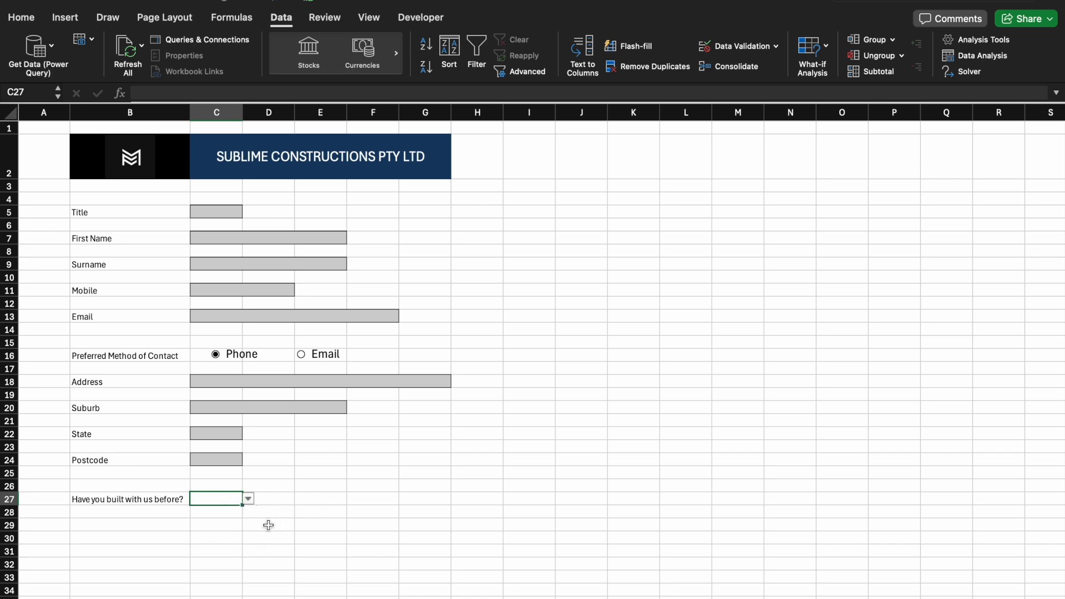
left_click(216, 523)
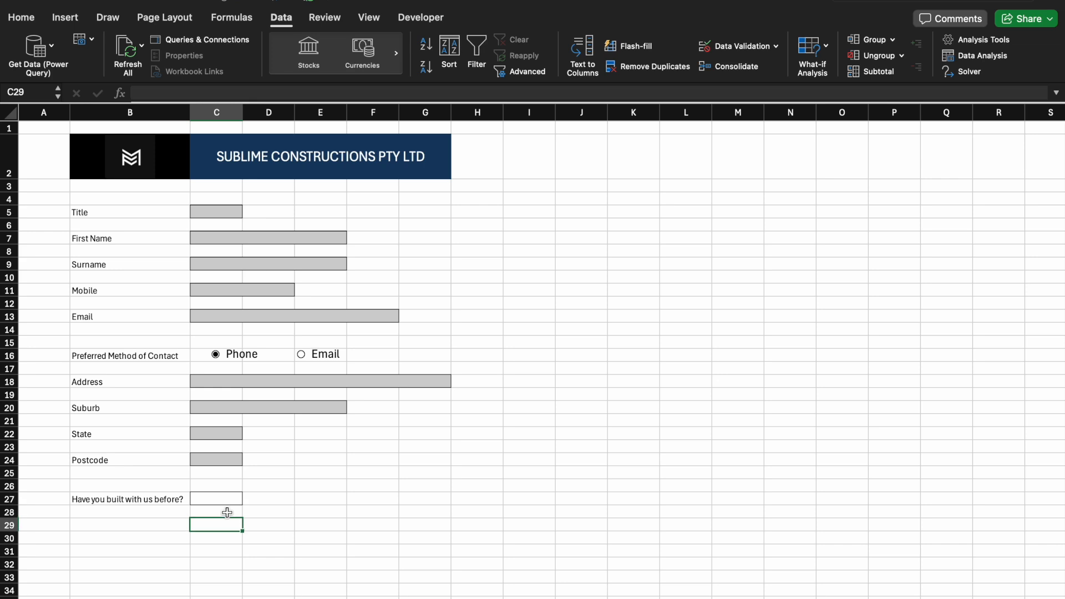
Enter the IF formula showing the 5% construction discount message in C29, then pick Yes in C27.
type("=")
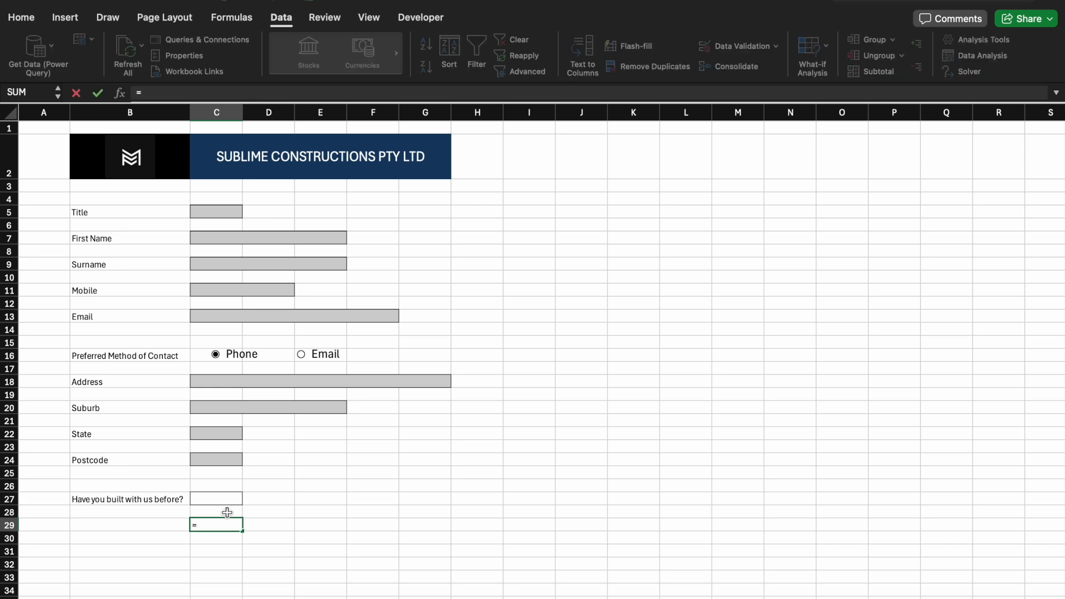
type("if")
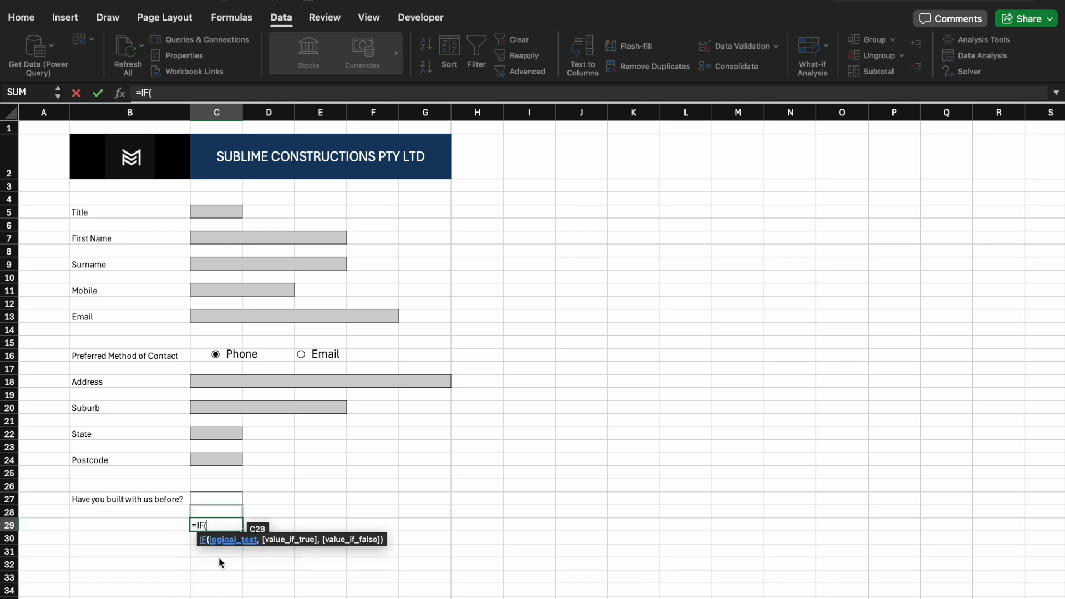
mouse_move(216, 499)
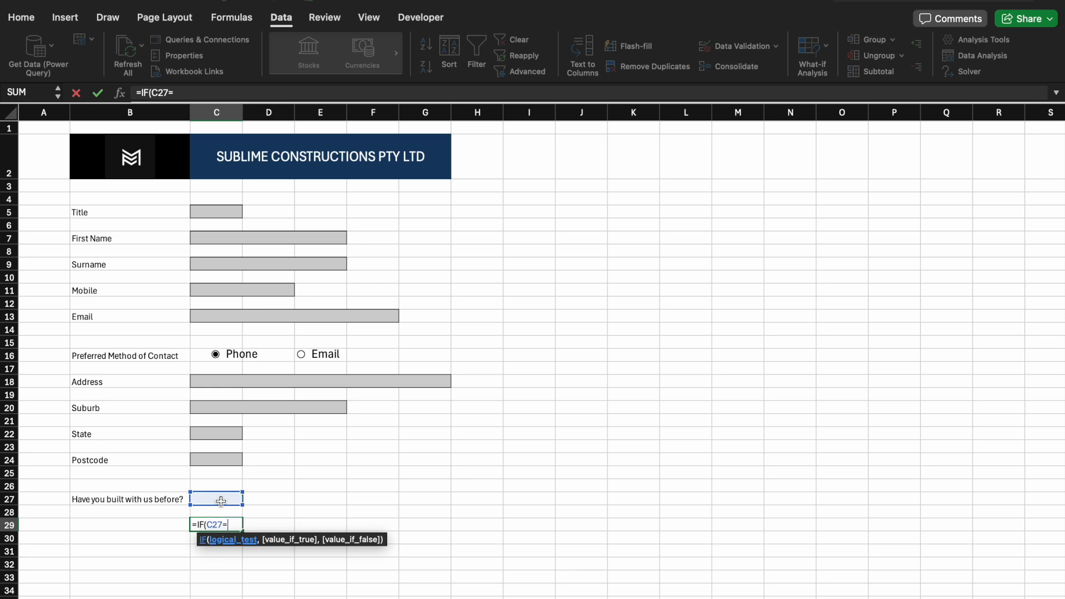
type("\"")
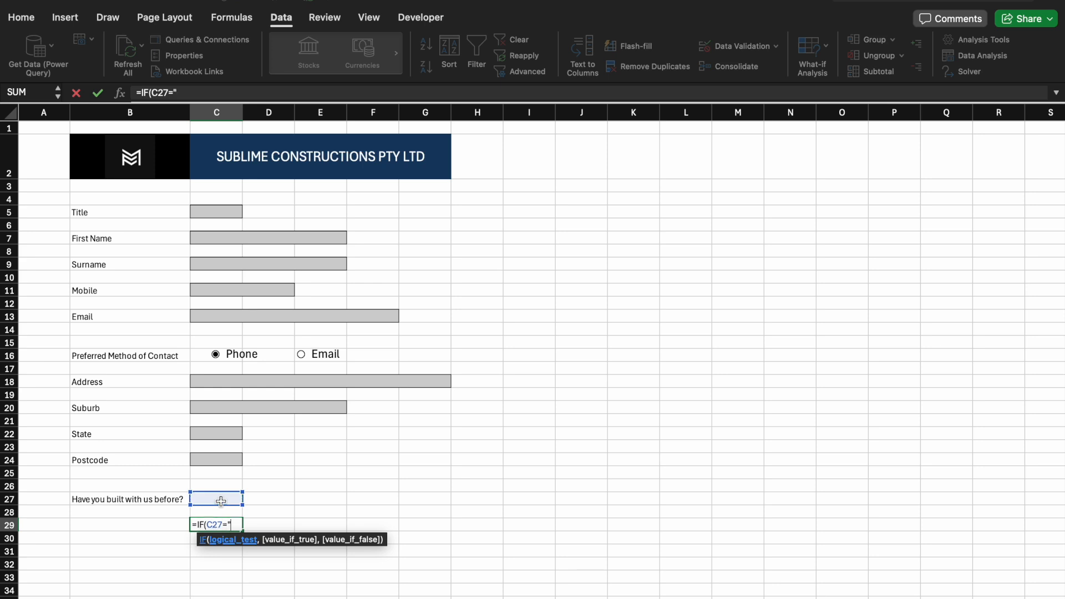
type("Yes")
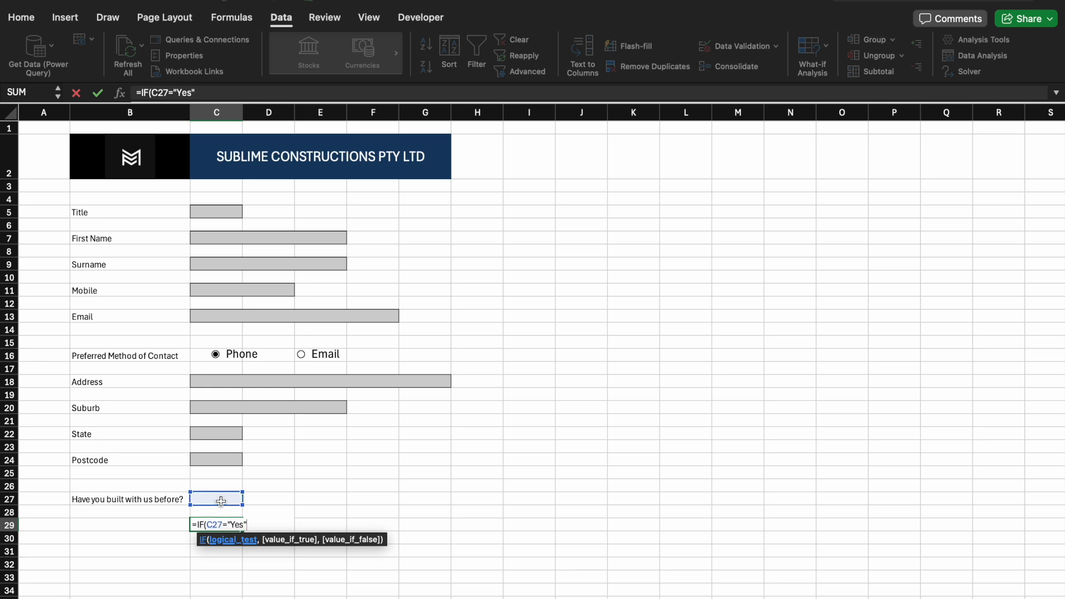
type(",")
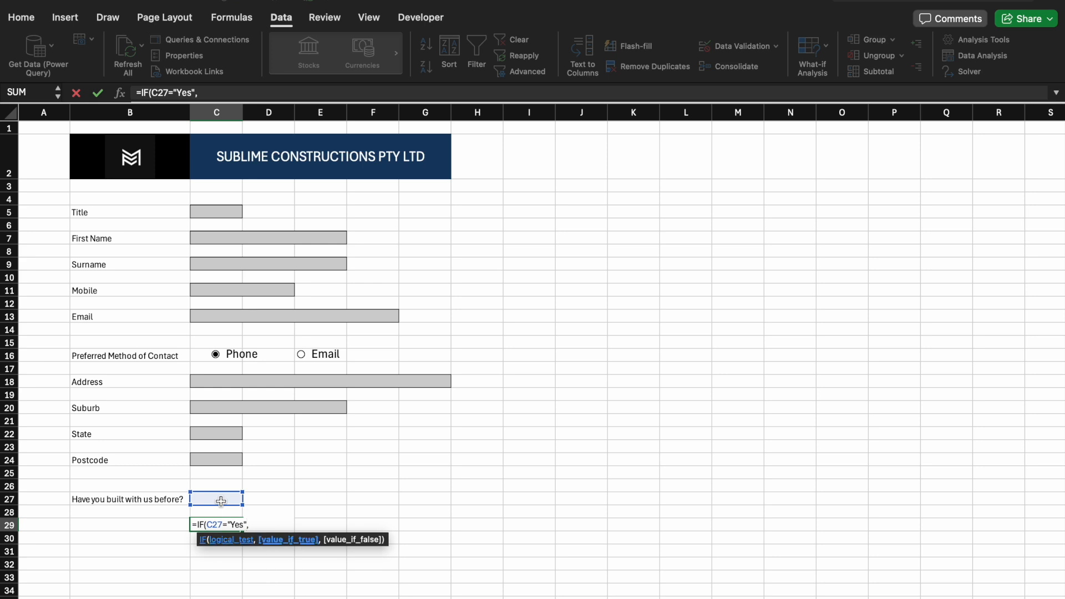
type("\"Y")
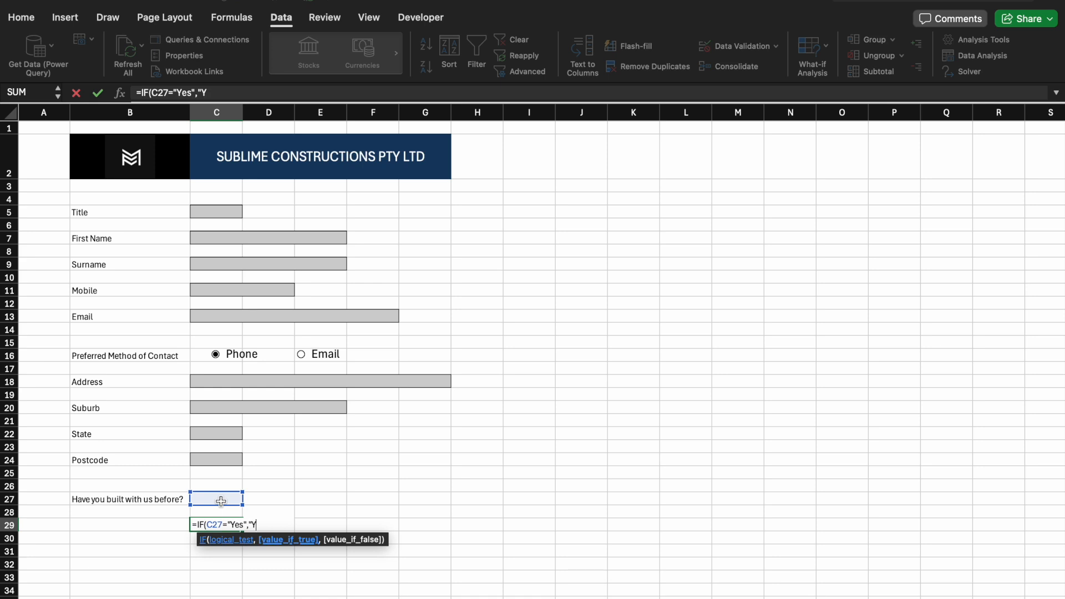
type("ou're")
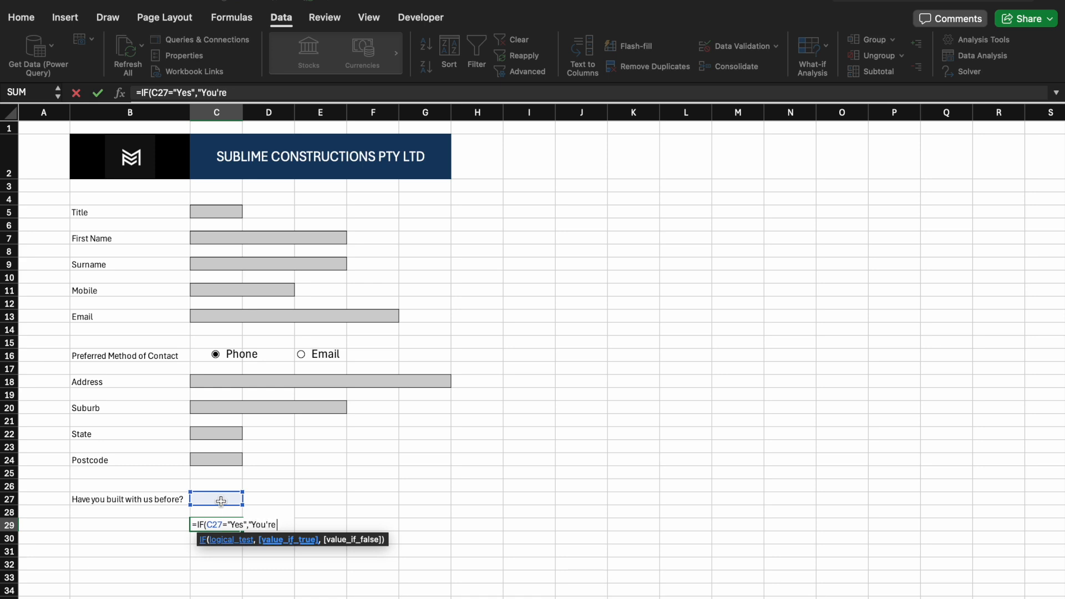
type("eligble")
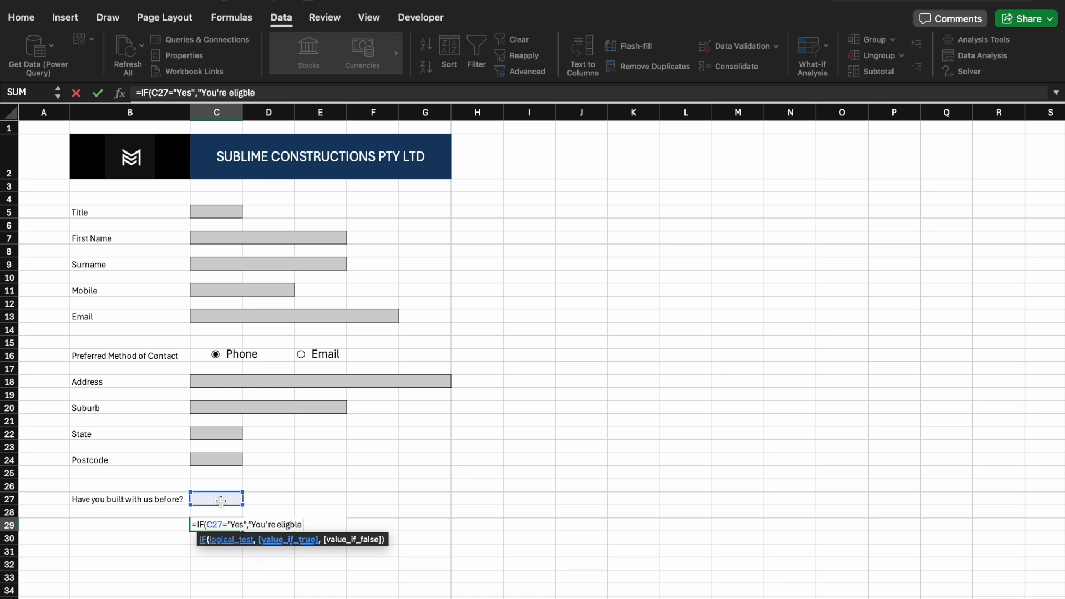
type("for the 5% construction disc")
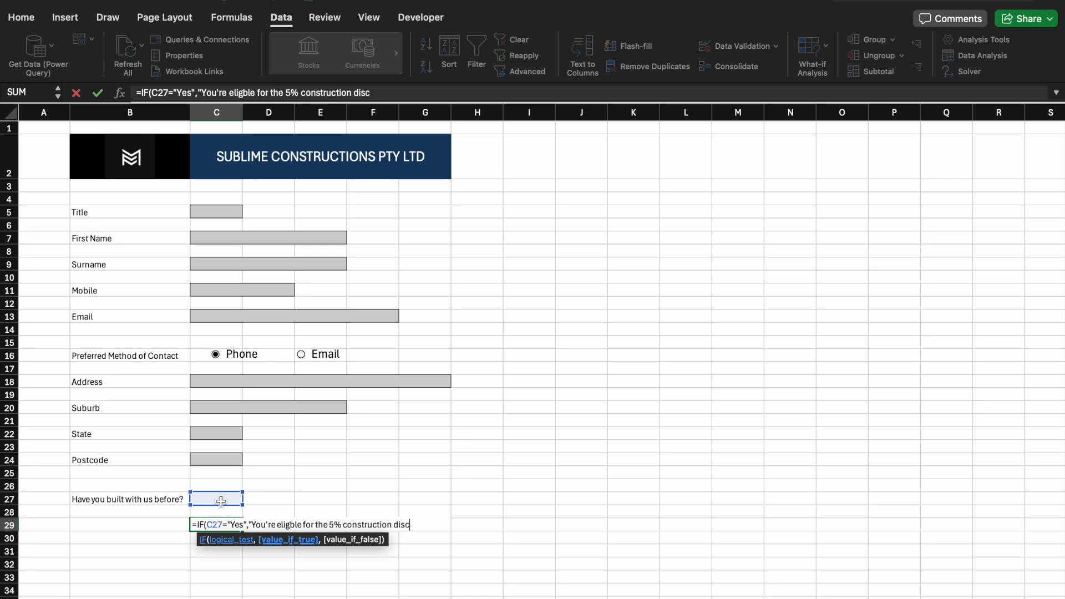
type("ount")
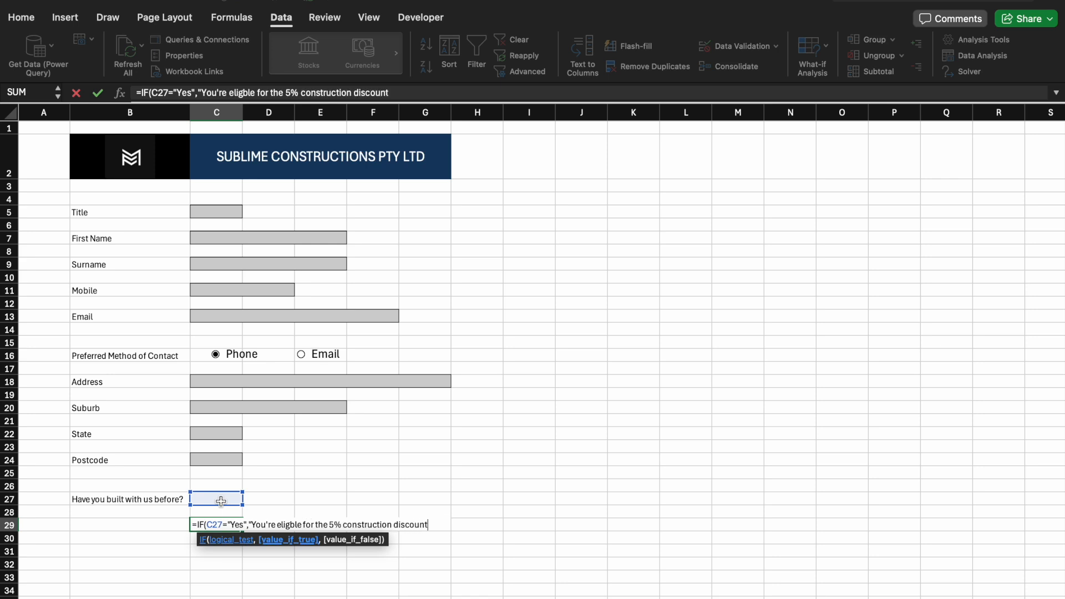
type("\"")
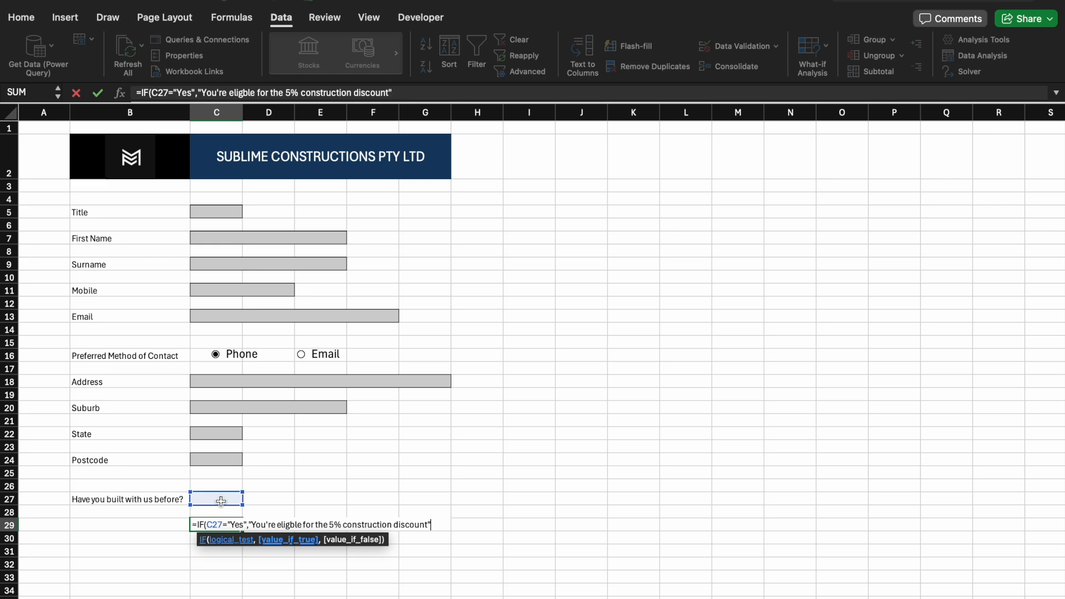
type(",\"\"")
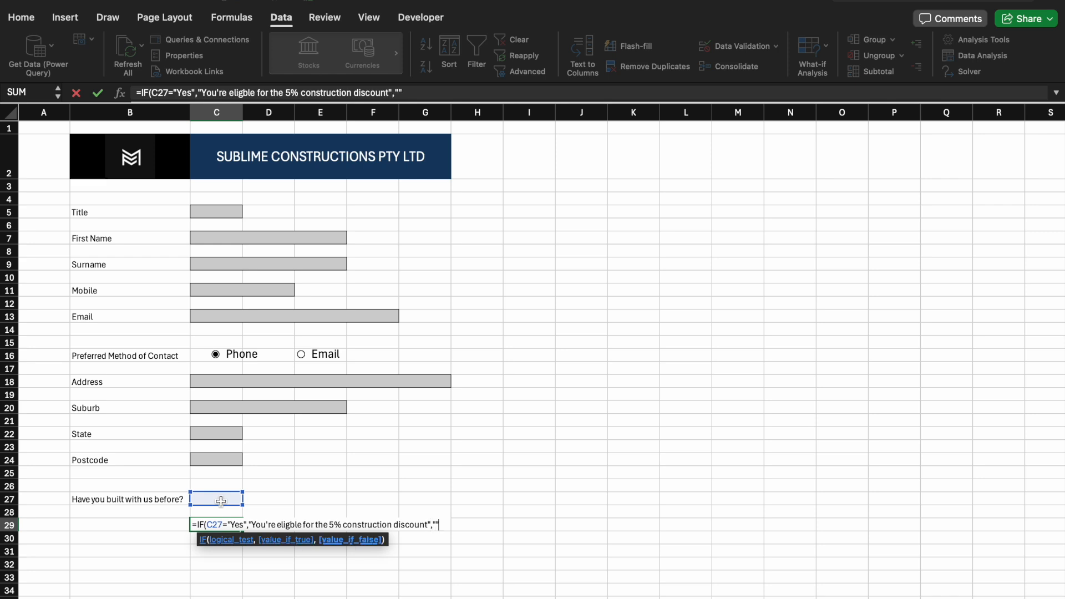
type(")")
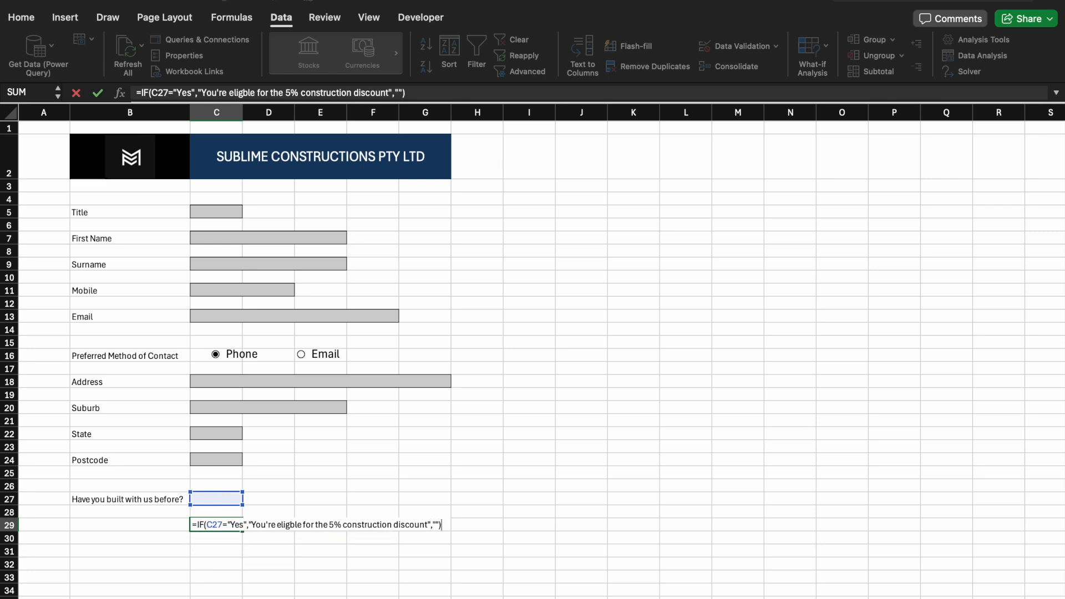
left_click(248, 499)
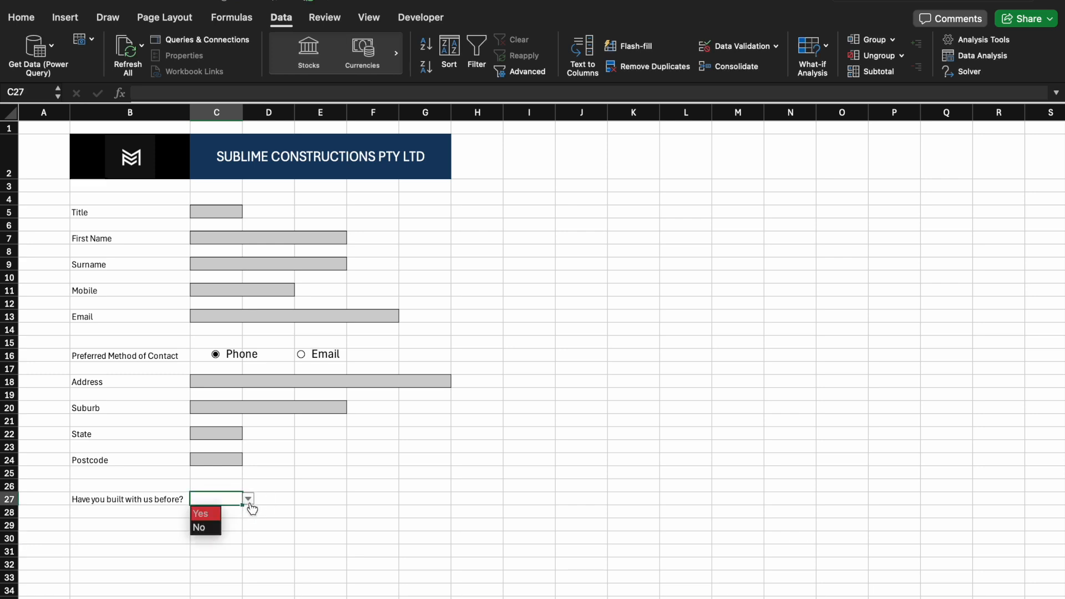
left_click(199, 513)
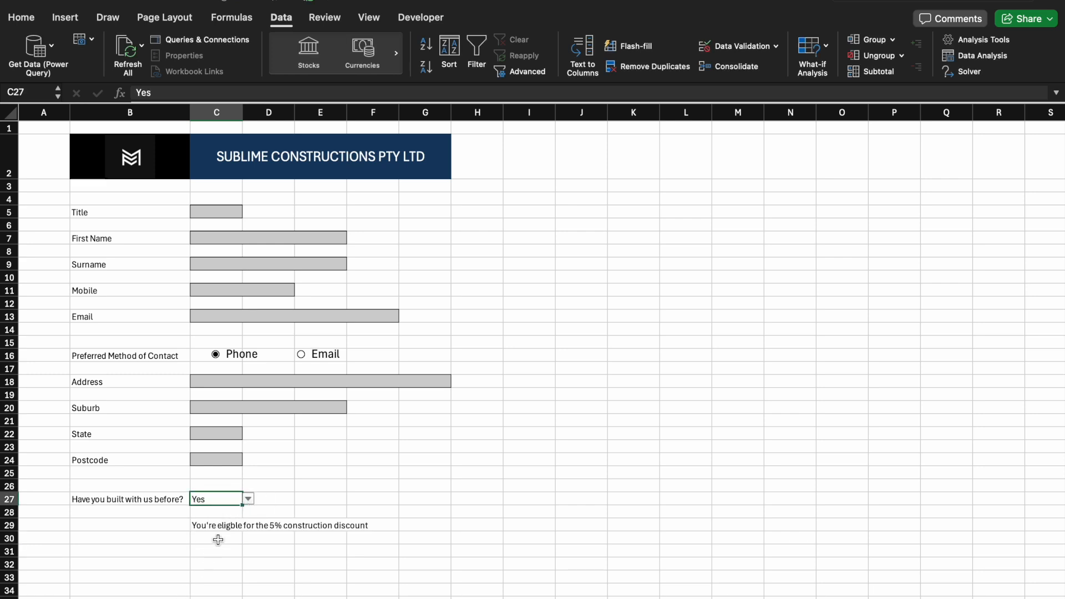
mouse_move(220, 557)
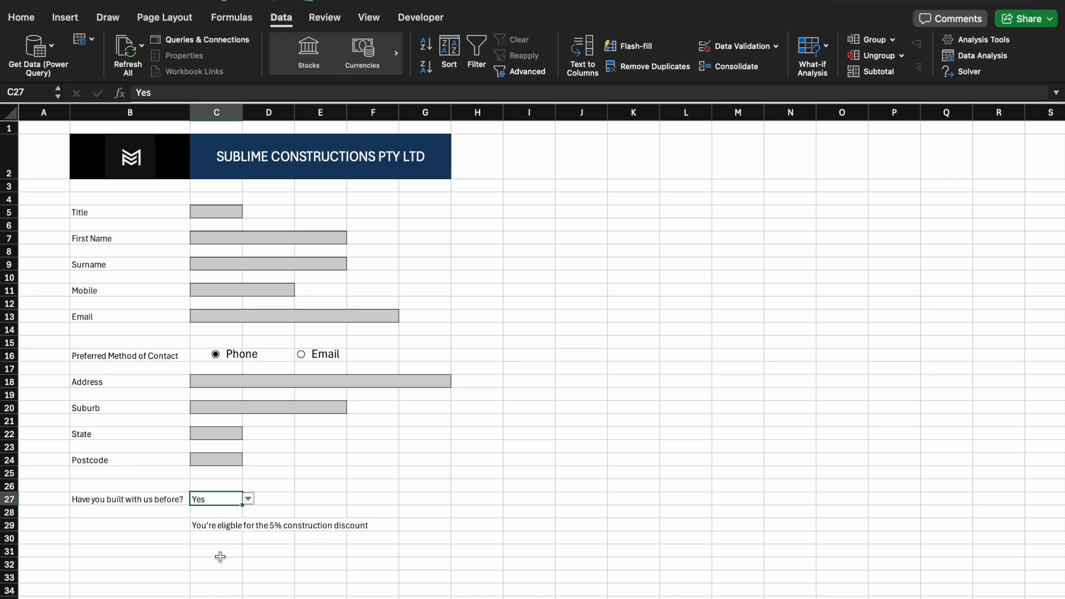
Edit the C29 formula so the message adds ', please consult with us'.
left_click(216, 526)
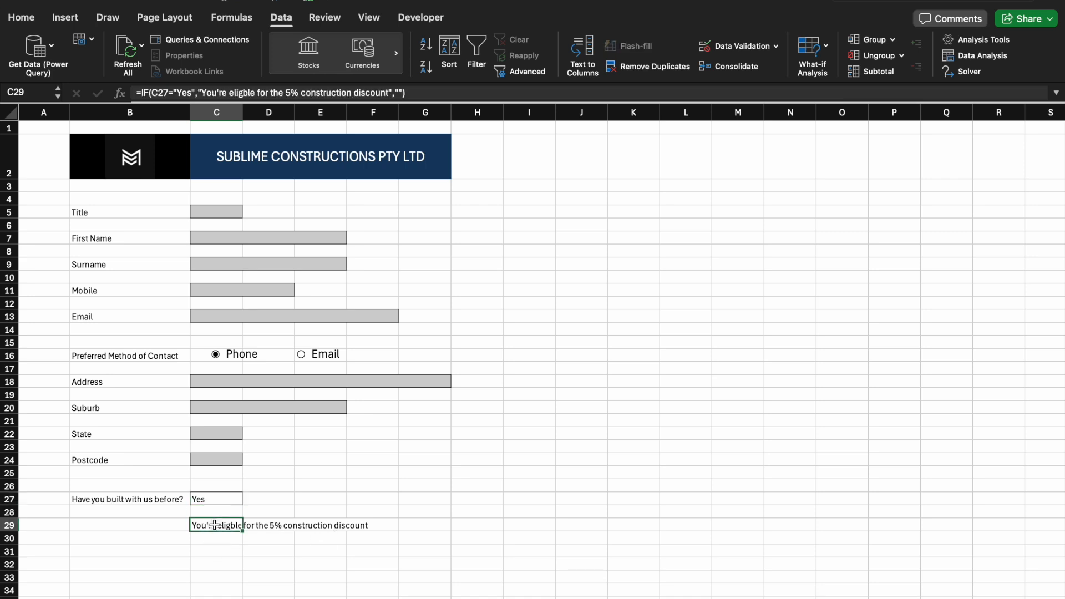
double_click(215, 524)
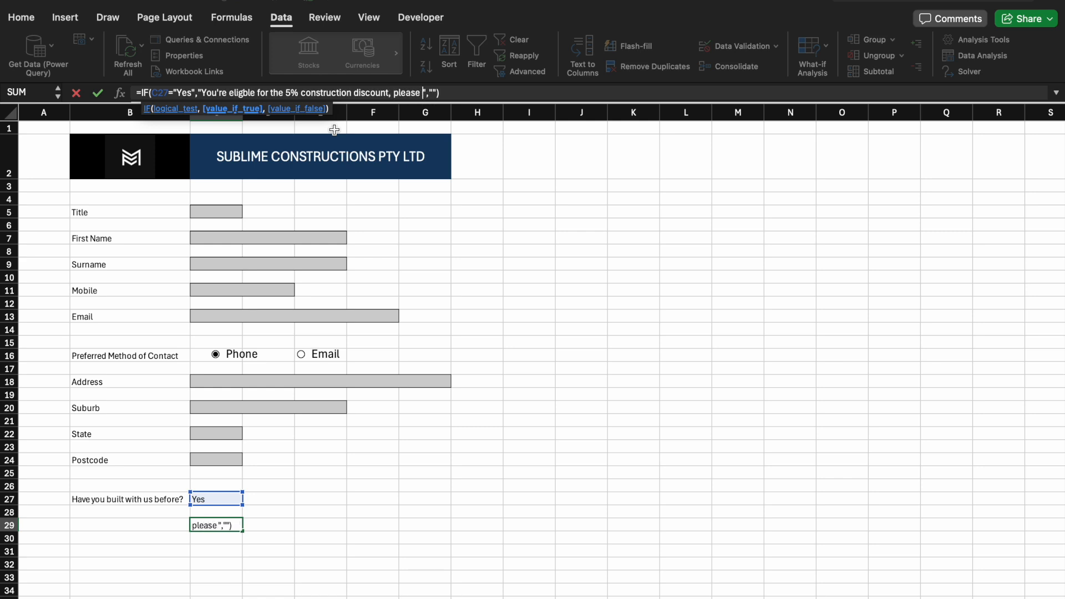
type("consult with s")
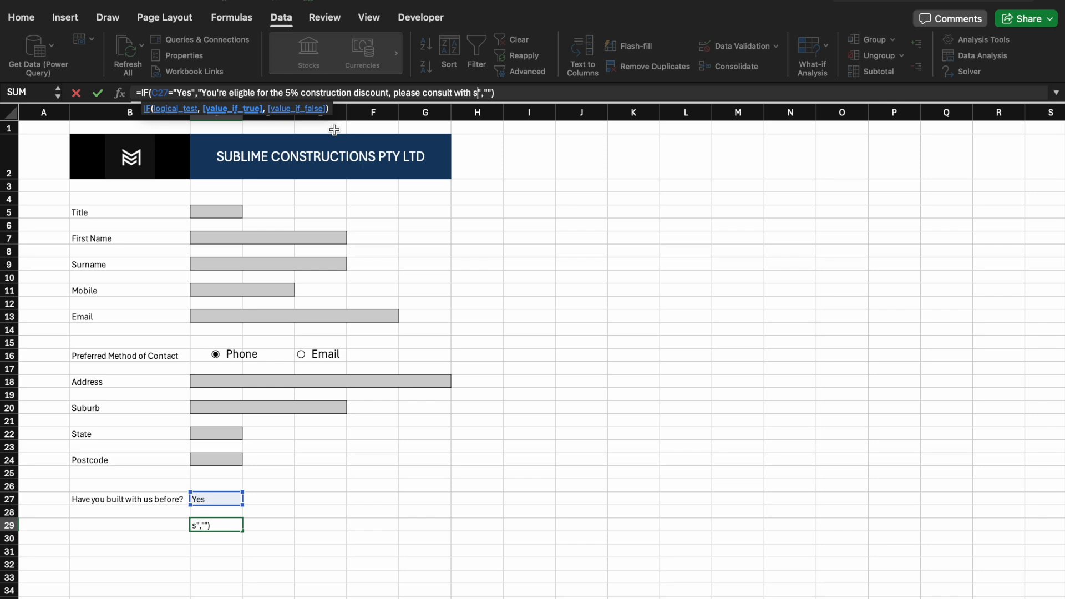
key("Return")
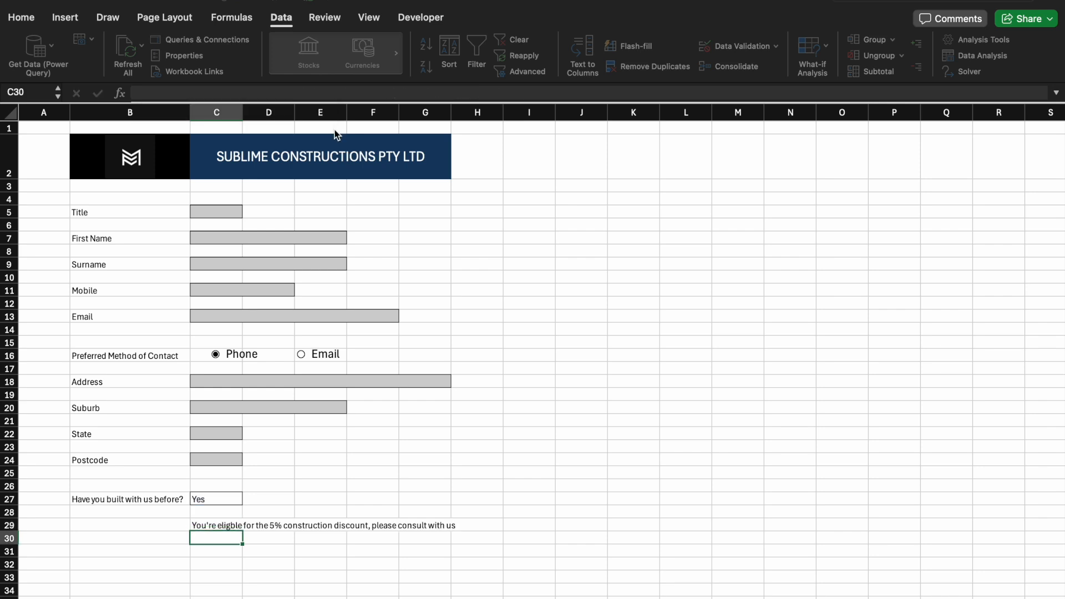
Make the C29 discount message blue italic at a smaller font size.
left_click(216, 526)
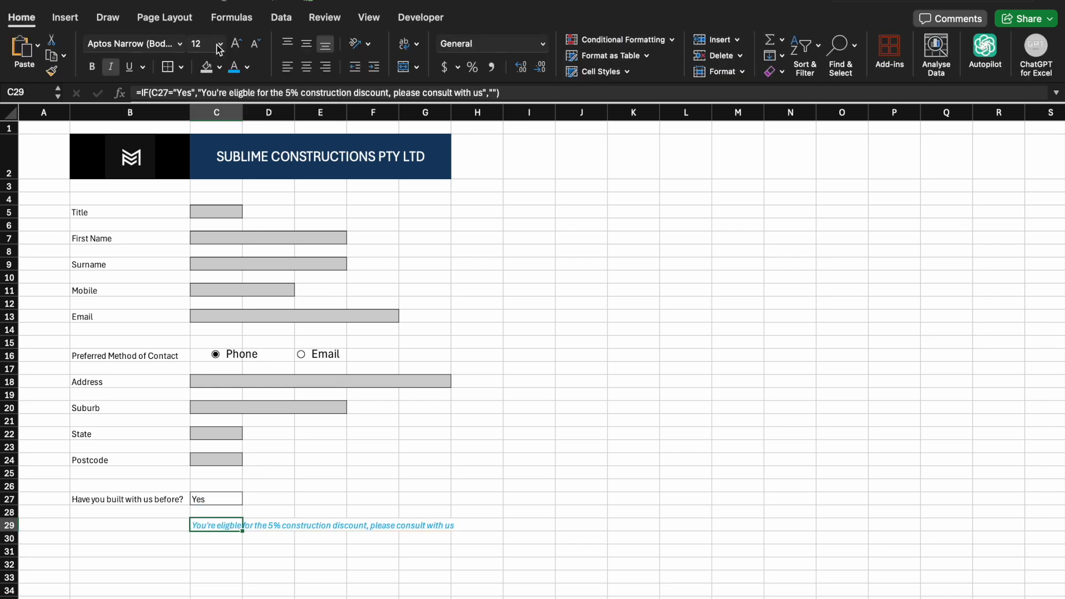
left_click(218, 43)
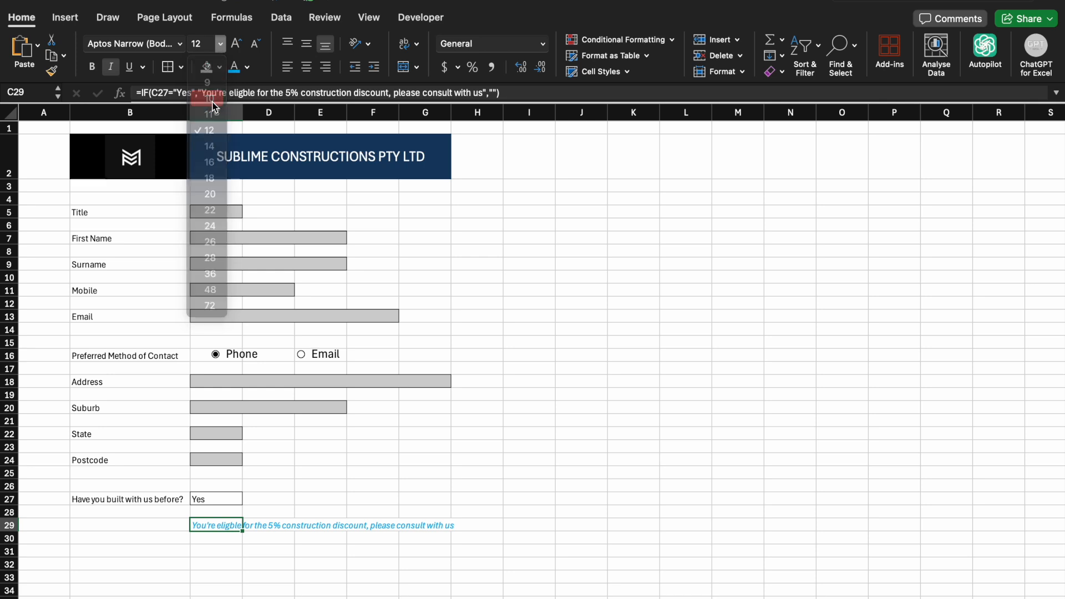
left_click(476, 472)
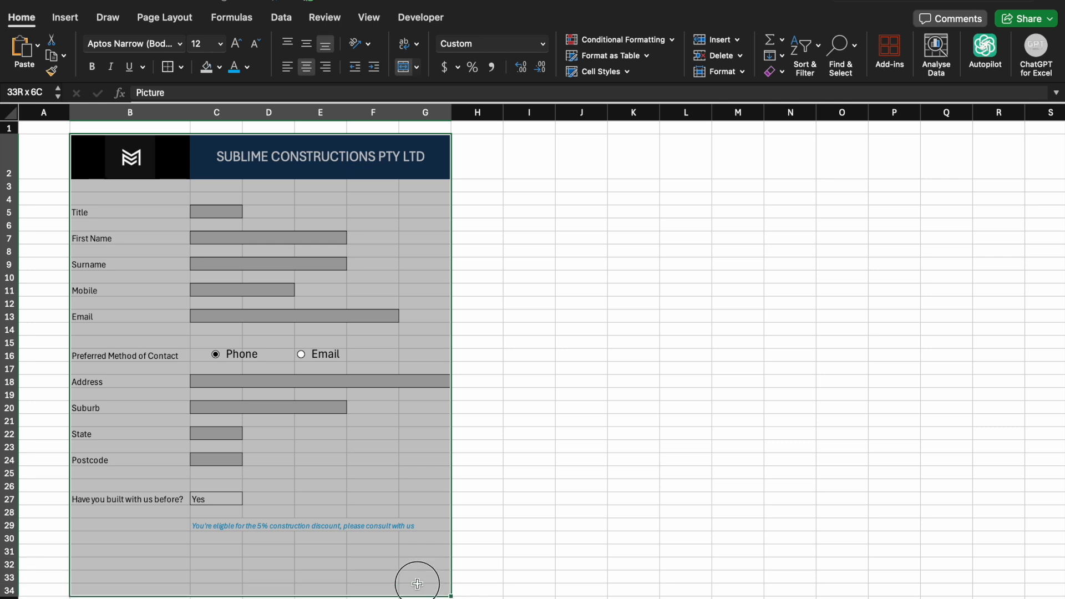
Apply Outside Borders to B1:G34 and reposition the contact option buttons.
left_click(130, 330)
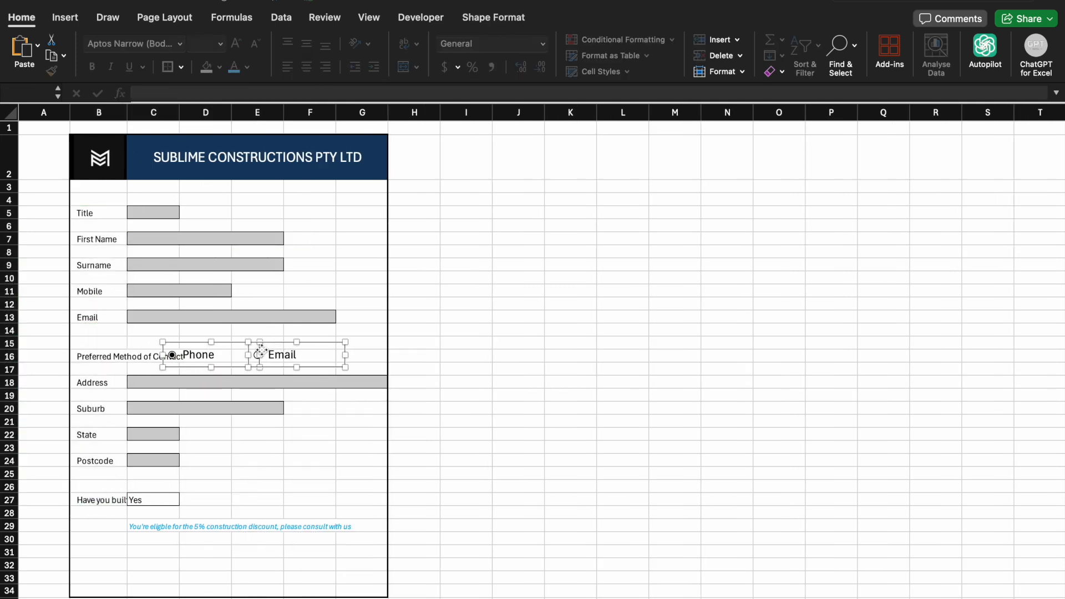
left_click(257, 394)
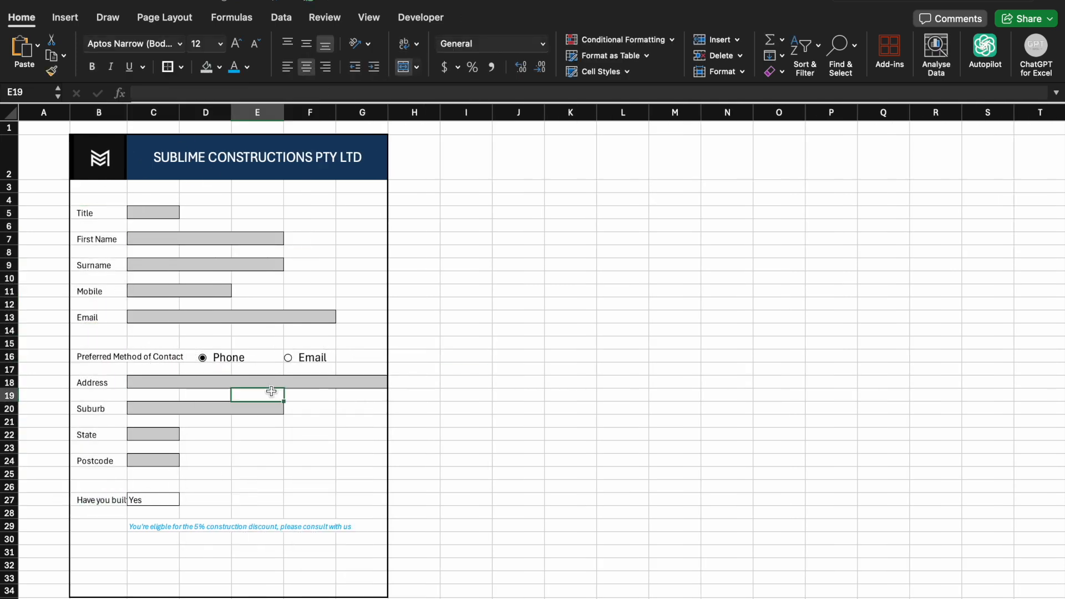
left_click(288, 357)
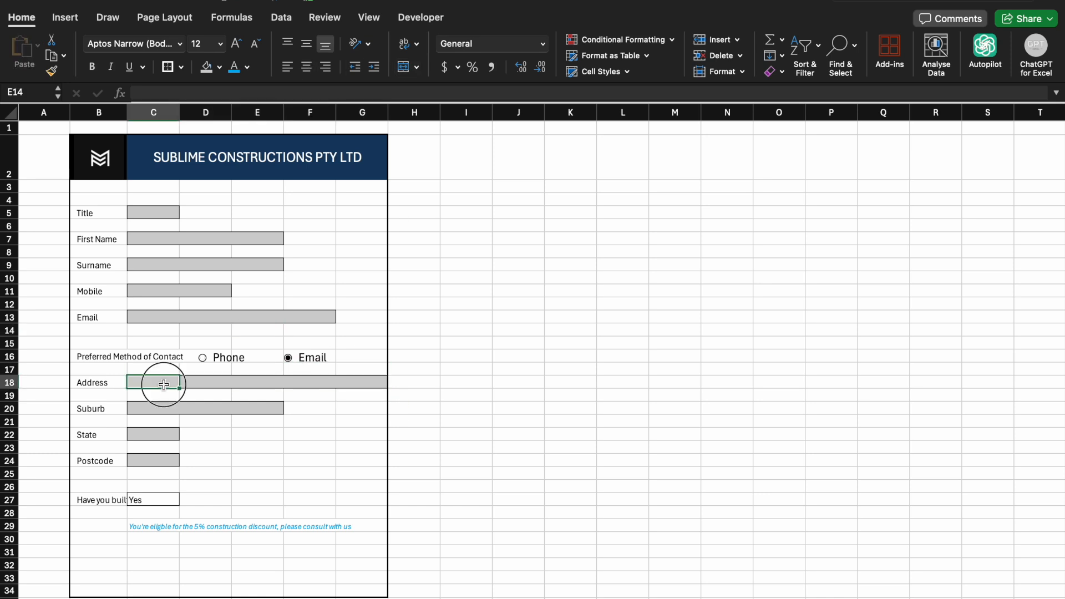
Resize the columns and row 28, and move the dropdown to E27.
left_click(360, 369)
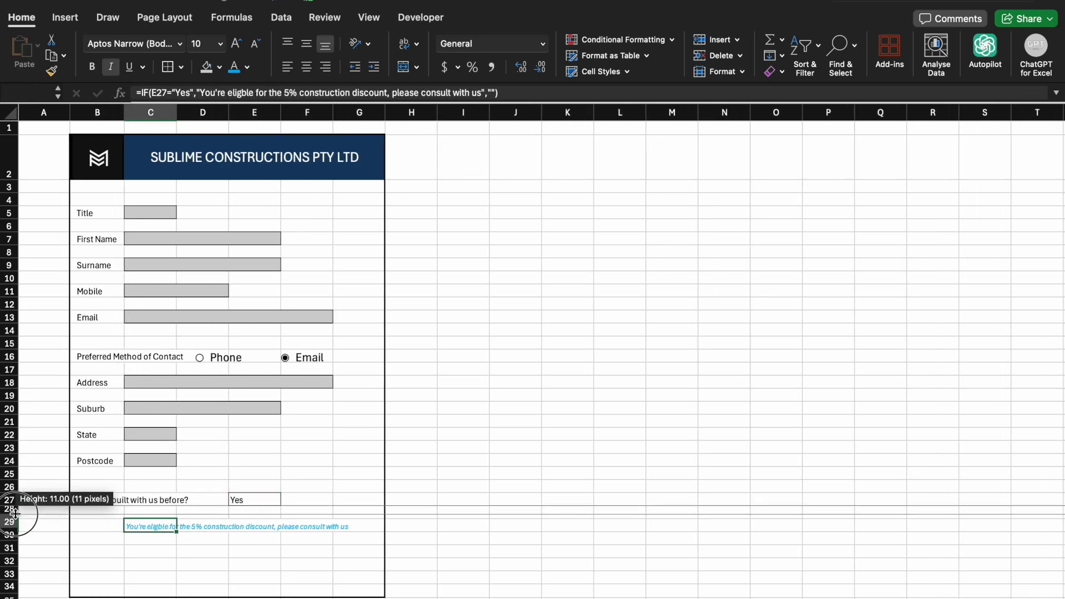
left_click(202, 408)
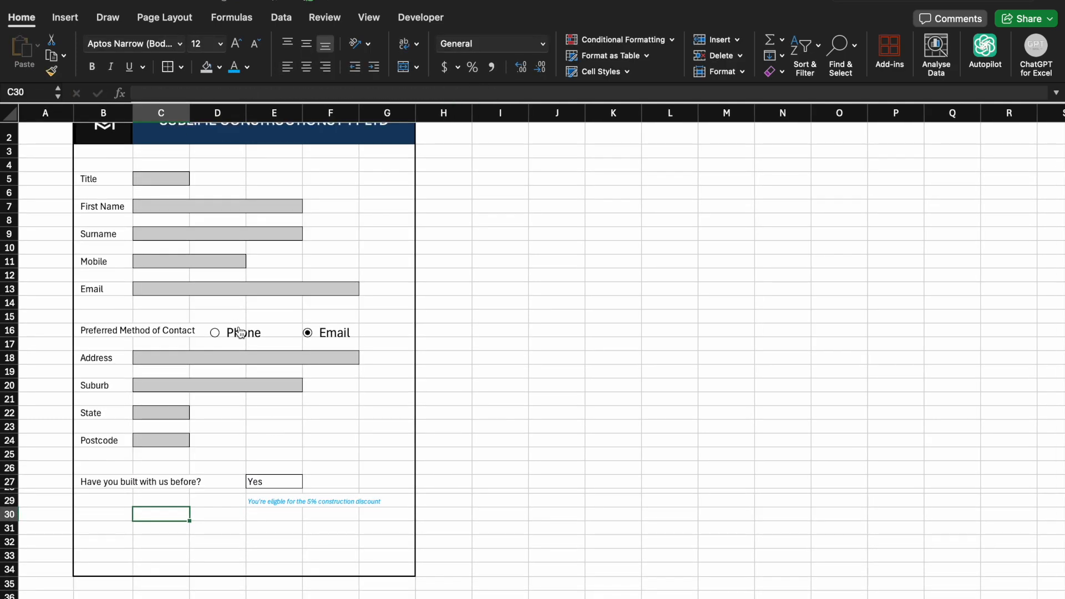
left_click(420, 17)
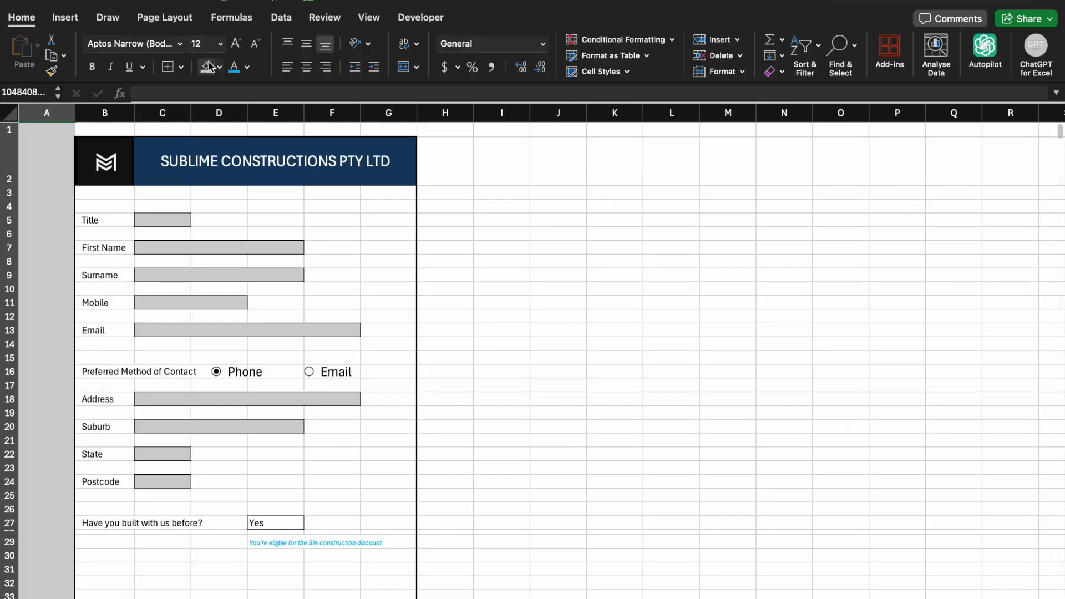
Shade column A, columns H onward and rows 35 onward with a grey fill.
left_click(444, 161)
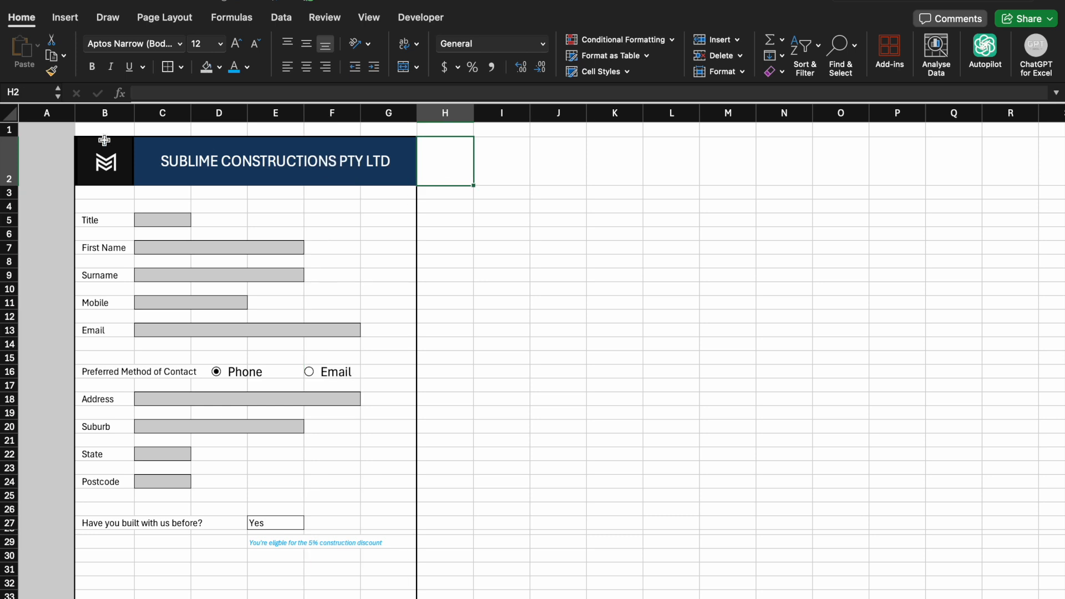
left_click(46, 130)
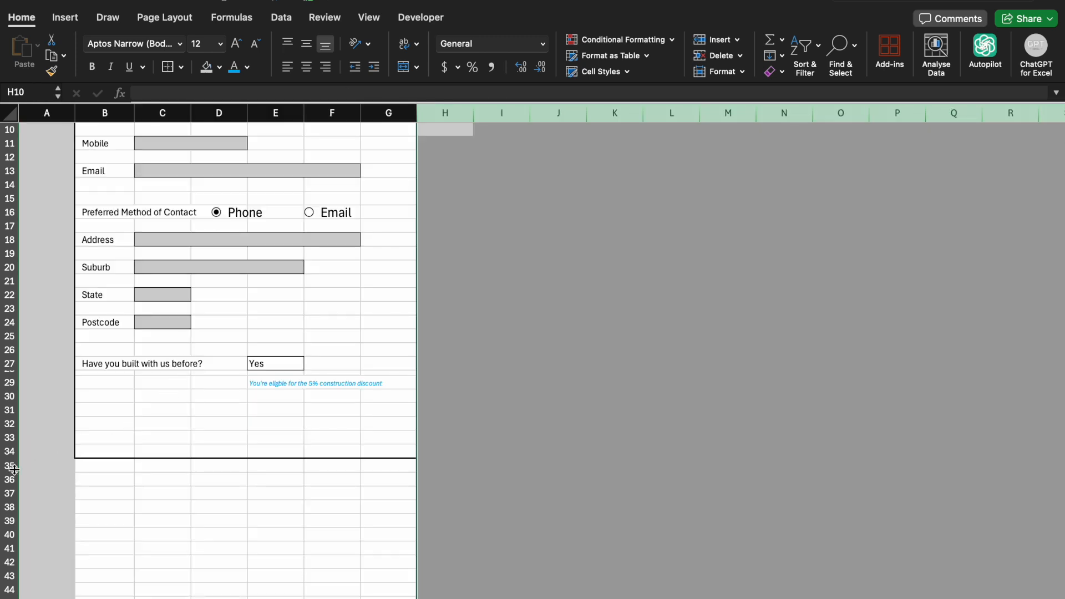
left_click(9, 466)
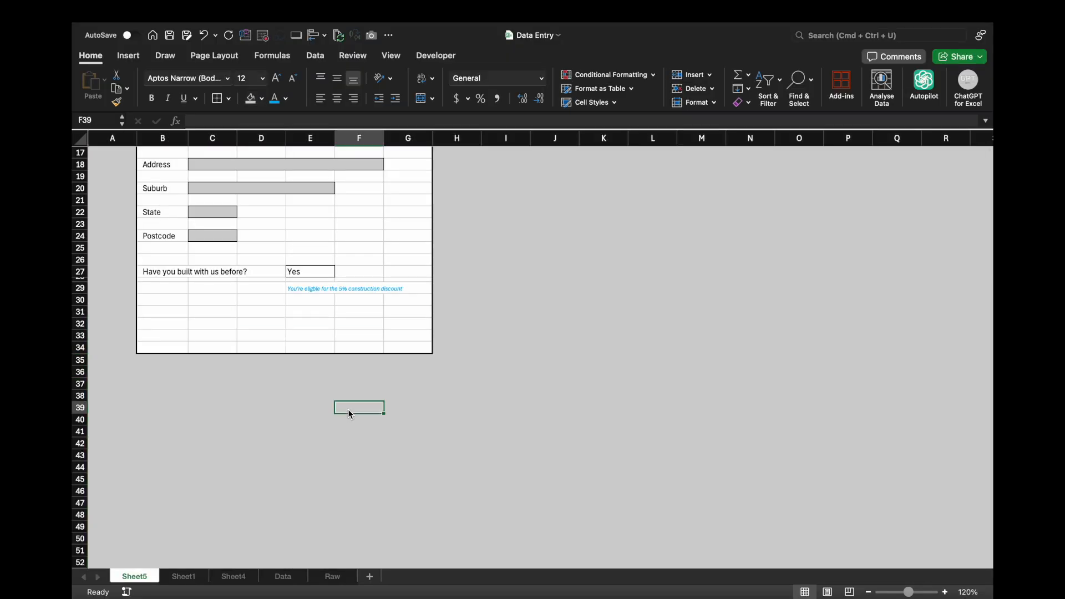
scroll("up", 3)
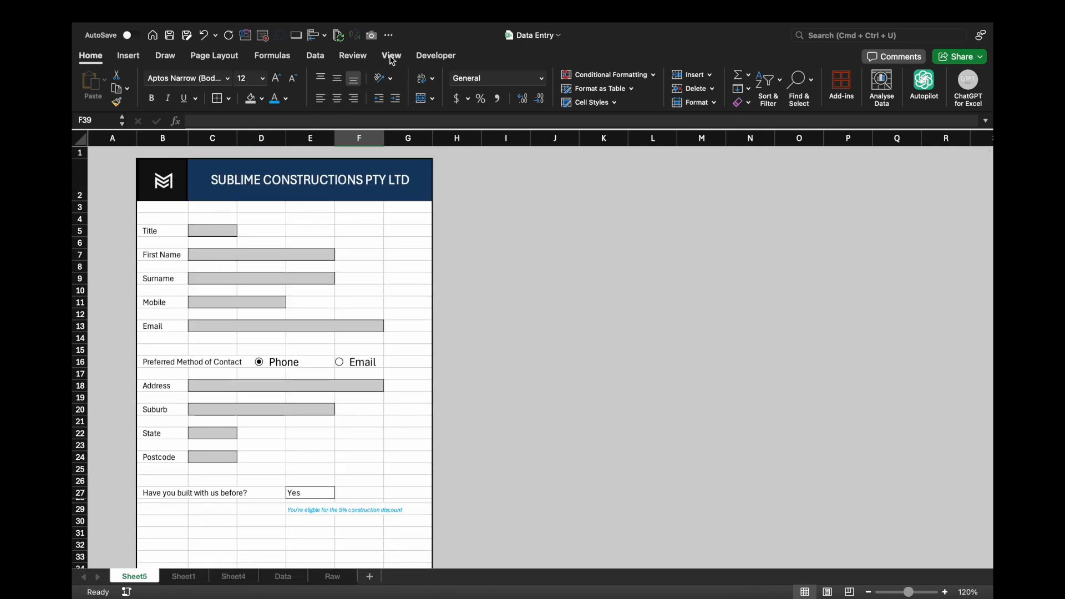
Uncheck Gridlines on the View tab and select cell C37 below the form.
left_click(391, 56)
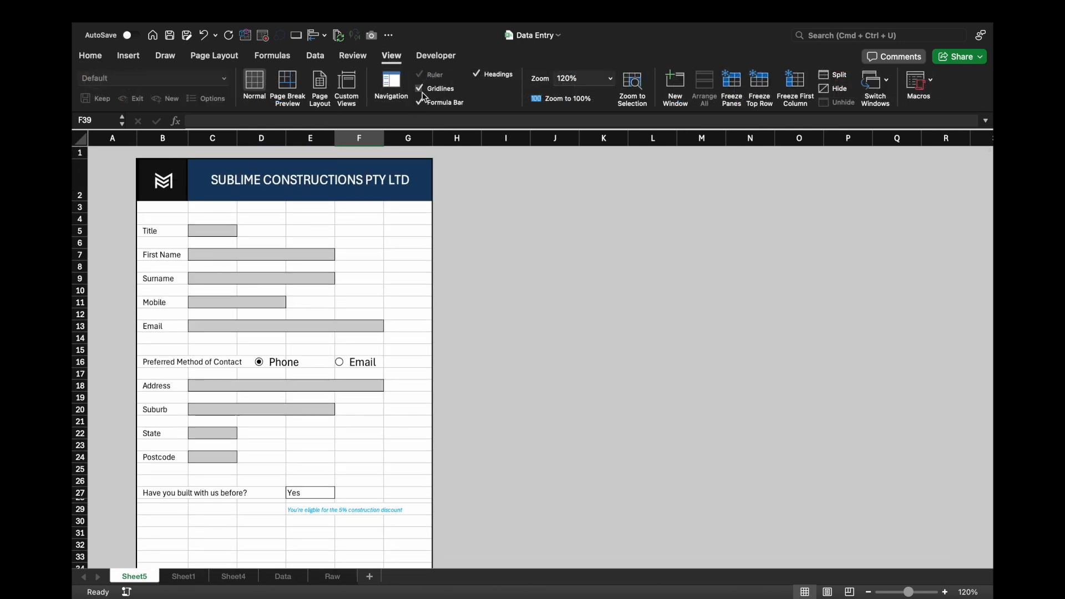
left_click(420, 88)
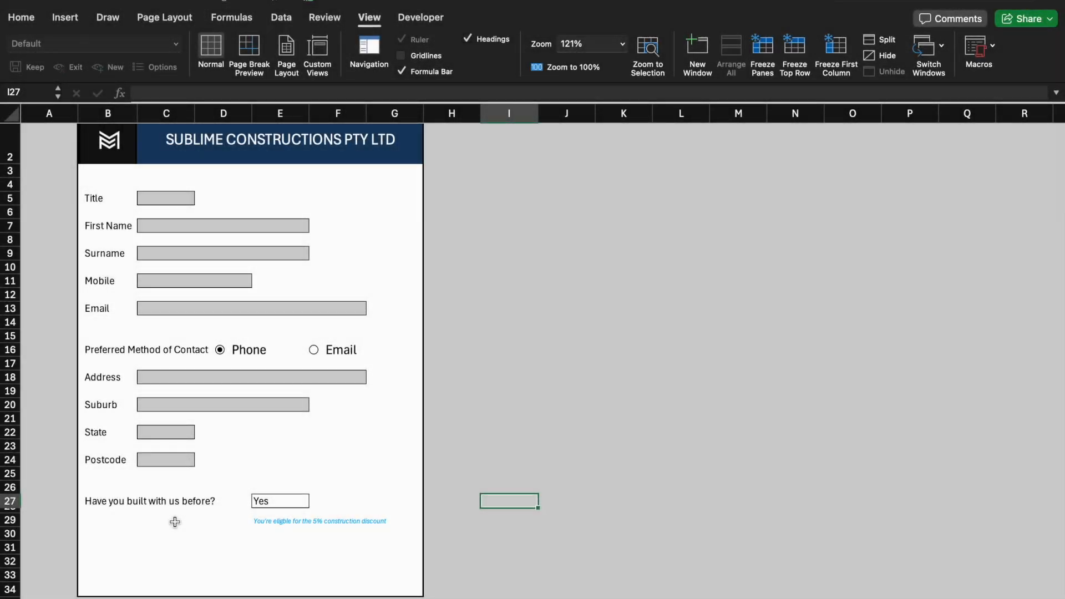
scroll("down", 3)
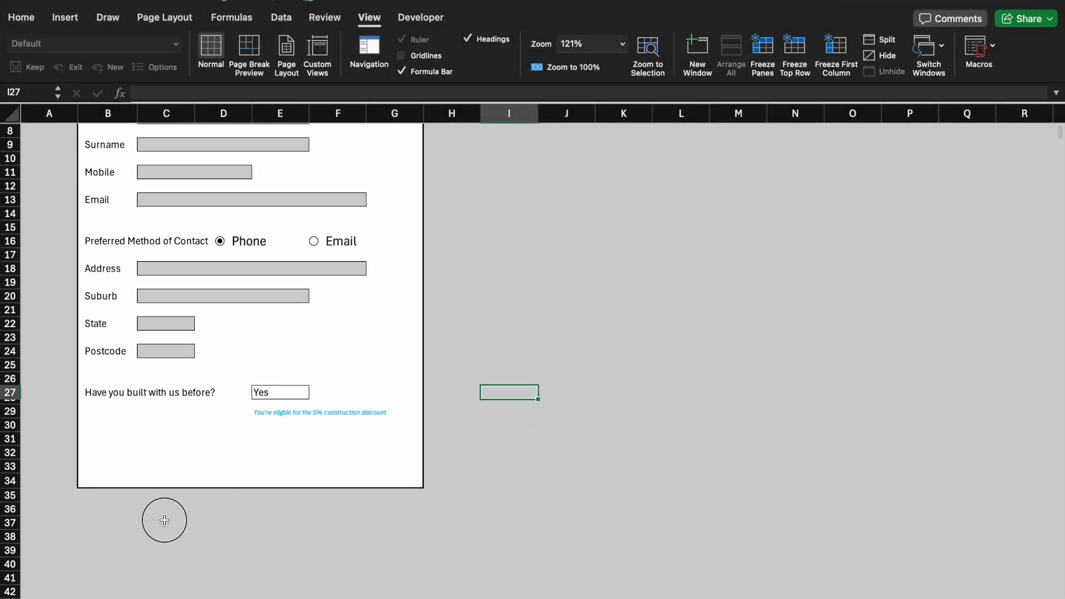
left_click(165, 521)
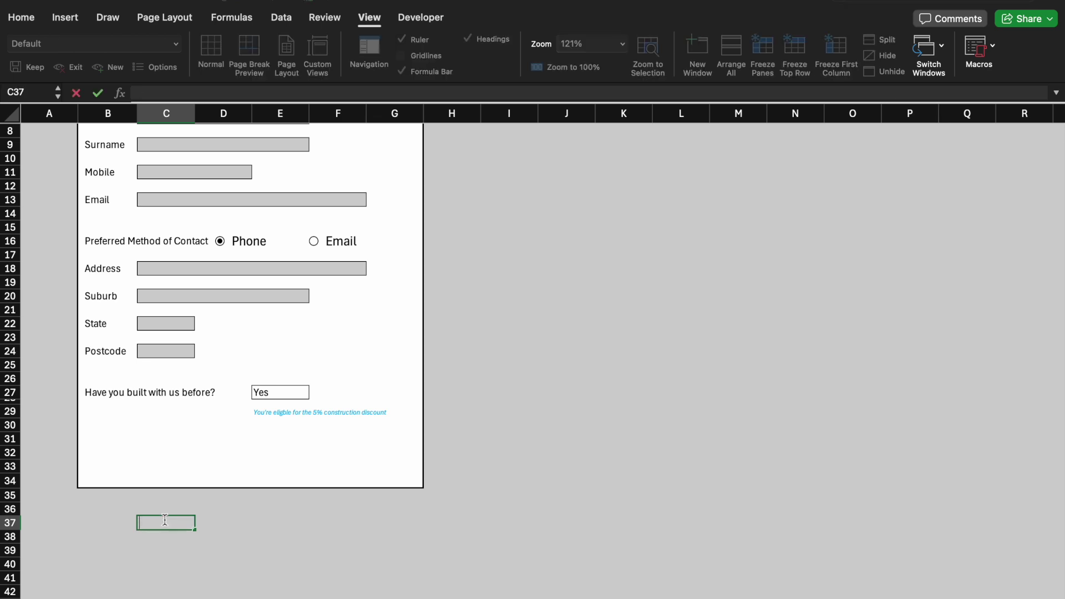
mouse_move(193, 384)
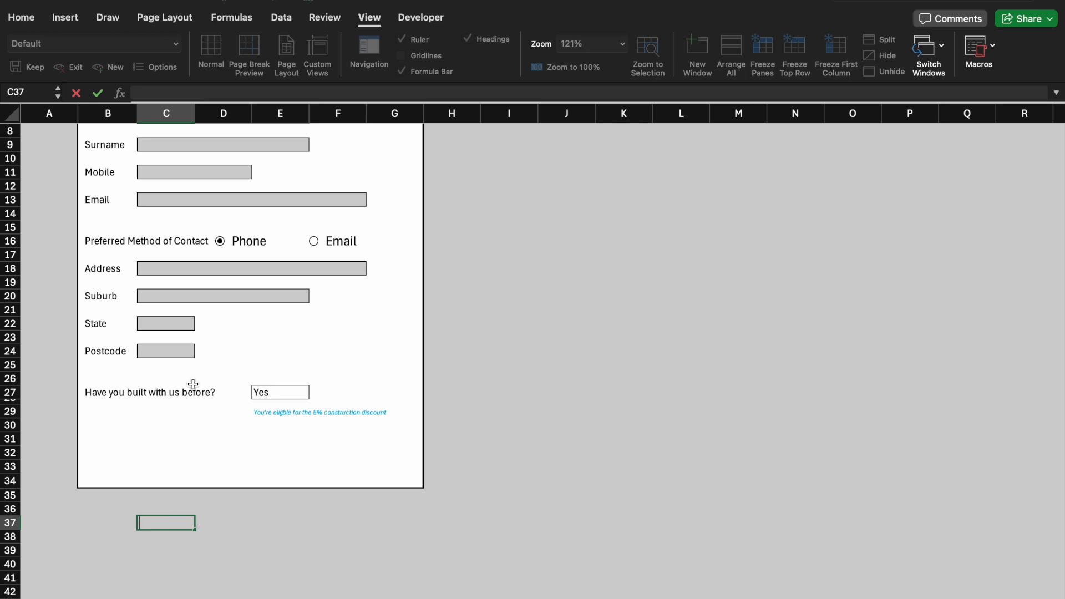
Type the field labels Title, First Name, Surname downward from C37.
scroll("down", 3)
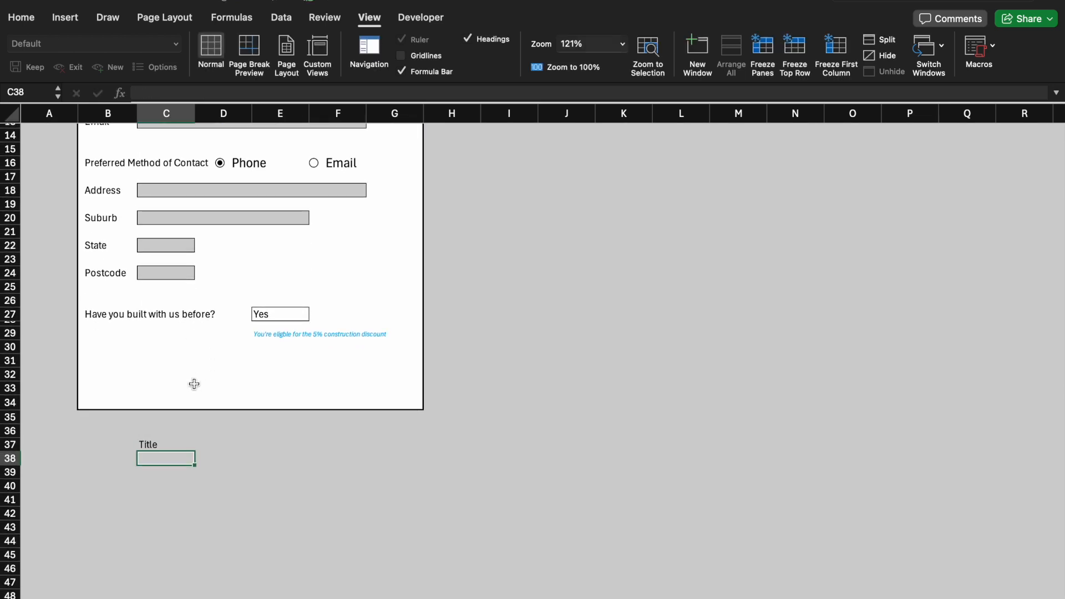
scroll("up", 3)
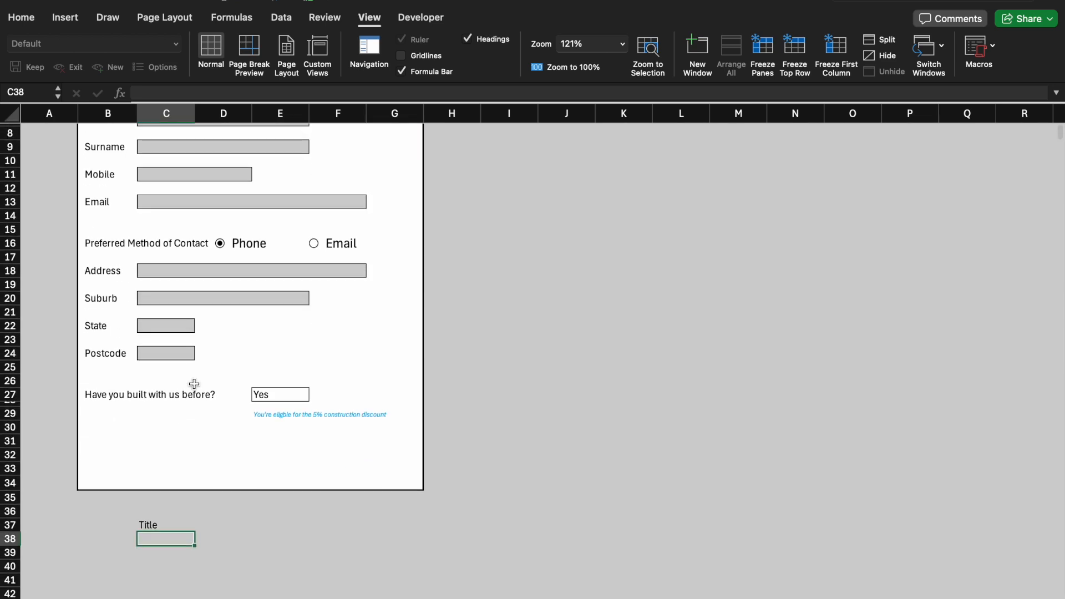
type("Sur")
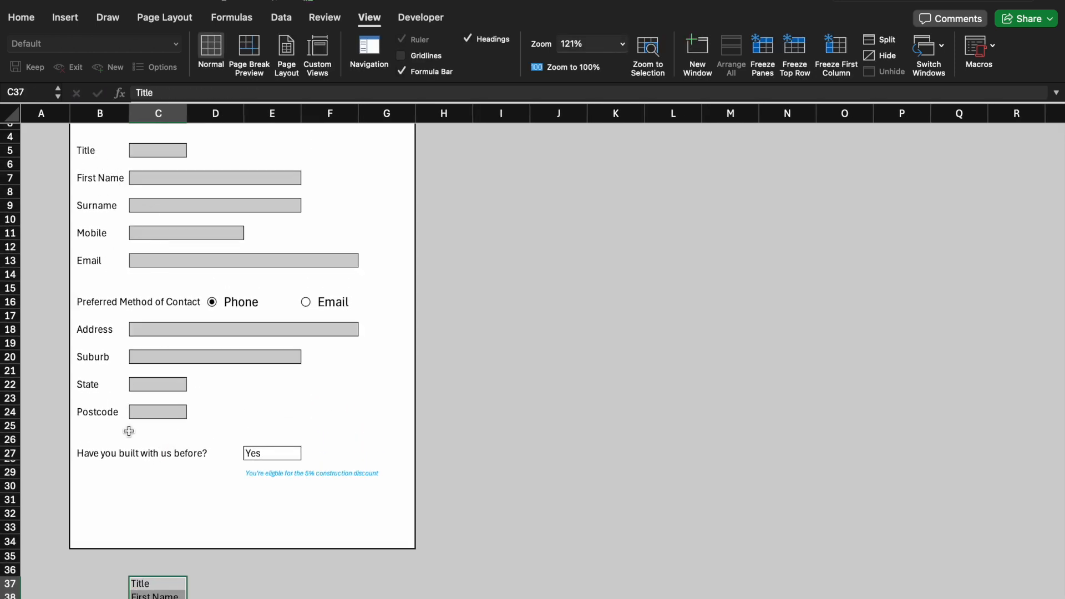
mouse_move(227, 506)
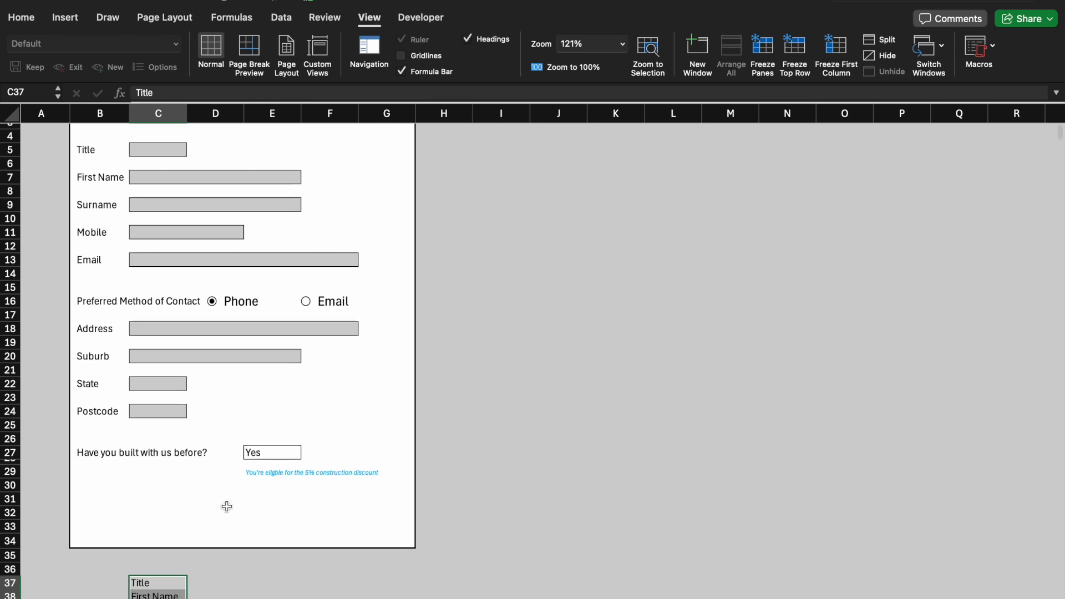
Link F37 down to row 47 to the matching form input cells, starting with Title.
left_click(281, 484)
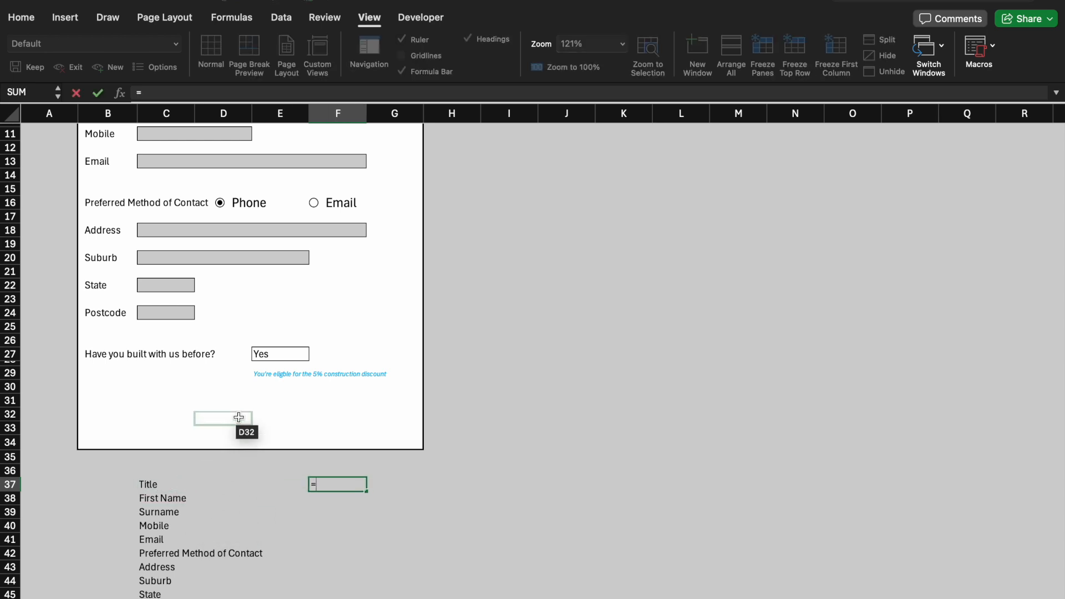
scroll("up", 3)
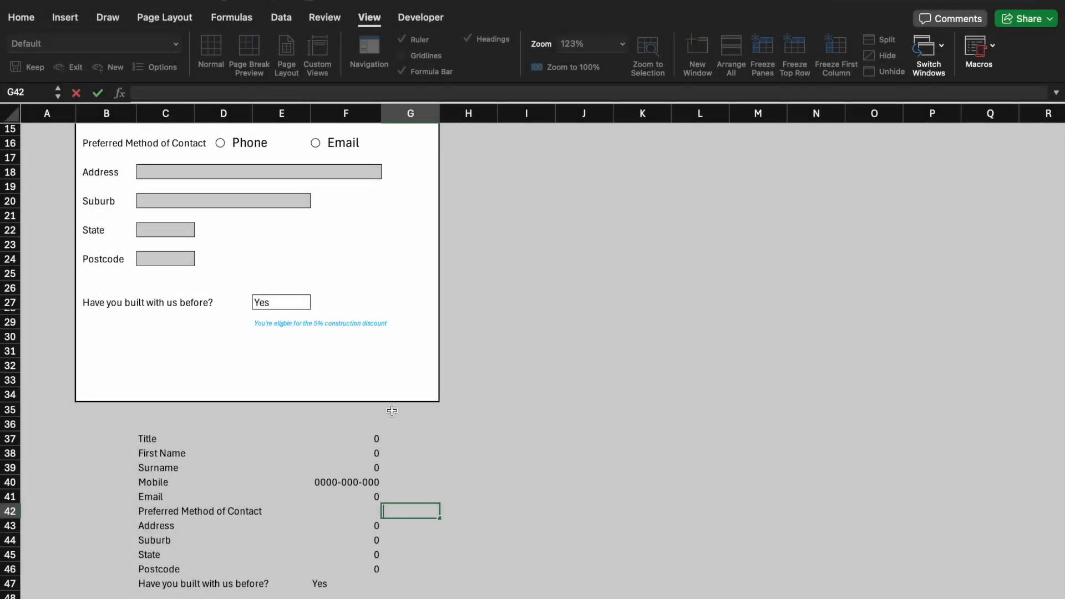
mouse_move(332, 176)
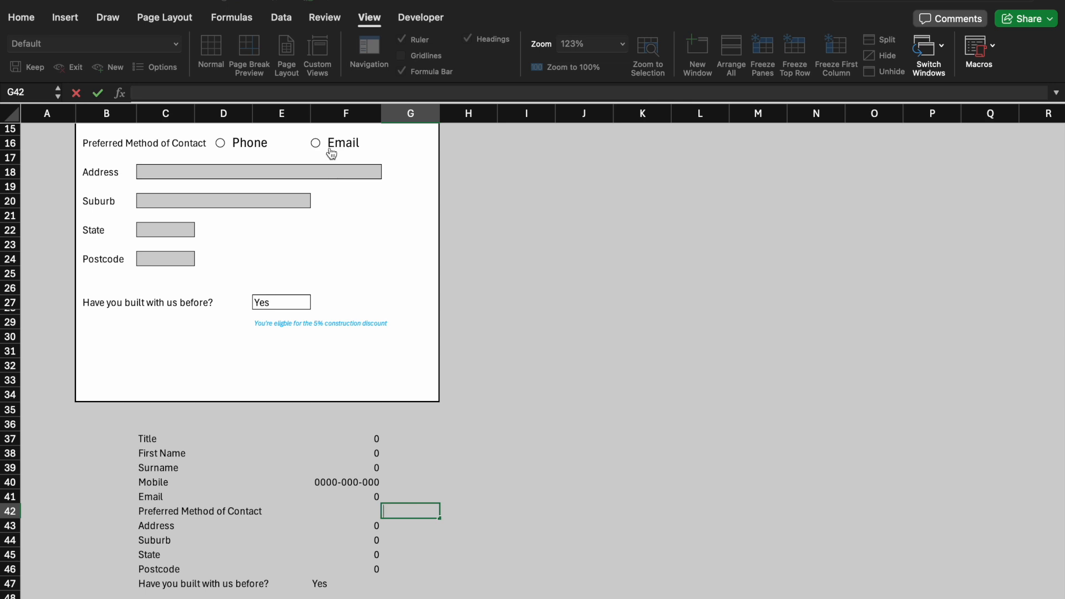
Link the Email option button to $G$42 as ticked, then test Phone and Email.
right_click(315, 143)
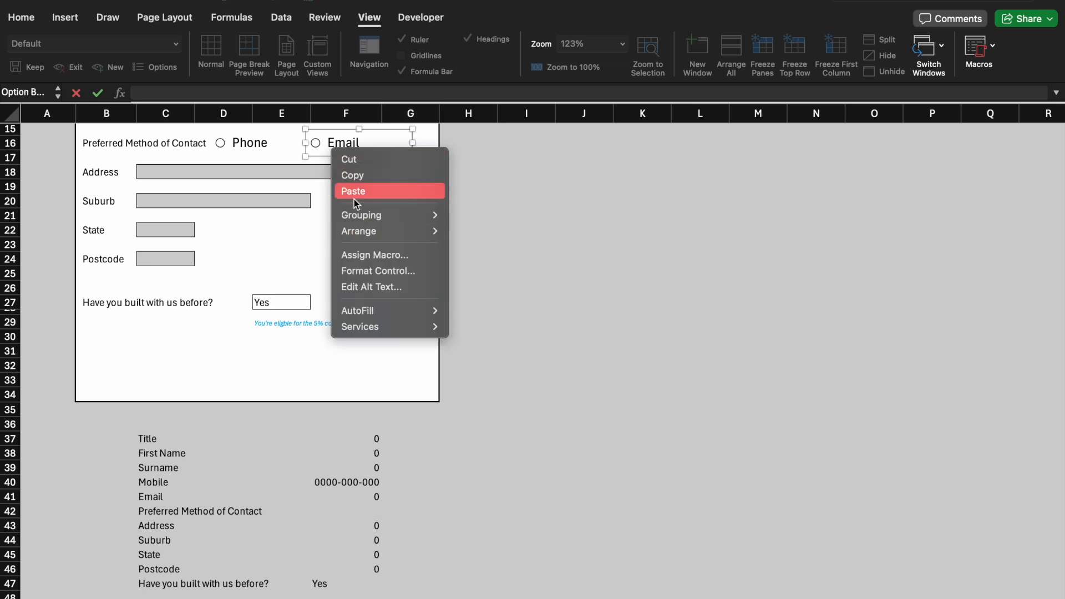
left_click(378, 271)
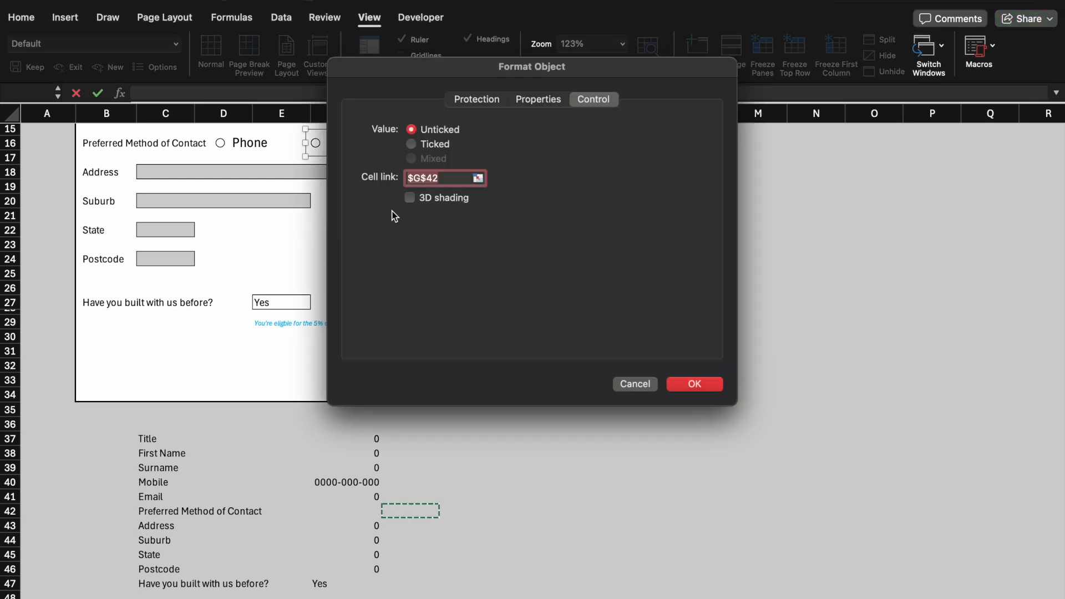
left_click(412, 144)
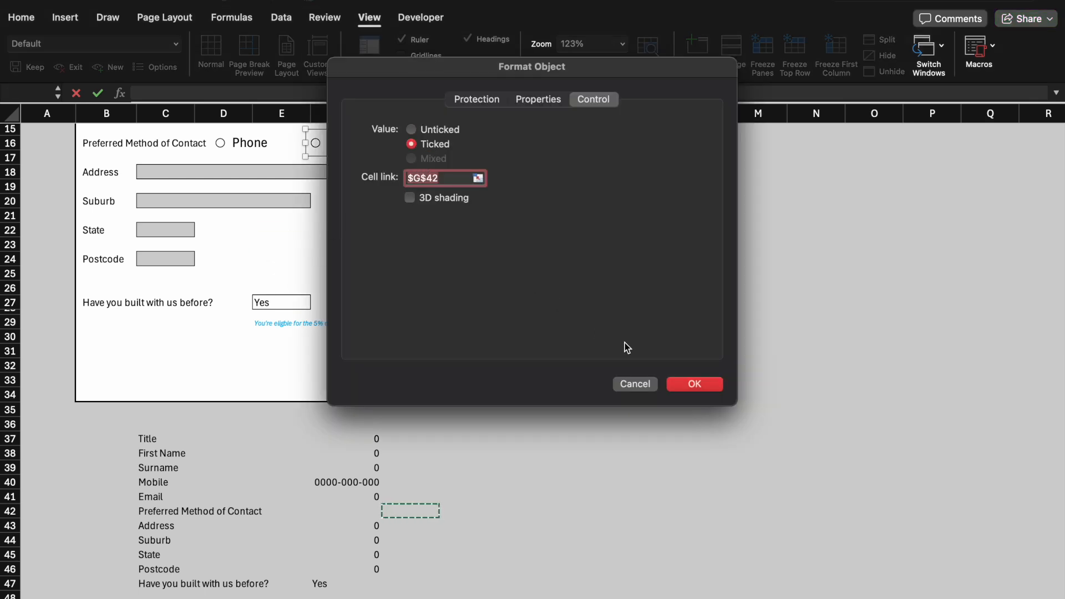
left_click(694, 384)
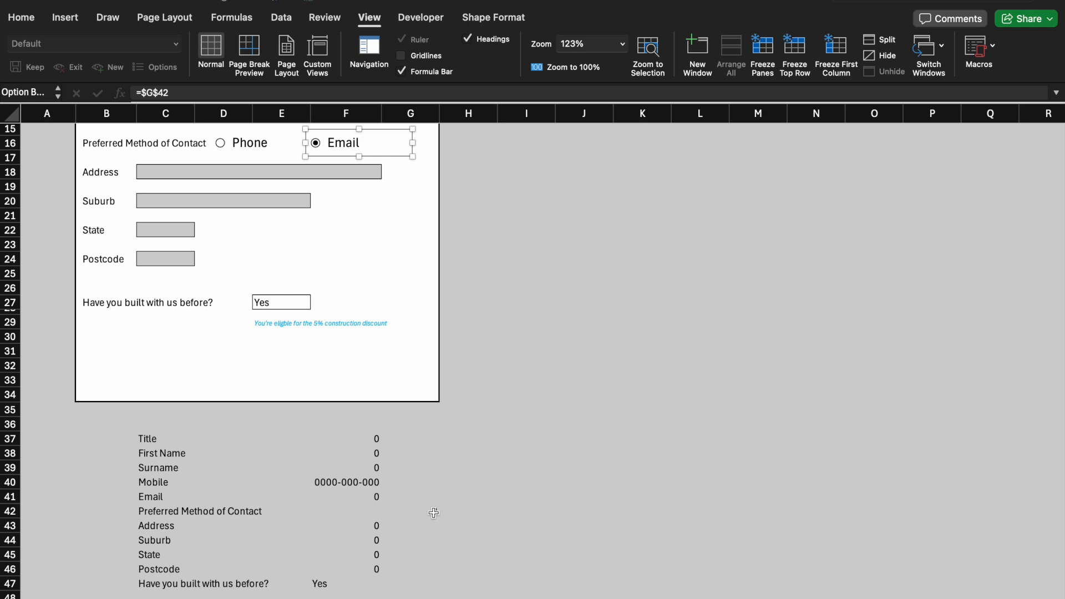
left_click(433, 514)
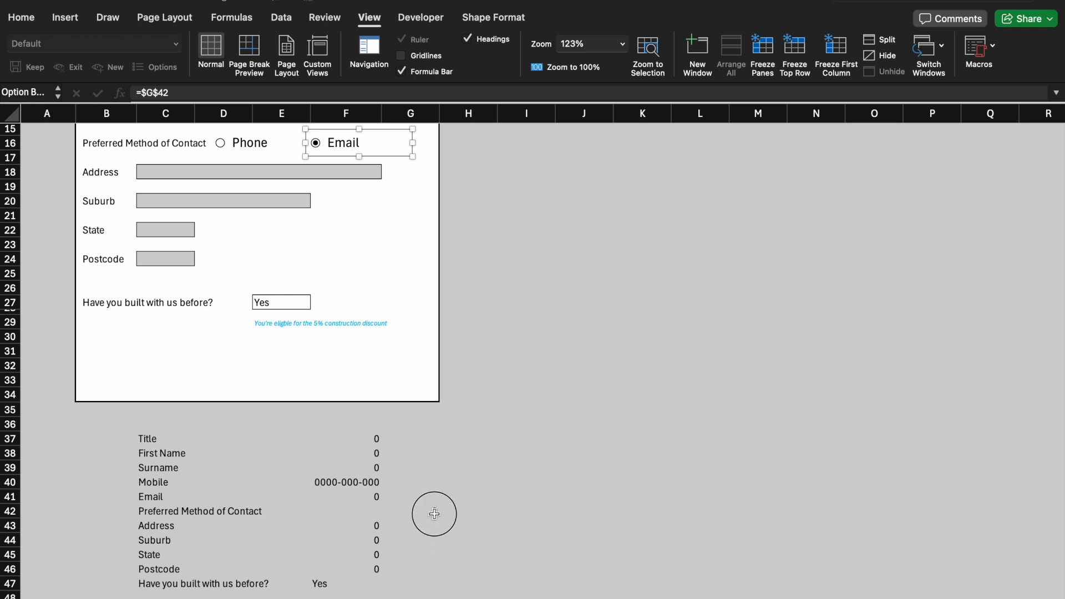
left_click(221, 143)
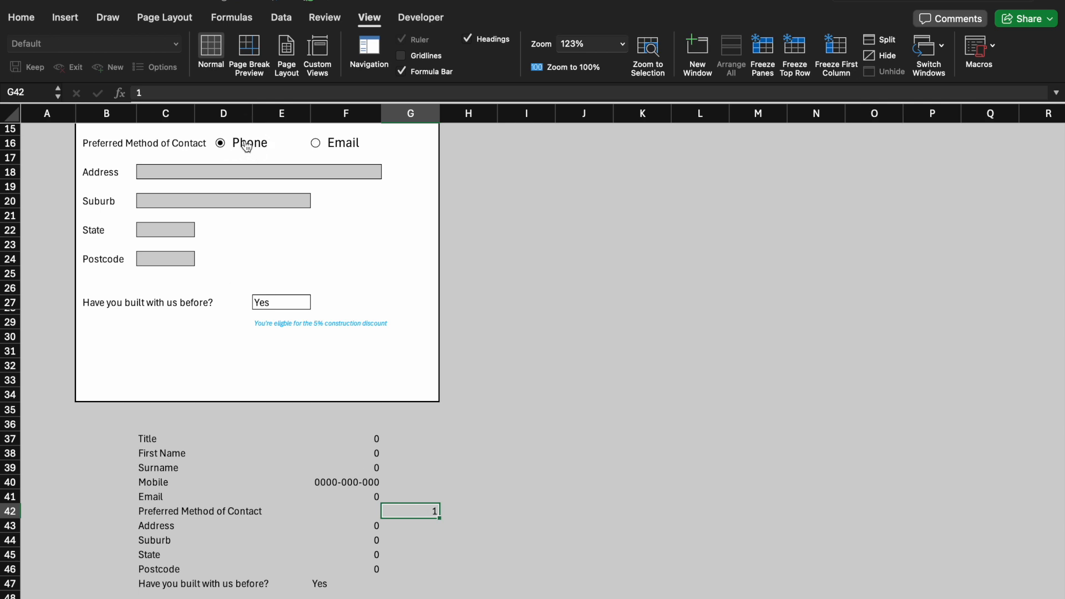
left_click(315, 142)
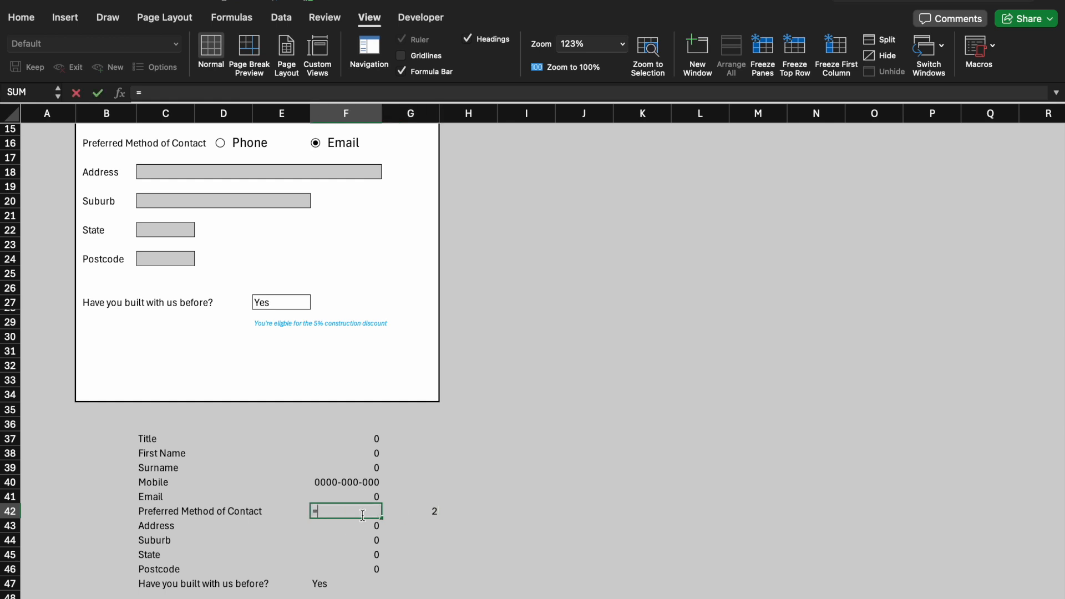
Enter =IF(G42=2,"Email","Phone") in F42.
type("if")
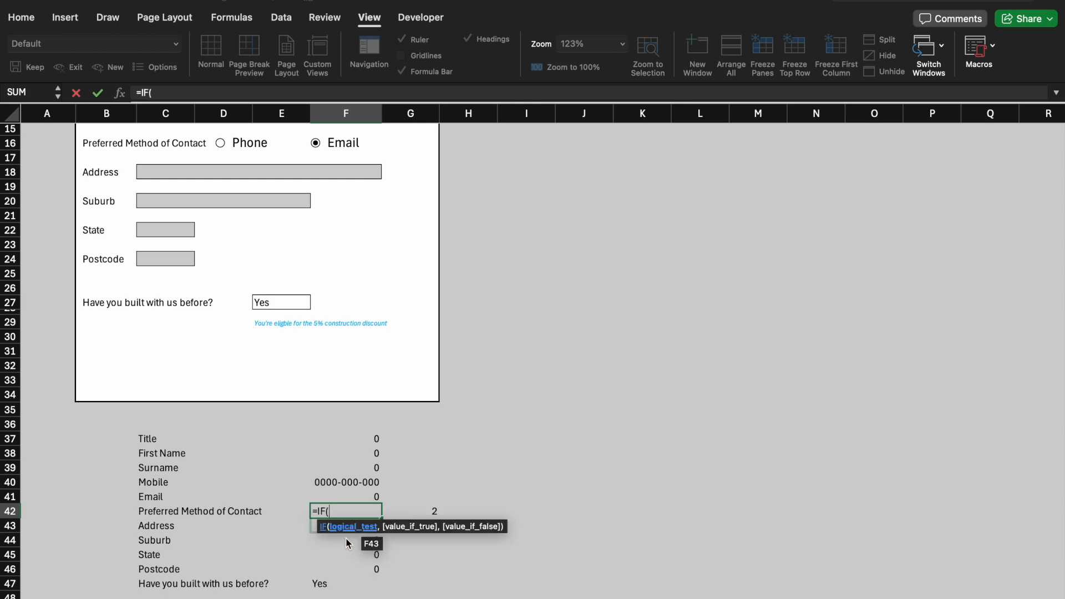
mouse_move(420, 511)
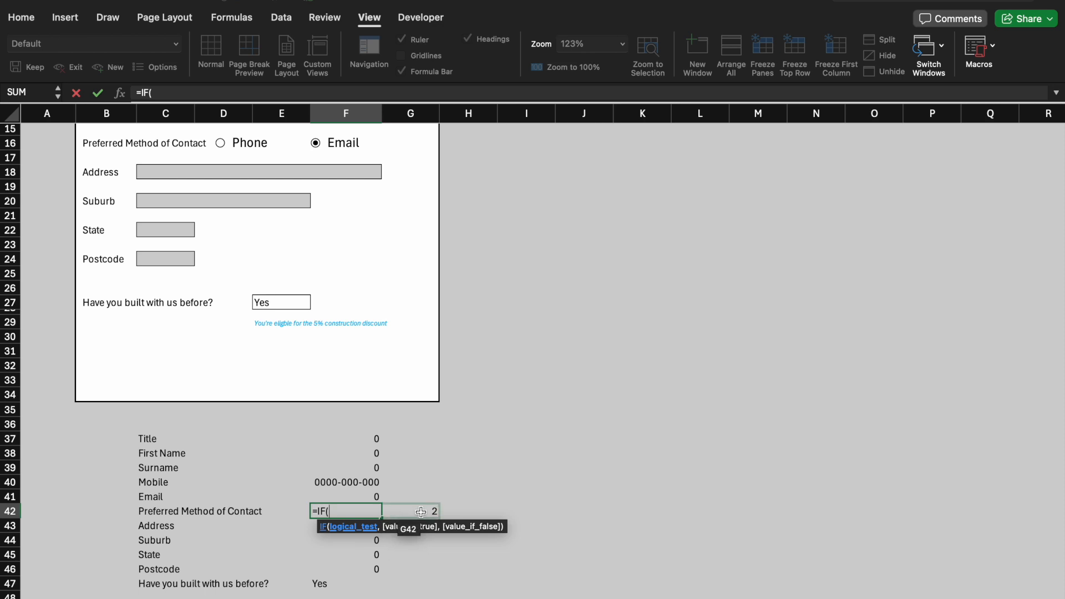
type("G42=")
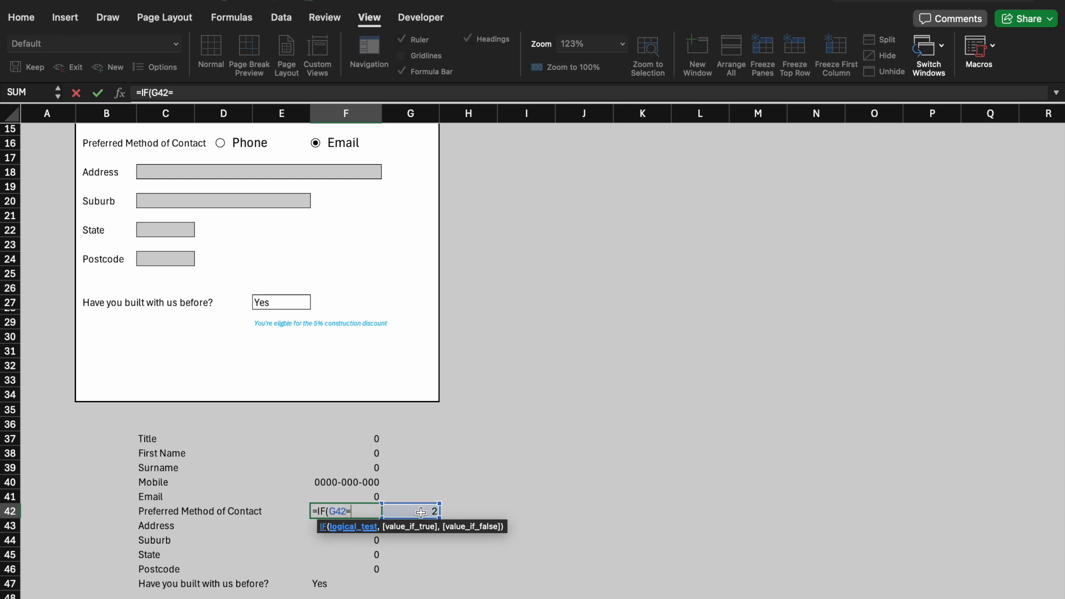
type("2,")
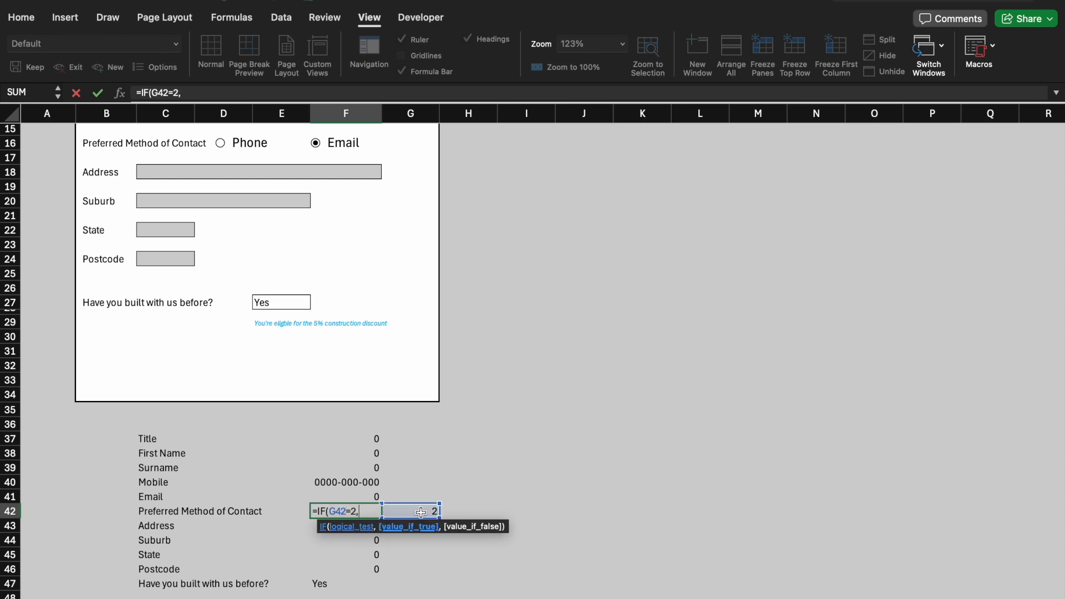
type("\"Emai")
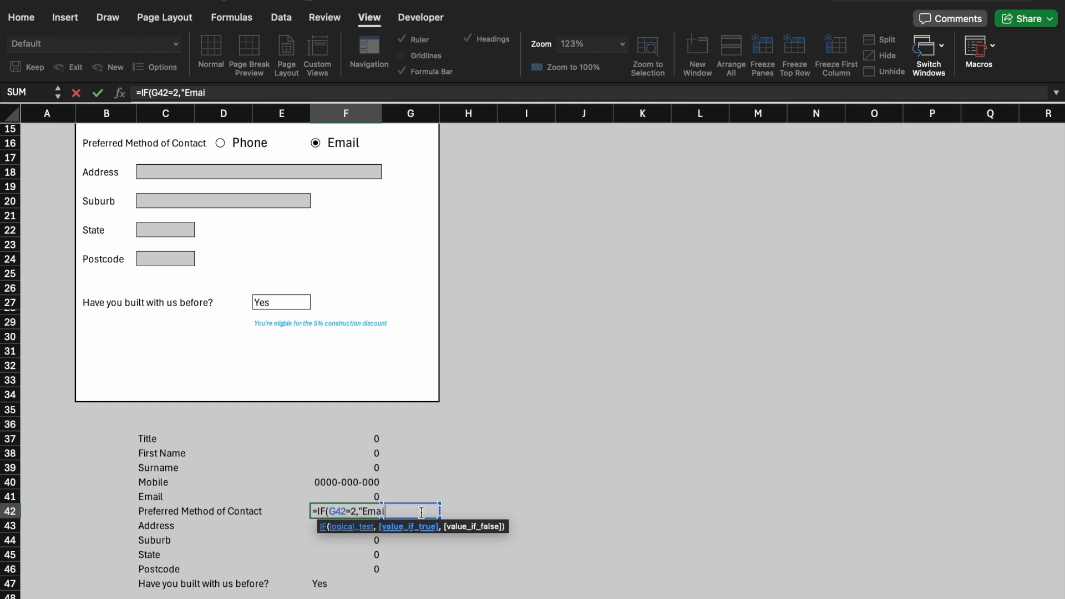
type("\",")
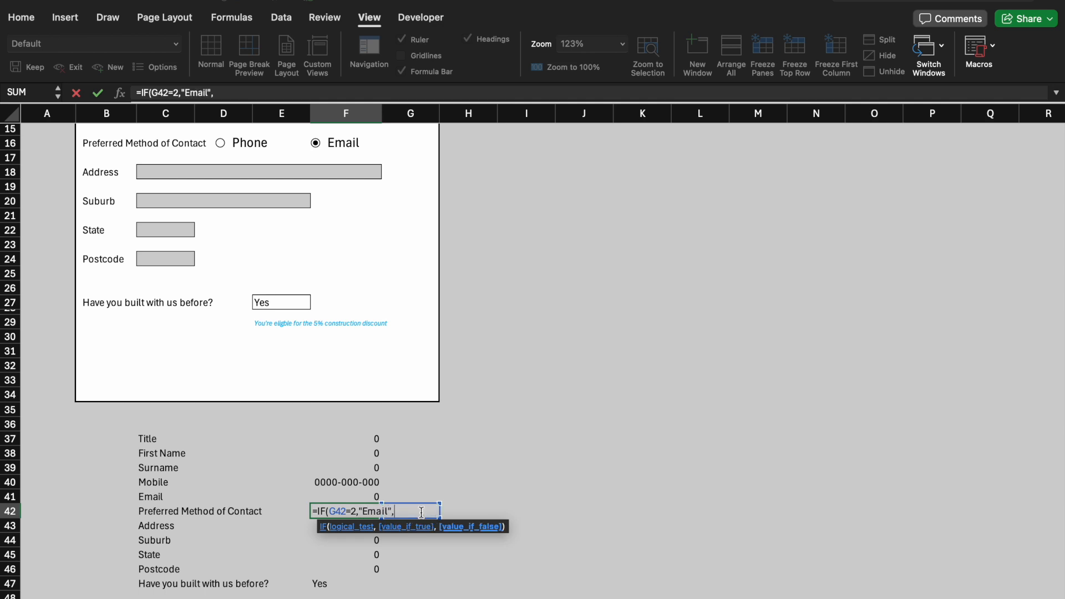
type(",")
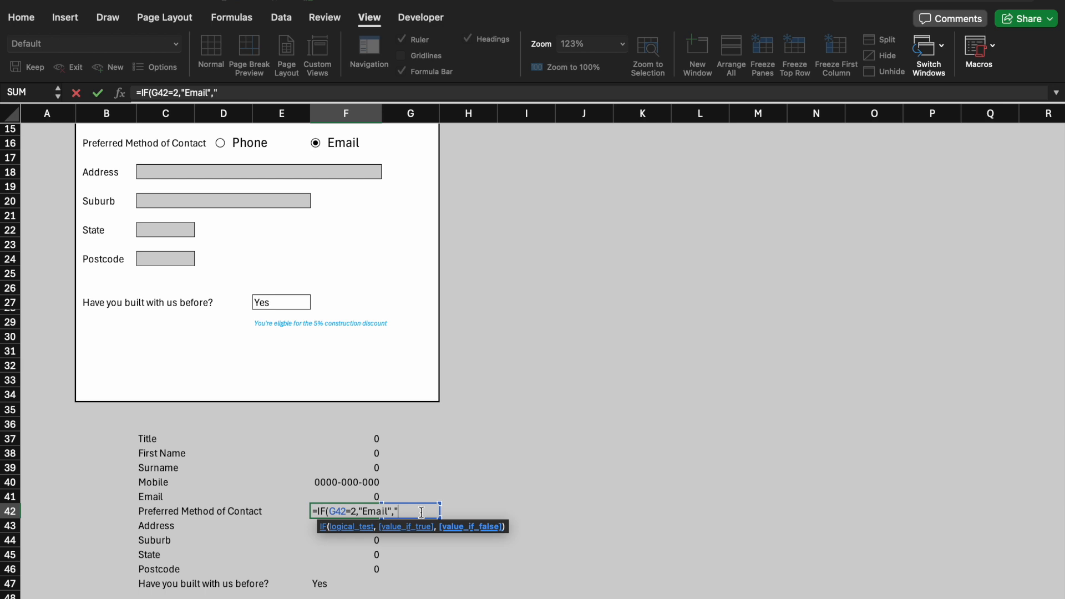
type("Phone\"")
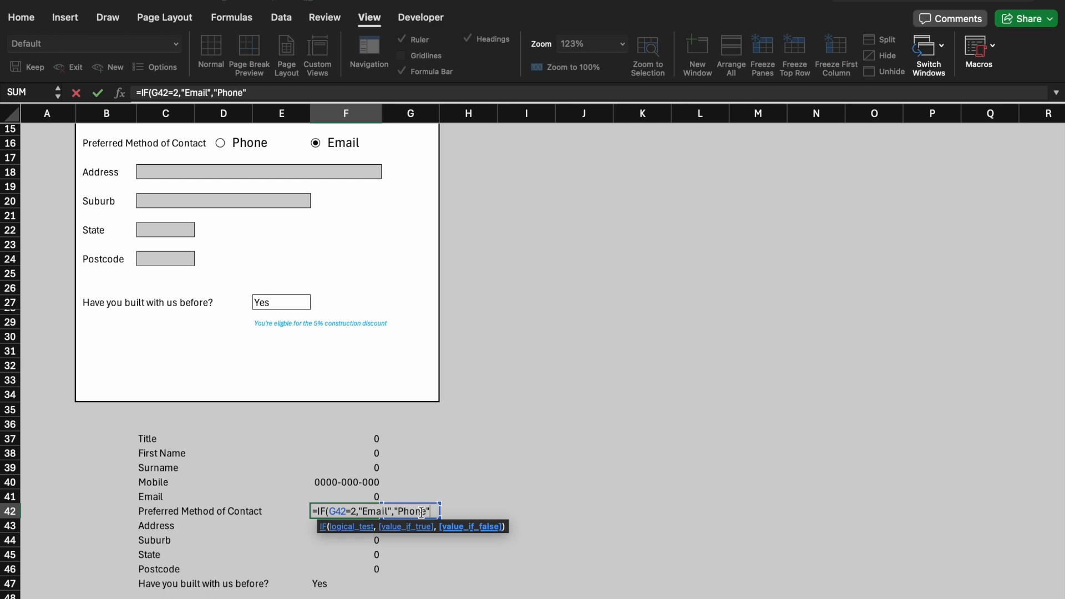
key("Return")
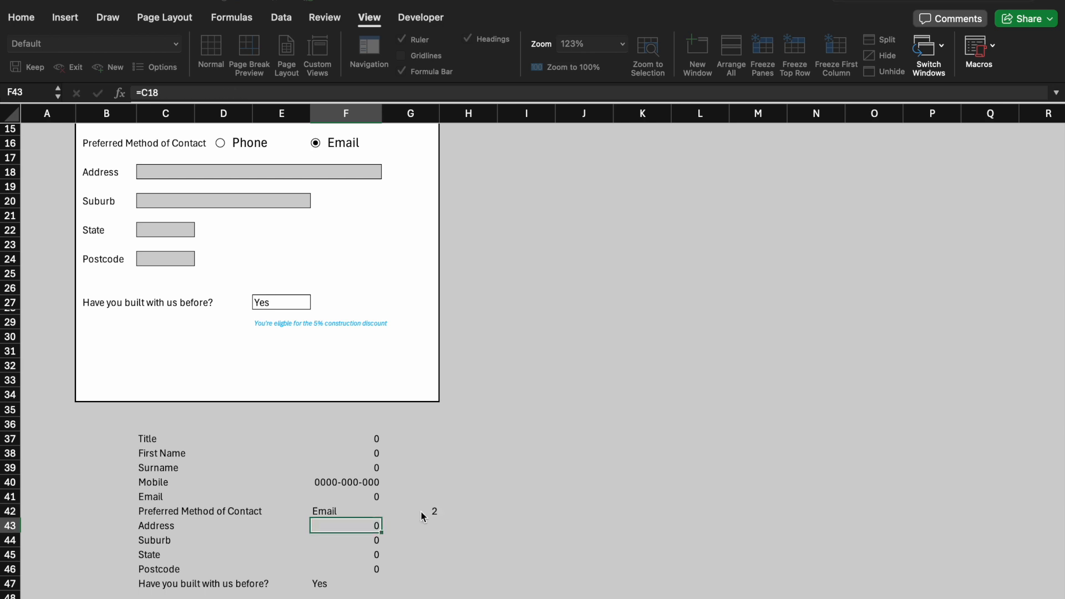
Check F42's result while toggling the Phone and Email options.
left_click(345, 511)
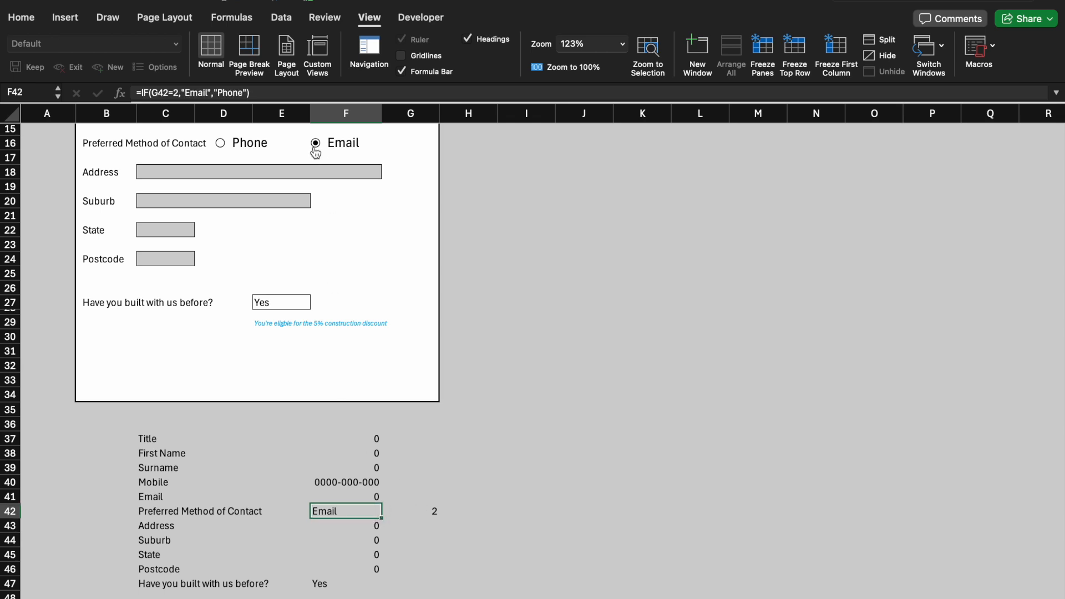
left_click(220, 143)
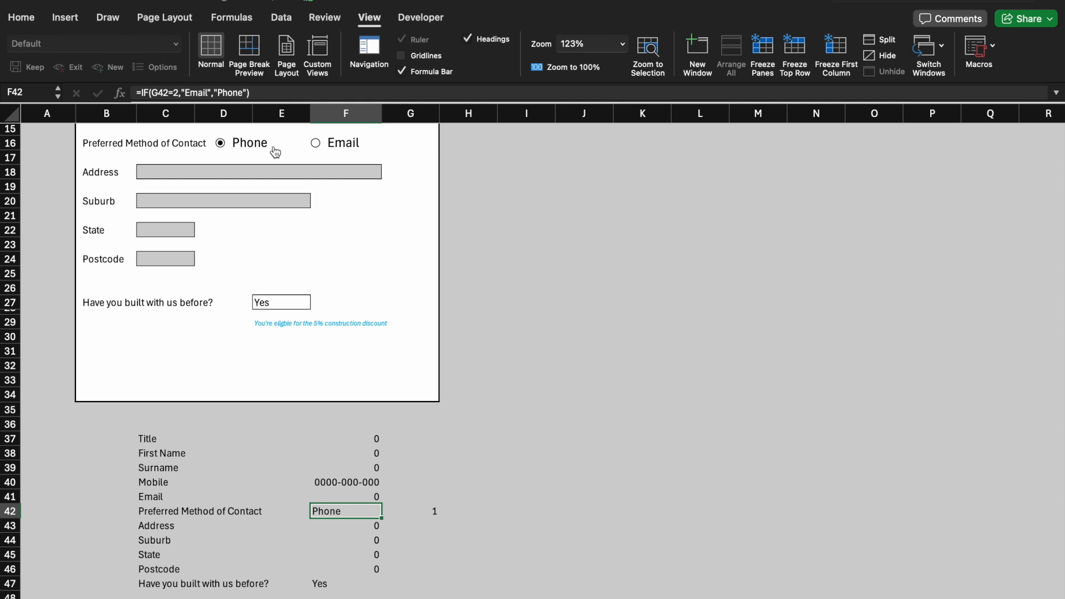
left_click(315, 142)
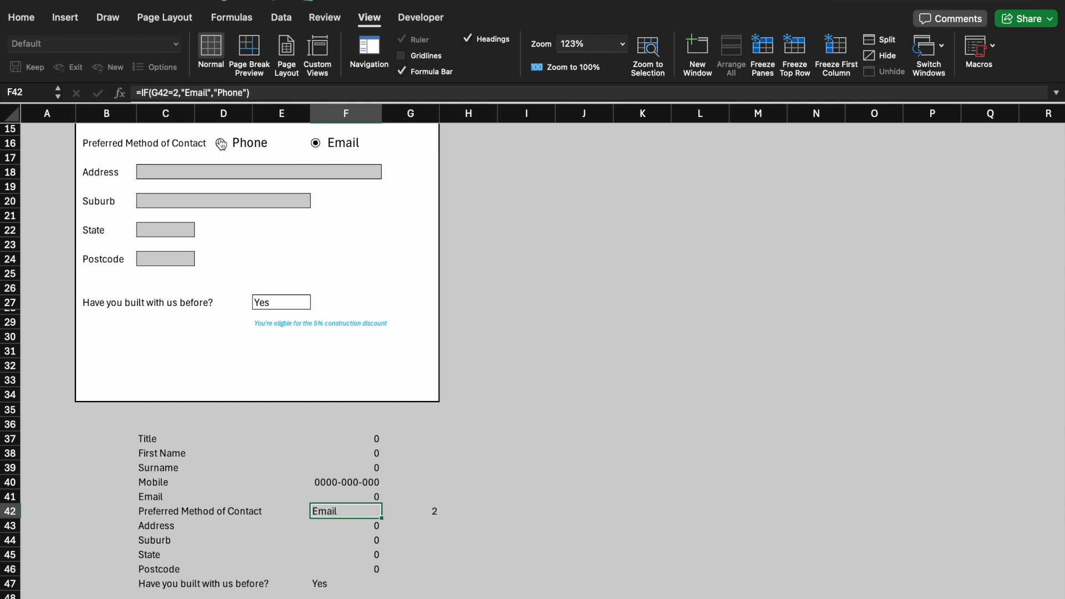
left_click(220, 143)
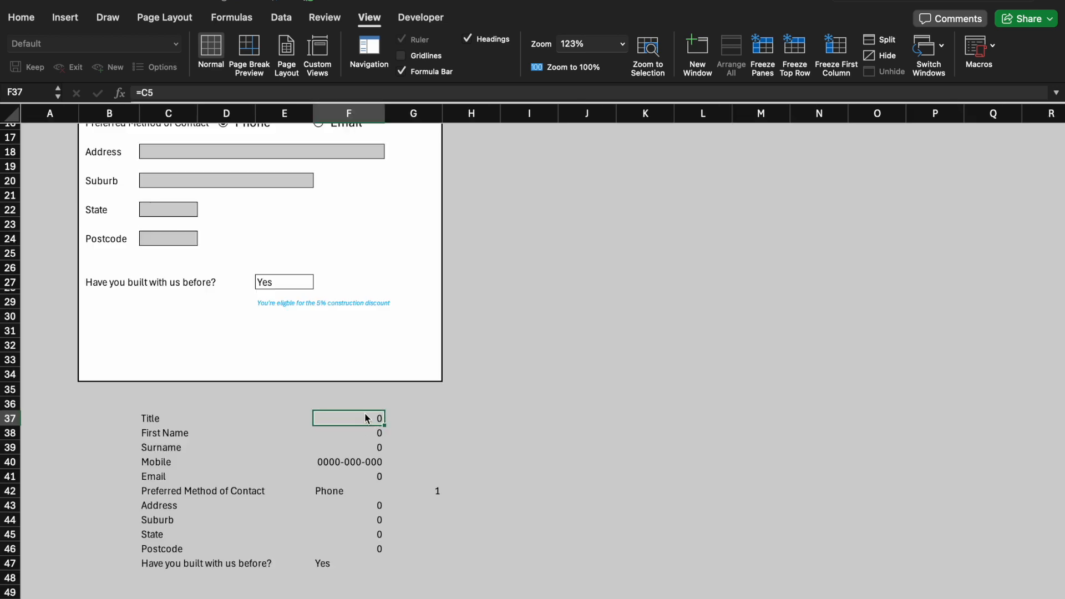
On the blank sheet, paste the field labels into B2 as transposed values.
left_click(226, 418)
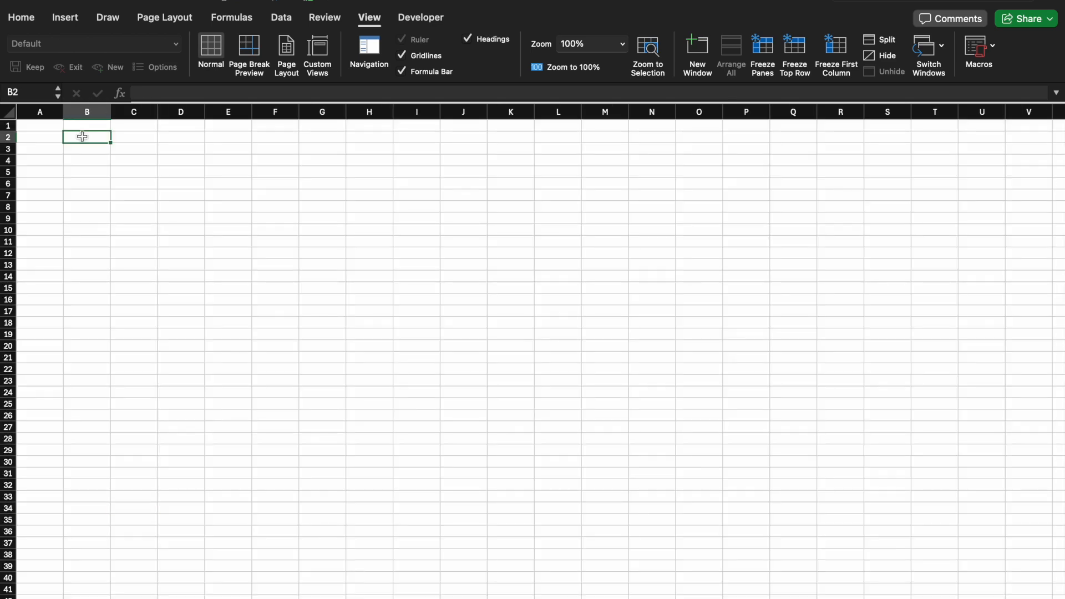
right_click(87, 137)
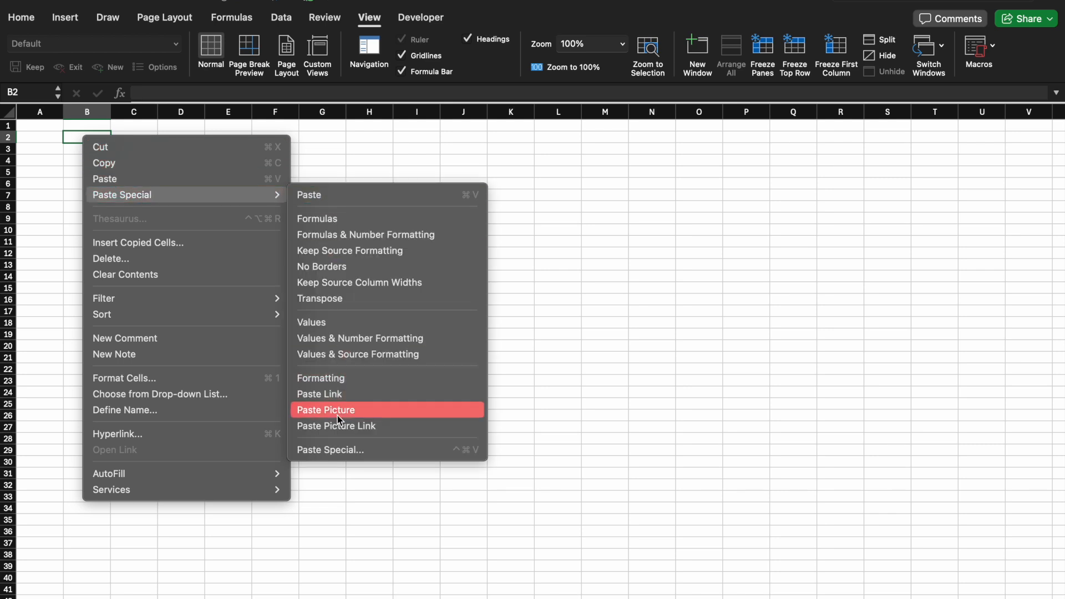
left_click(330, 449)
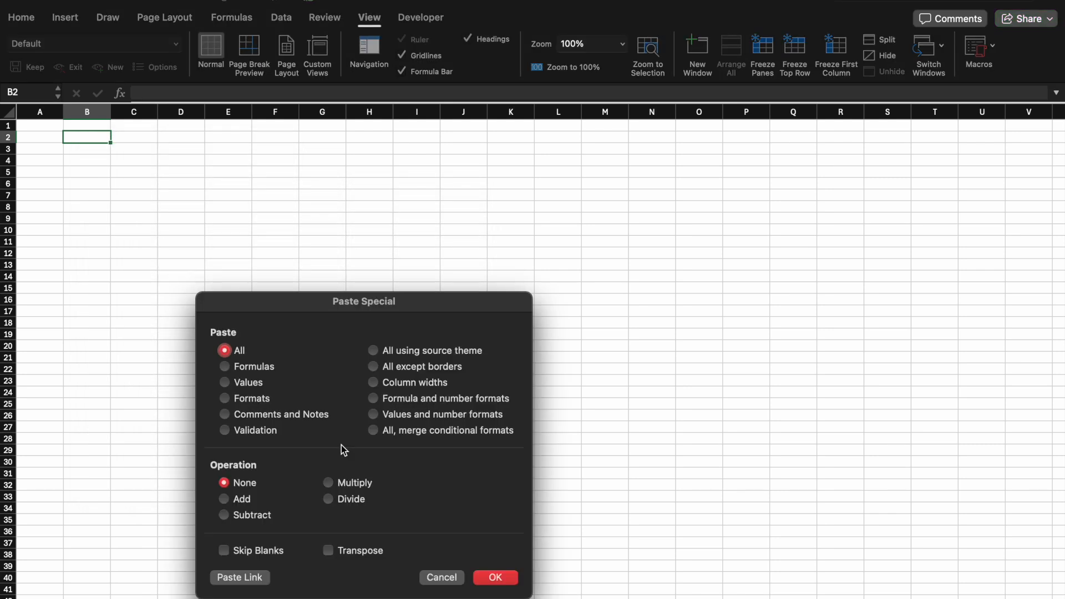
left_click(224, 382)
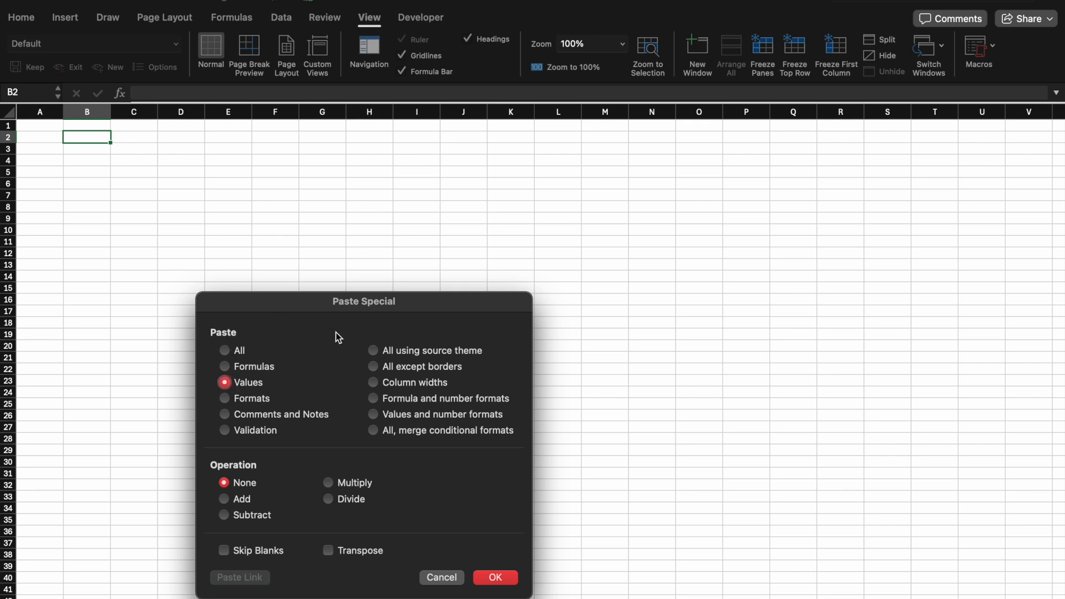
left_click(328, 550)
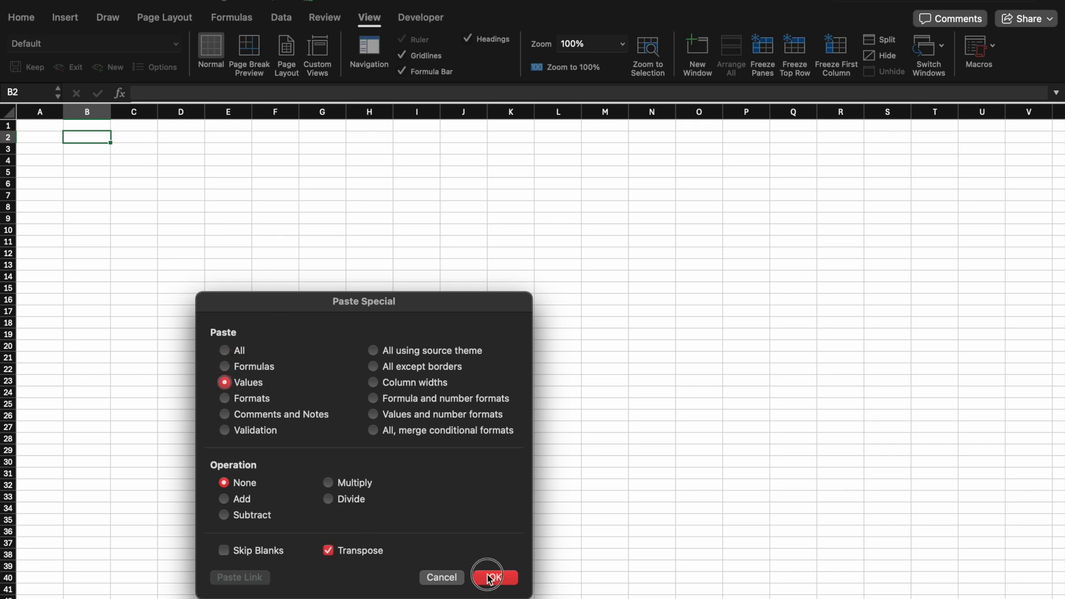
left_click(496, 578)
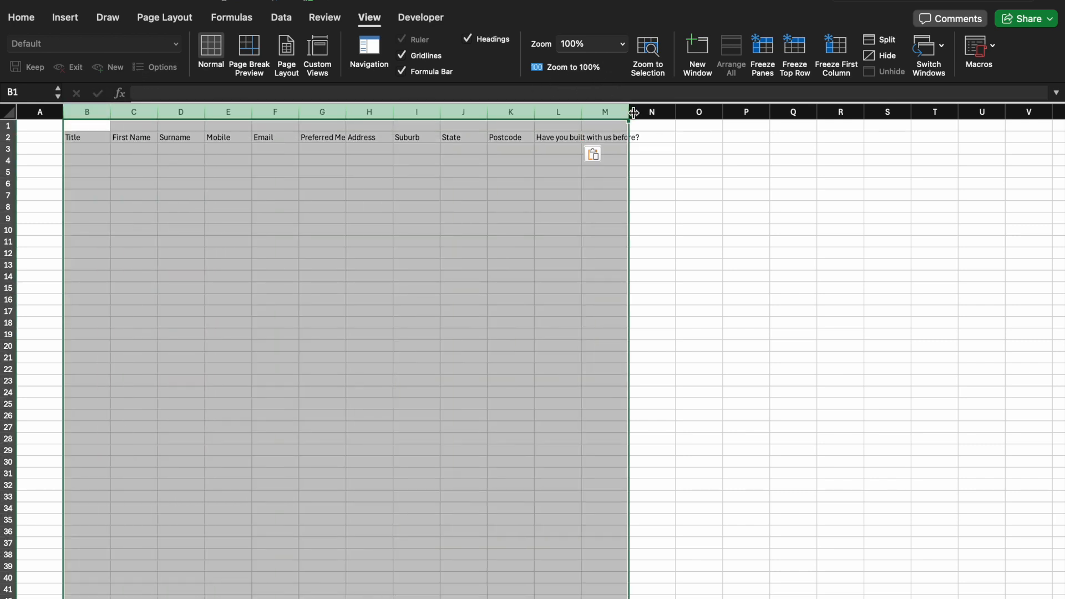
Autofit the column widths to fit the headings.
left_click(20, 17)
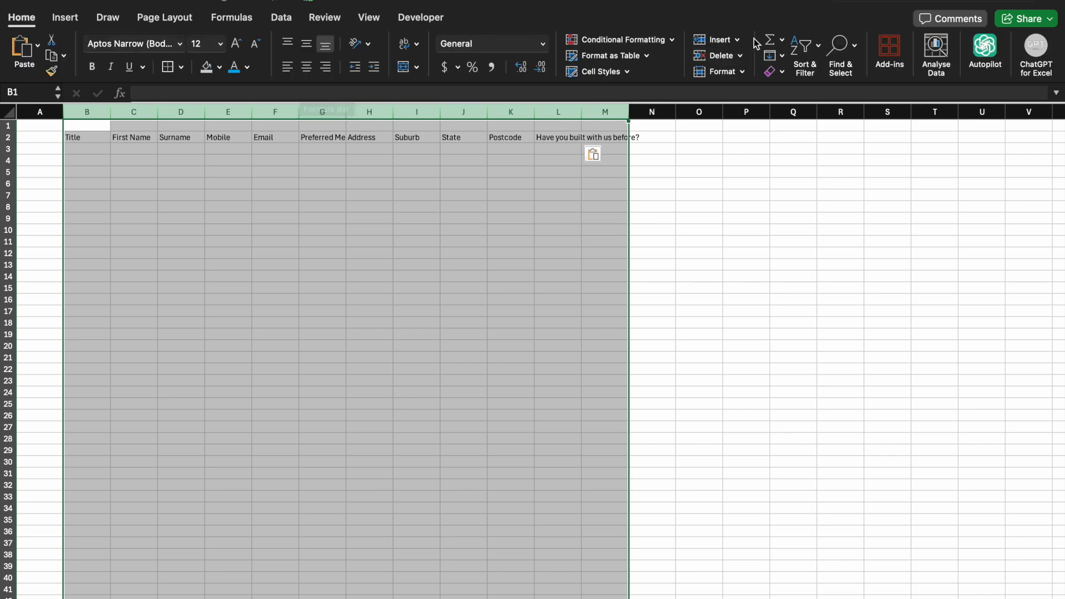
left_click(717, 71)
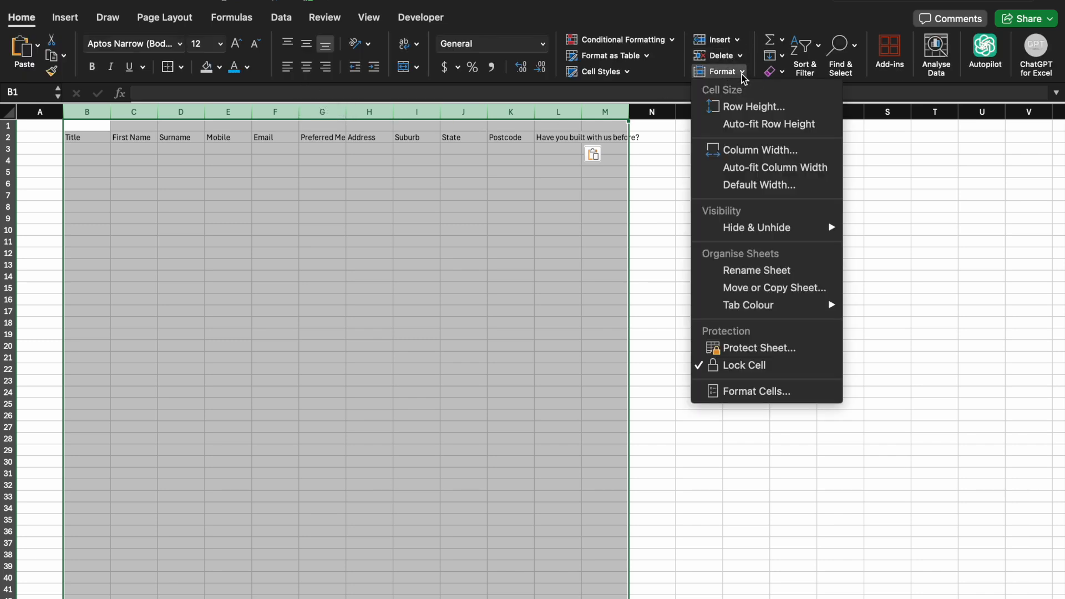
left_click(775, 167)
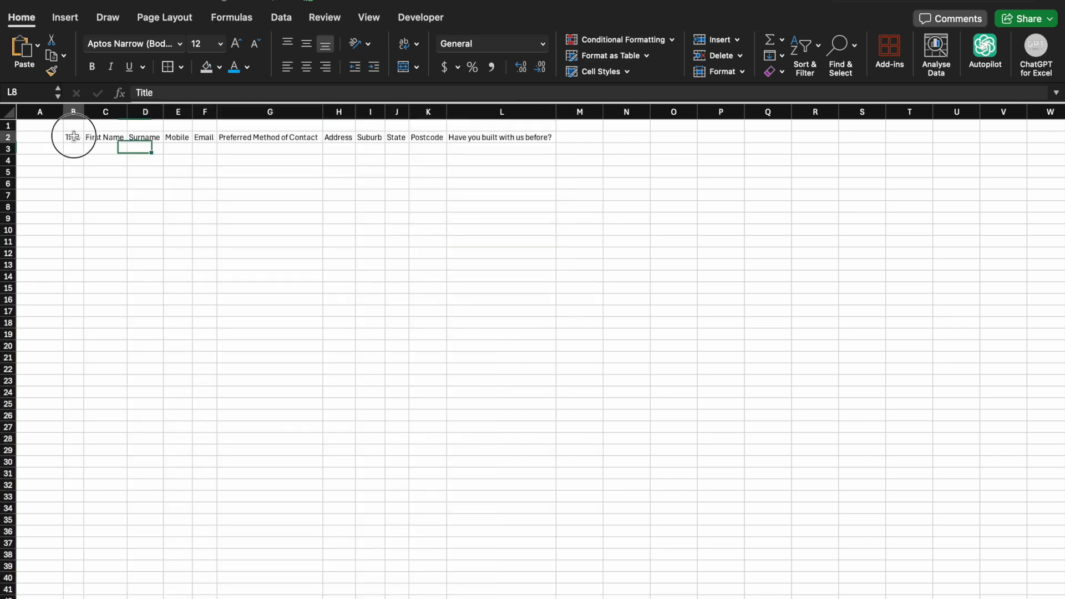
Fill the header row B2:L2 dark blue.
left_click(72, 137)
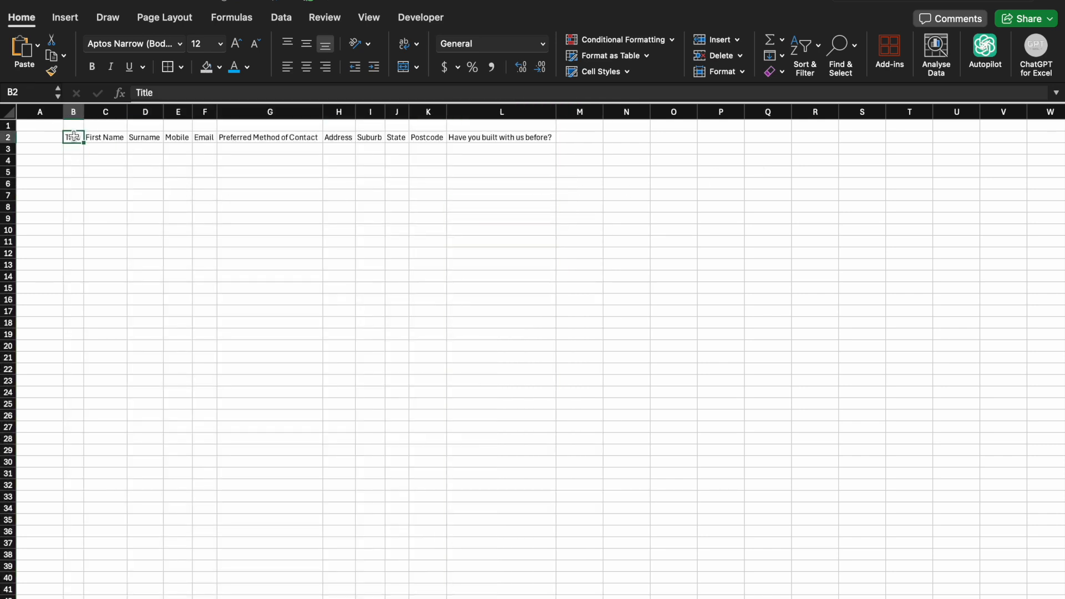
left_click_drag(72, 136, 104, 136)
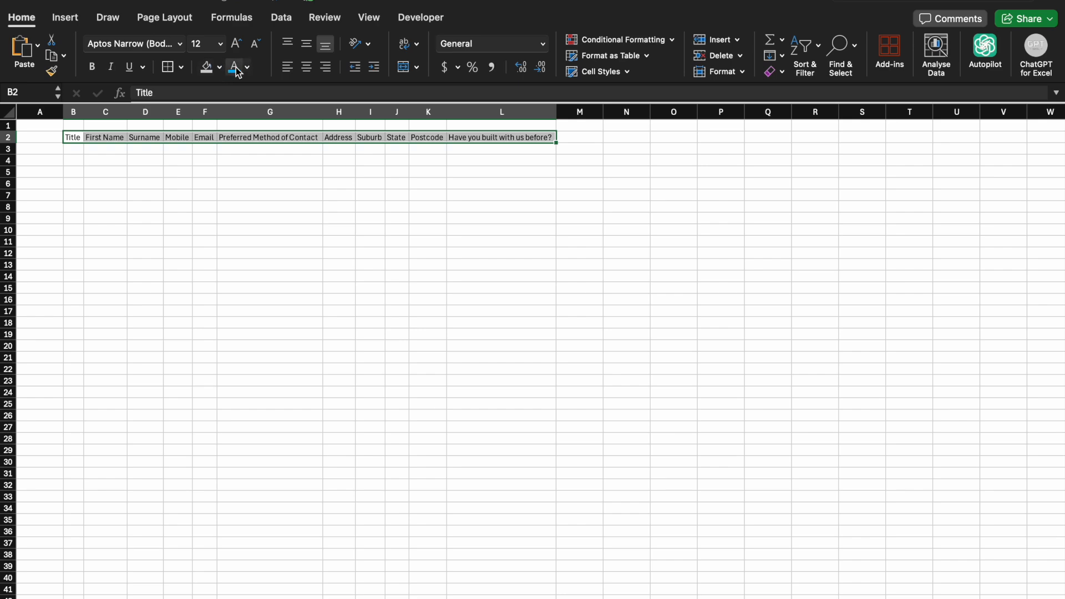
left_click(218, 66)
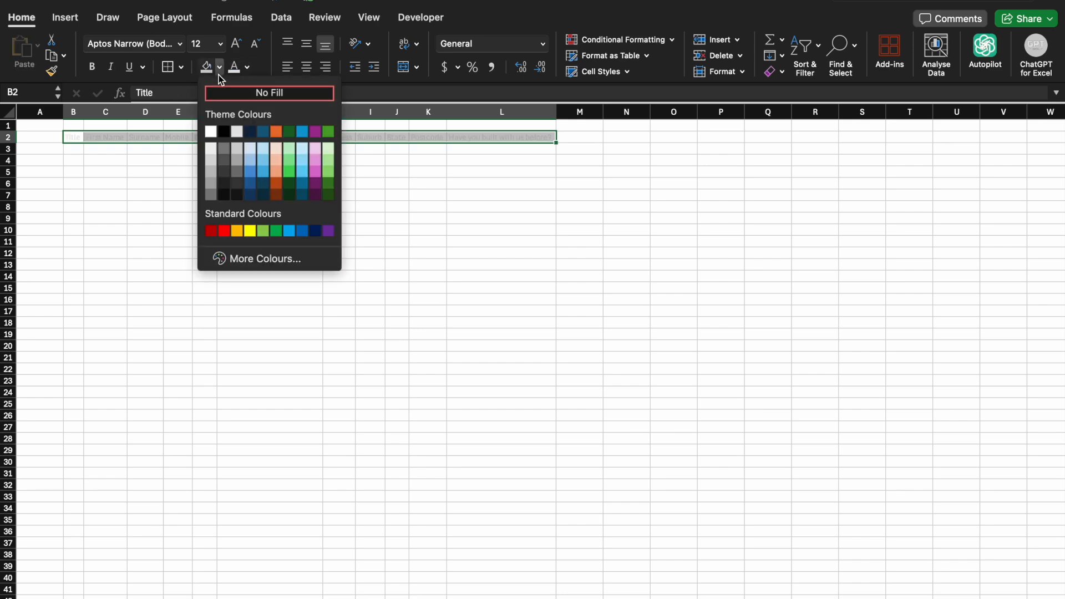
left_click(270, 93)
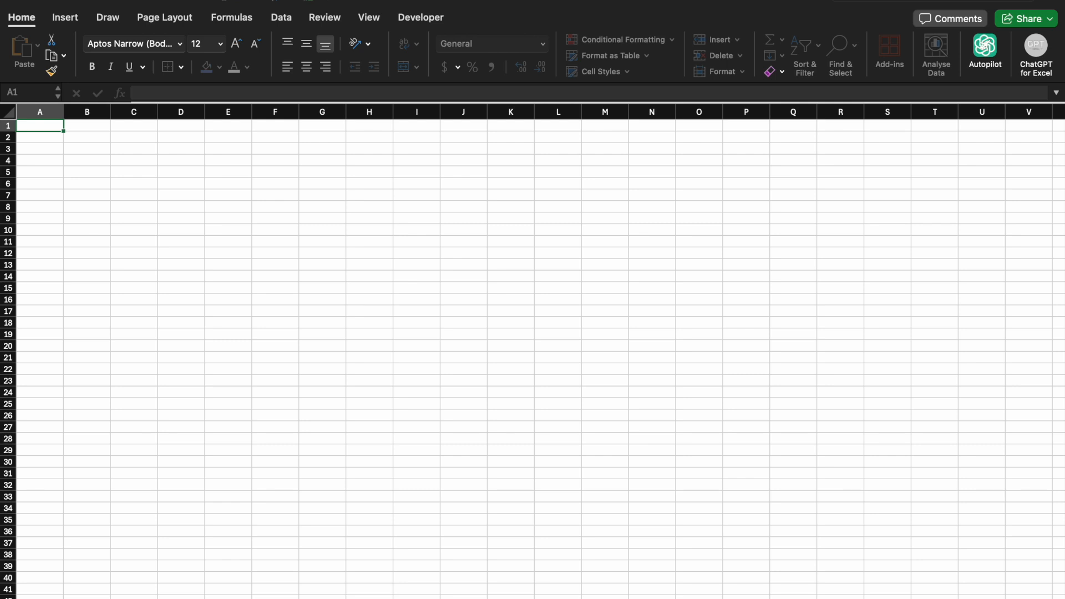
Record a new macro named Automate stored in This Workbook.
left_click(420, 17)
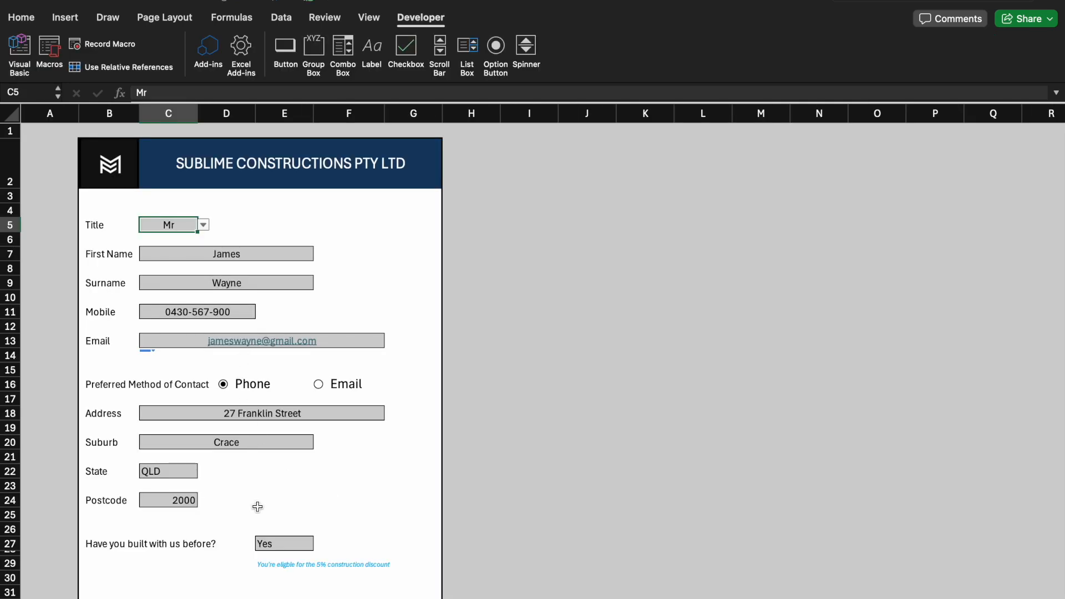
mouse_move(102, 66)
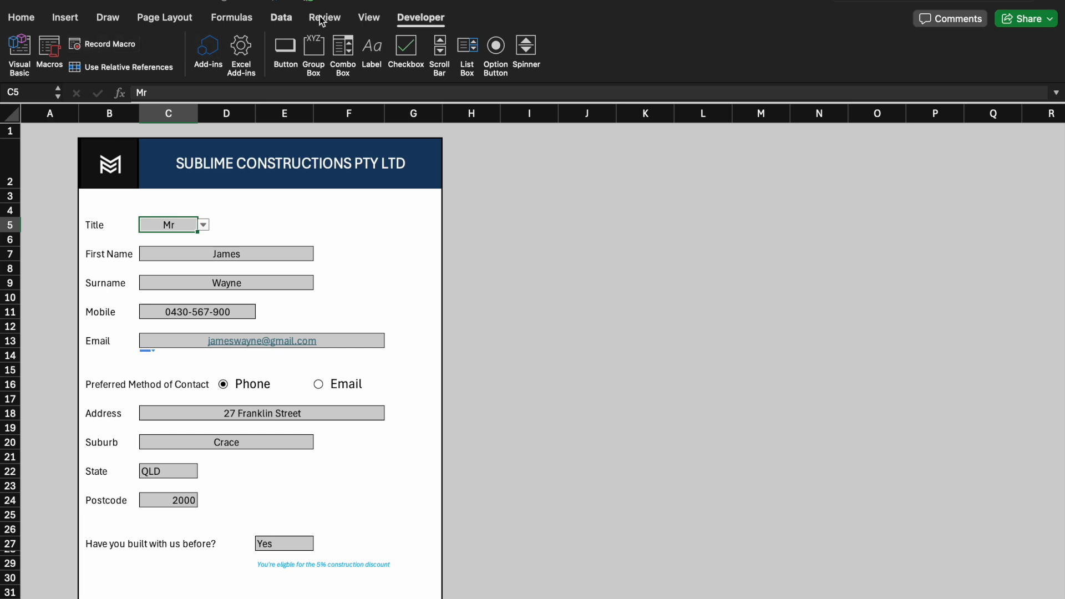
mouse_move(359, 35)
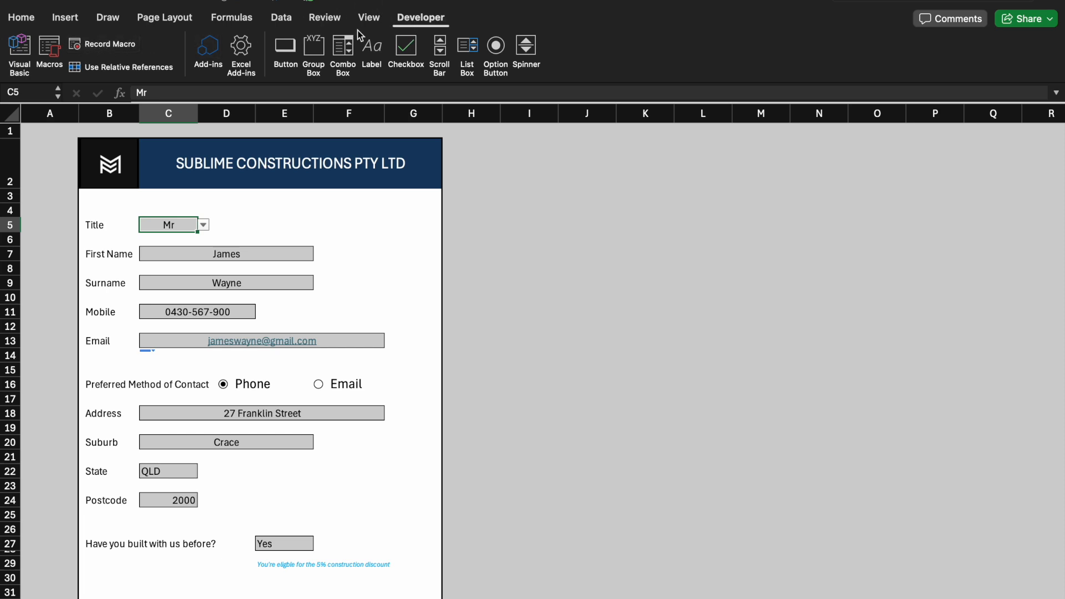
left_click(103, 43)
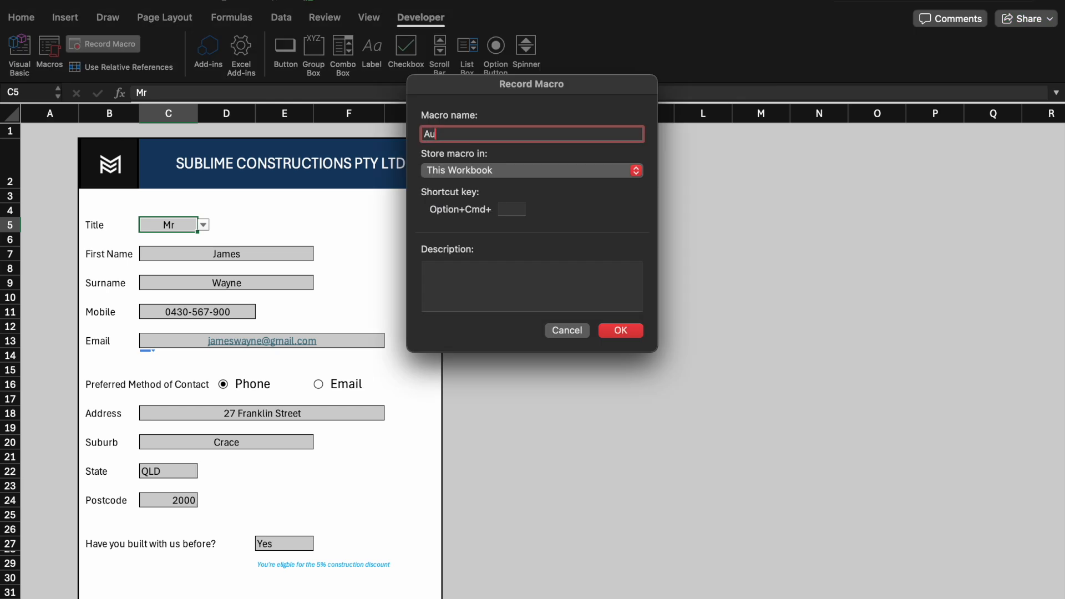
type("tomate")
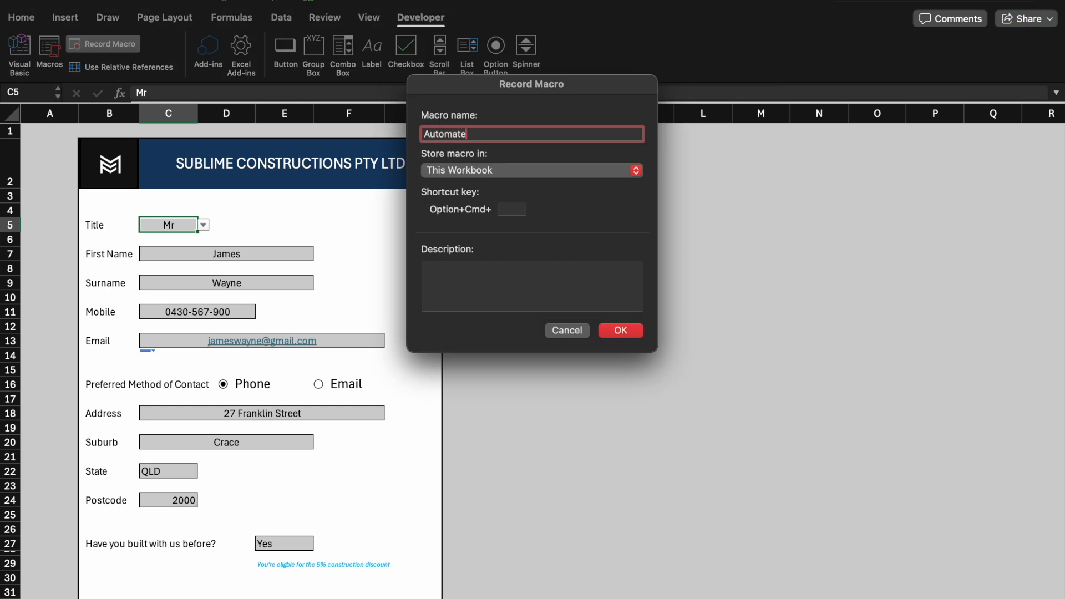
left_click(619, 330)
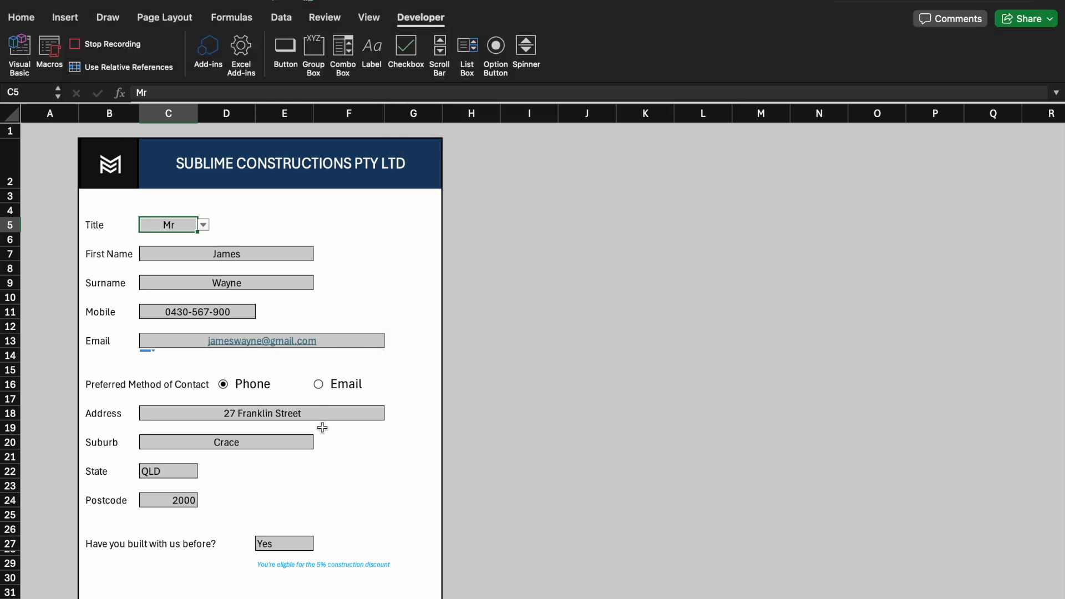
scroll("down", 3)
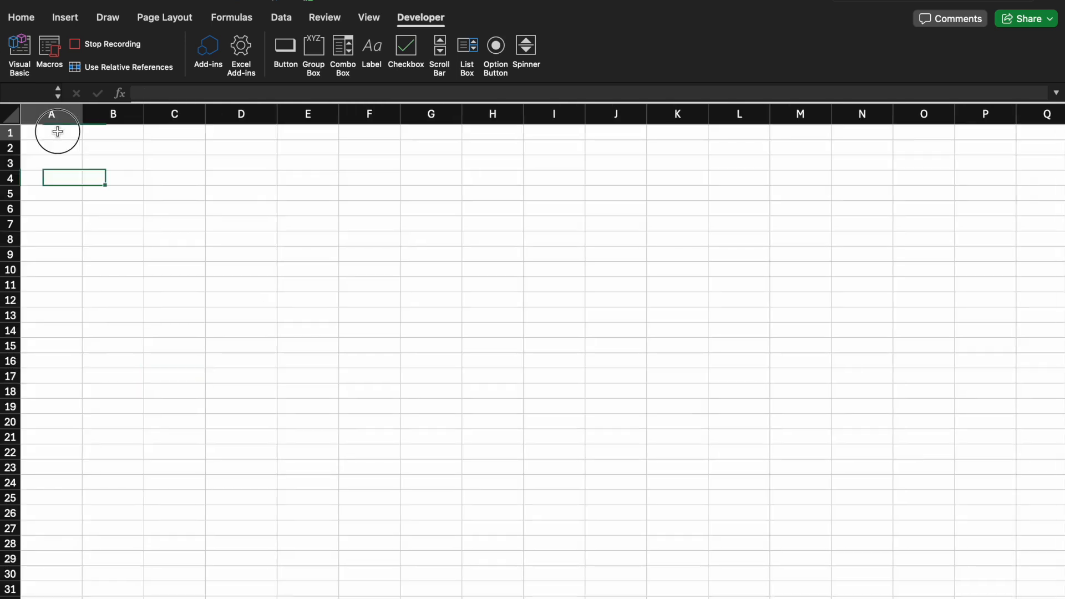
Paste the copied form answers at A1 as values only, transposed into a row.
right_click(51, 132)
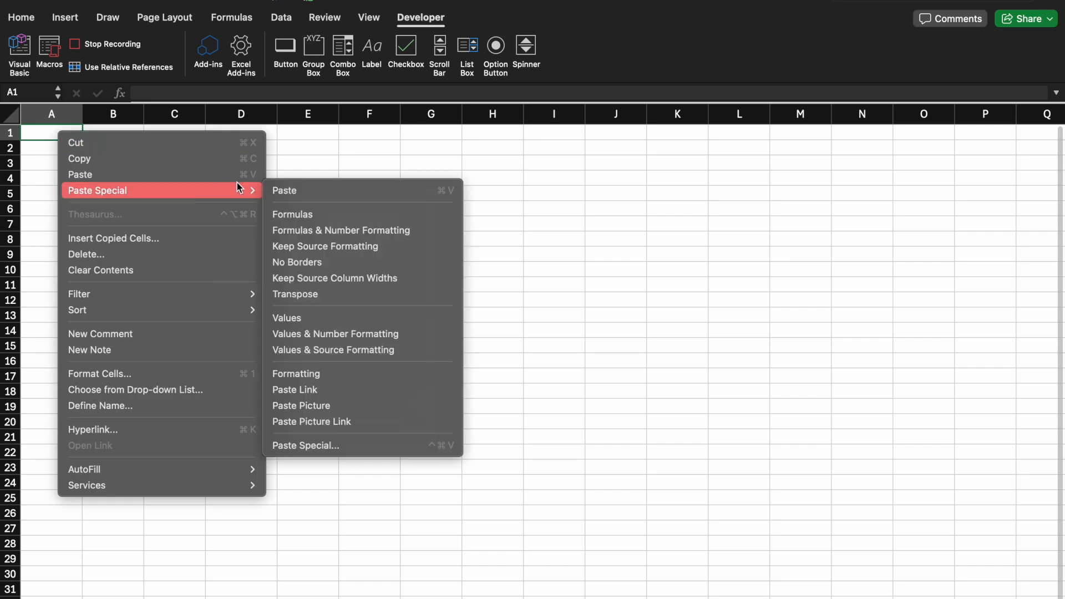
mouse_move(329, 438)
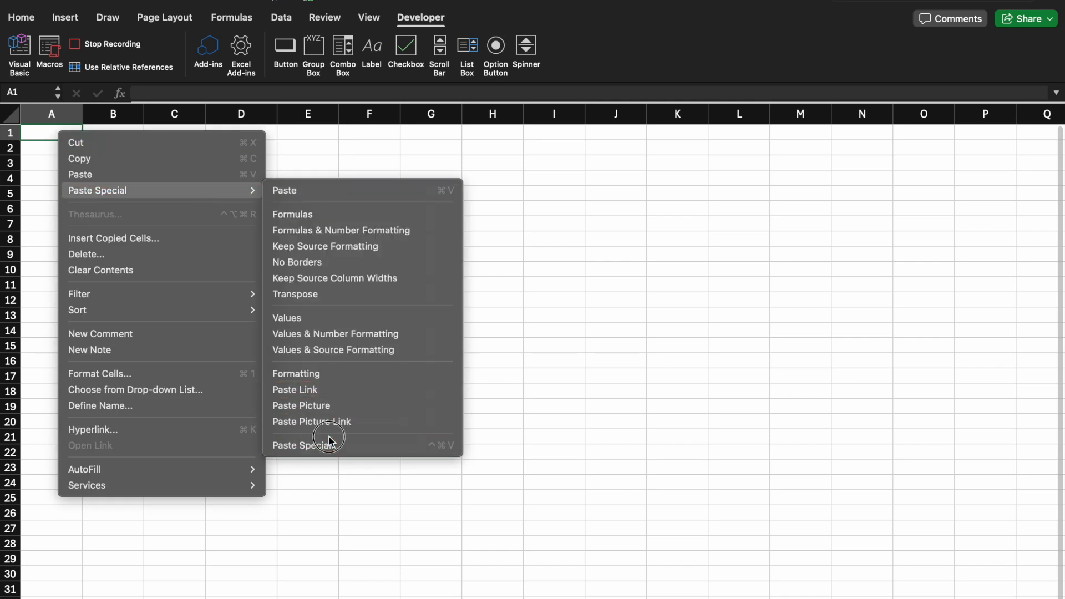
left_click(306, 445)
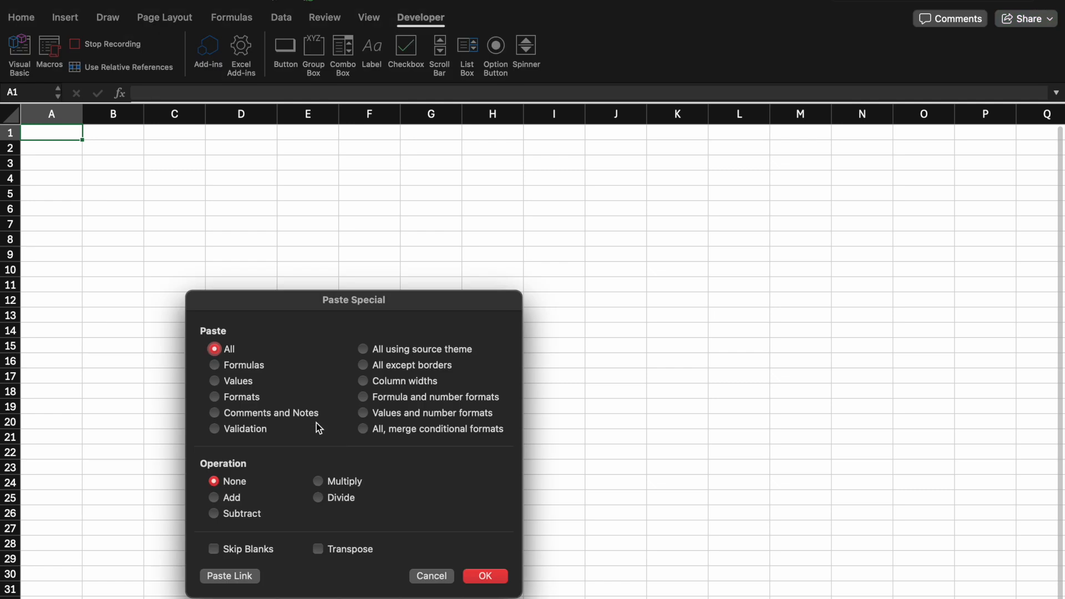
left_click(214, 380)
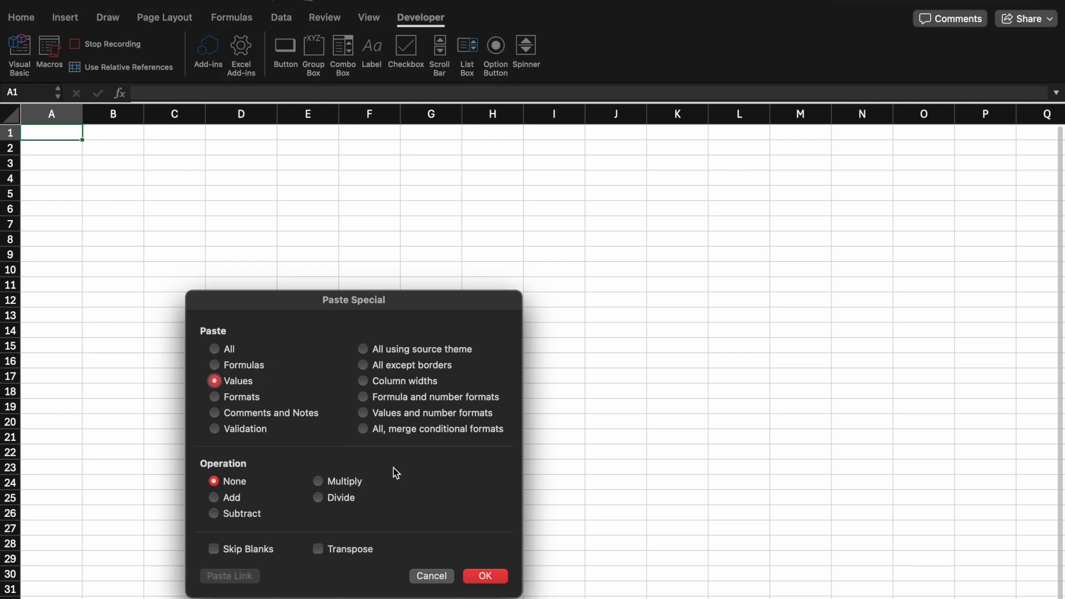
left_click(317, 549)
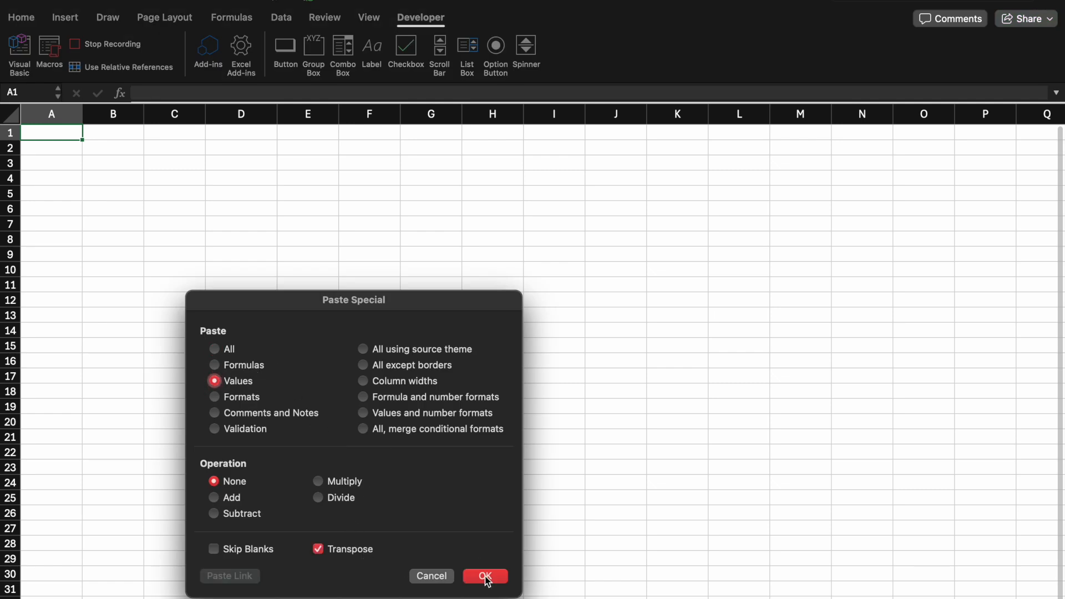
left_click(485, 576)
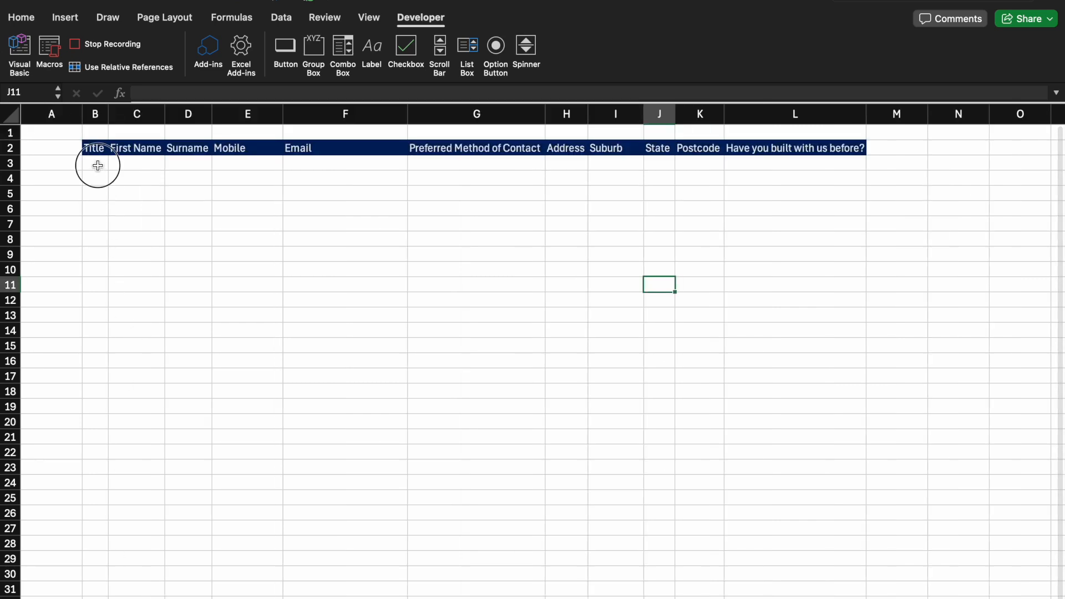
Insert the copied entry at B3, shifting existing cells down beneath the headers.
left_click(21, 17)
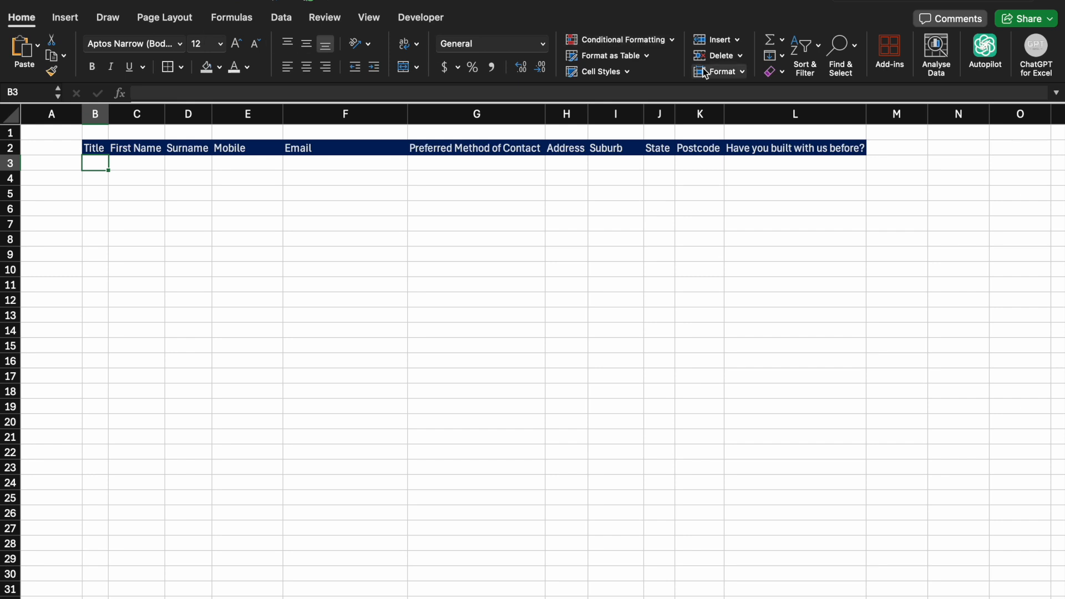
left_click(738, 39)
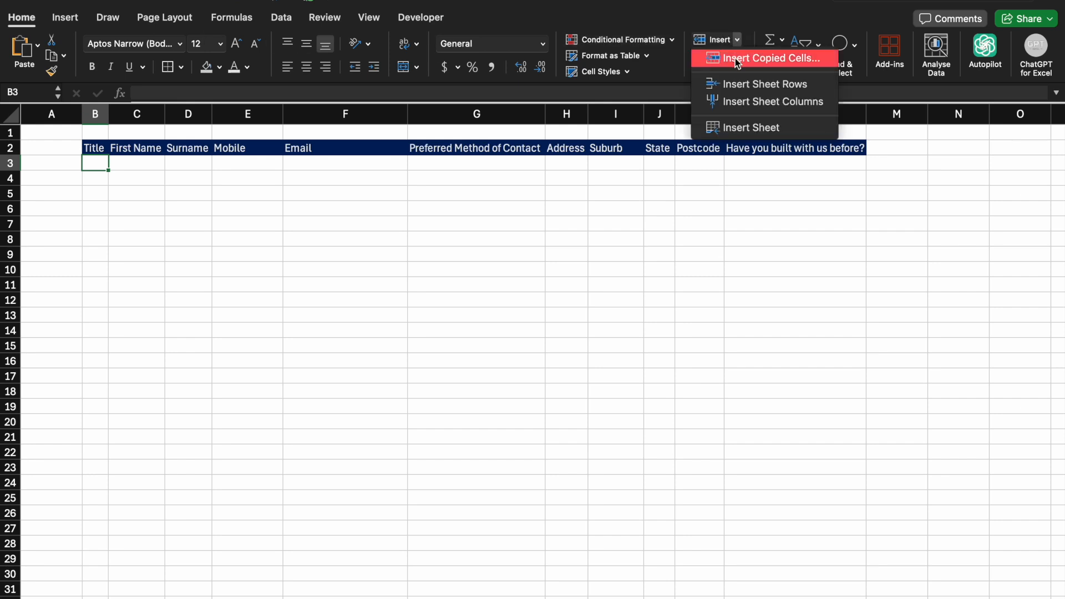
left_click(771, 57)
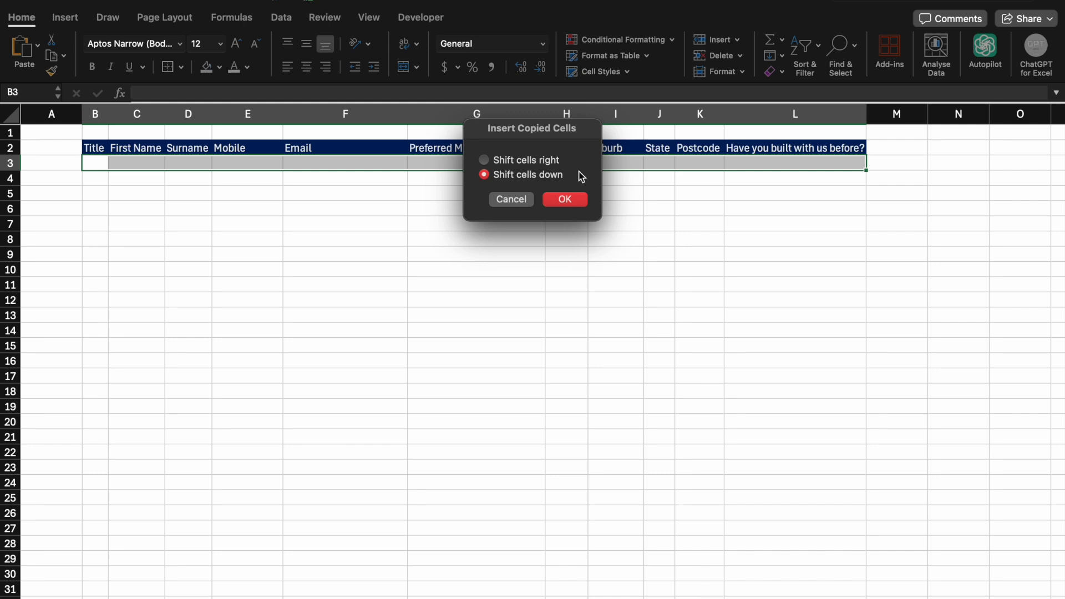
left_click(563, 199)
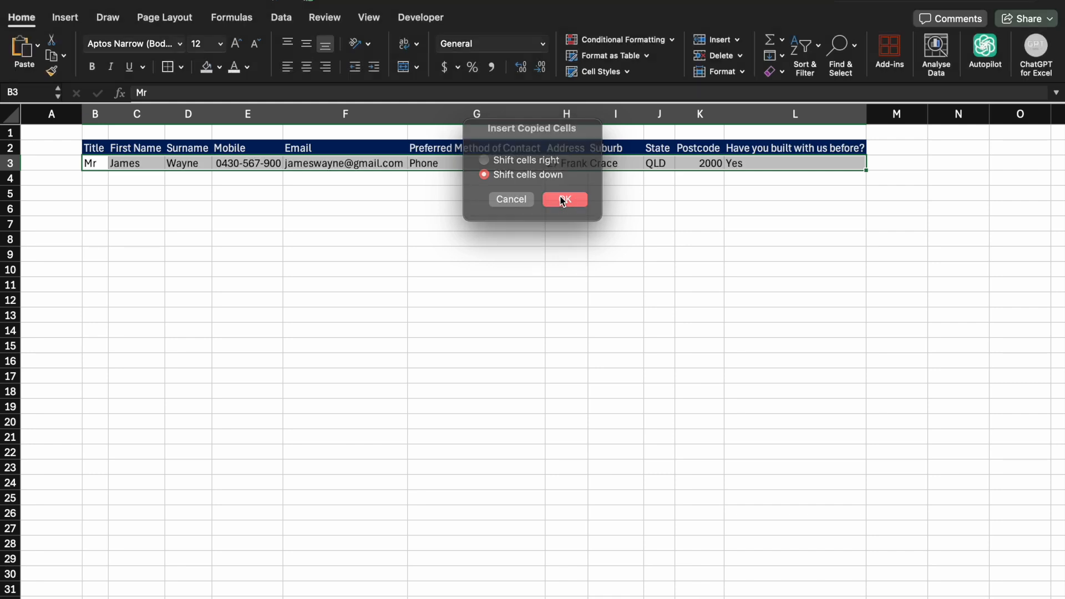
left_click(565, 199)
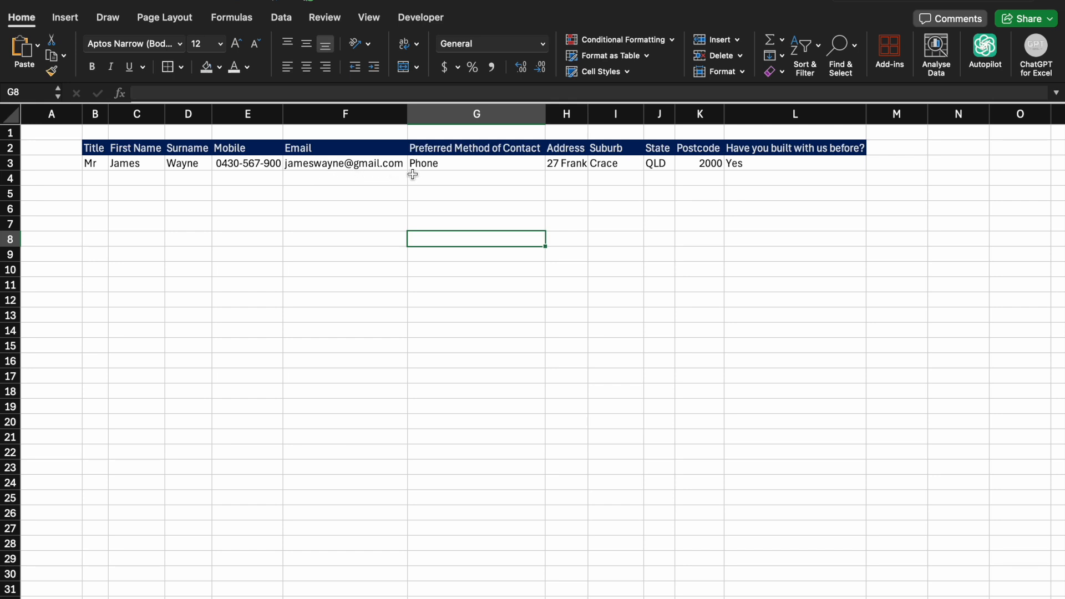
mouse_move(485, 221)
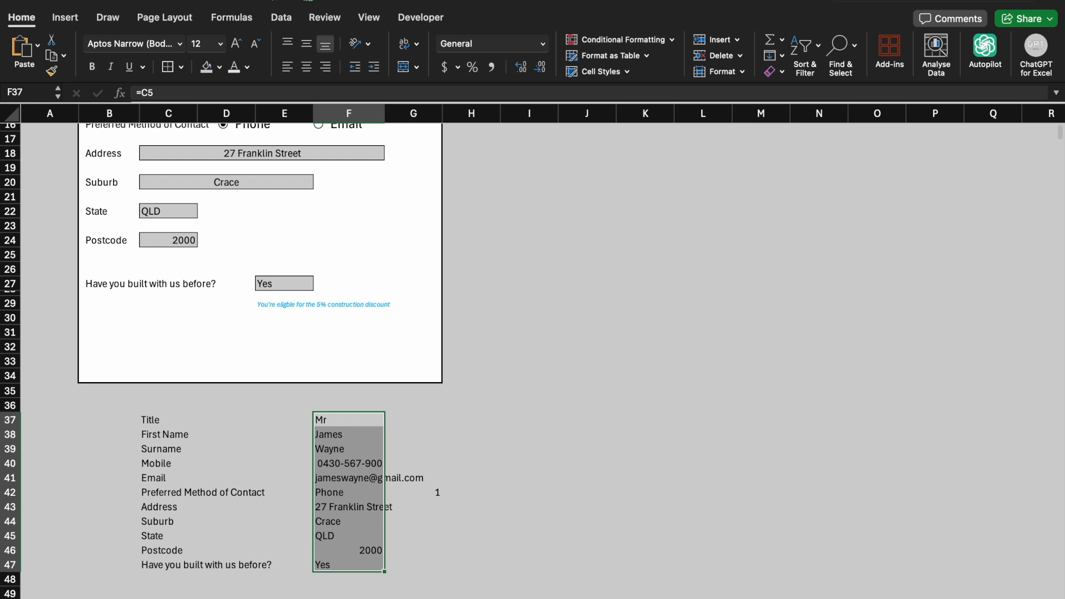
scroll("up", 3)
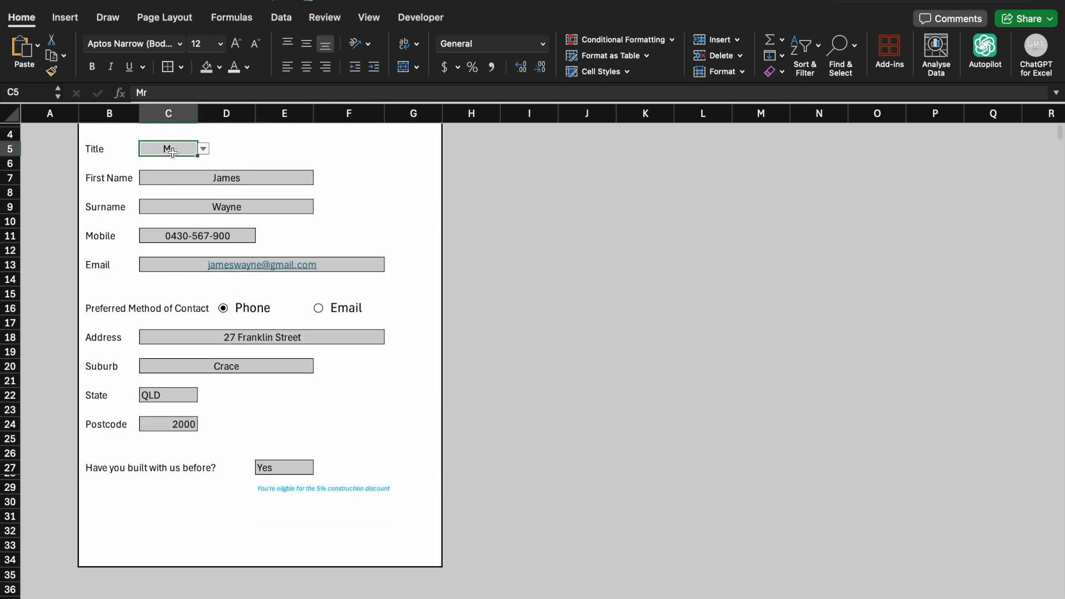
left_click(227, 177)
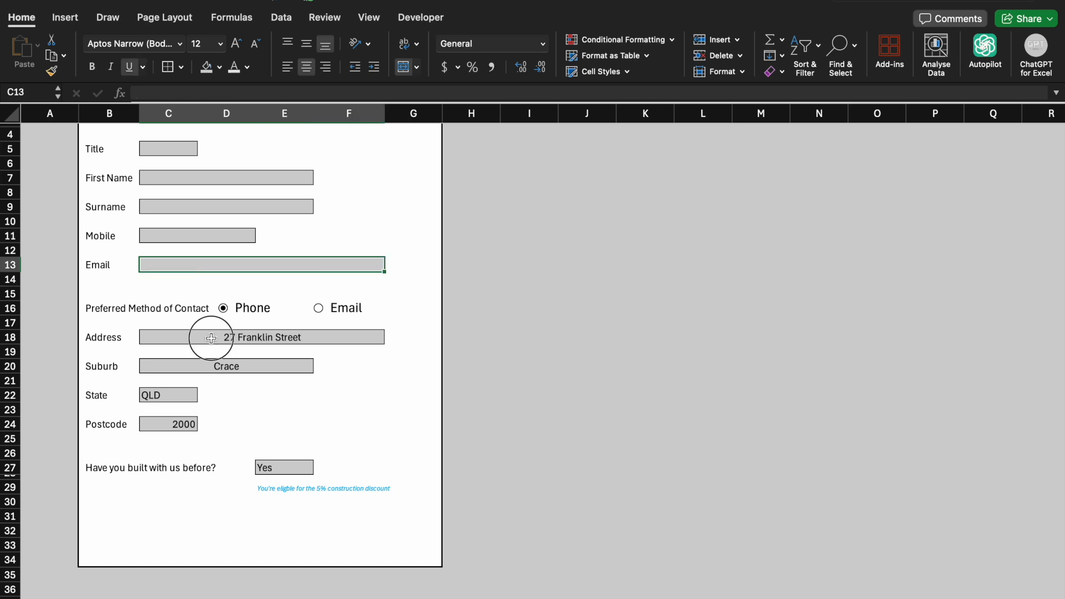
left_click(227, 366)
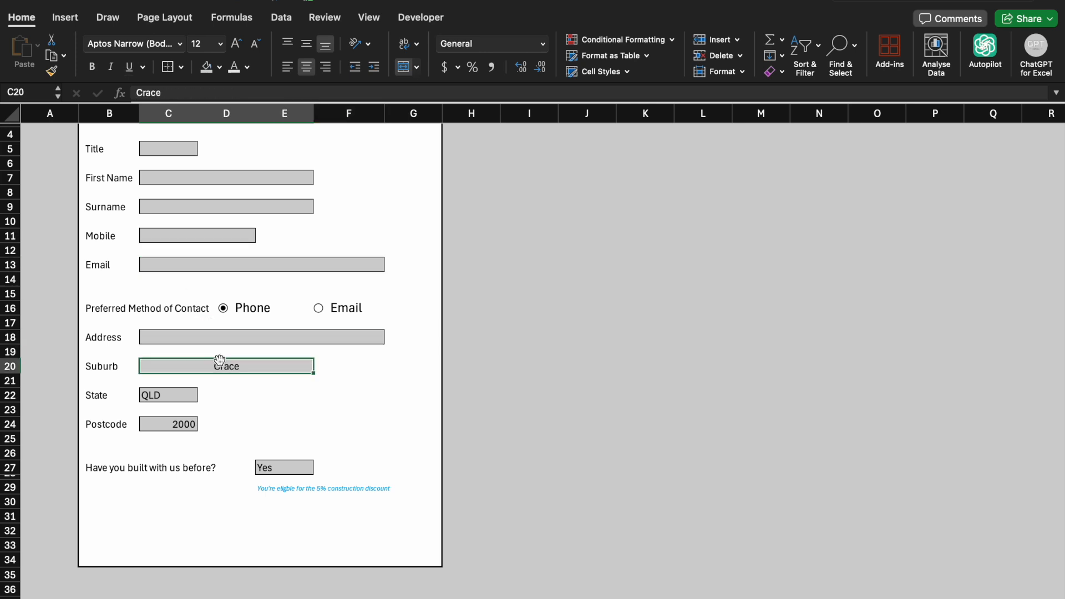
left_click(167, 395)
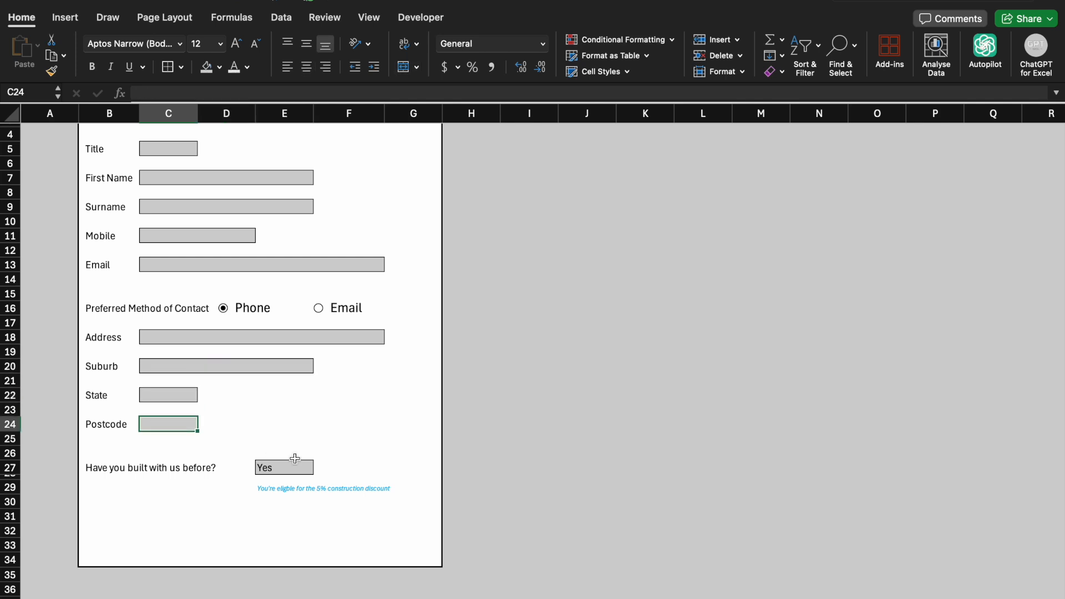
left_click(284, 467)
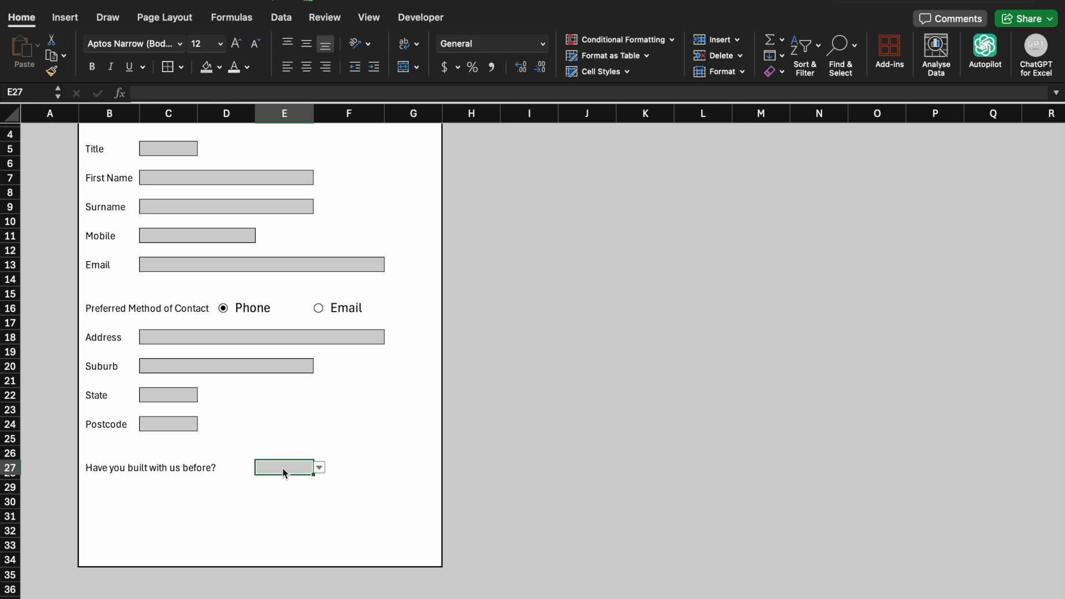
left_click(420, 17)
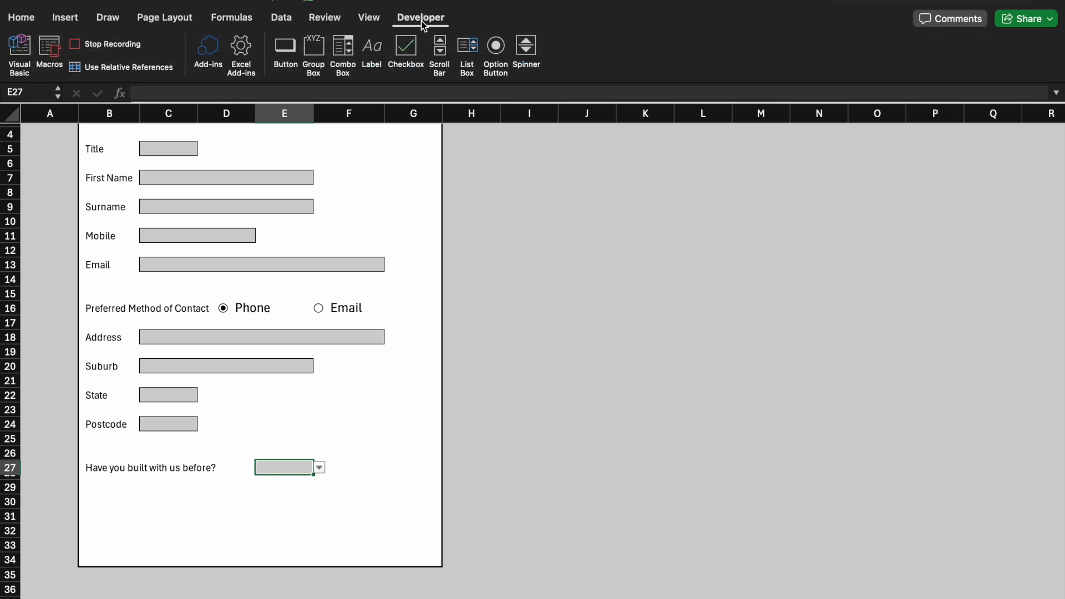
Stop recording, assign the Automate macro to the new button, and caption it Submit.
left_click(111, 44)
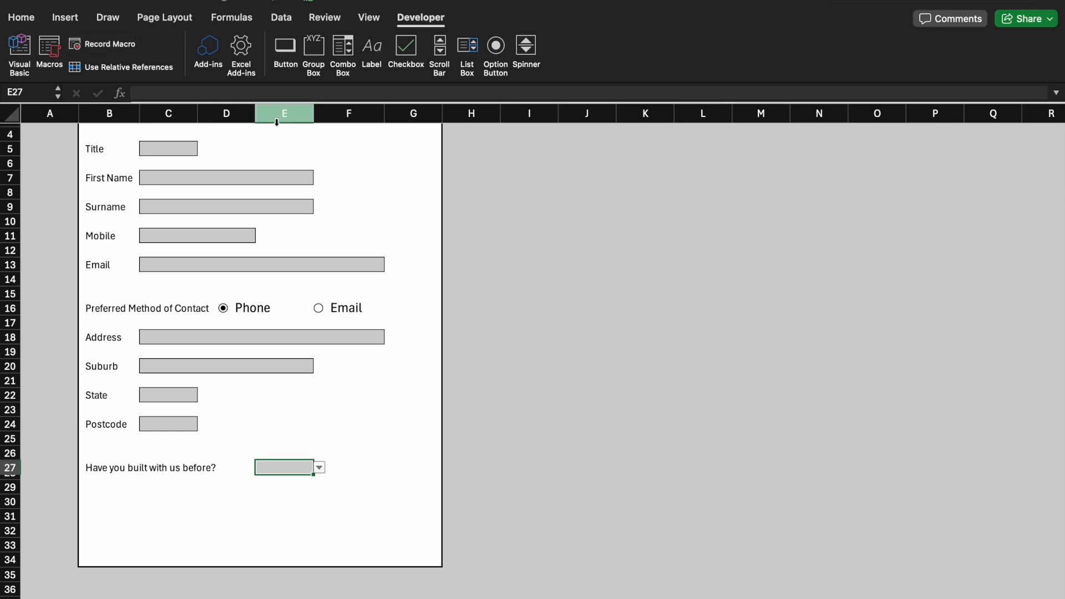
mouse_move(285, 48)
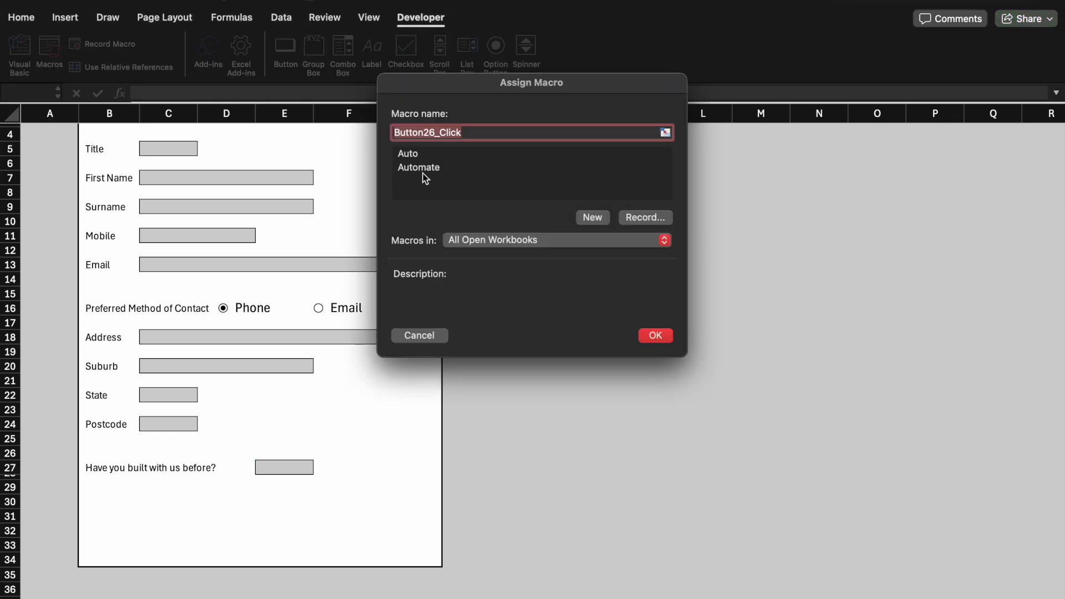
left_click(419, 167)
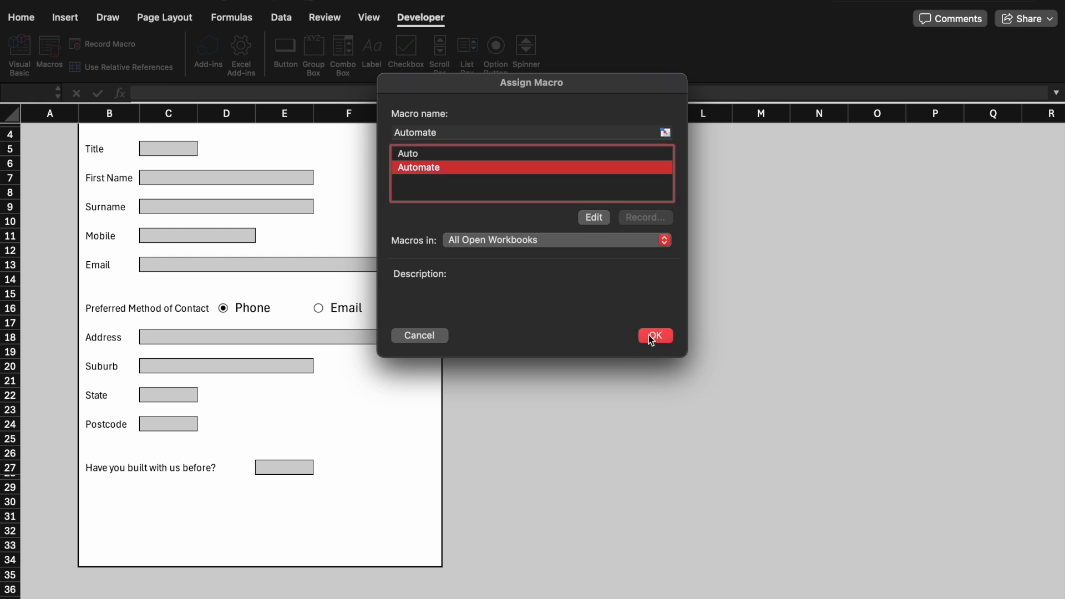
left_click(653, 336)
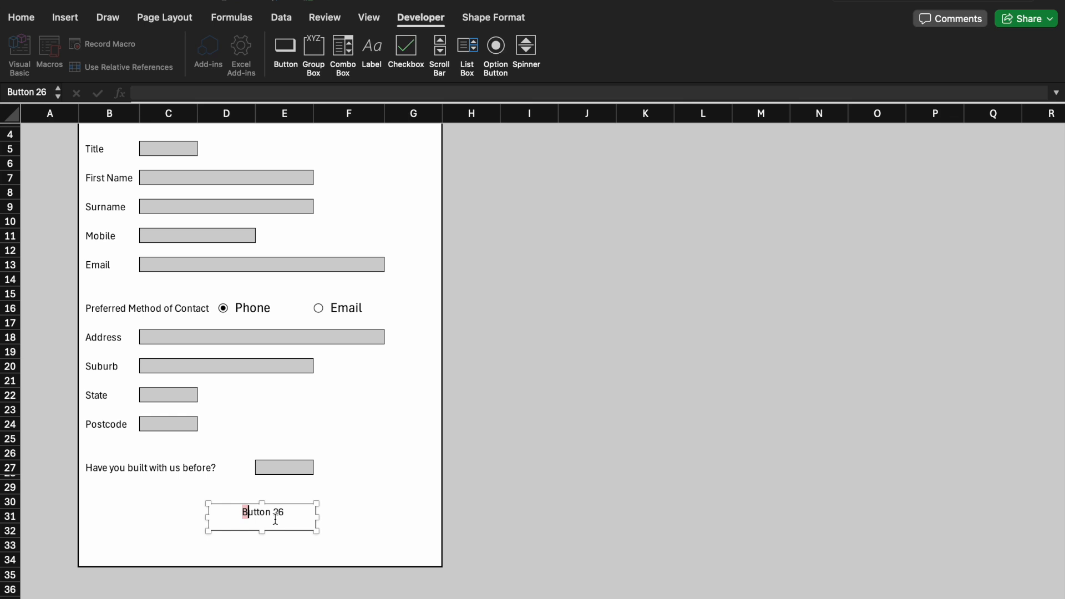
type("S")
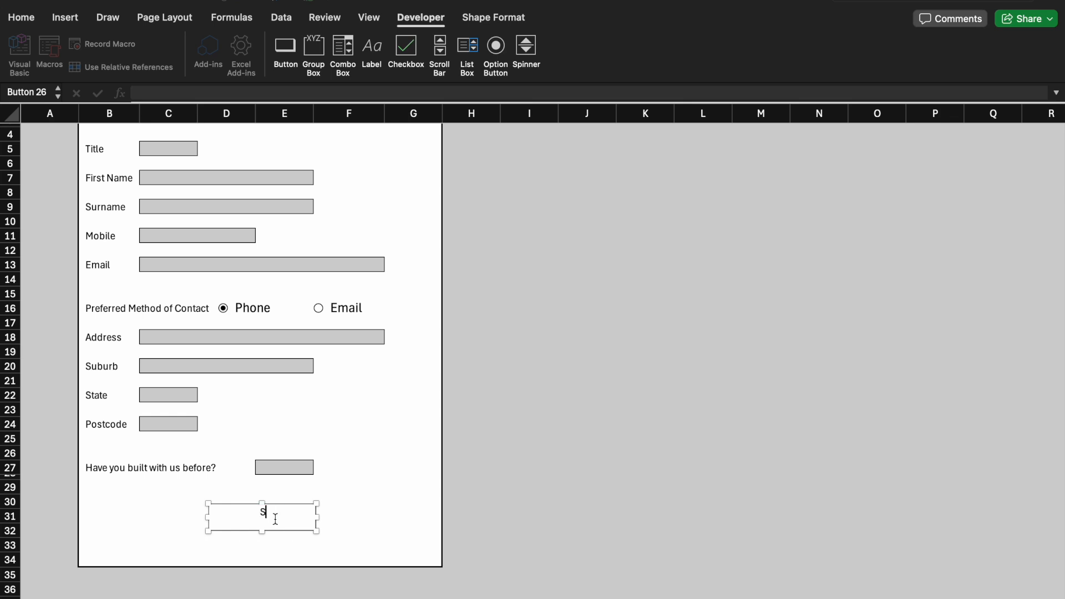
type("Submit")
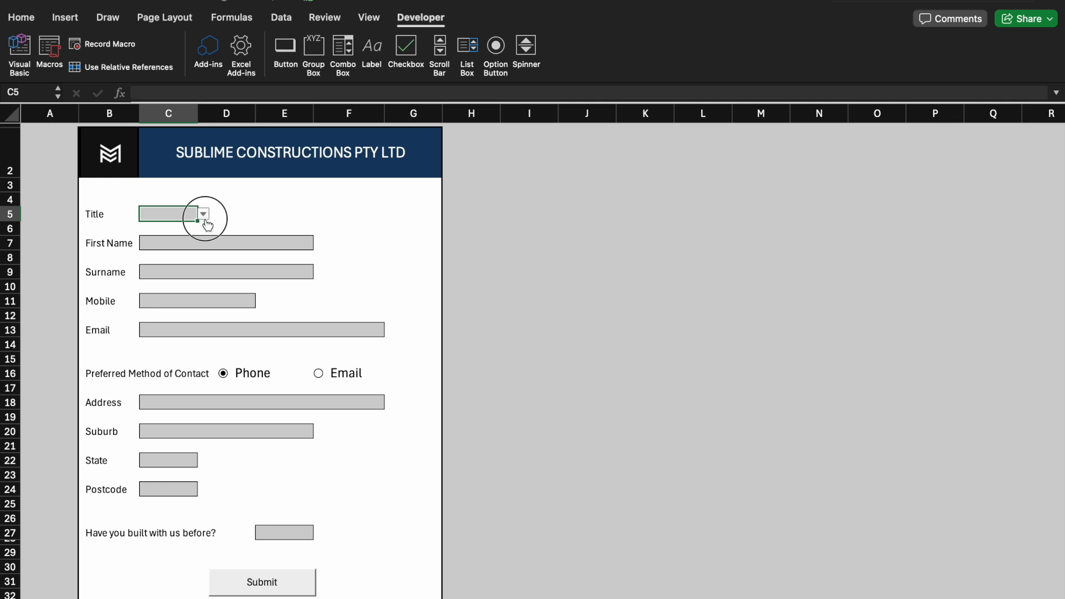
left_click(203, 214)
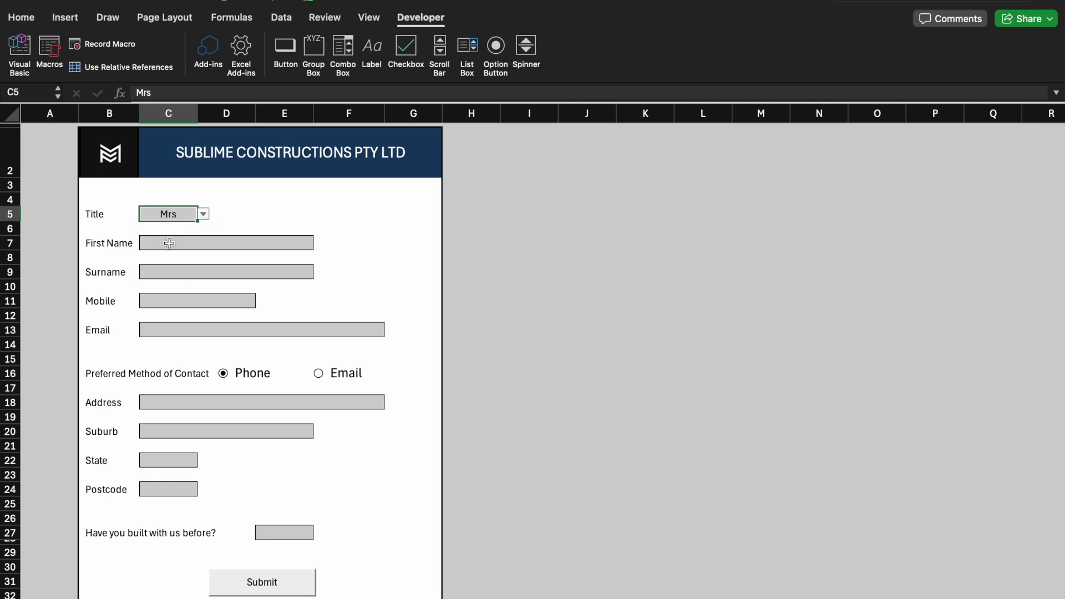
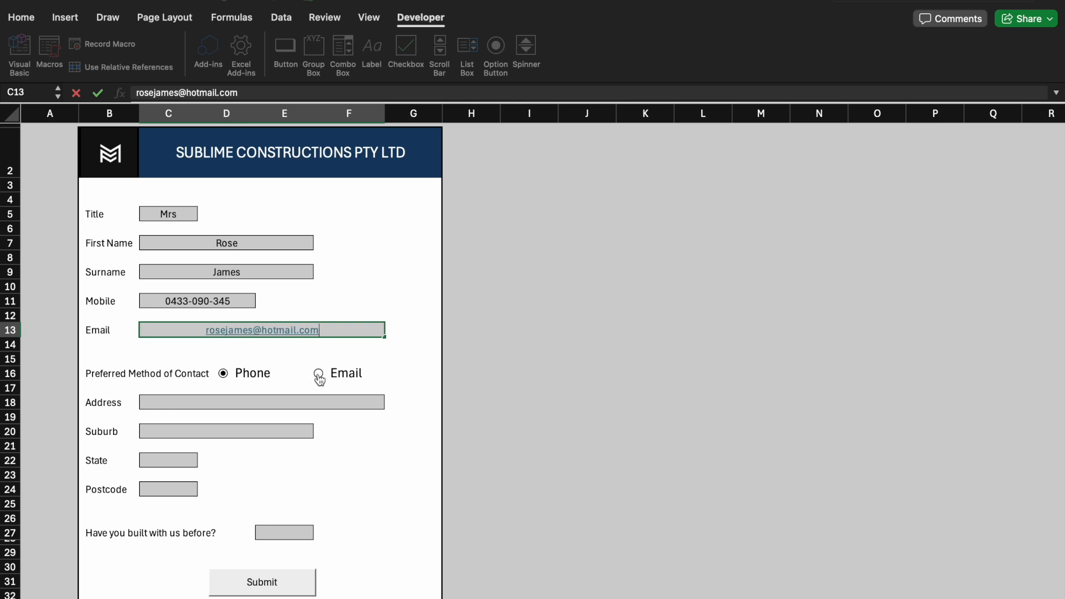
left_click(318, 373)
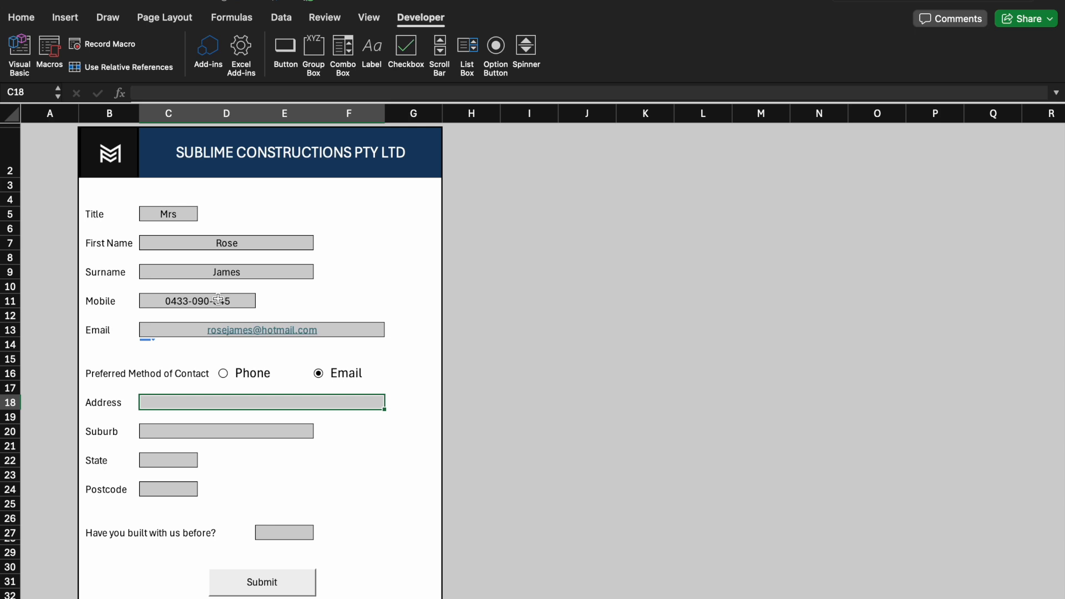
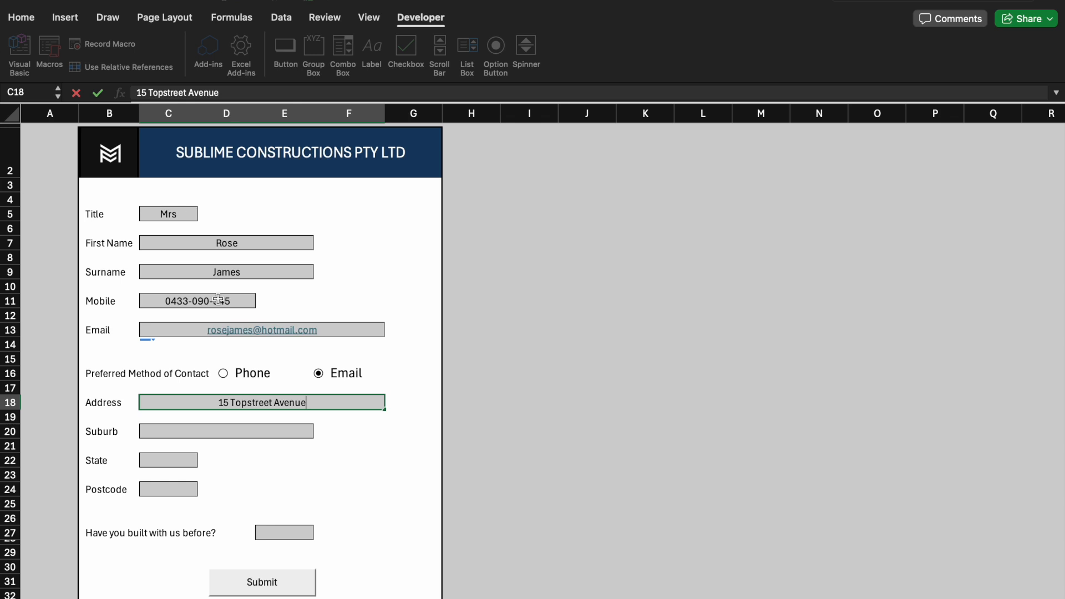
Enter the street address (15 … Avenue), fixing a typo, and suburb Mosman.
mouse_move(165, 433)
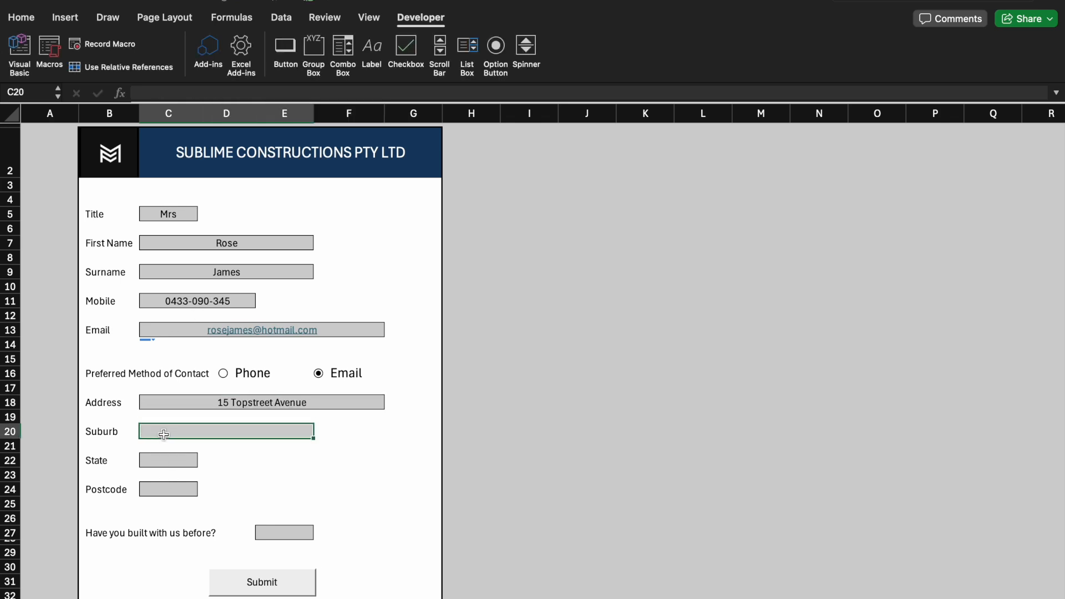
type("Mosman")
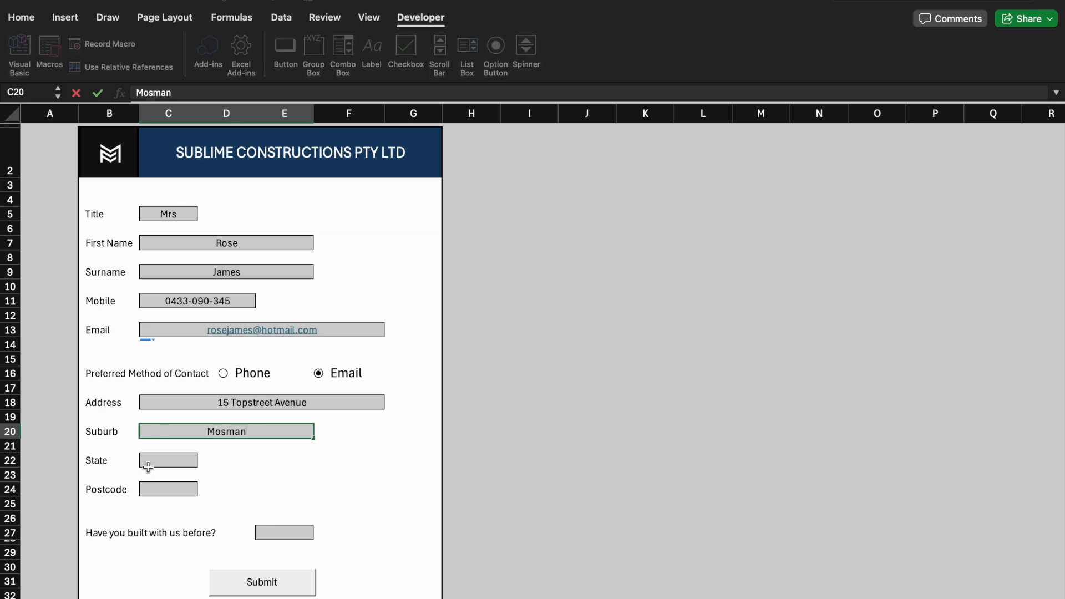
Set state QLD, postcode 4003, and answer Yes to having built before.
left_click(203, 460)
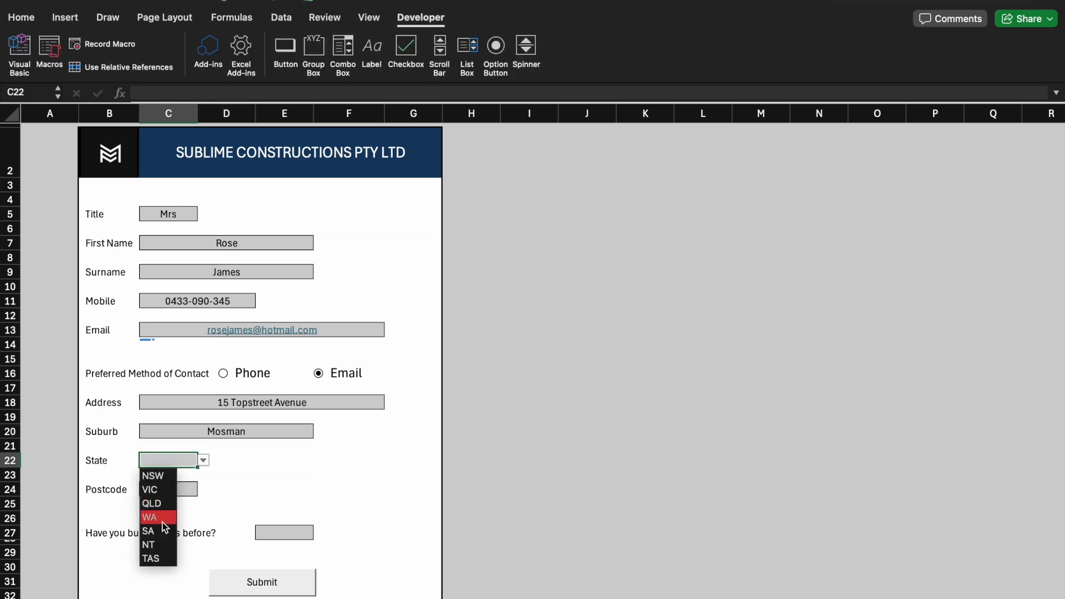
left_click(151, 503)
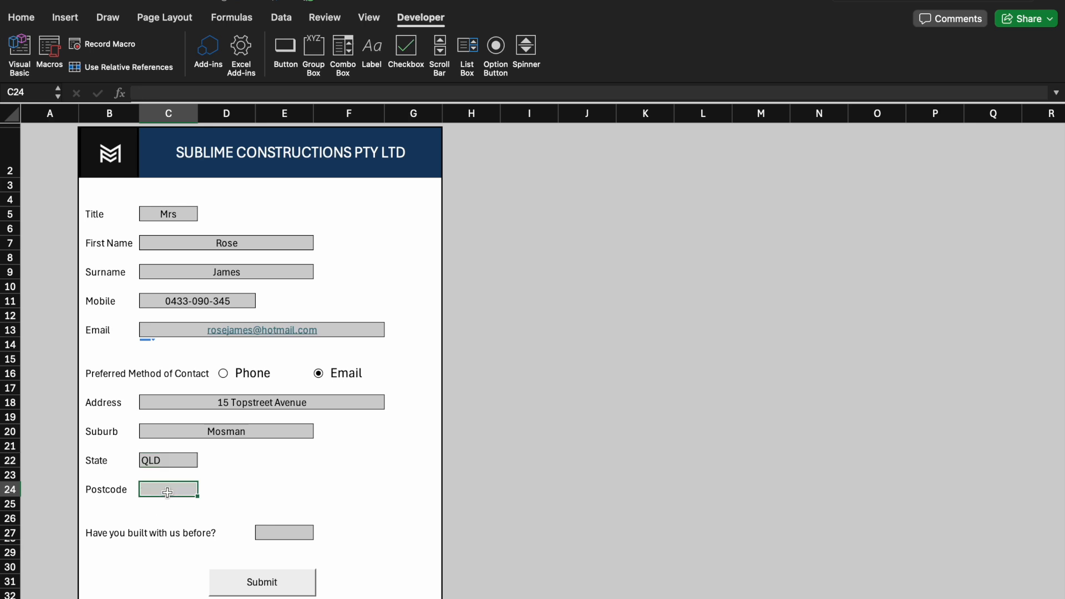
type("4003")
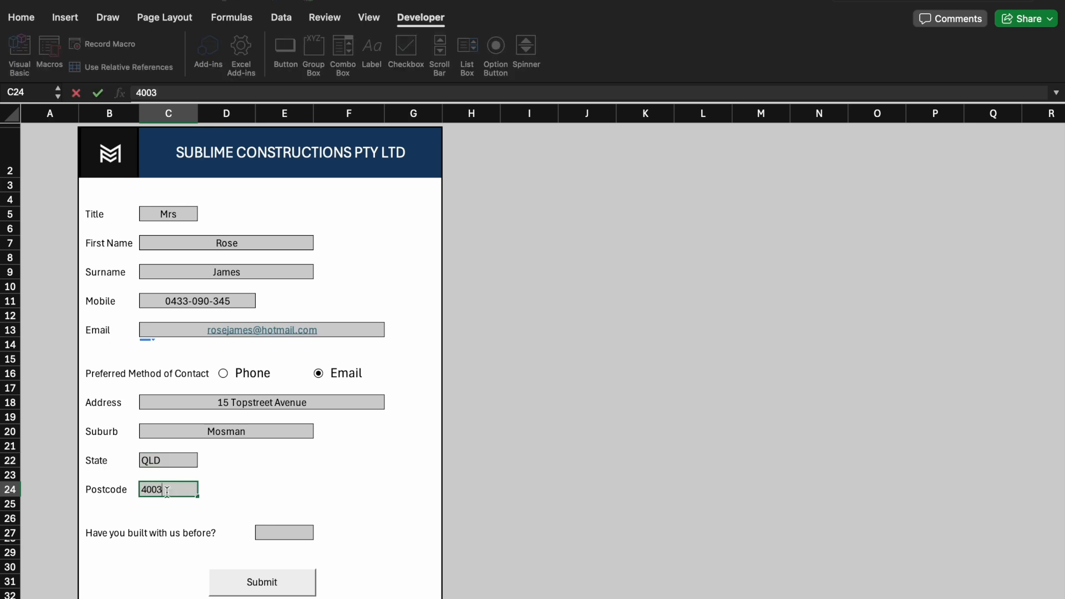
left_click(284, 533)
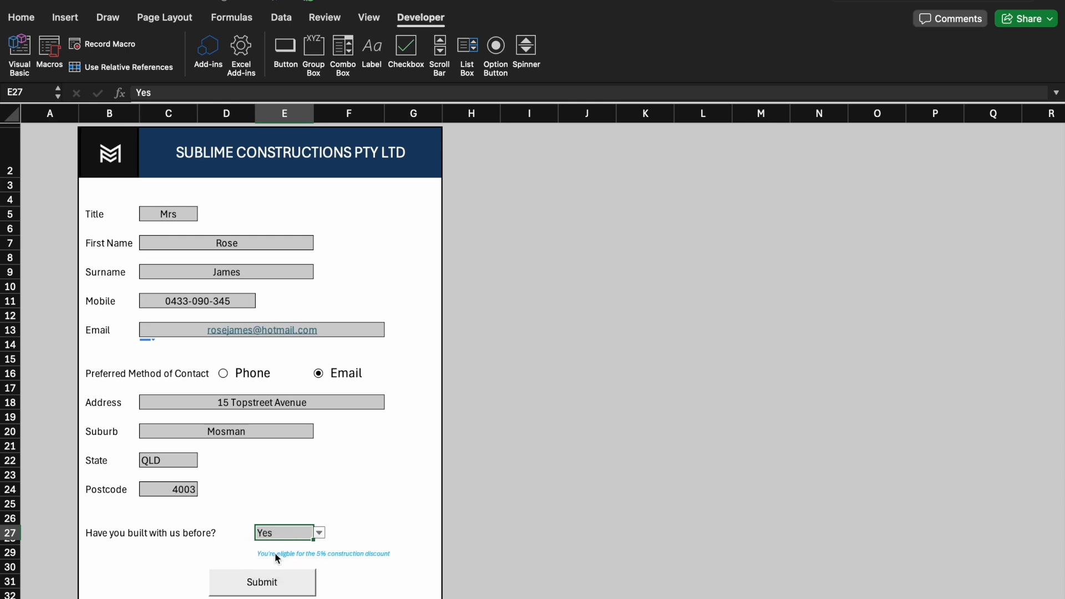
mouse_move(218, 241)
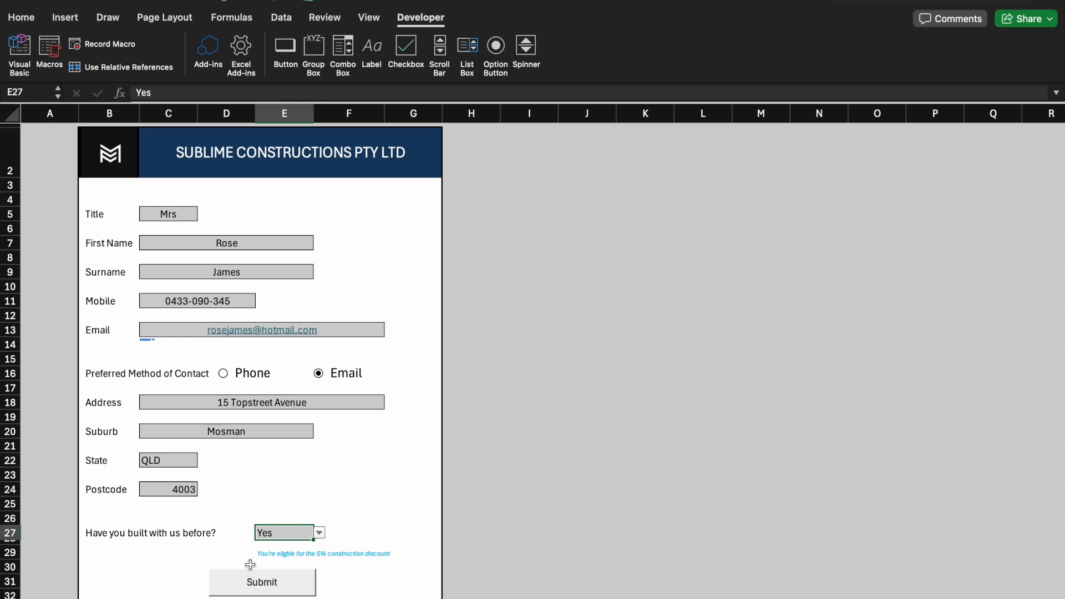
left_click(261, 581)
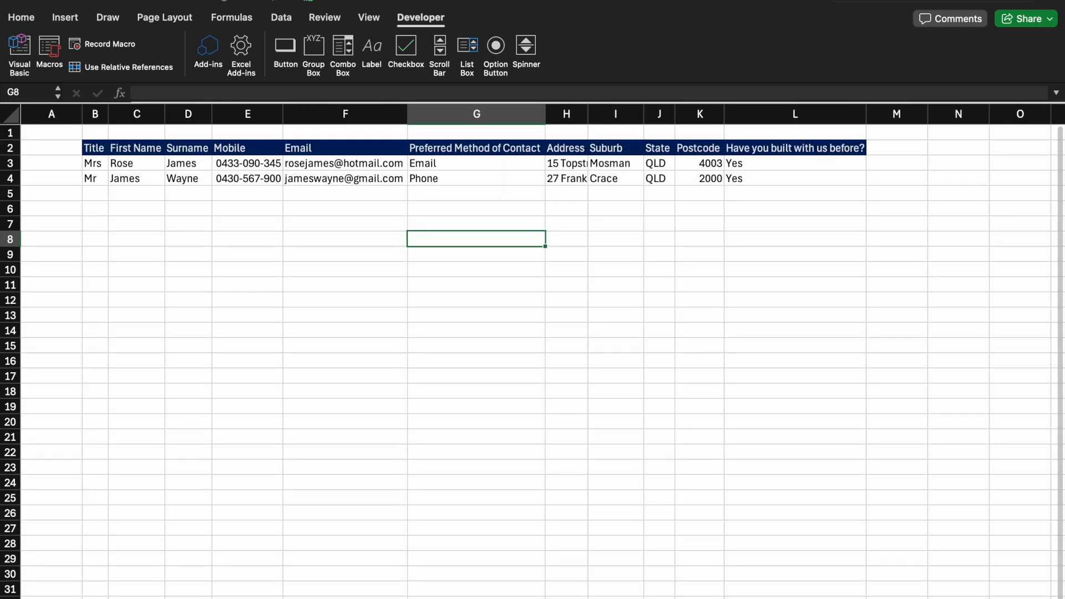
mouse_move(136, 178)
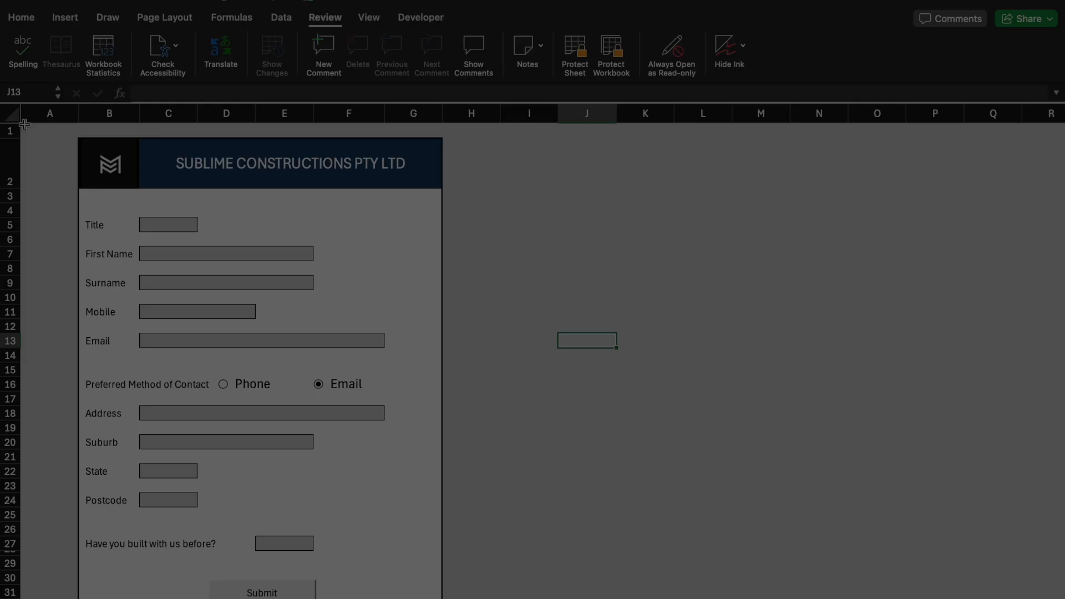
Select the whole form sheet and tick Locked in Format Cells protection.
left_click(9, 120)
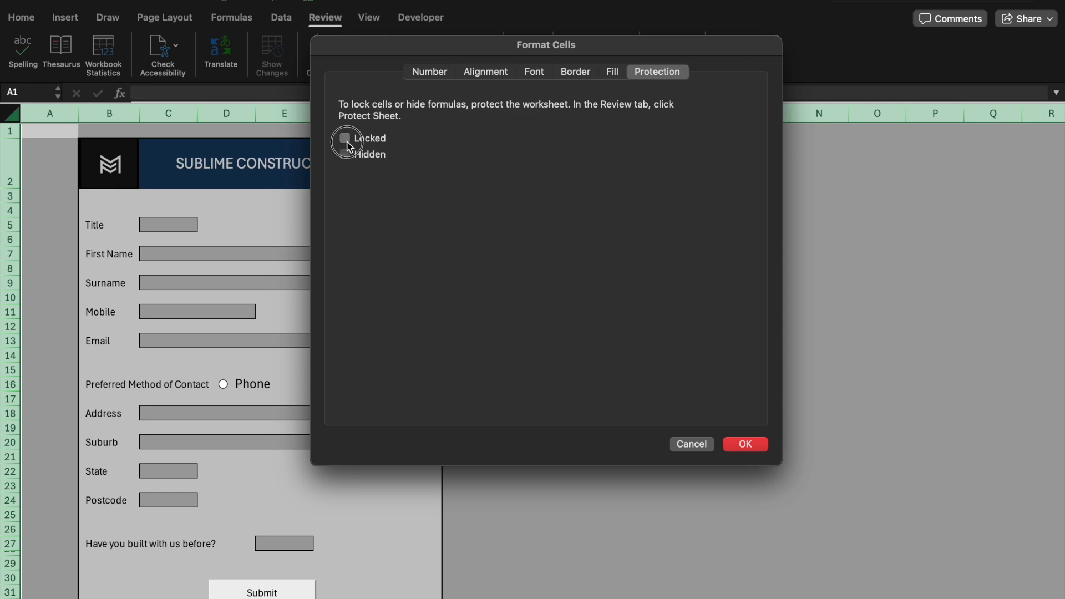
left_click(345, 139)
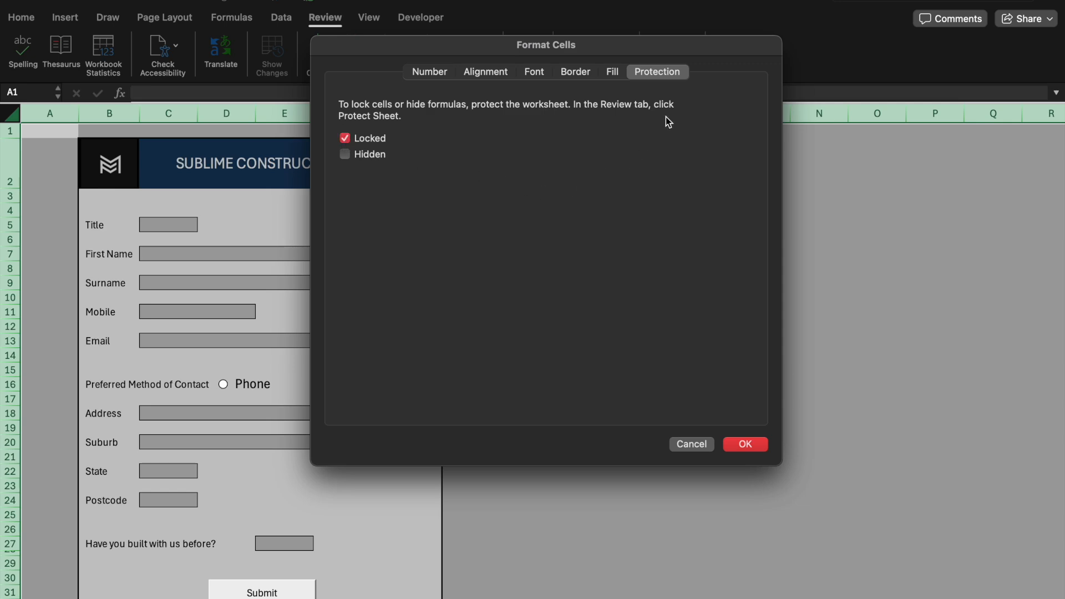
left_click(745, 445)
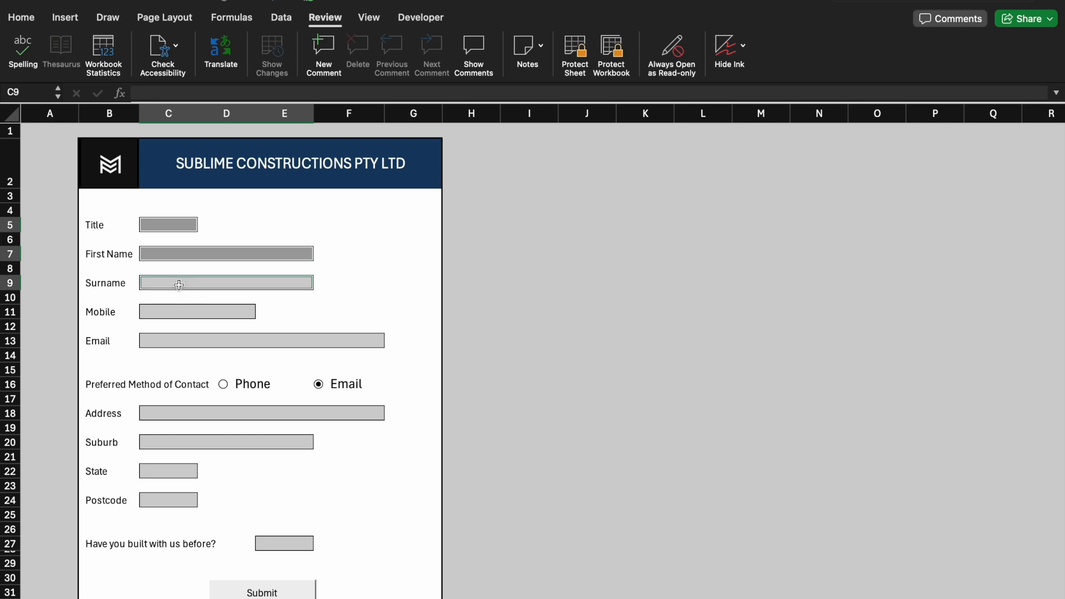
Select the Mobile, Email, State, Postcode and built-before input cells and untick Locked.
left_click(197, 311)
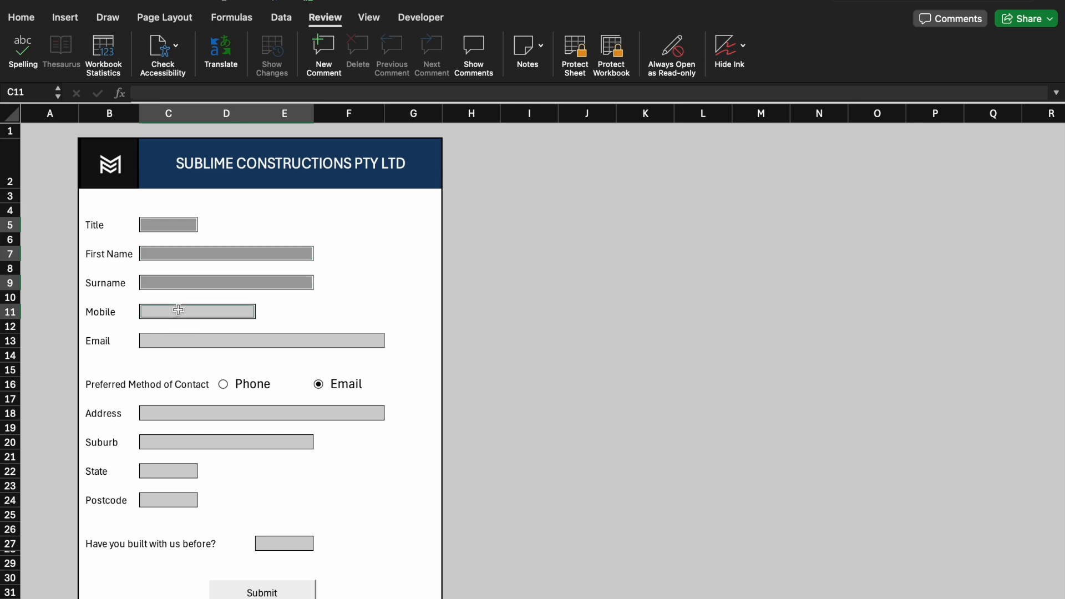
left_click(261, 340)
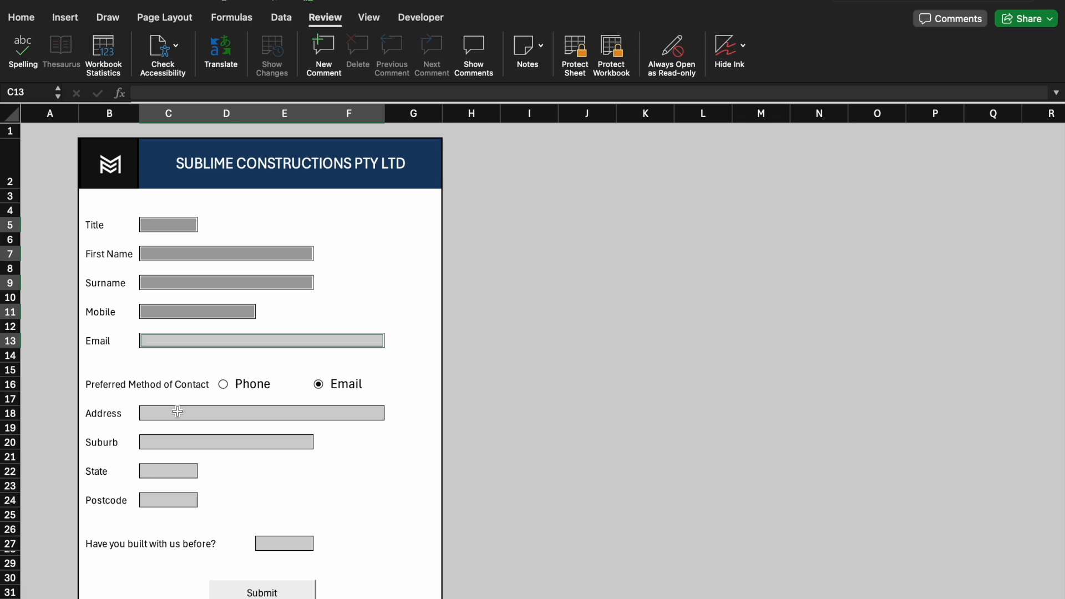
left_click(167, 471)
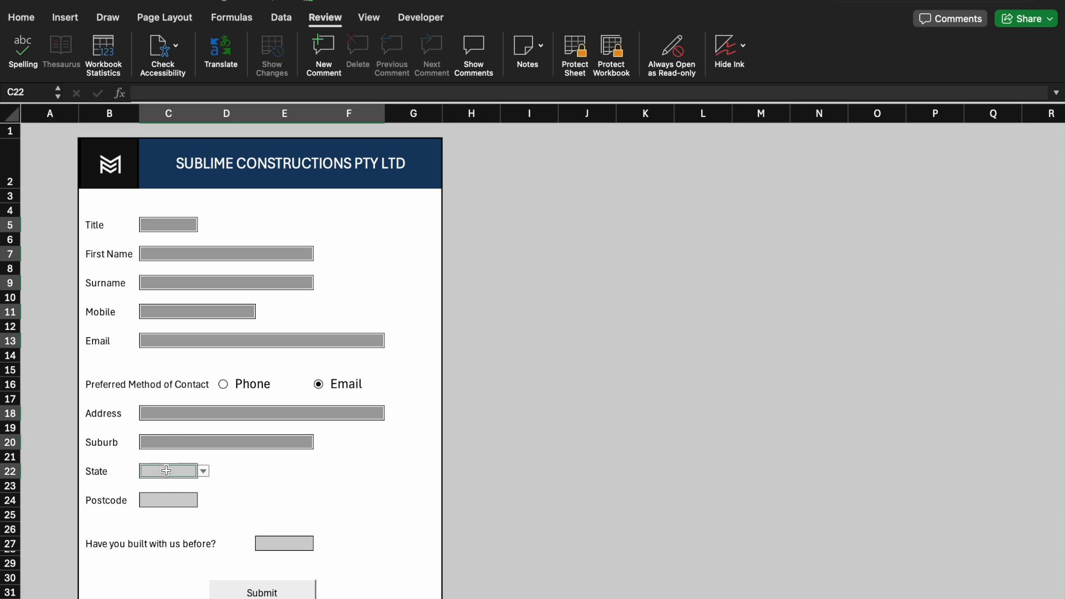
left_click(167, 499)
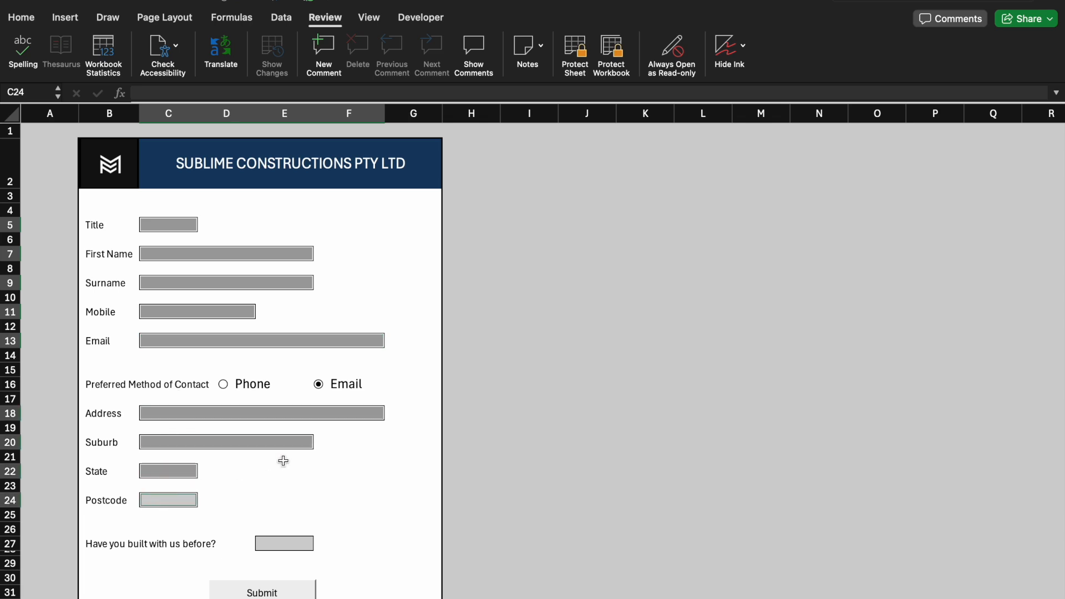
scroll("down", 3)
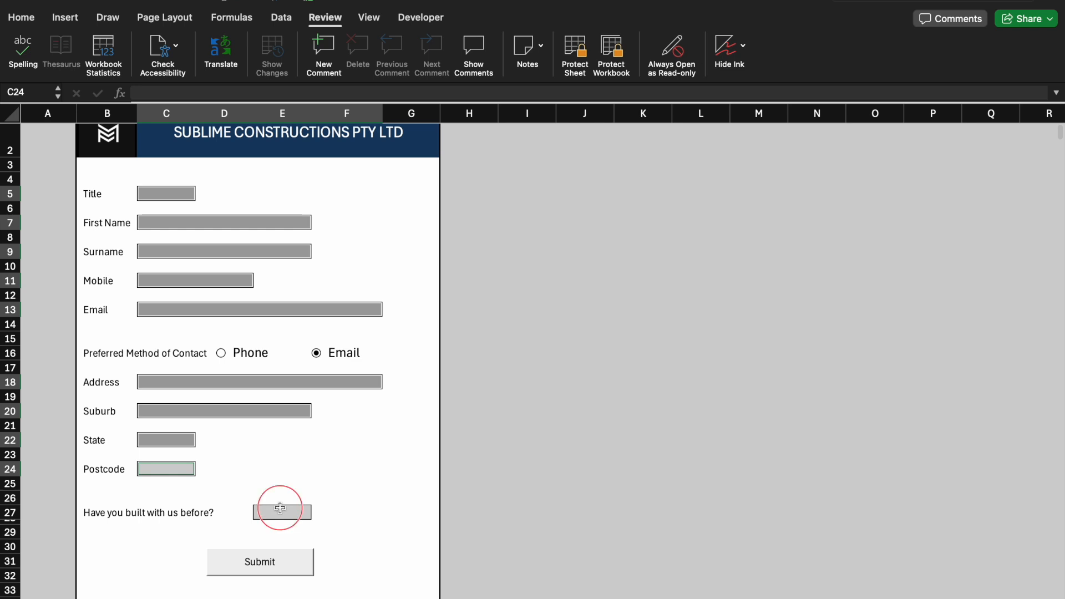
left_click(281, 511)
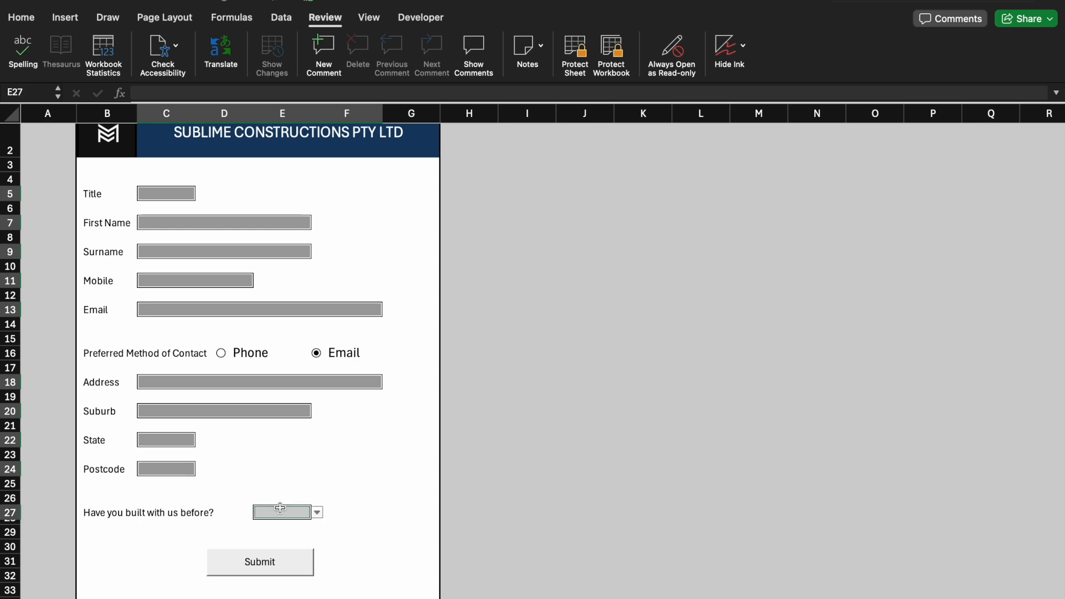
mouse_move(257, 433)
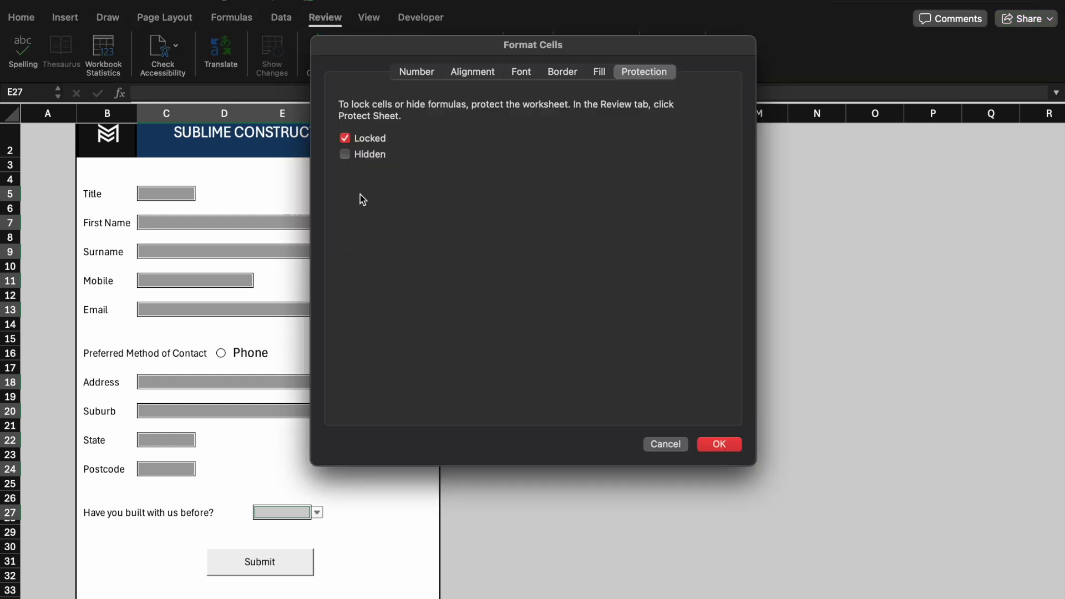
left_click(345, 138)
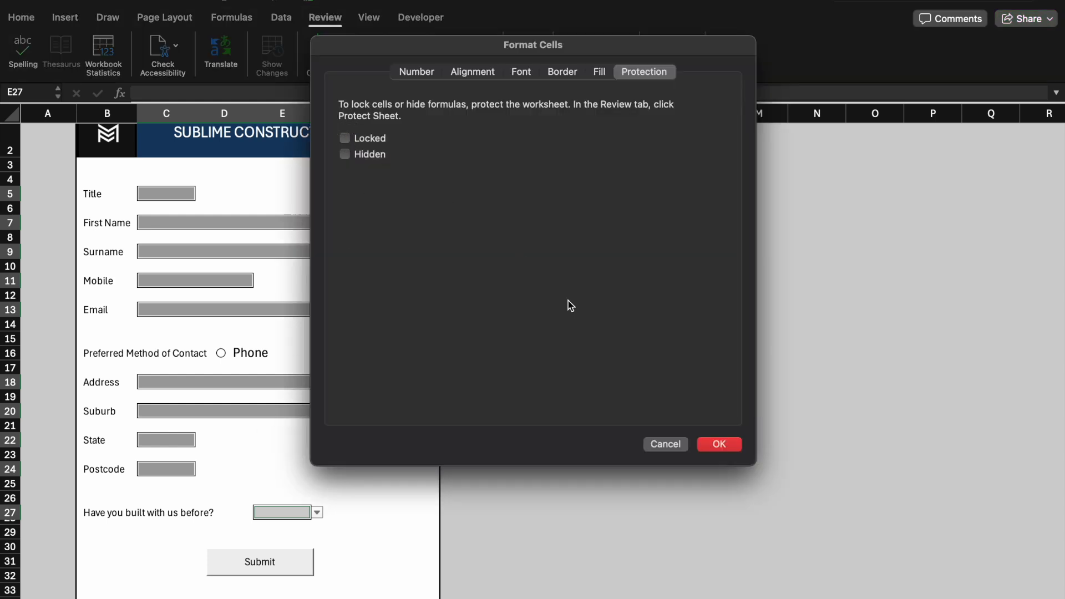
left_click(718, 444)
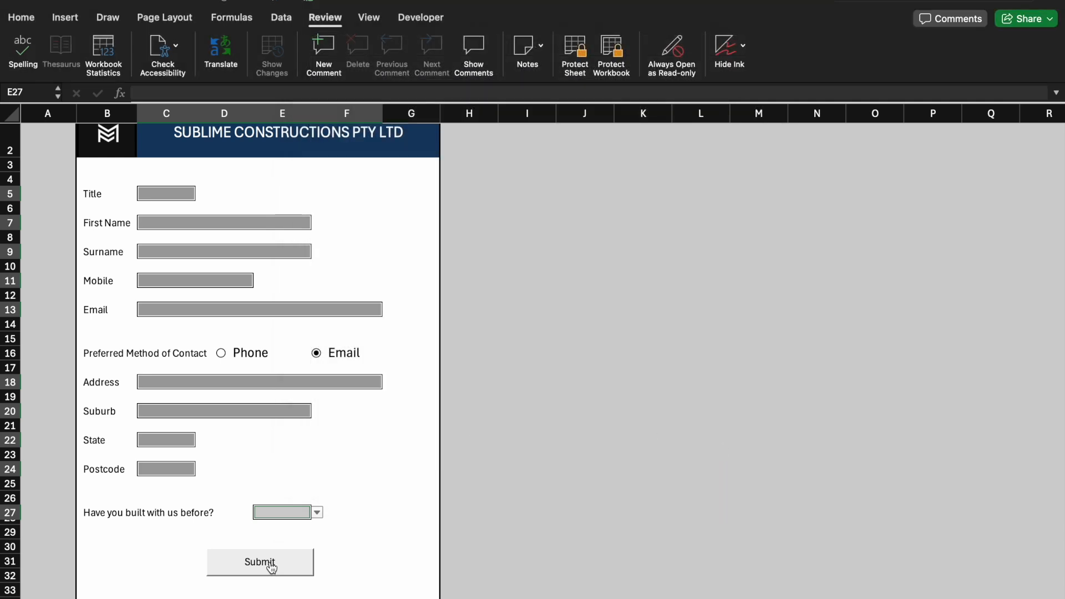
Untick Locked in the Submit button's Format Control protection settings.
right_click(261, 562)
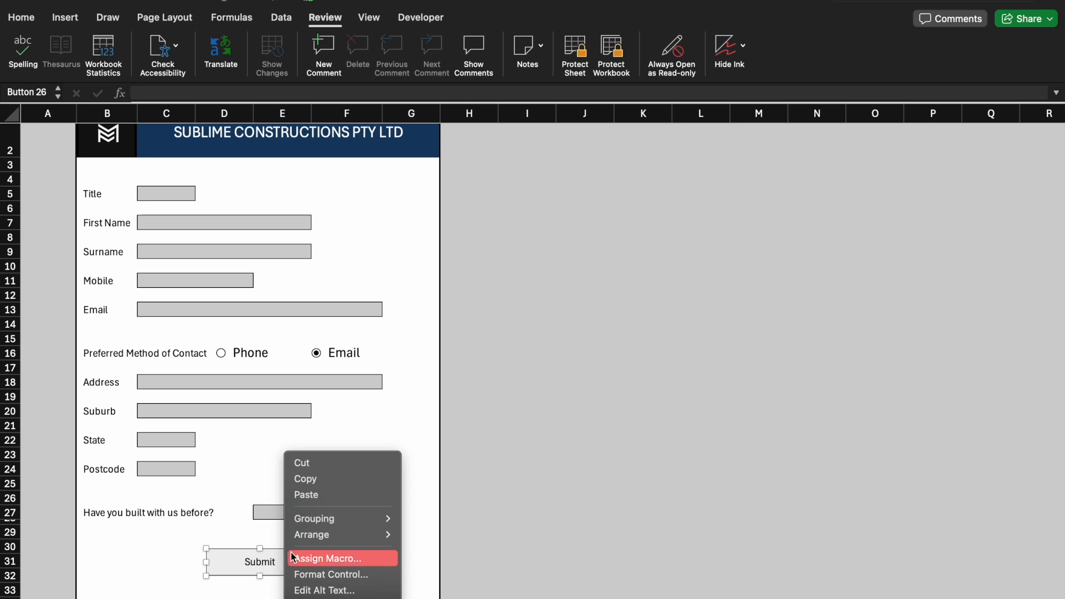
left_click(331, 574)
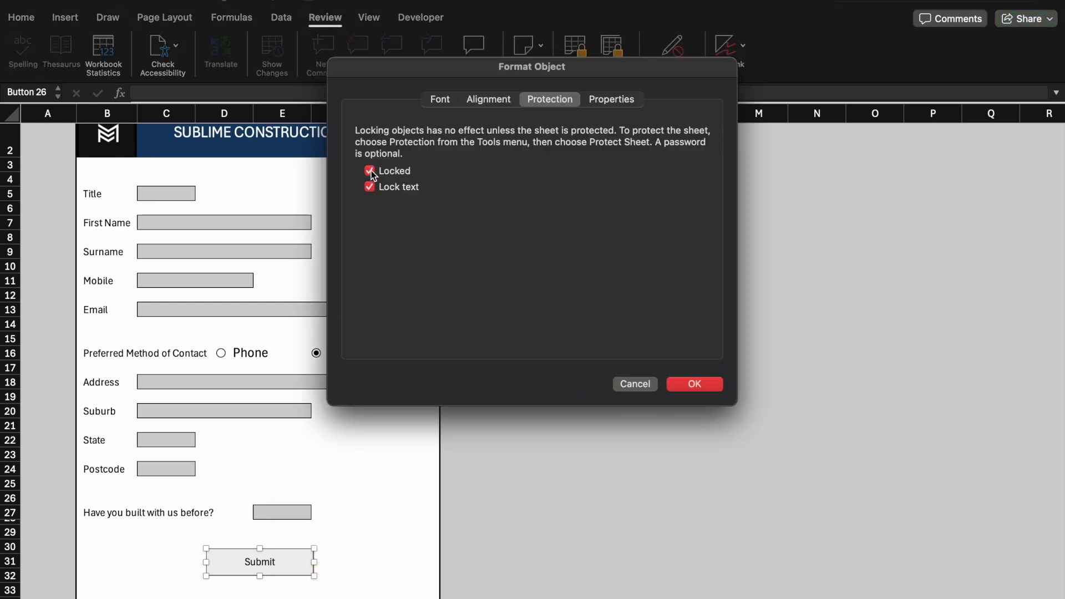
left_click(370, 171)
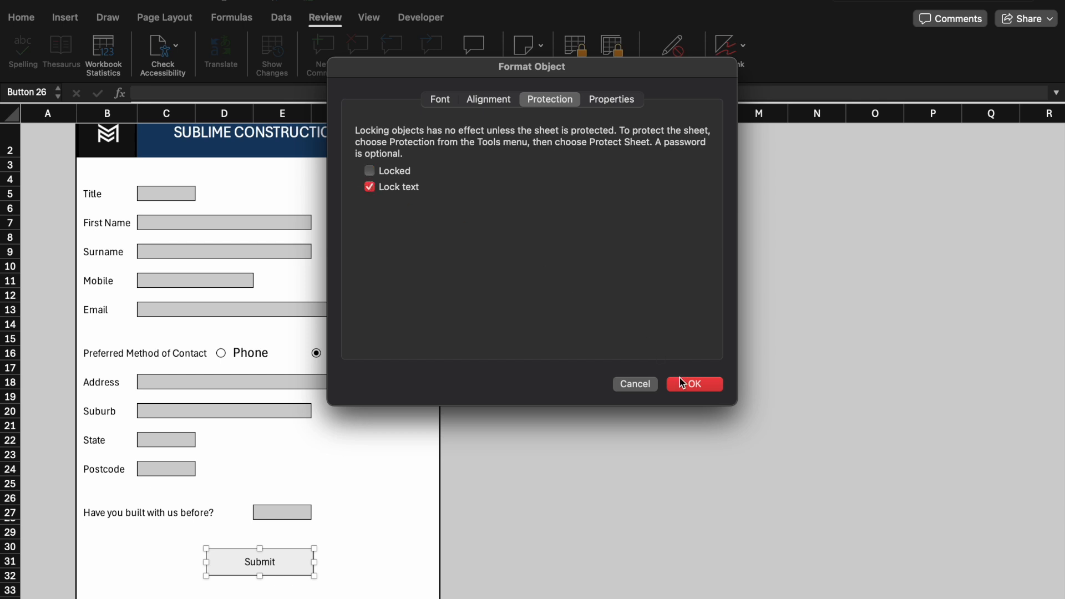
left_click(693, 384)
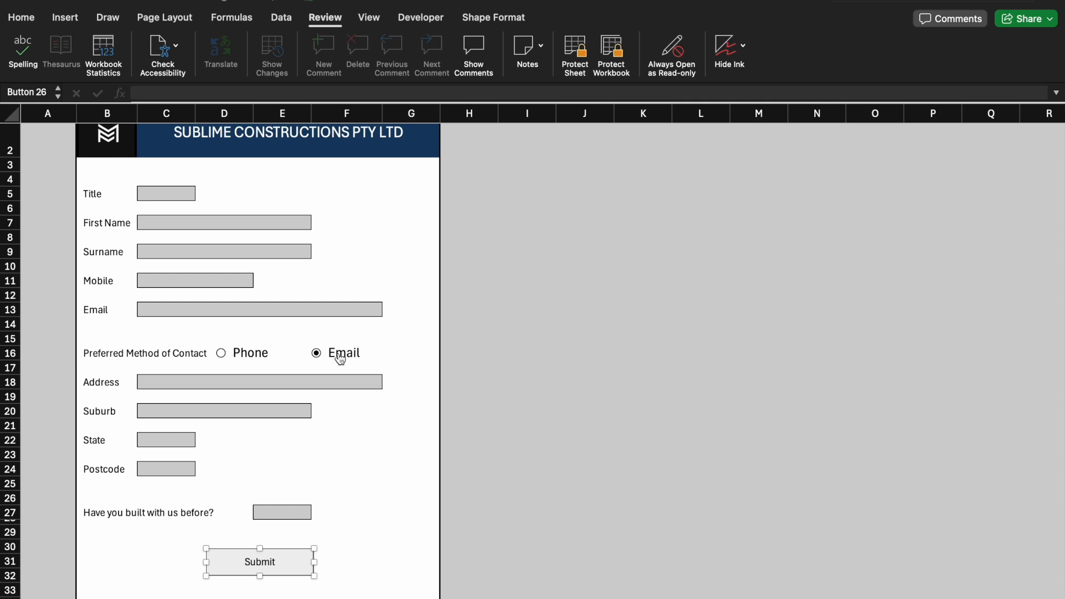
Check the Email and Phone option buttons' Format Control settings are already unlocked.
right_click(342, 353)
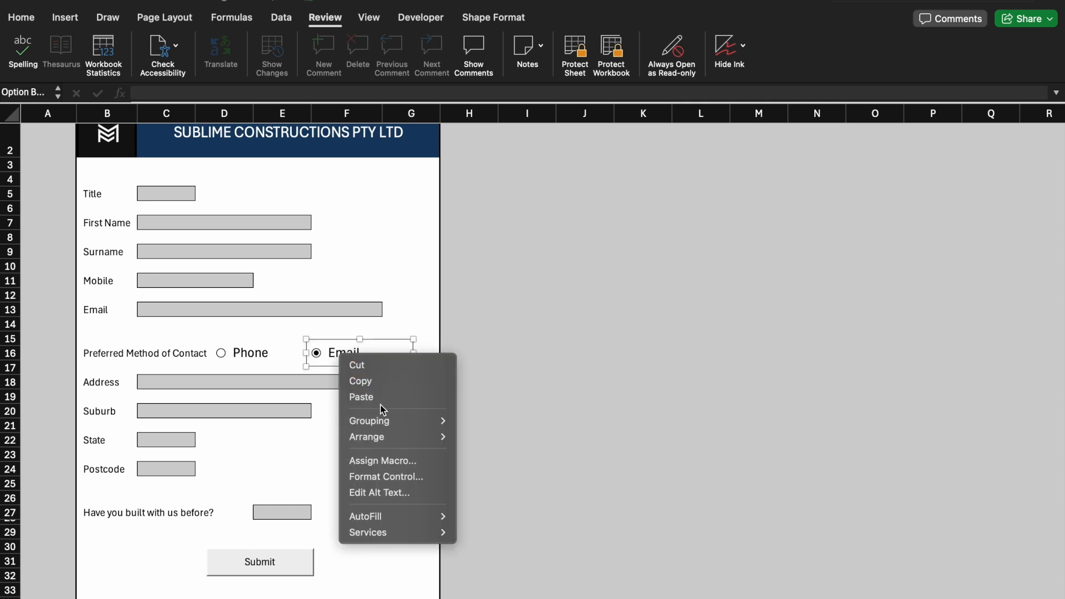
mouse_move(385, 476)
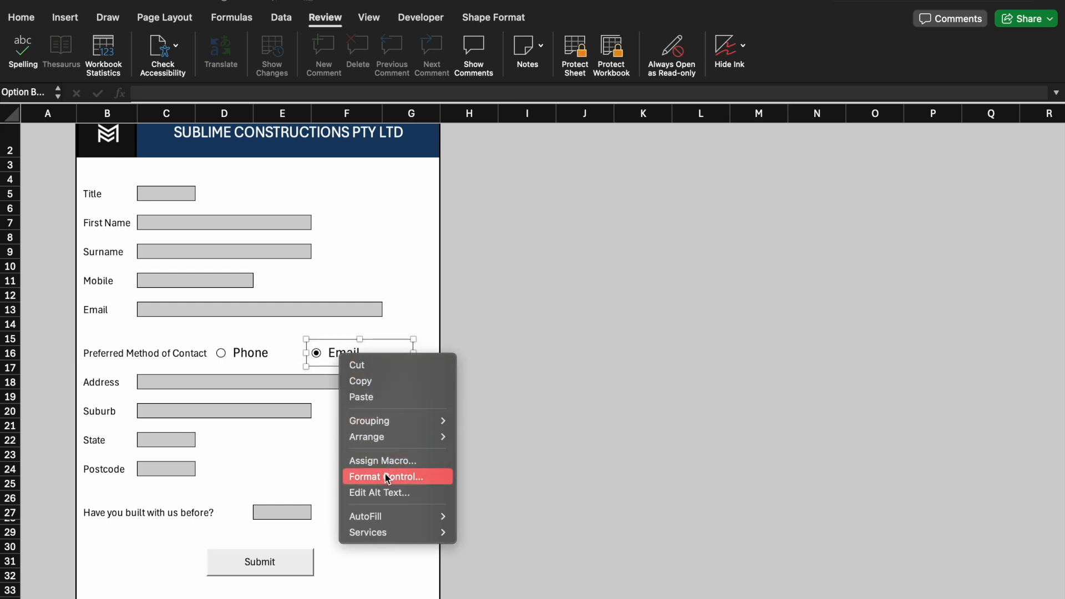
left_click(387, 476)
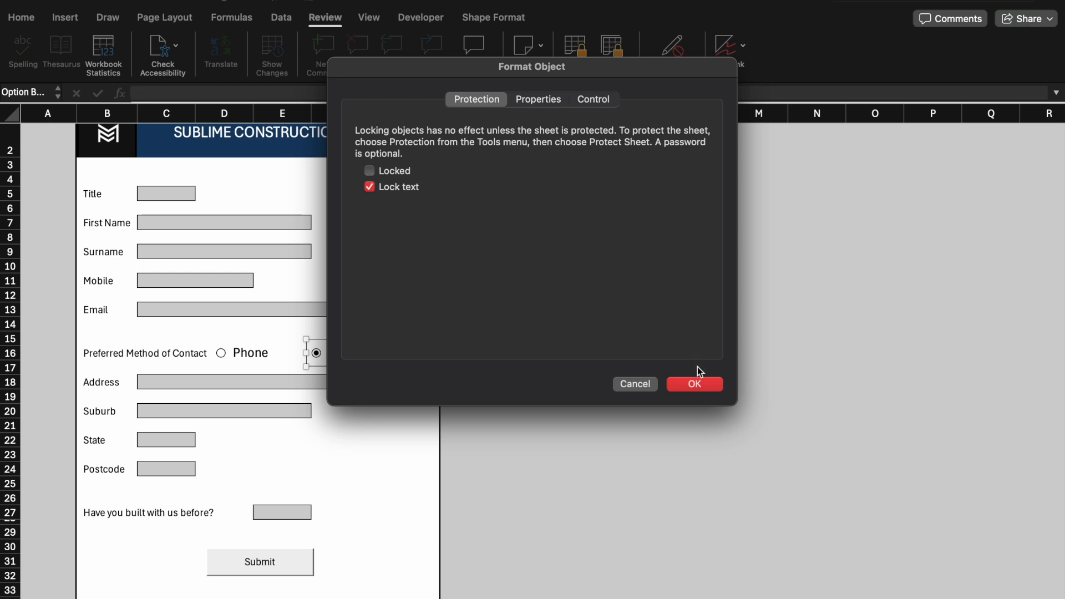
left_click(694, 384)
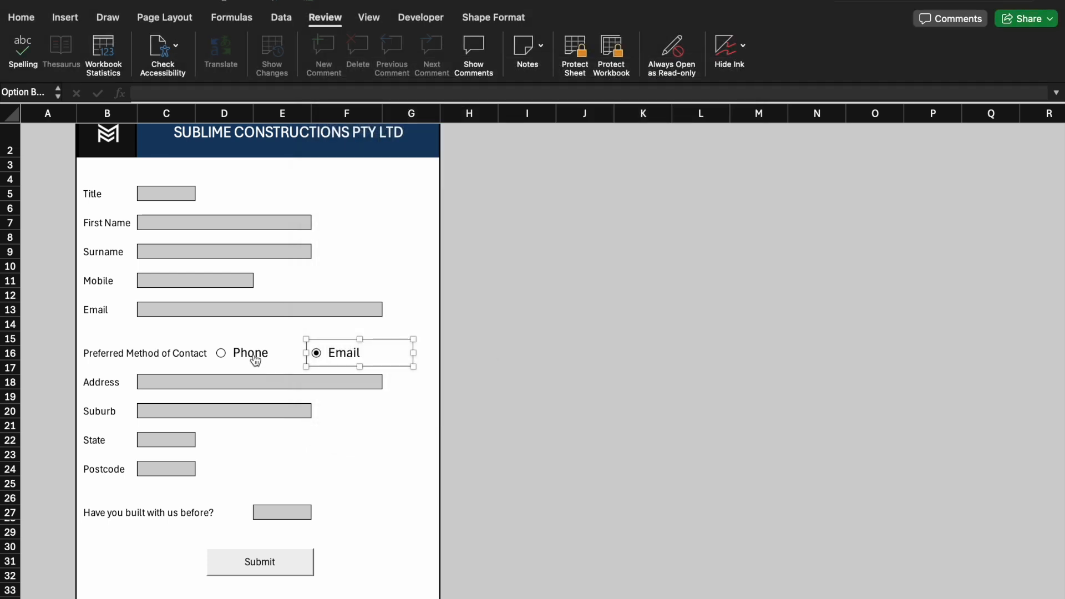
right_click(250, 353)
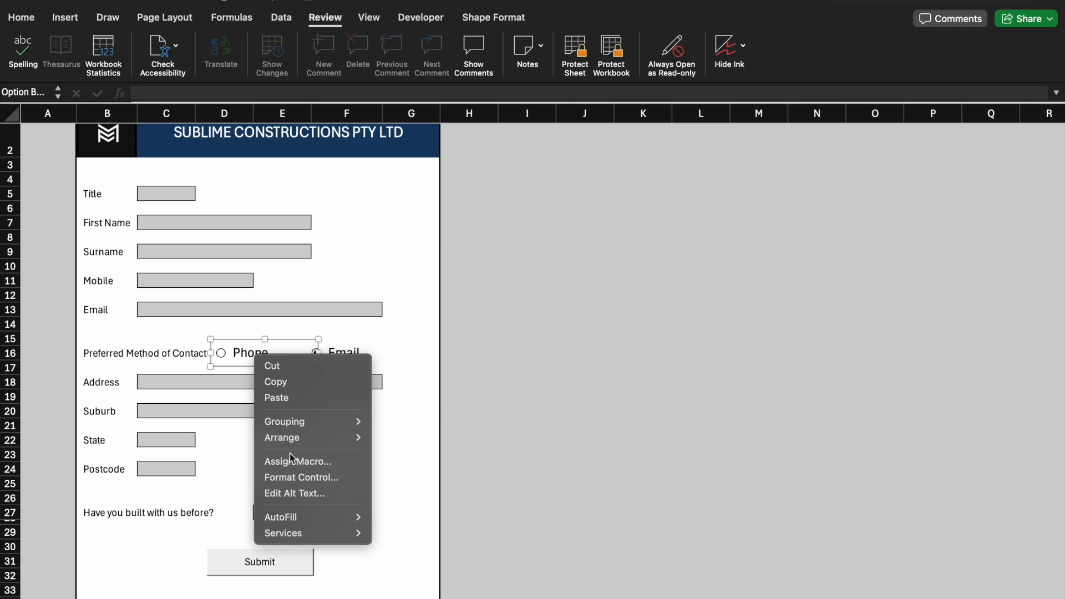
left_click(302, 477)
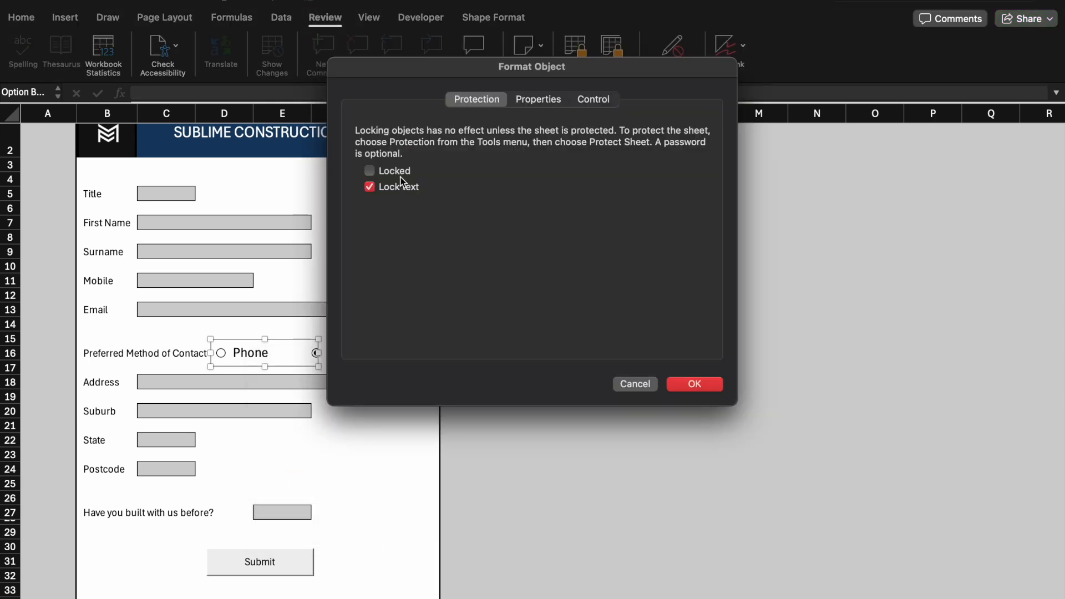
left_click(693, 384)
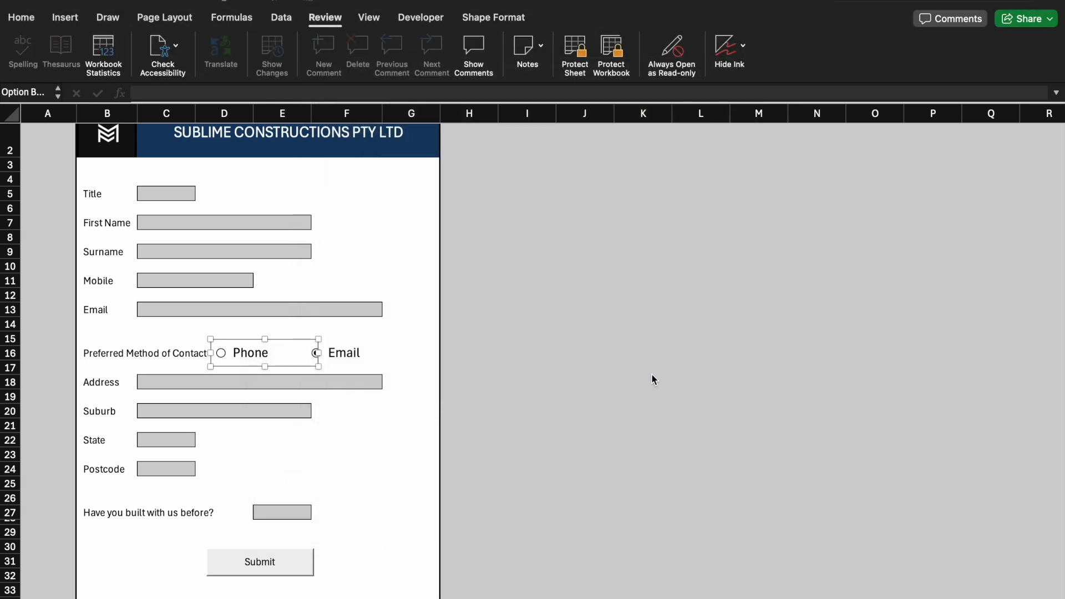
left_click(642, 366)
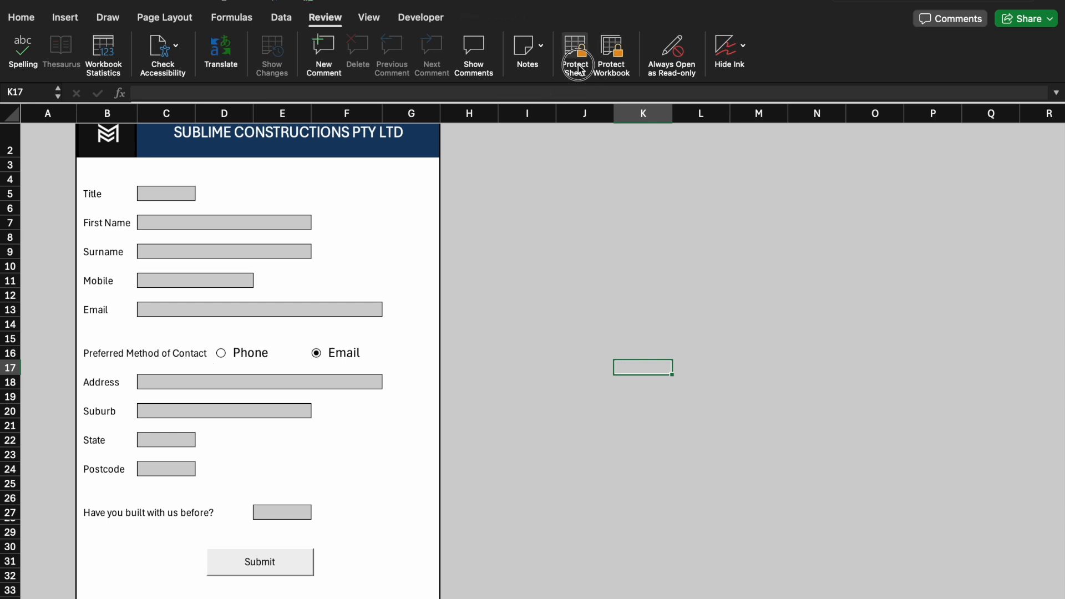
Protect the form sheet with no password and the default selection permissions.
left_click(575, 55)
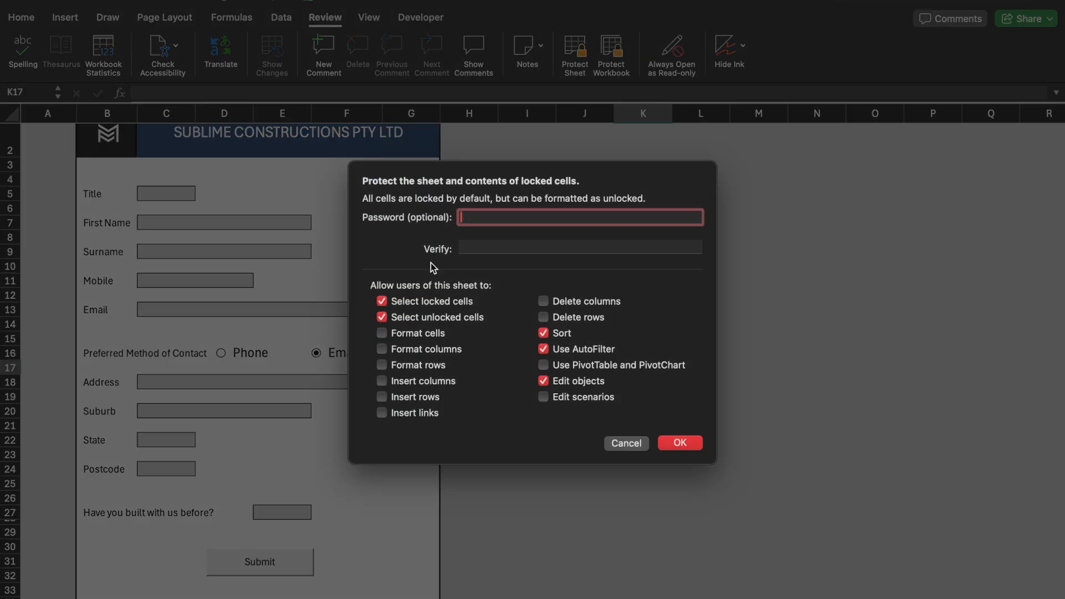
mouse_move(468, 318)
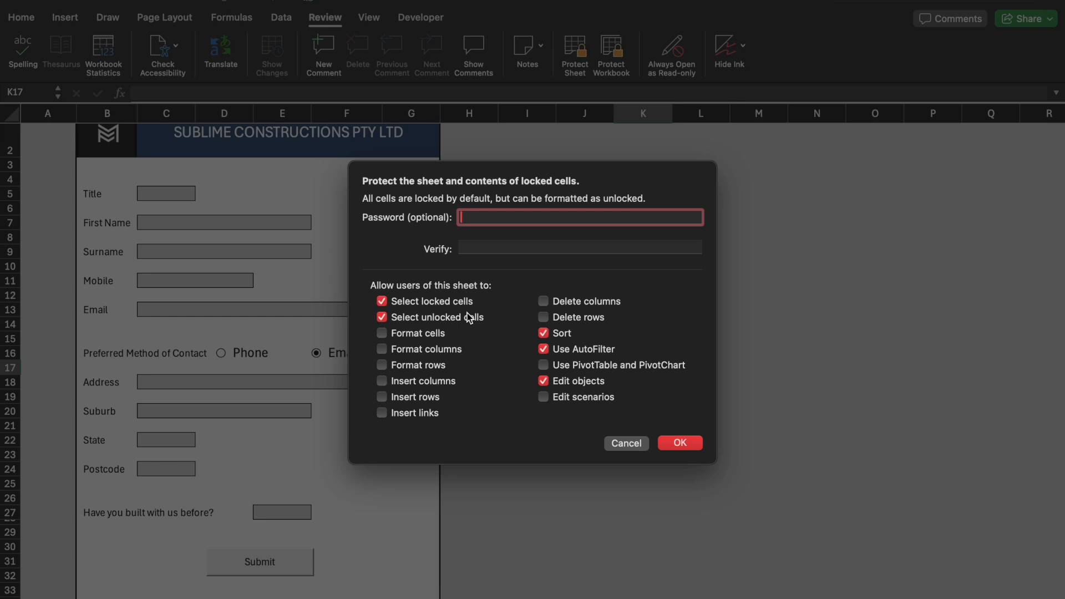
left_click(679, 443)
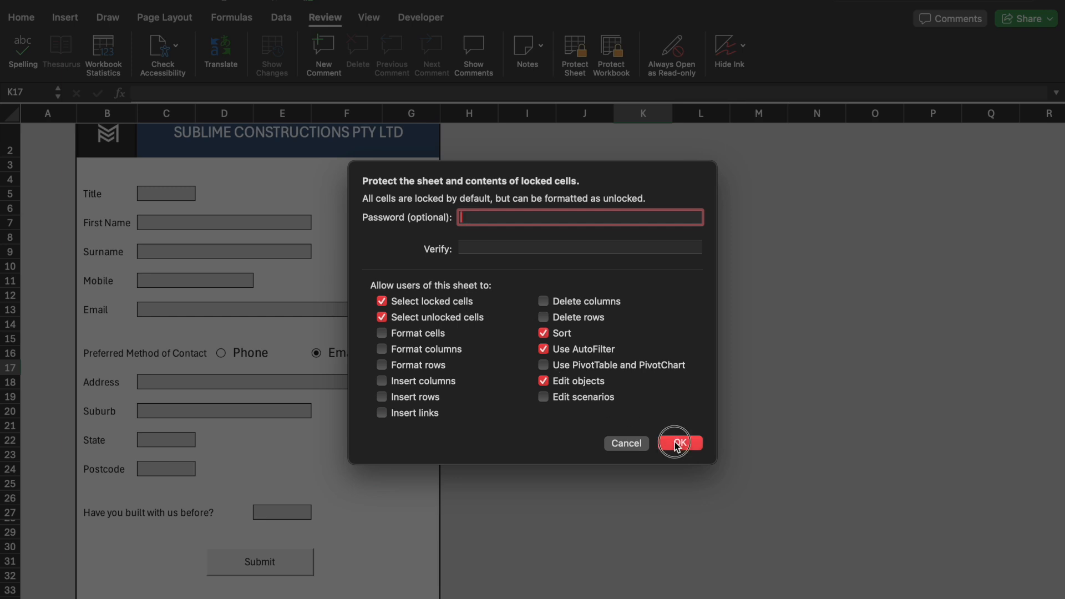
left_click(678, 443)
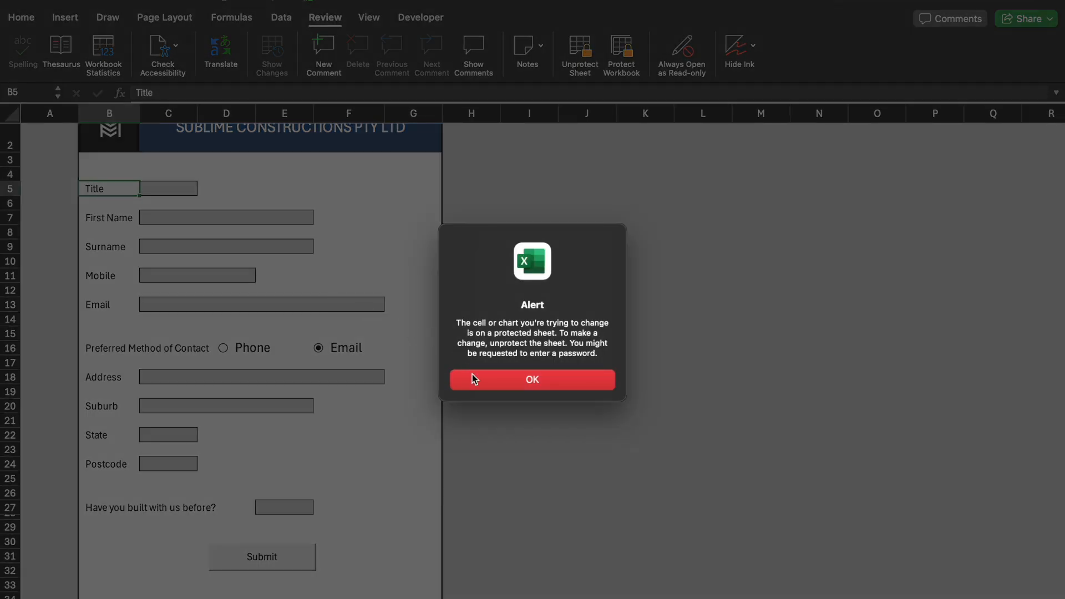
Dismiss the protection alert and confirm the Address, Suburb and built-before inputs are editable.
left_click(532, 379)
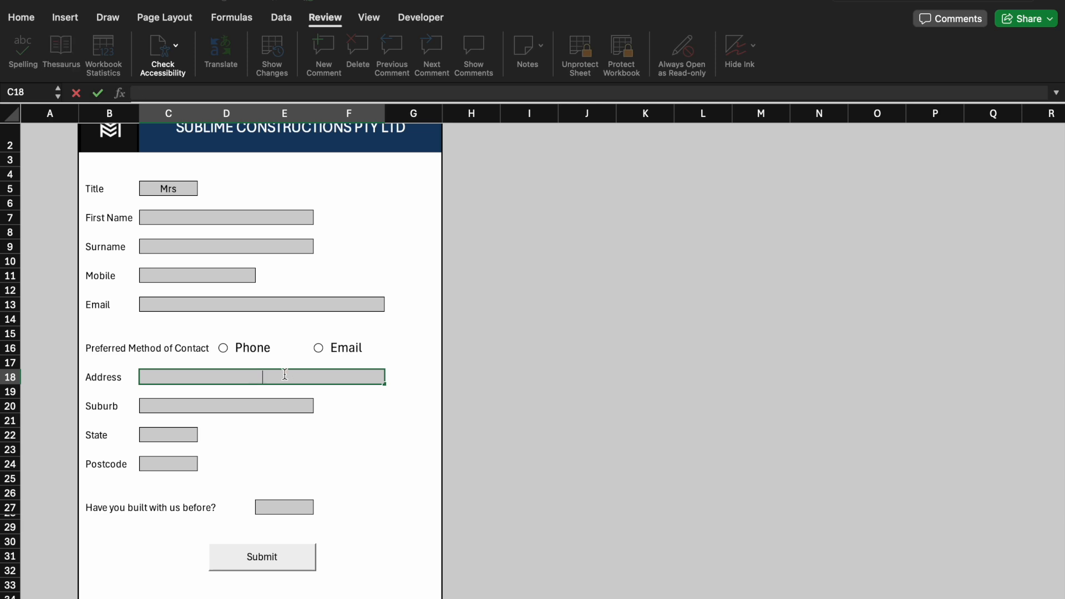
left_click(226, 405)
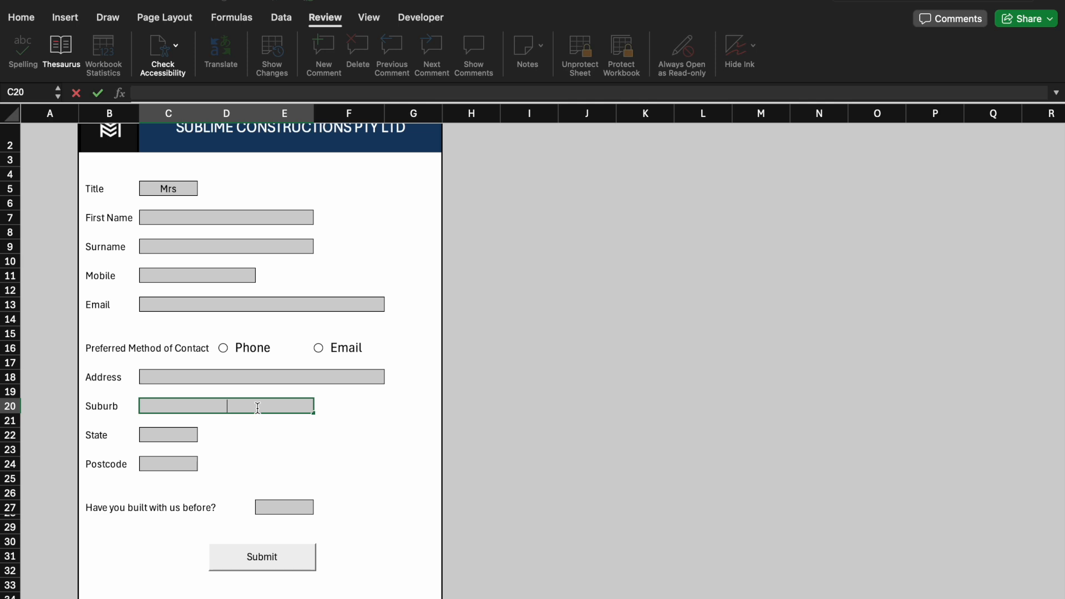
left_click(284, 506)
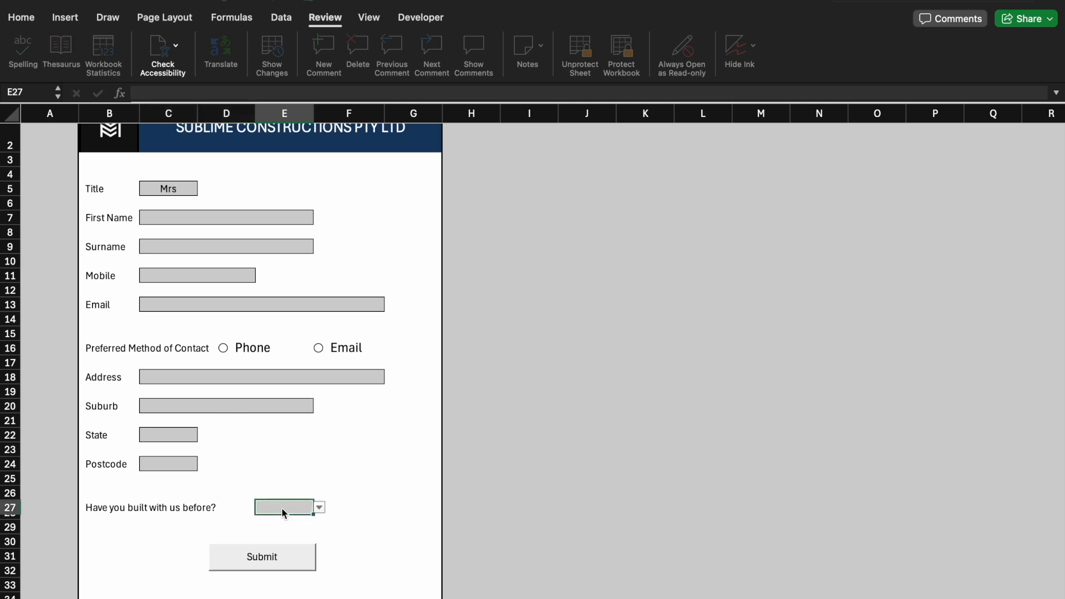
left_click(261, 556)
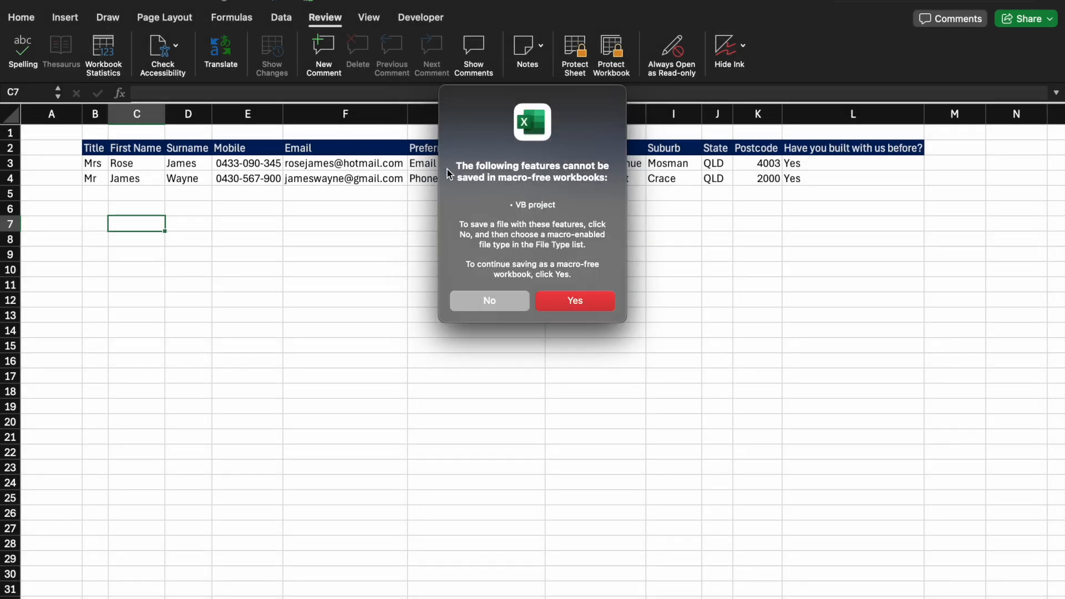
mouse_move(581, 197)
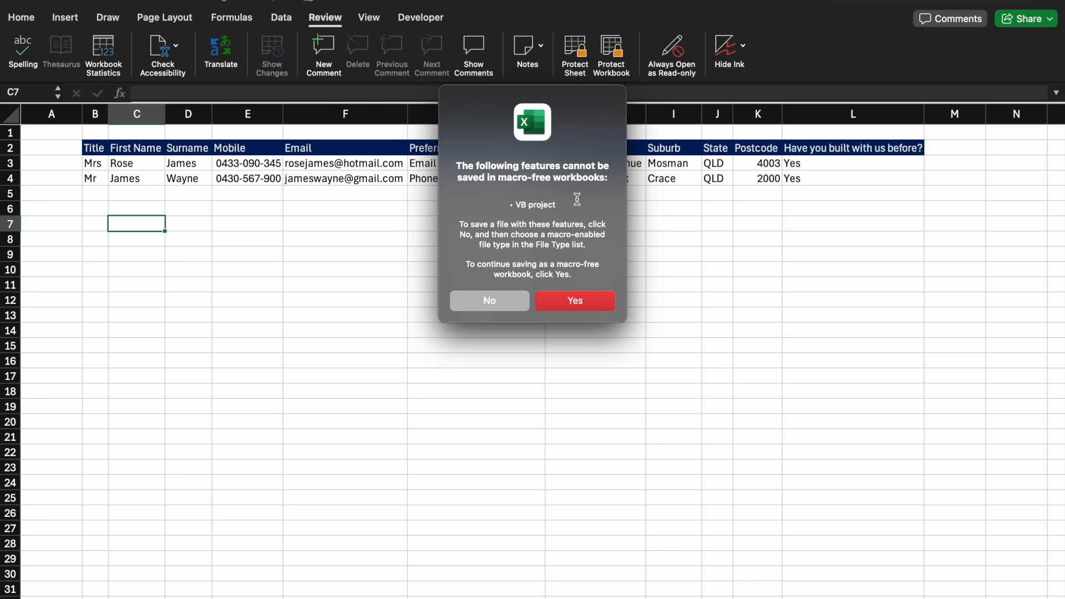
Close the macro-free workbook save warning, leaving the Data sheet's two entries visible.
left_click(575, 300)
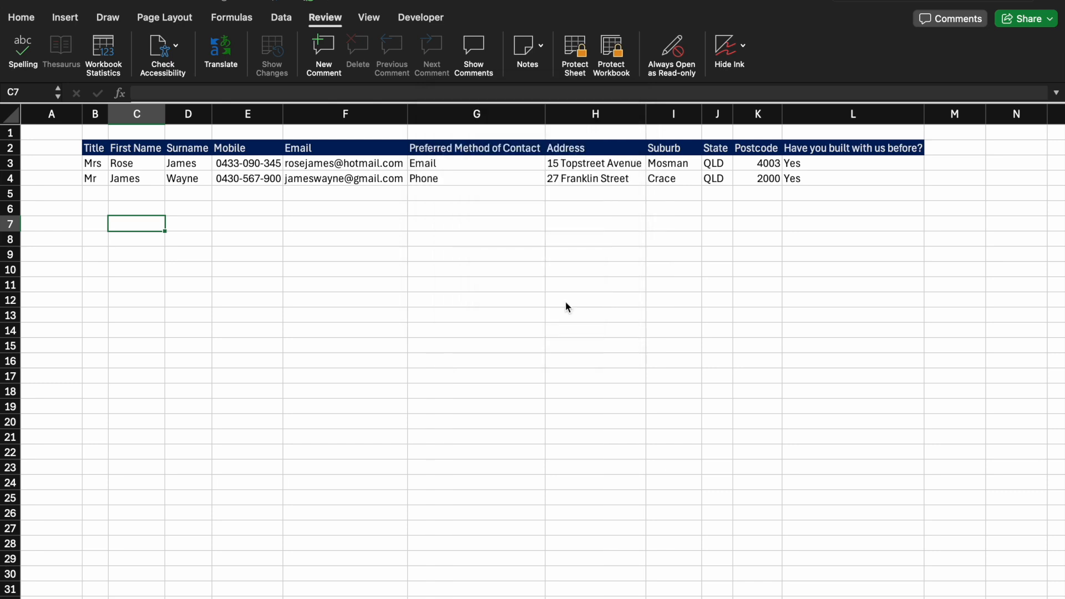